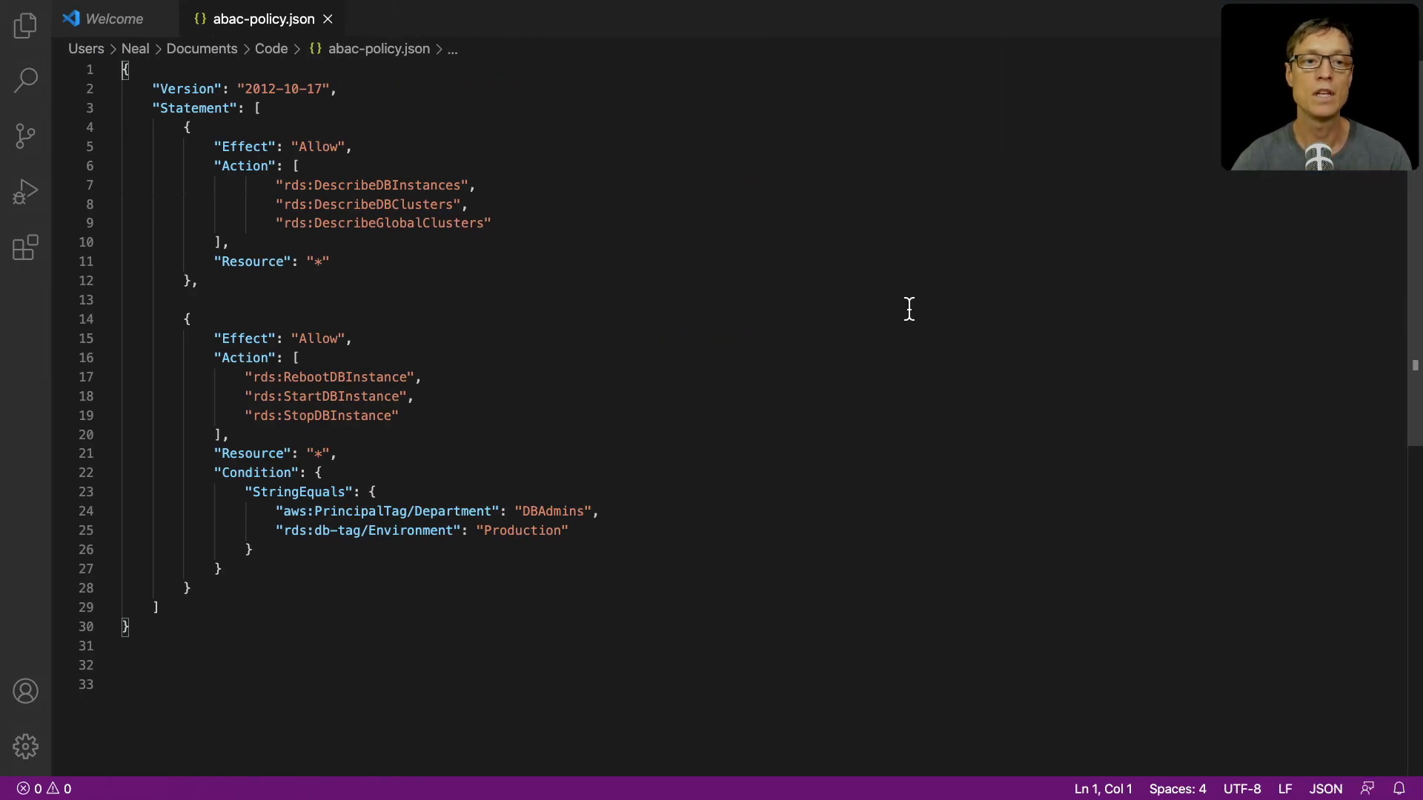
mouse_move(573, 188)
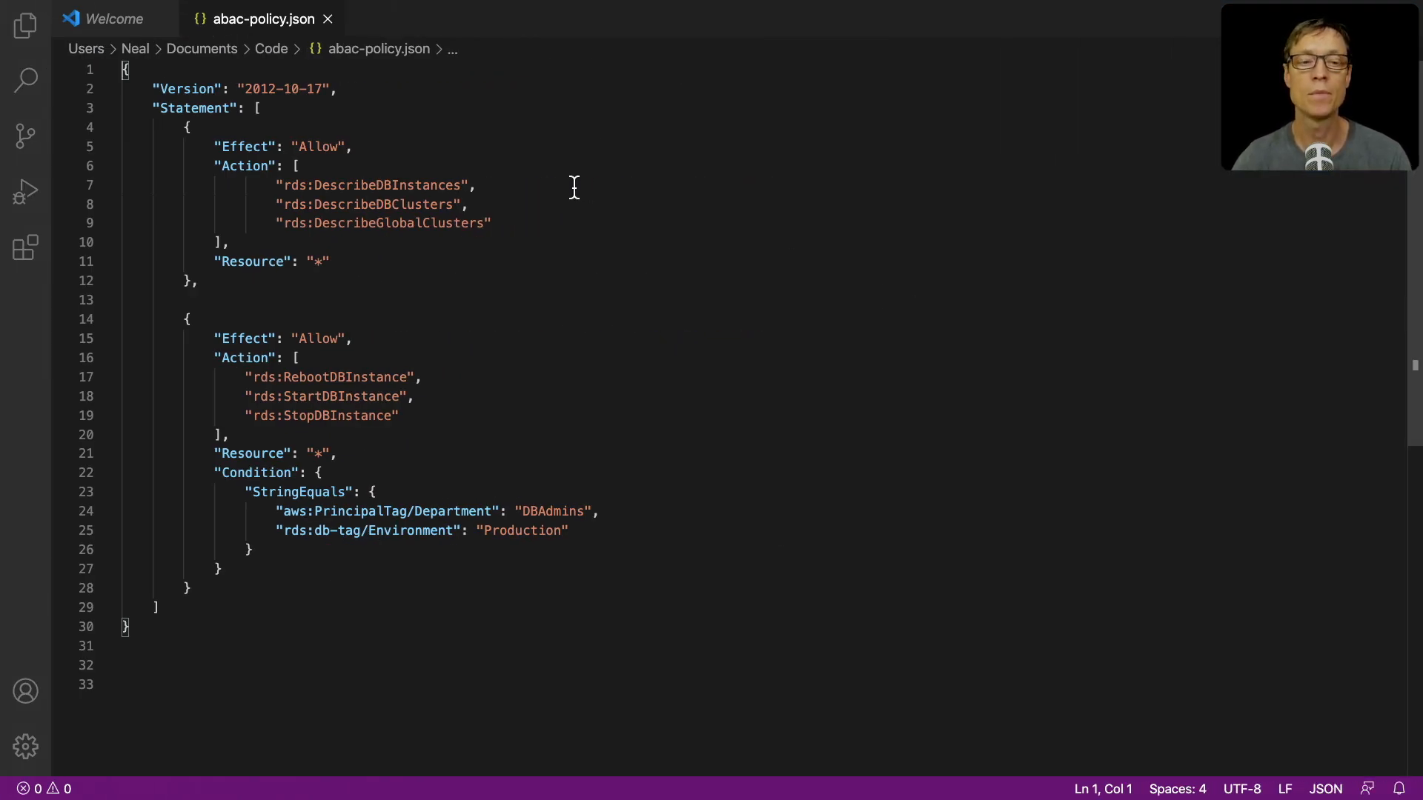
mouse_move(309, 118)
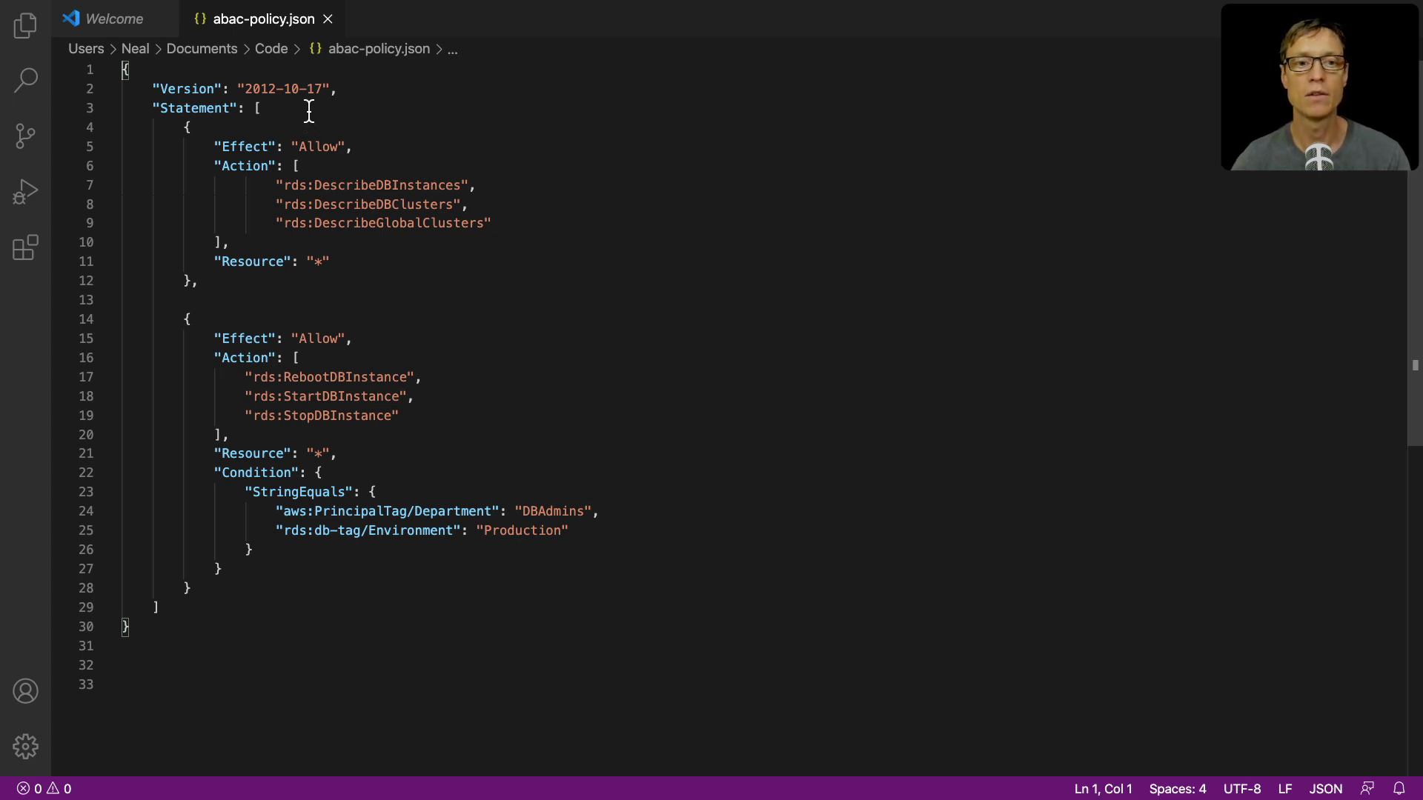
mouse_move(252, 65)
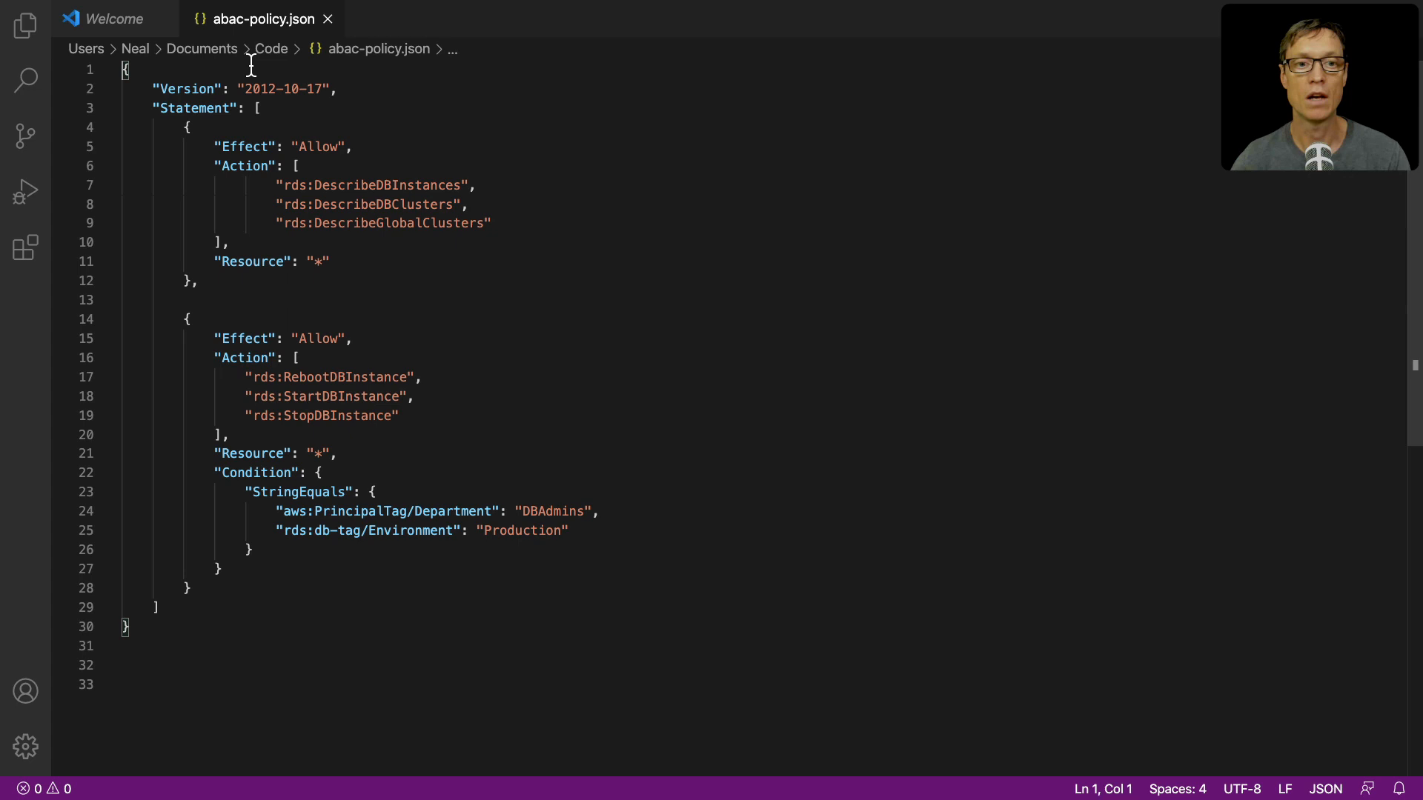
mouse_move(372, 71)
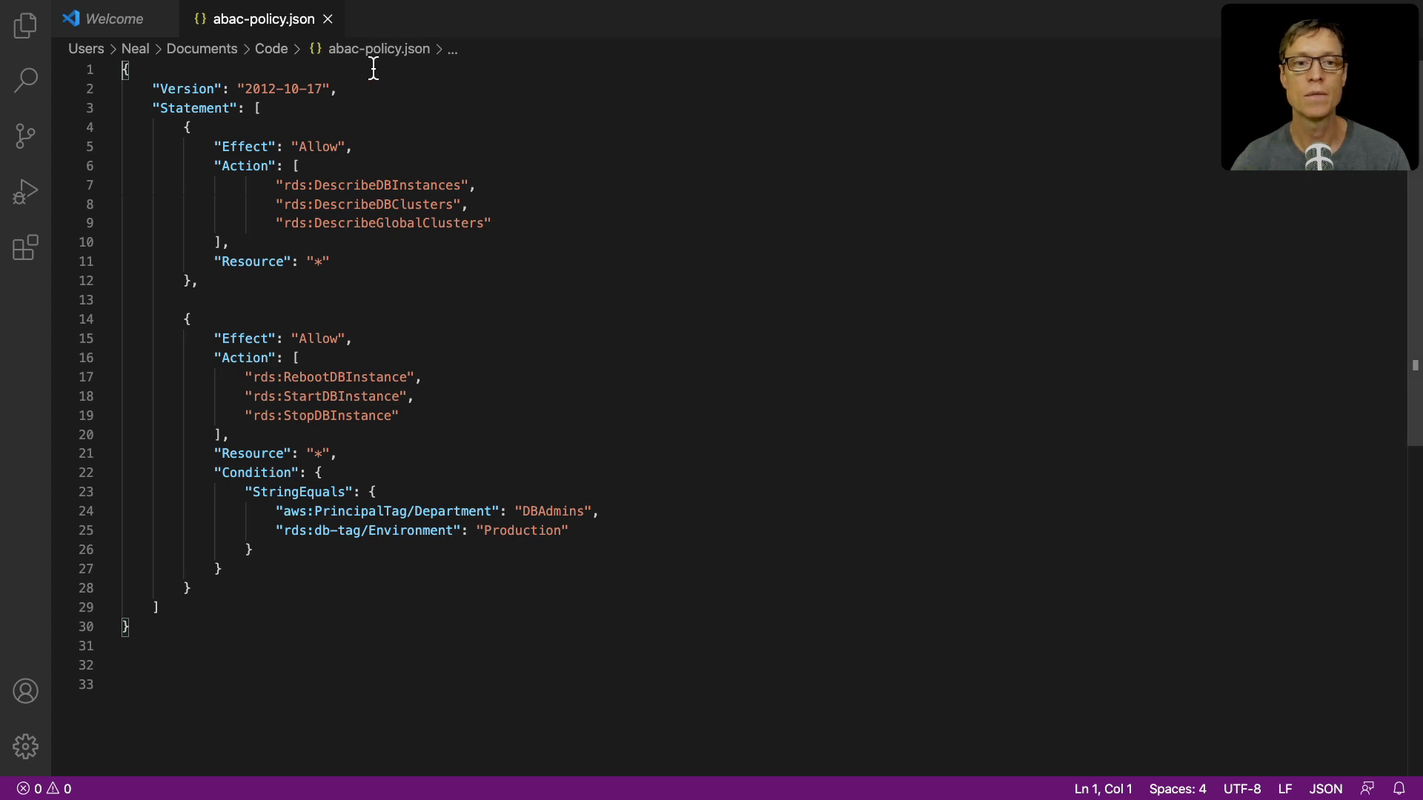
mouse_move(407, 72)
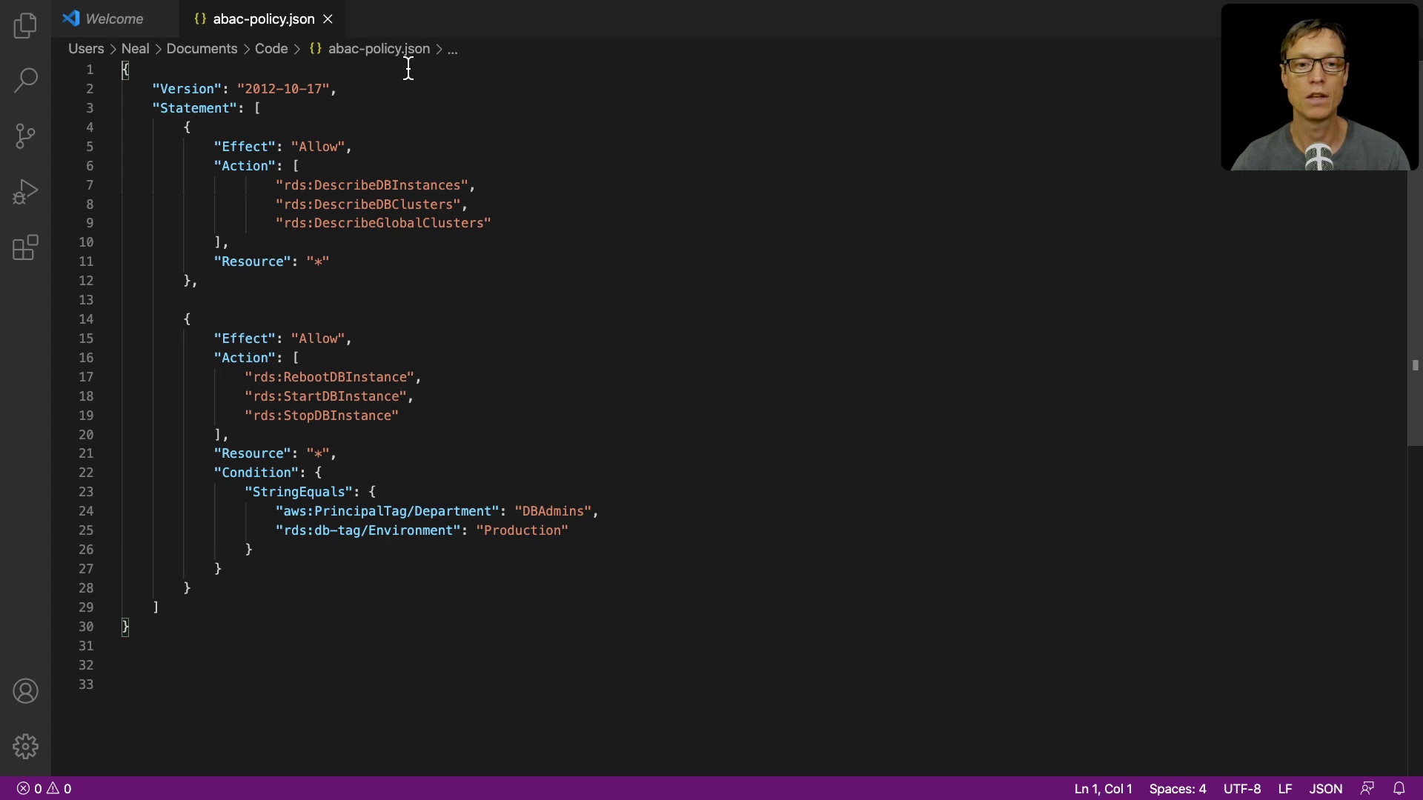
mouse_move(317, 436)
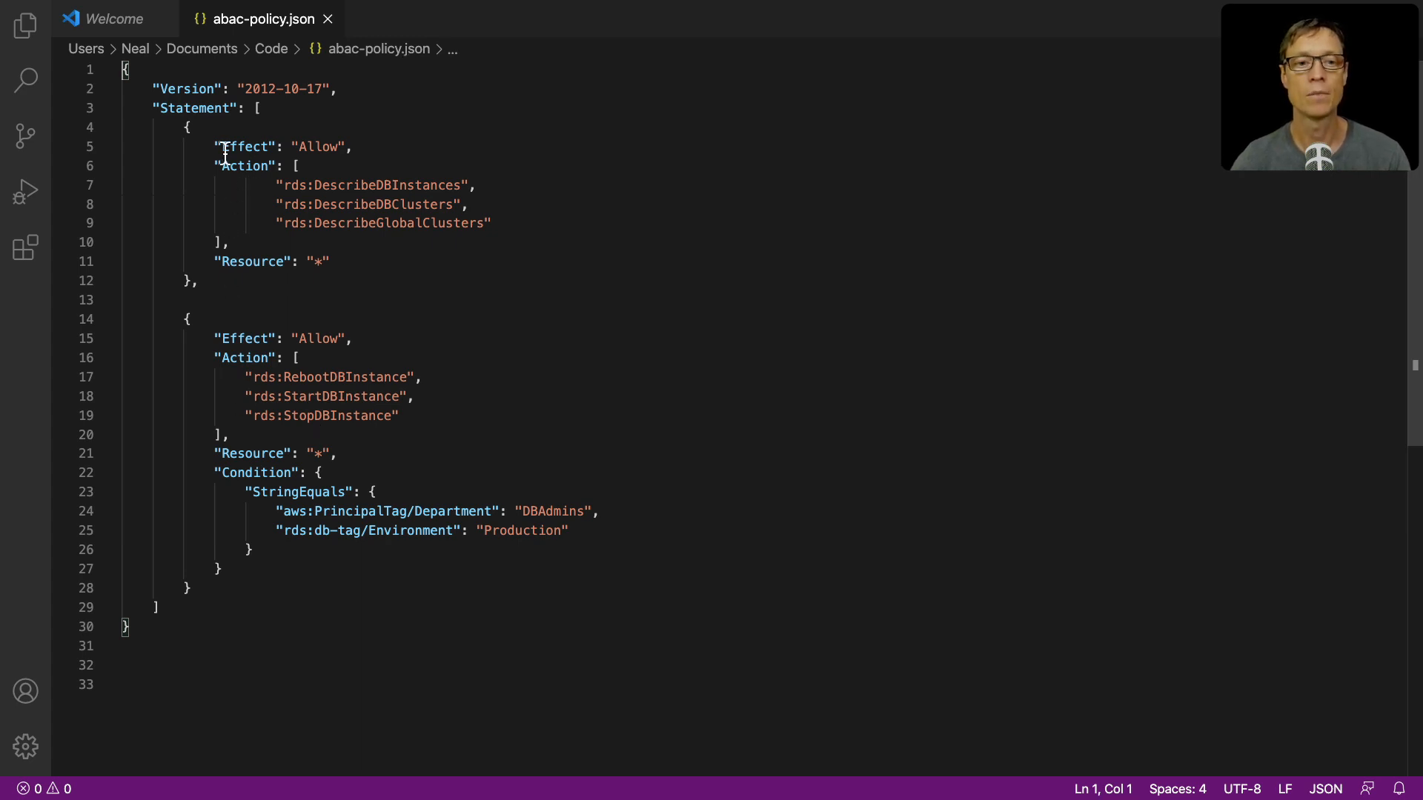
mouse_move(352, 194)
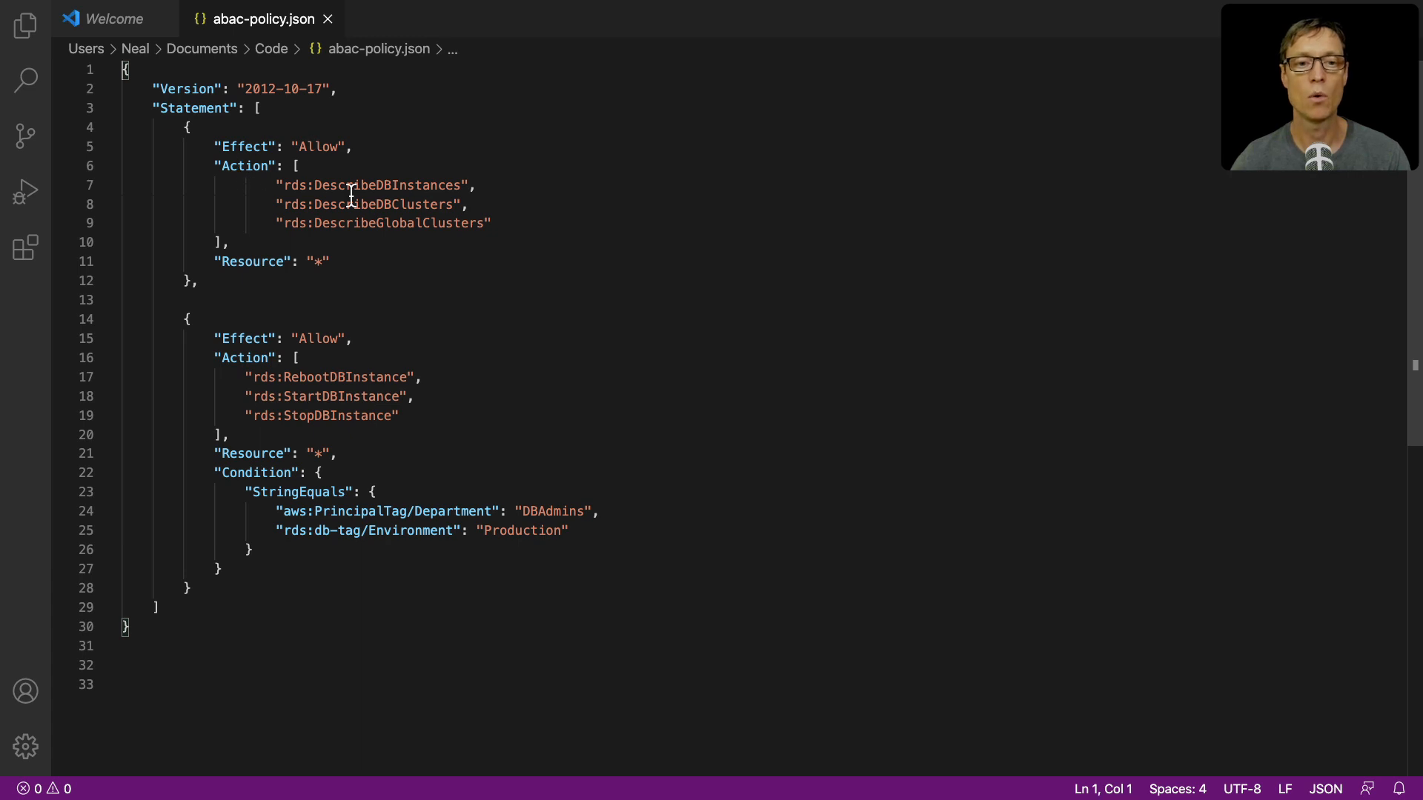
mouse_move(282, 185)
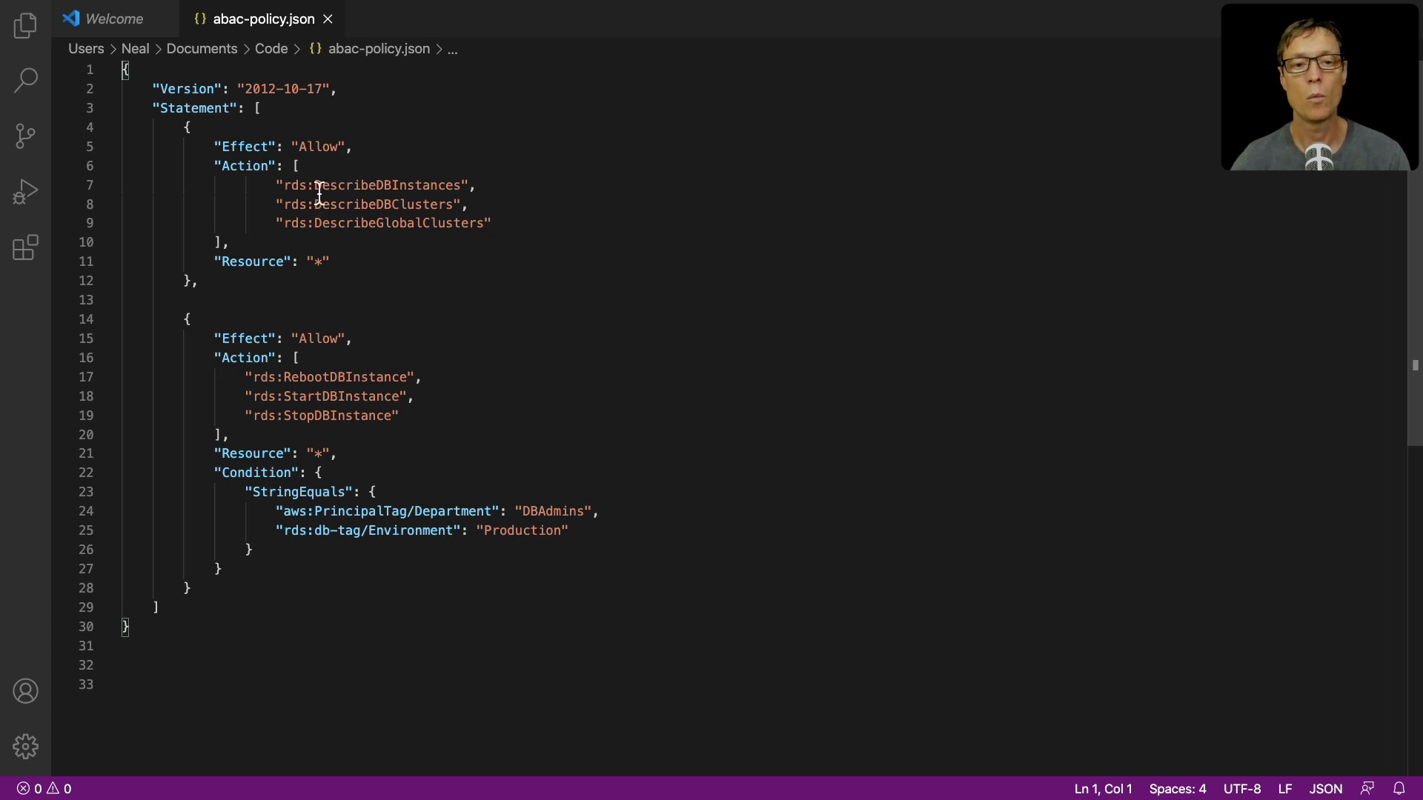
mouse_move(386, 203)
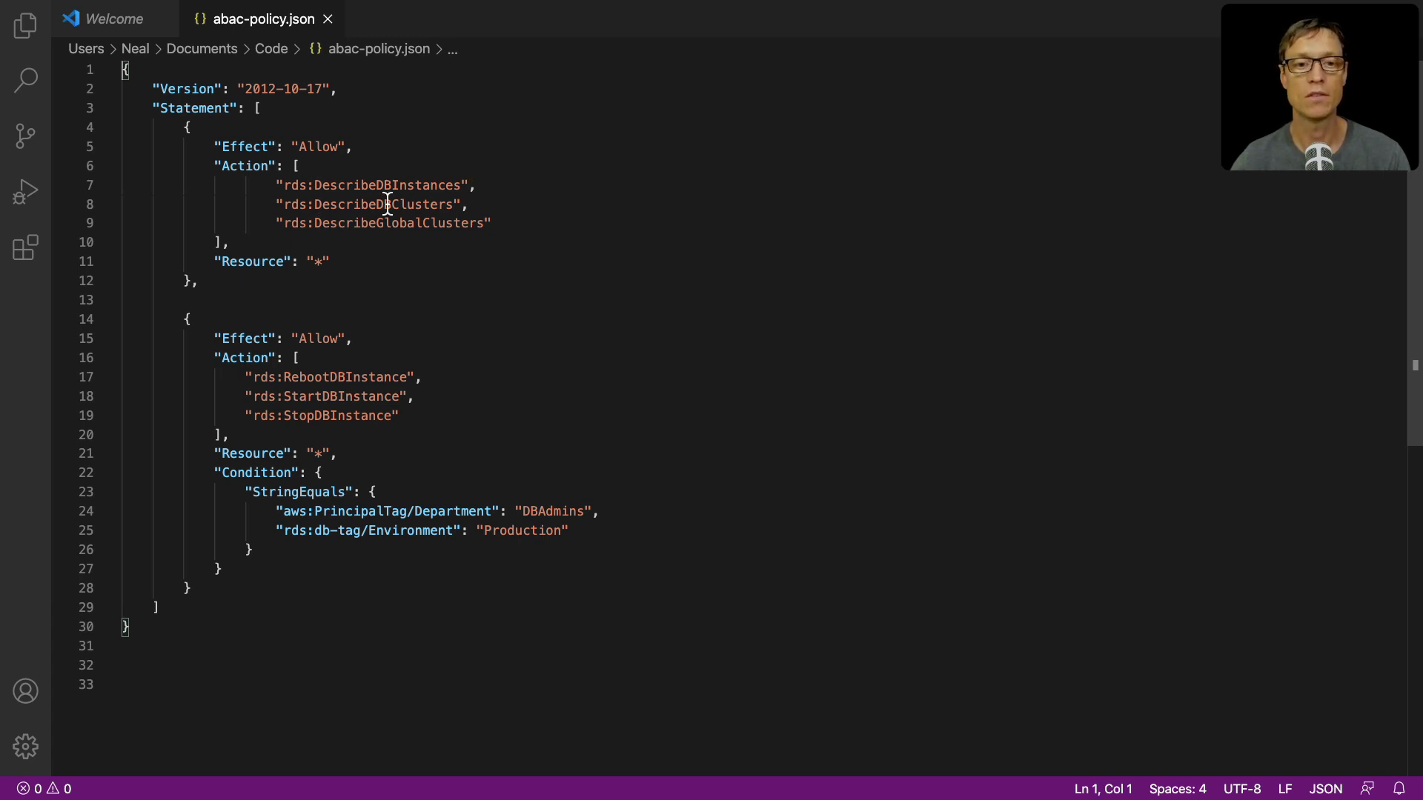
mouse_move(498, 240)
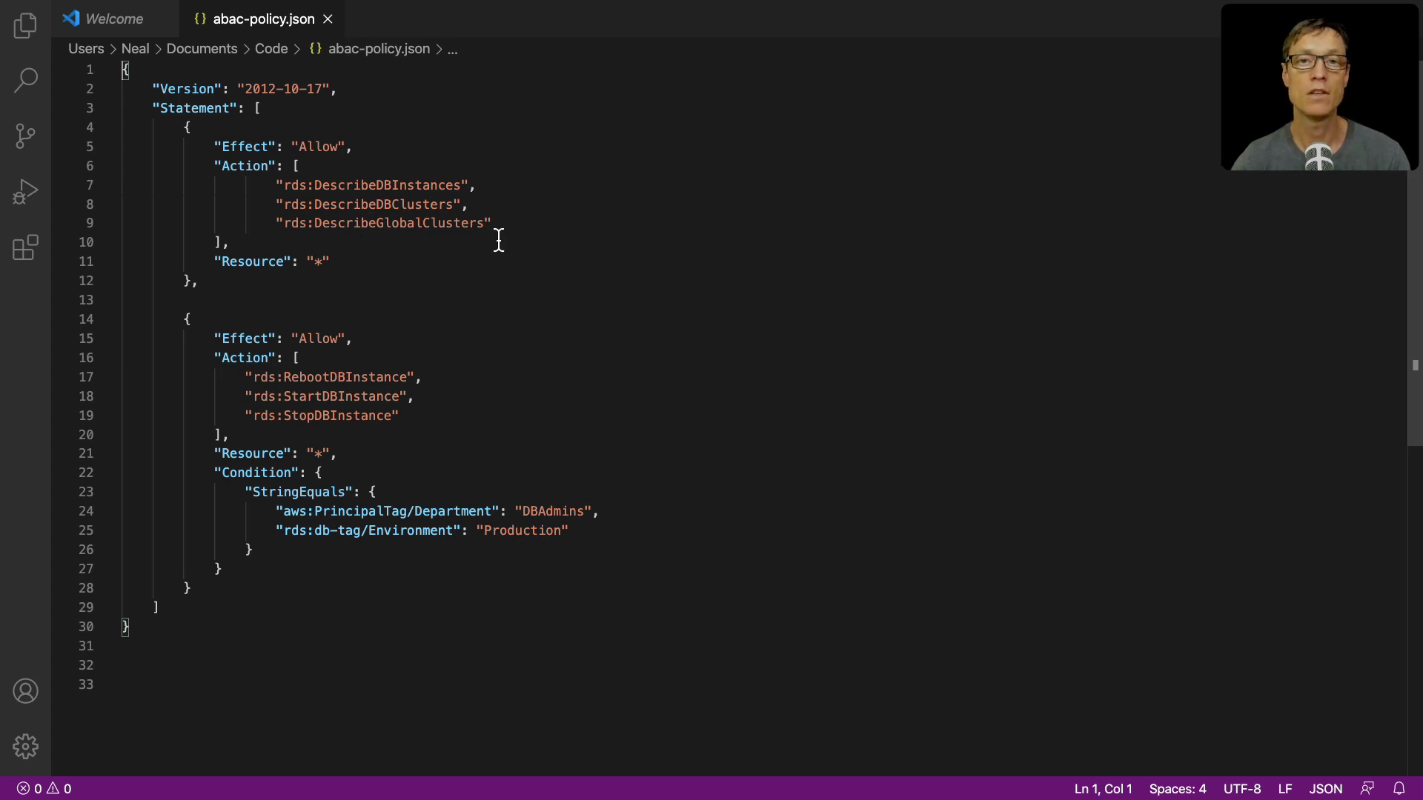
mouse_move(301, 243)
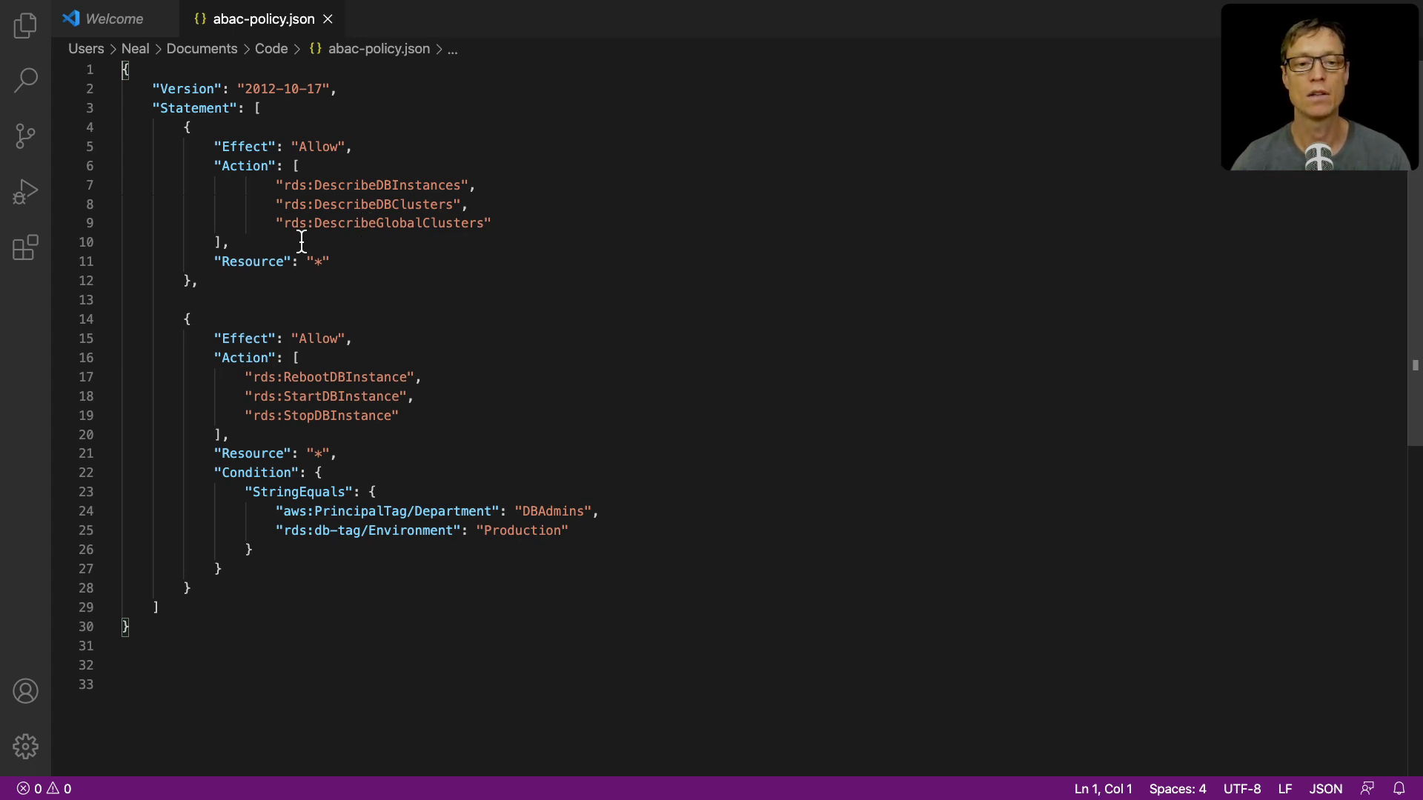
mouse_move(320, 452)
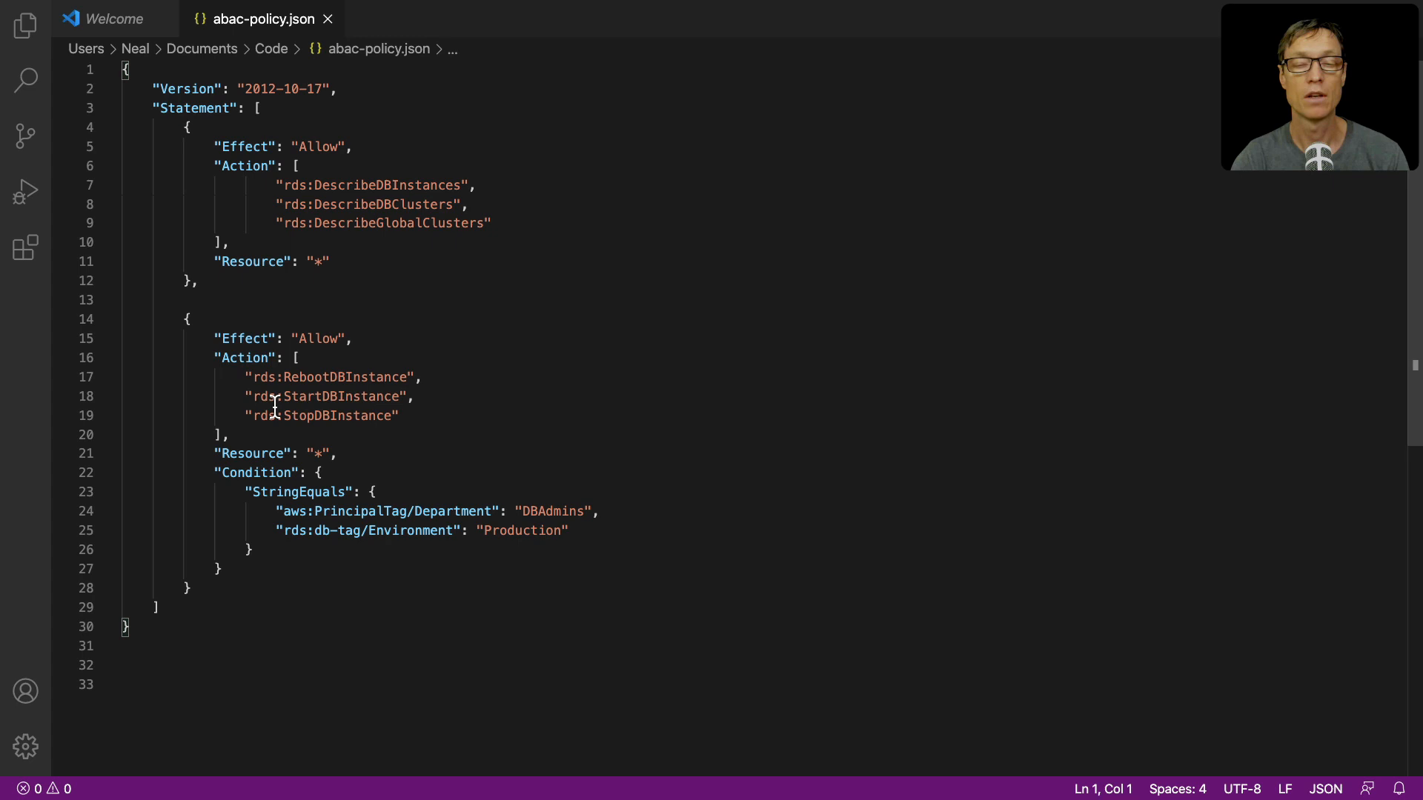
mouse_move(387, 429)
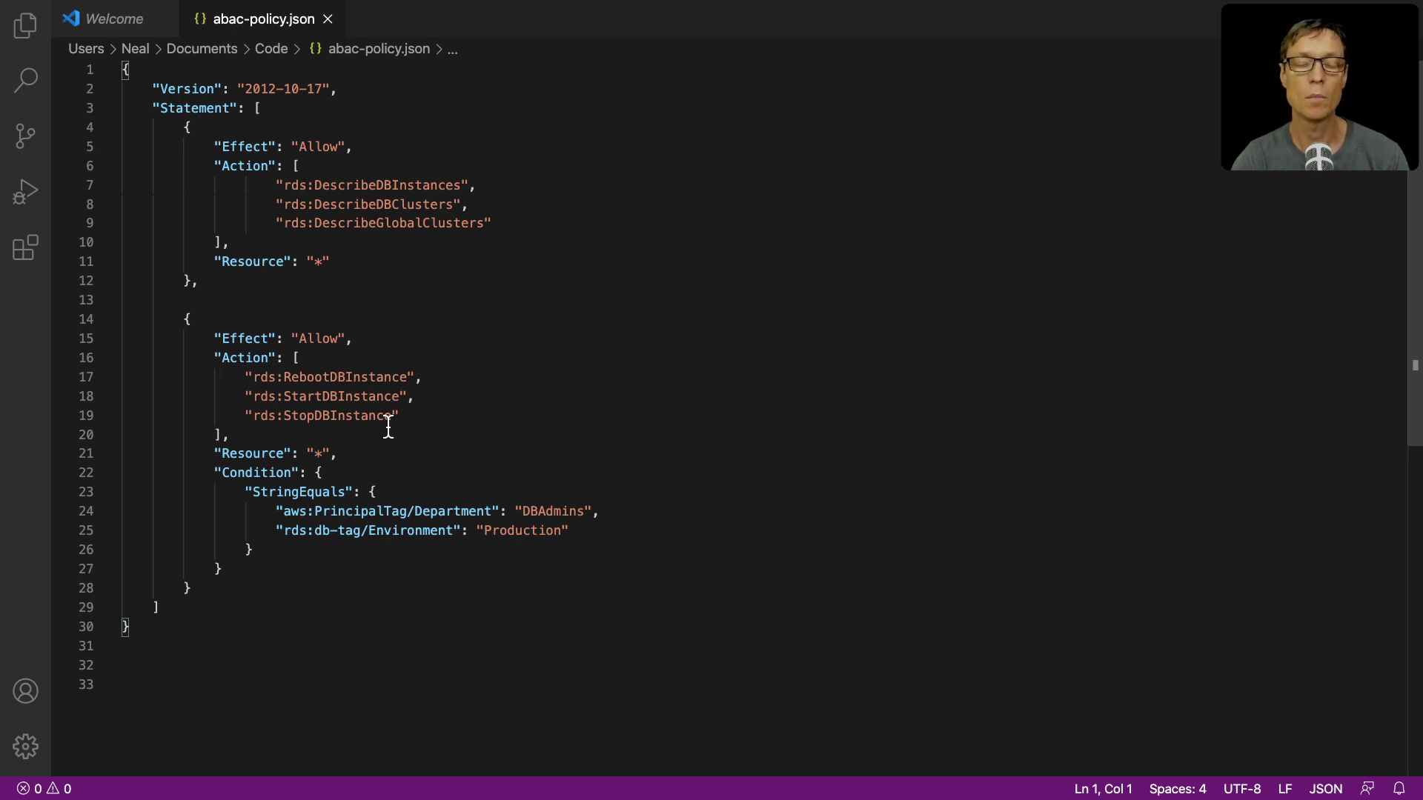
mouse_move(386, 427)
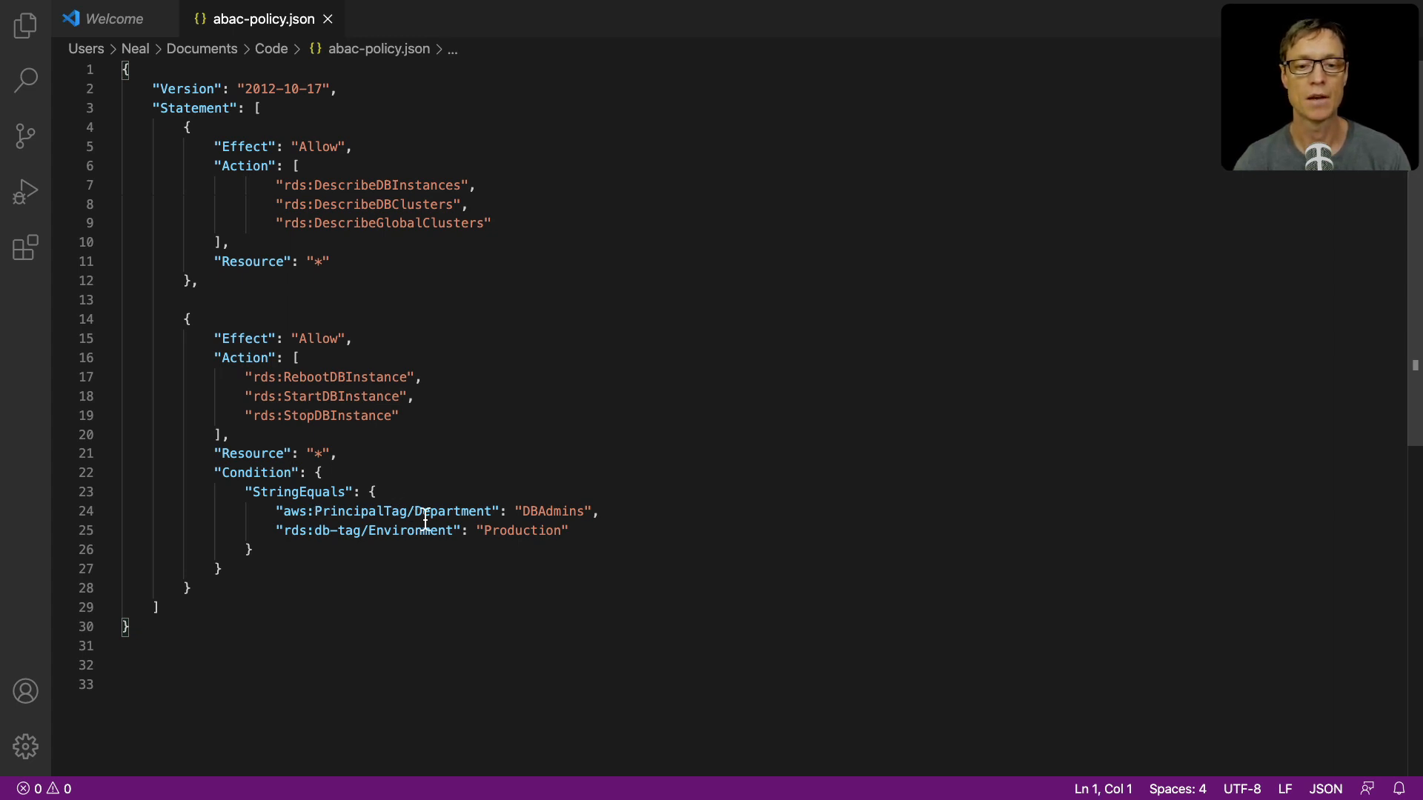
mouse_move(563, 525)
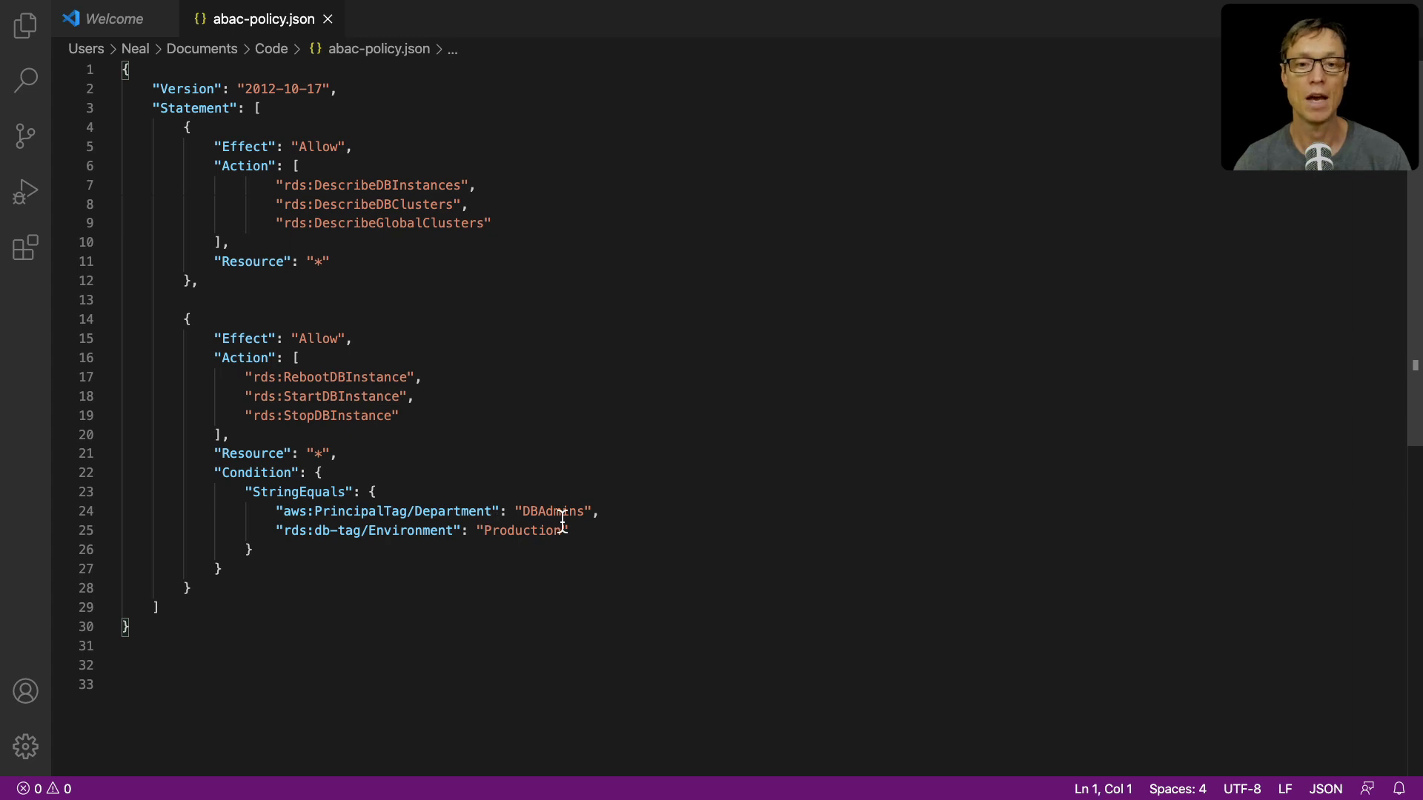
mouse_move(322, 511)
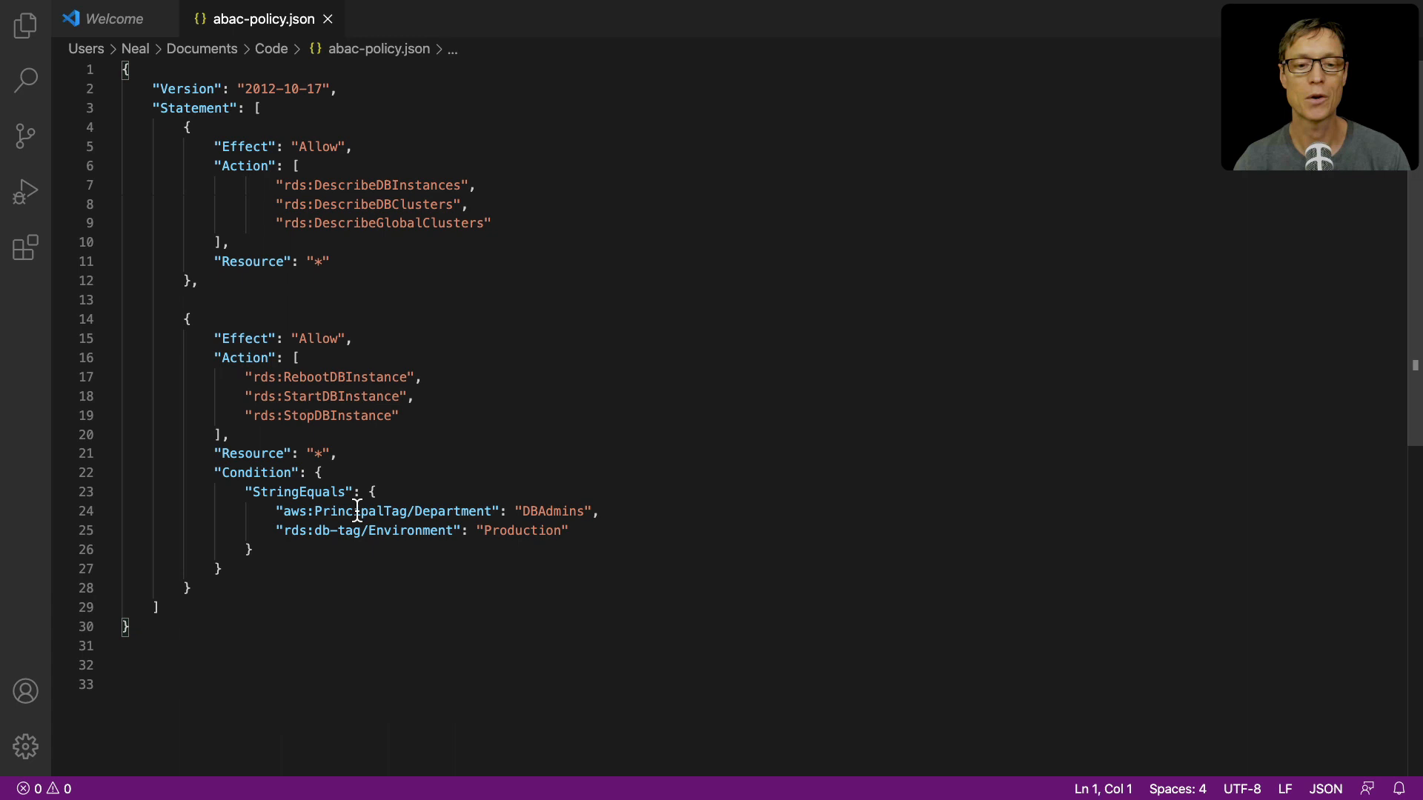
mouse_move(458, 513)
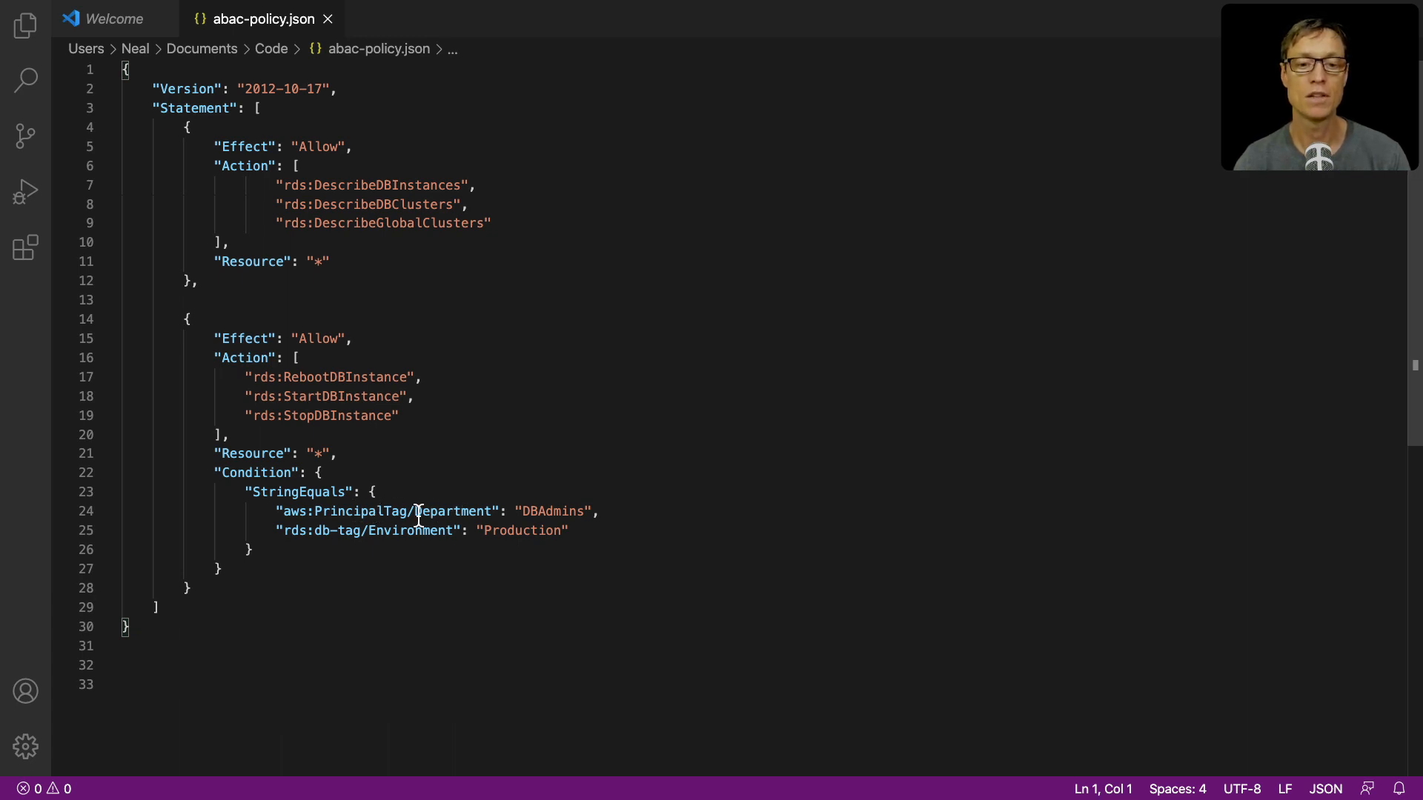
mouse_move(444, 517)
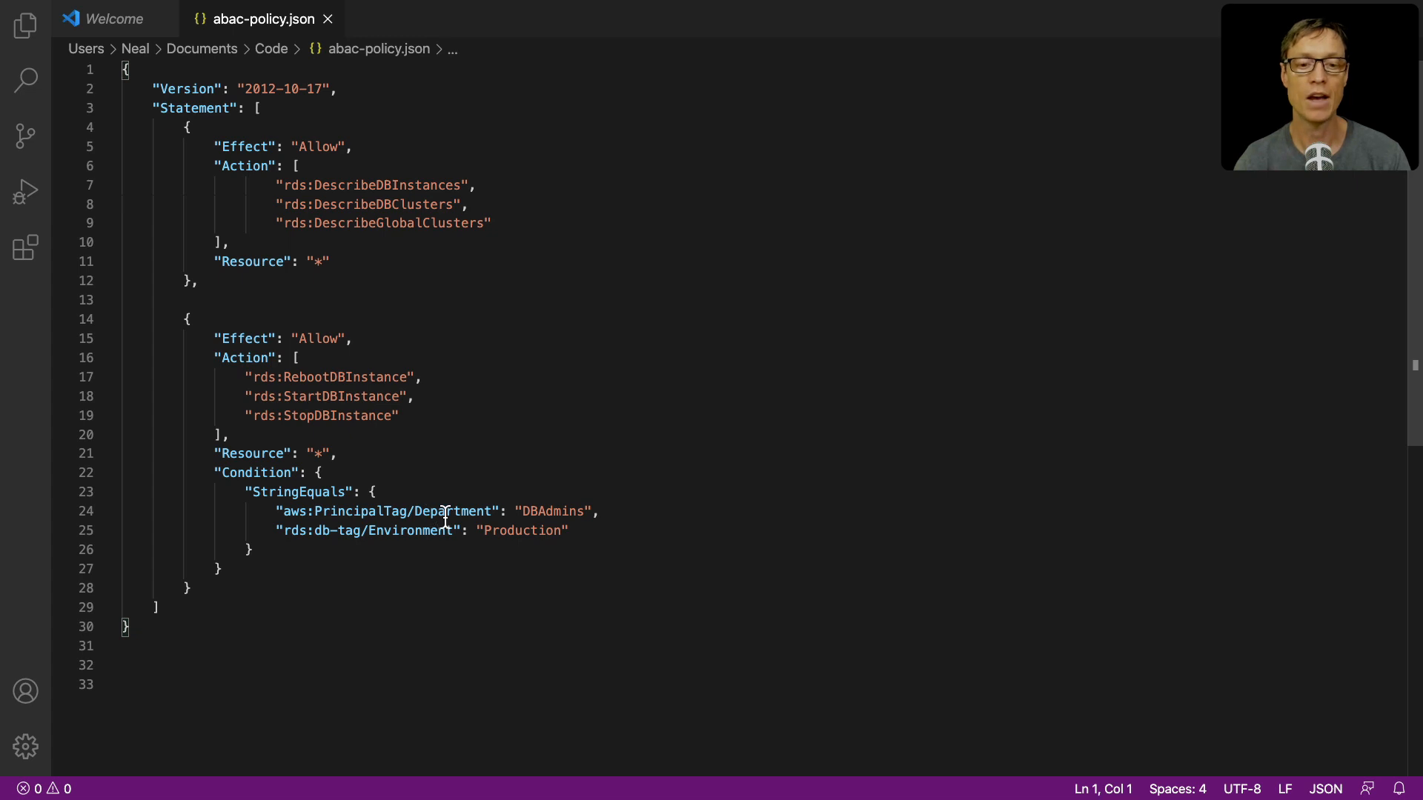
mouse_move(594, 516)
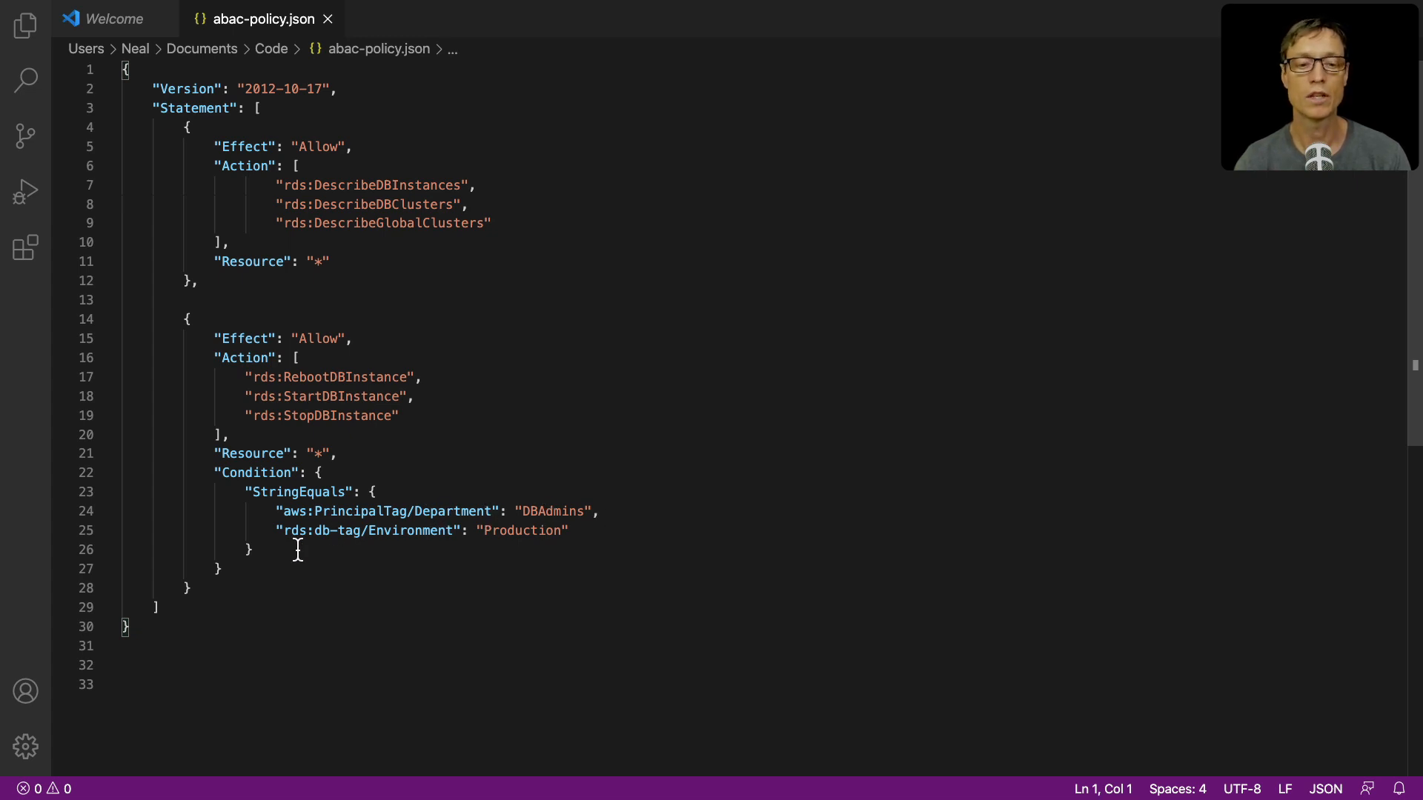
mouse_move(370, 530)
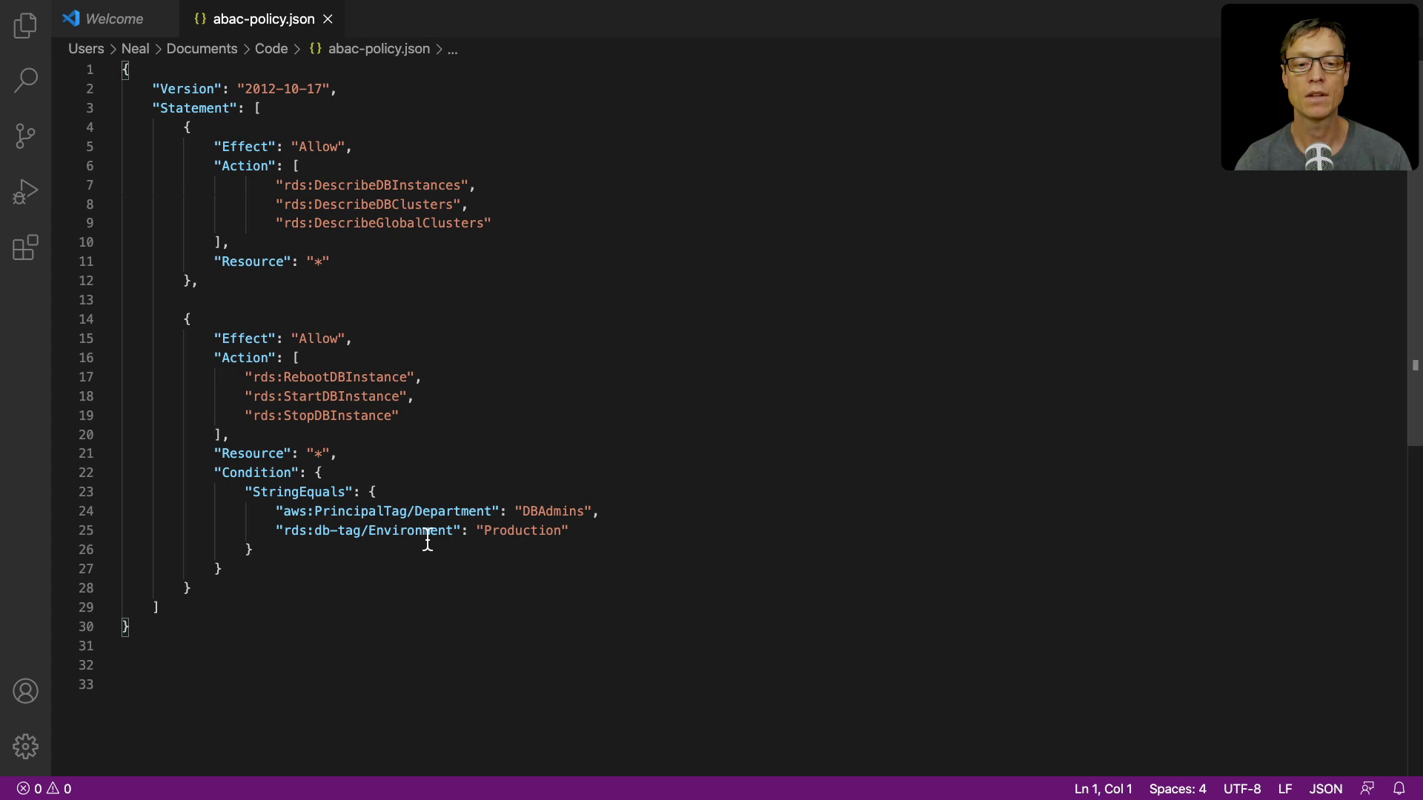
mouse_move(496, 537)
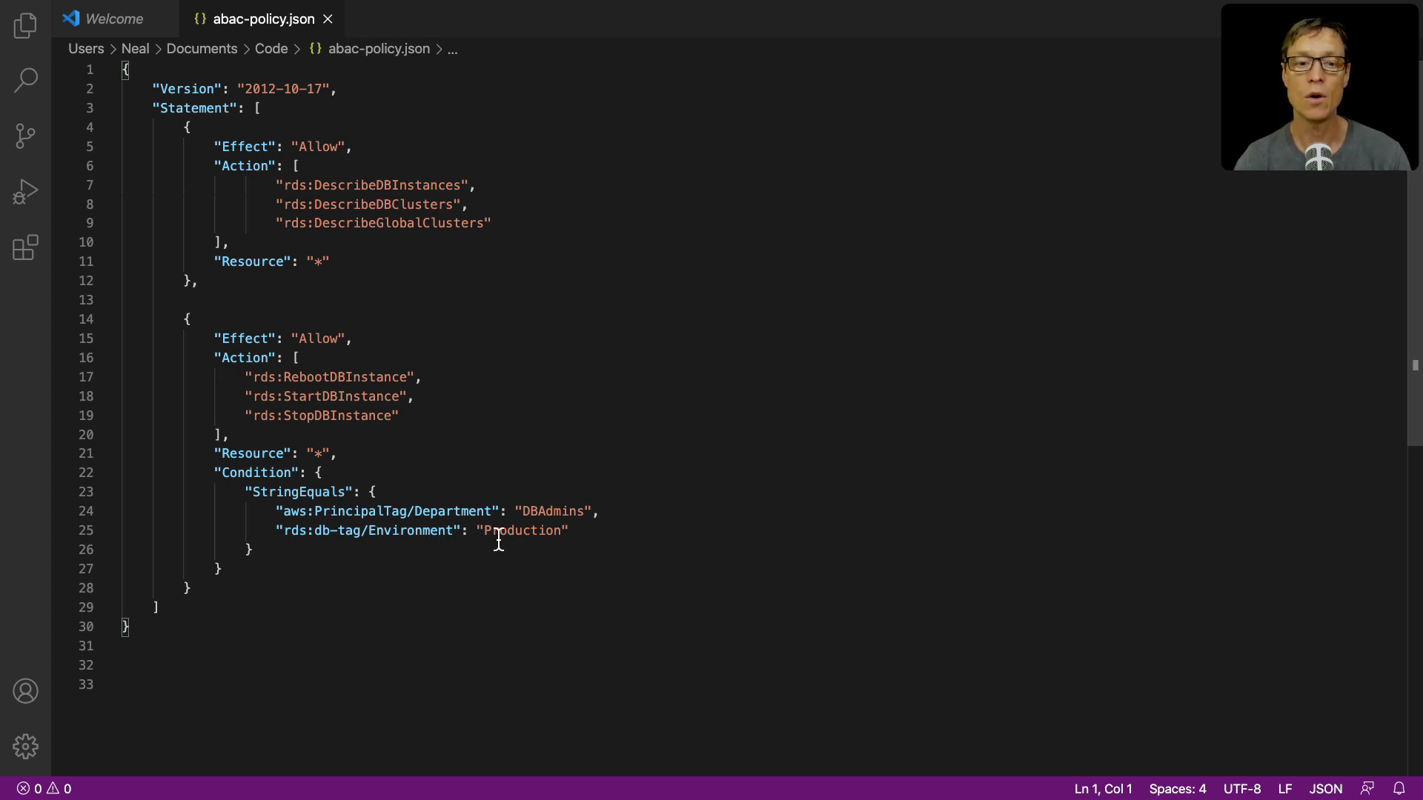
mouse_move(286, 554)
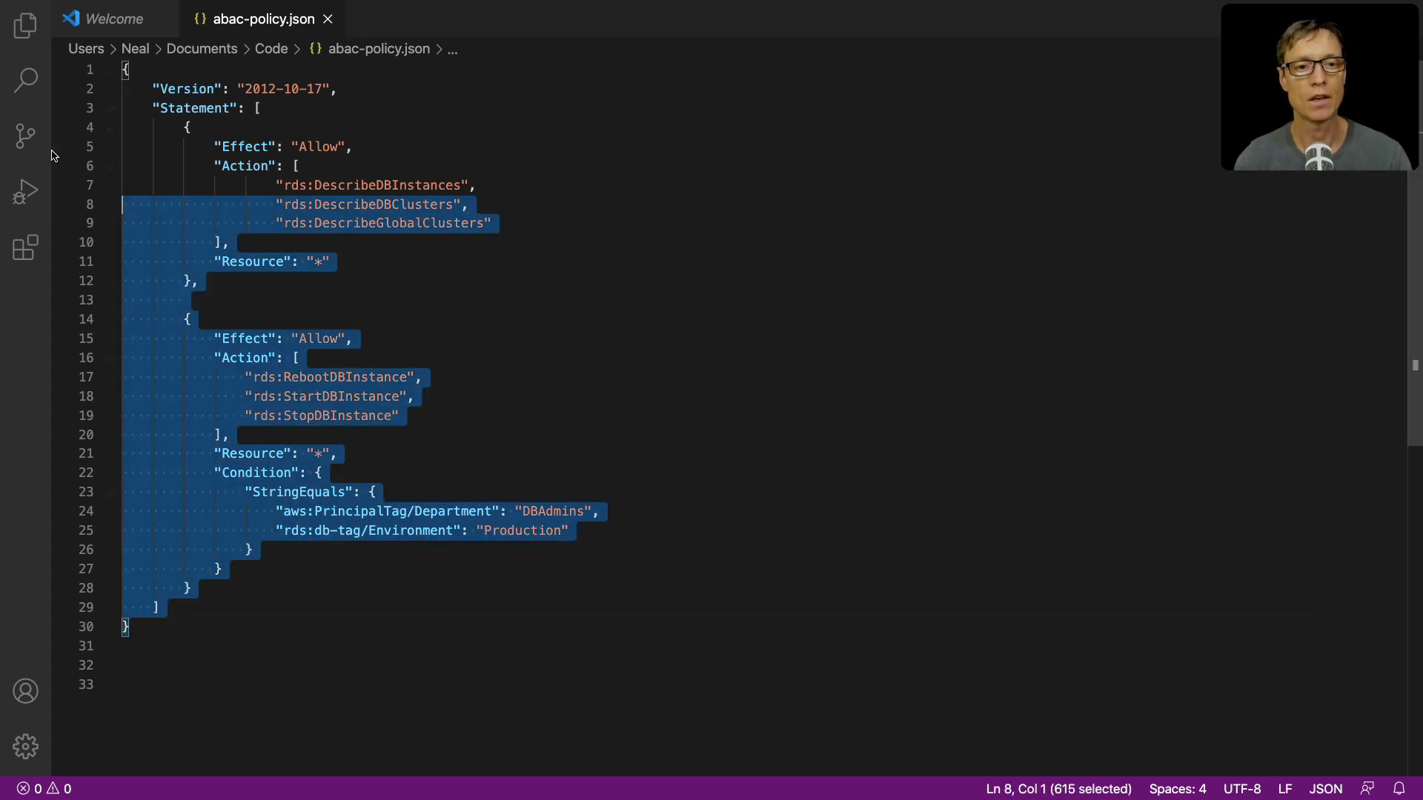
Select and copy the whole abac-policy.json text for pasting into a new IAM policy
key("ctrl+a")
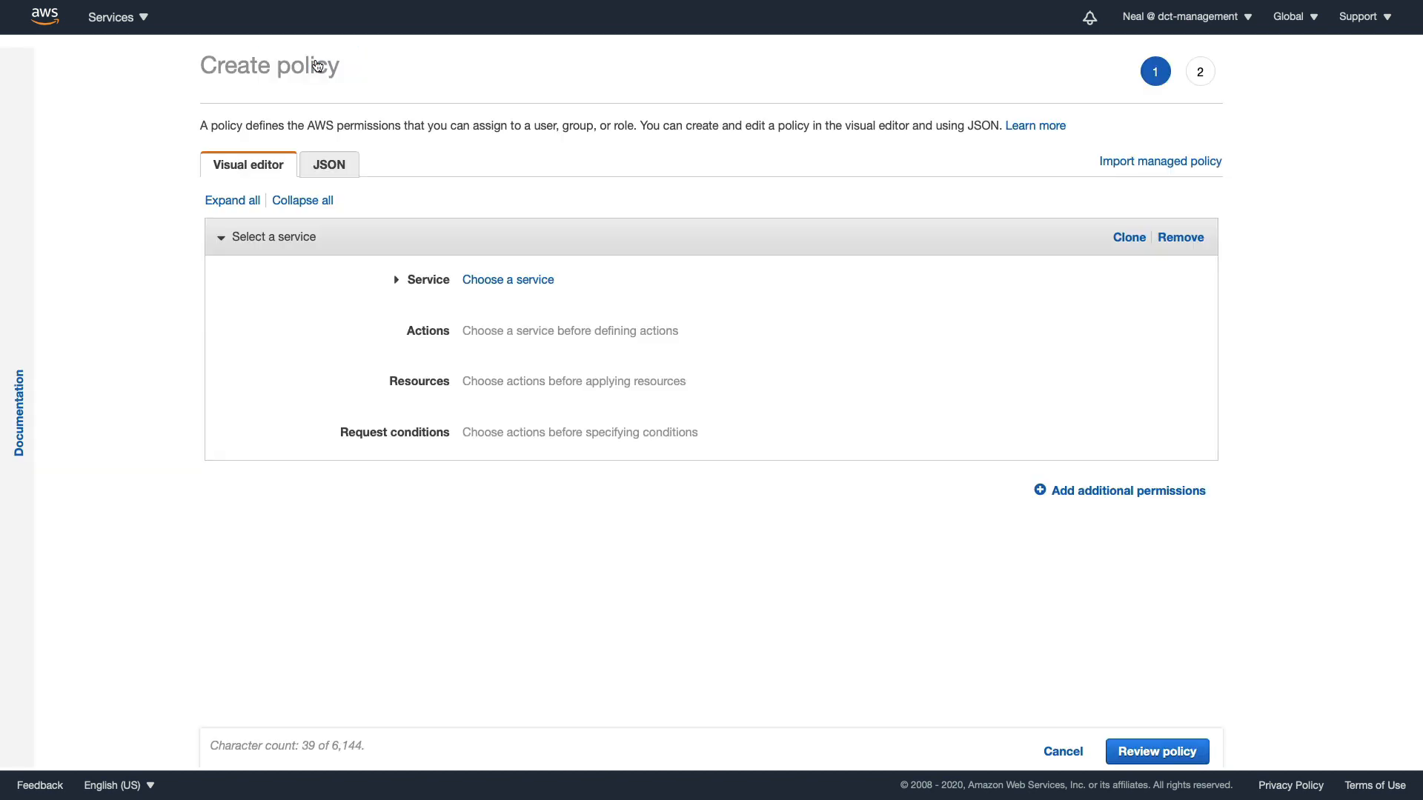
Paste the ABAC JSON into the policy's JSON editor and continue to review
left_click(329, 164)
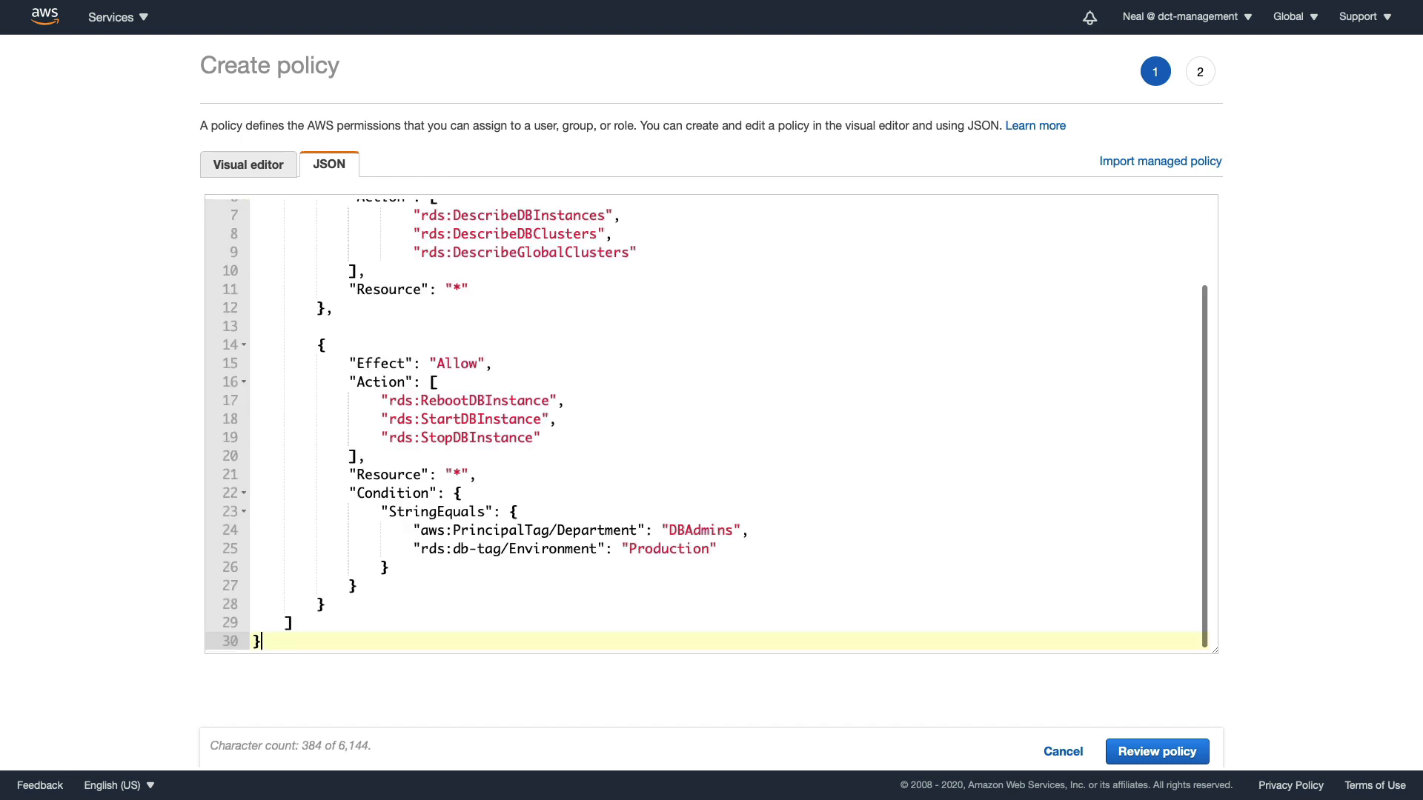
scroll("up", 3)
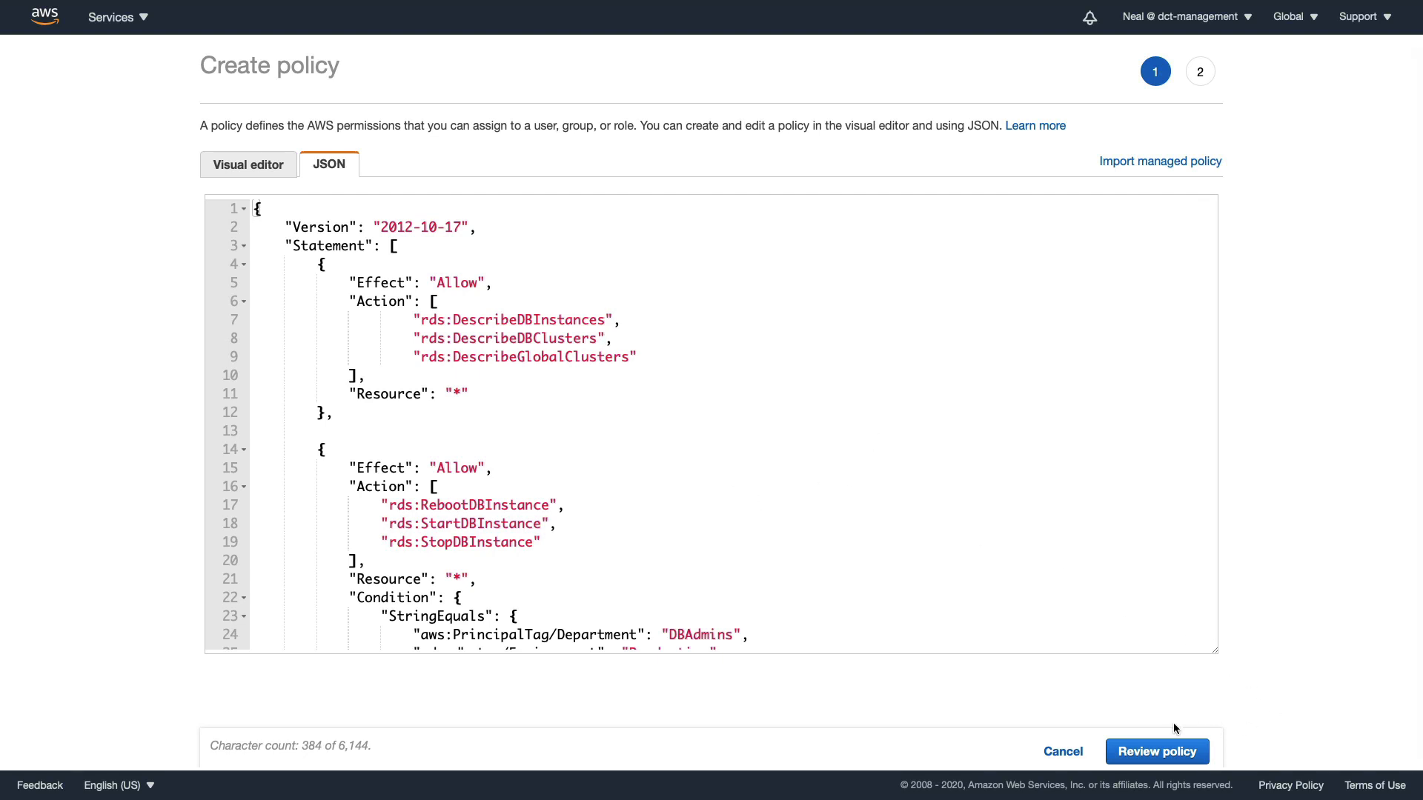
left_click(1156, 751)
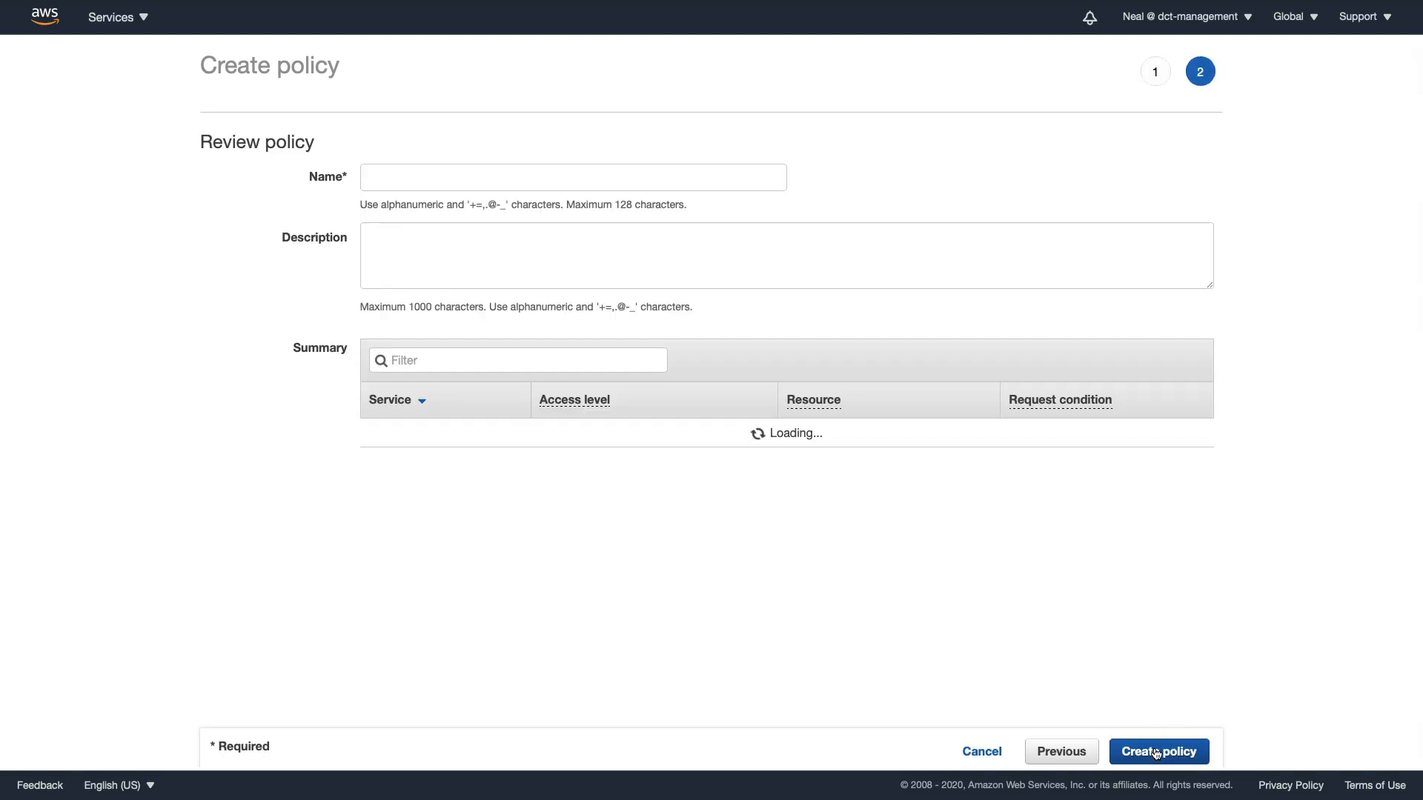
Name the policy RDSLimitedAccess and create it
left_click(572, 176)
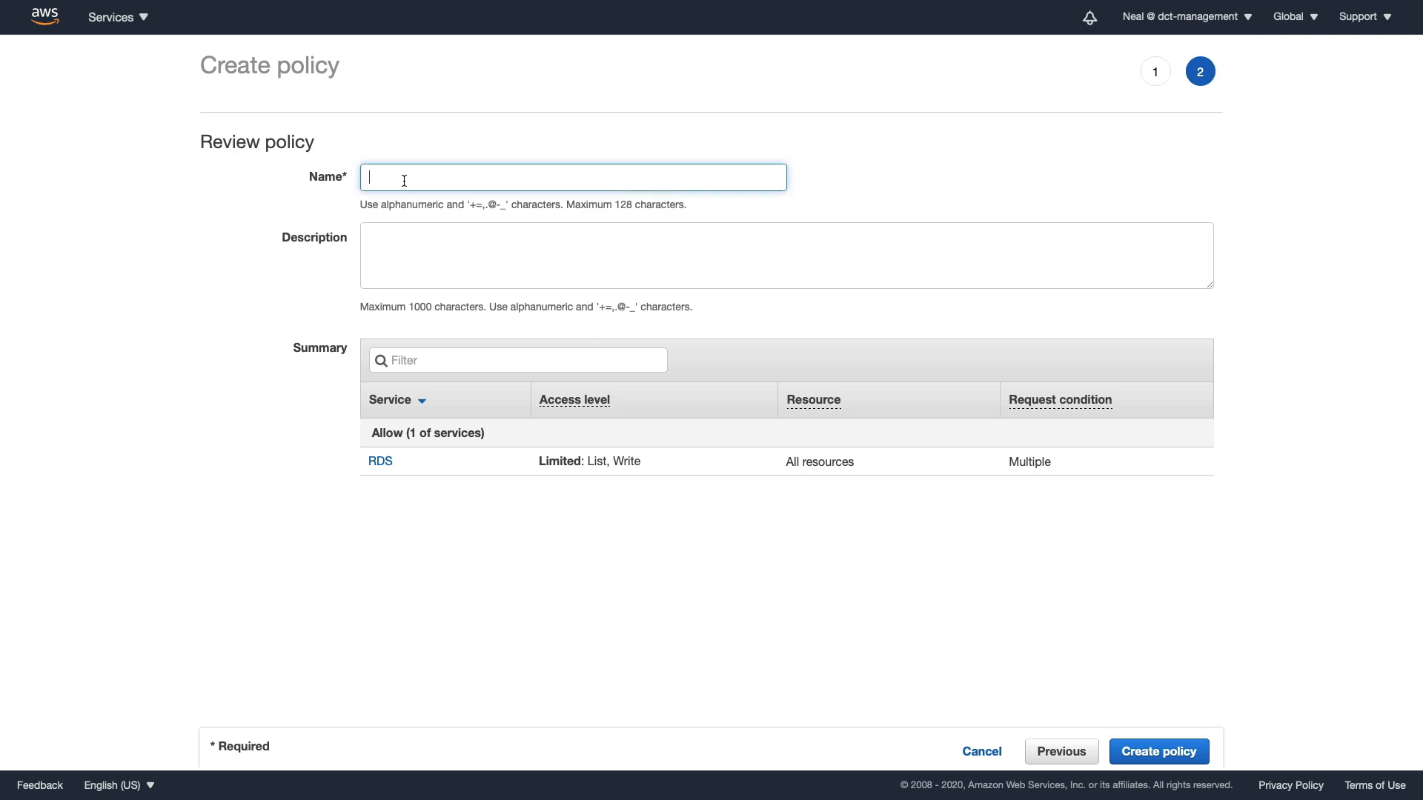
type("RDSLimitedAccess")
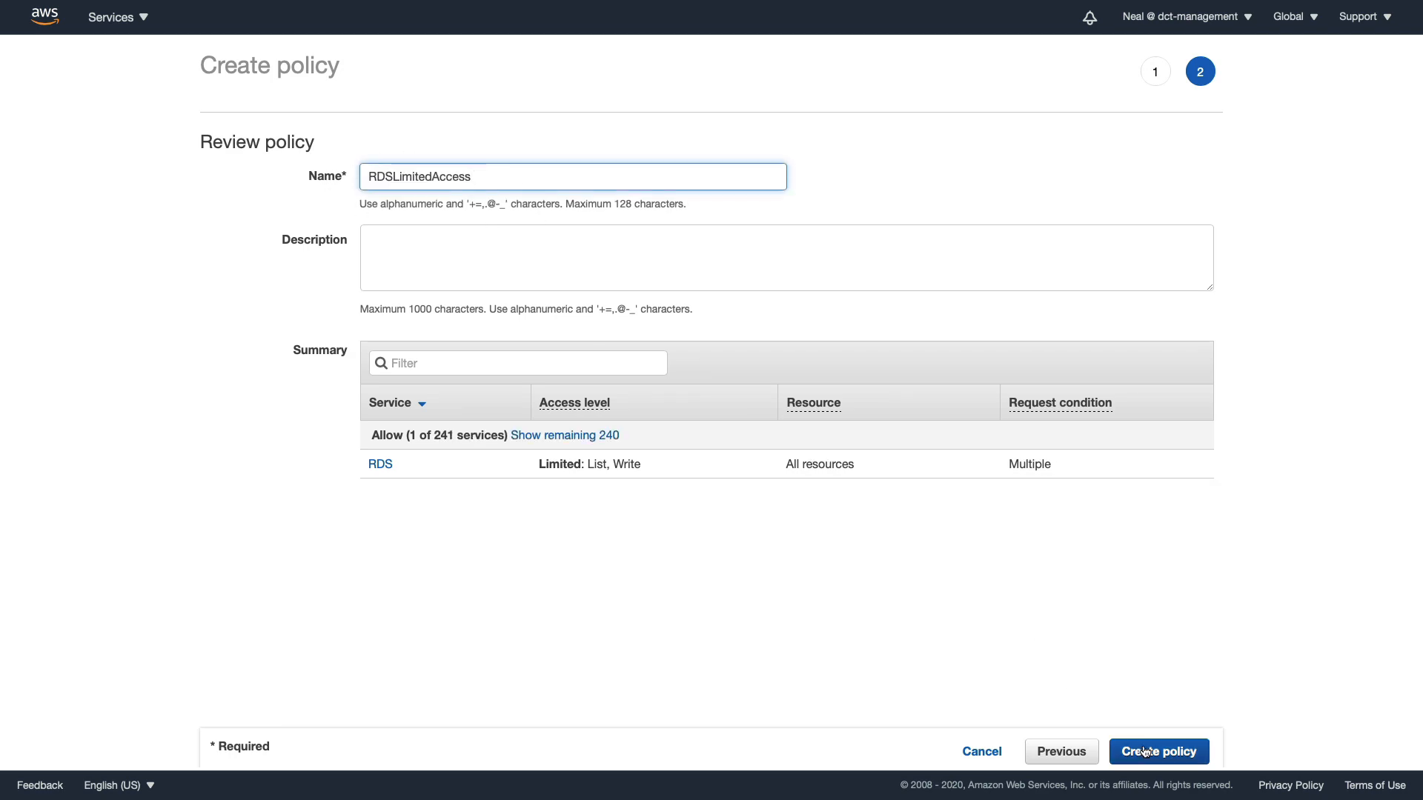
left_click(1158, 752)
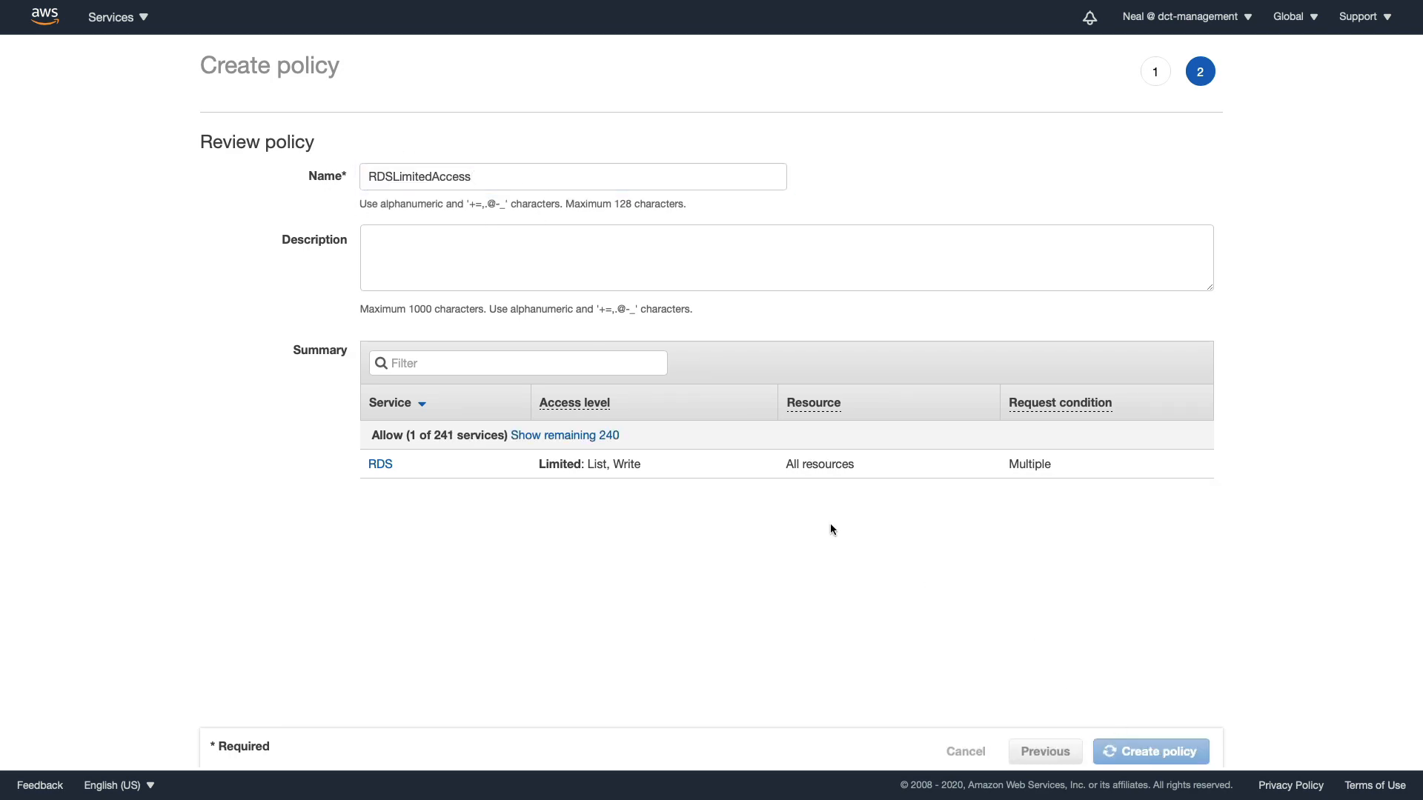
Start a new IAM group named DBAdmins
left_click(1150, 751)
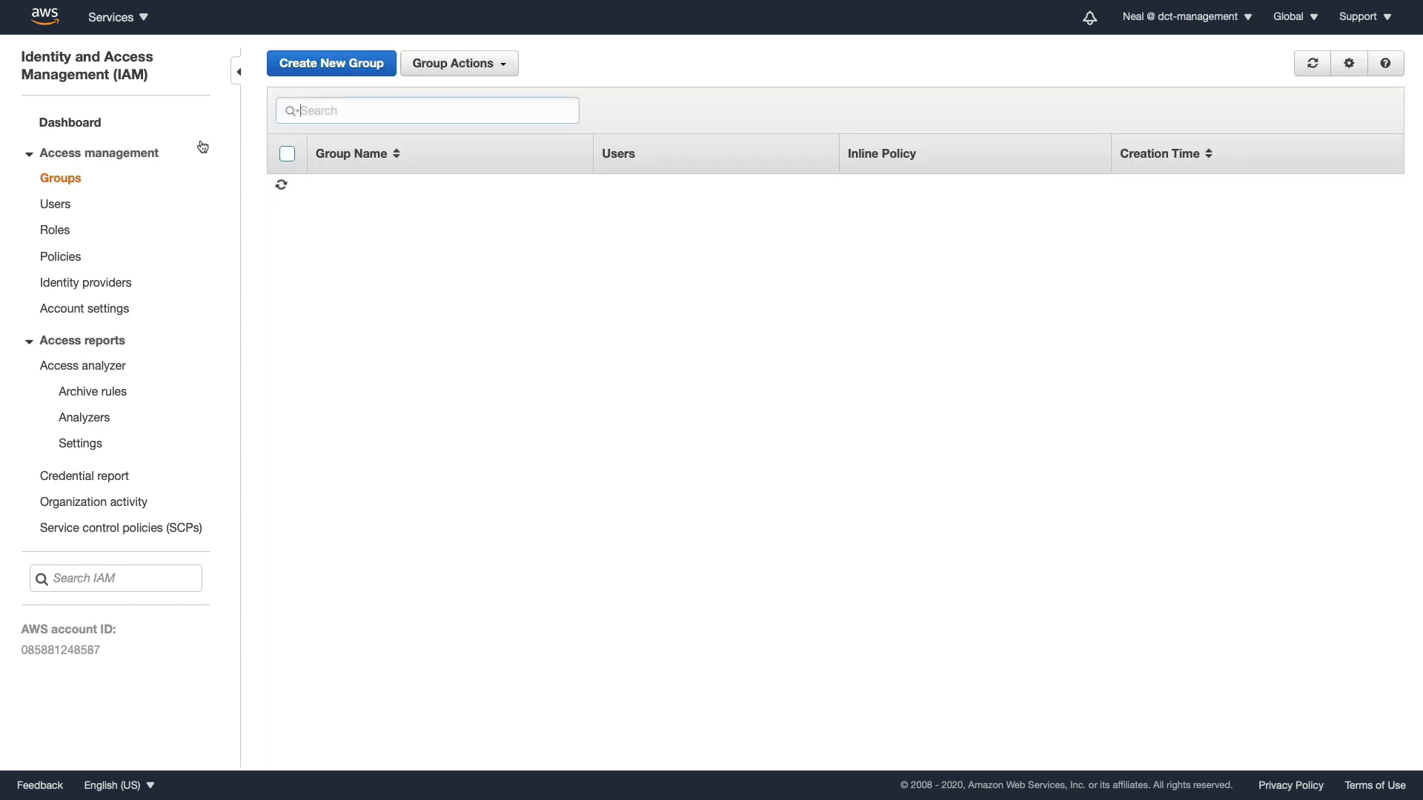
left_click(331, 63)
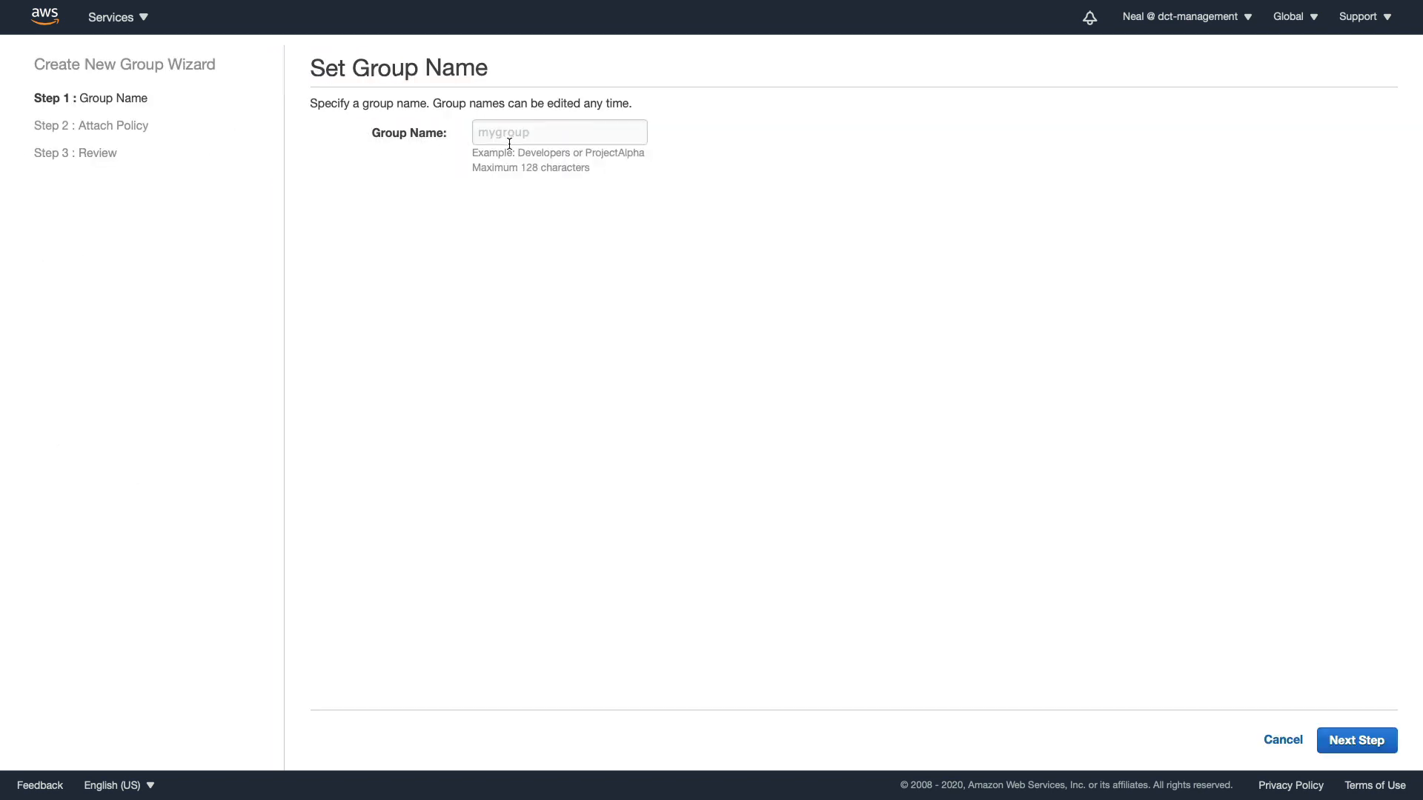
type("DBAdmins")
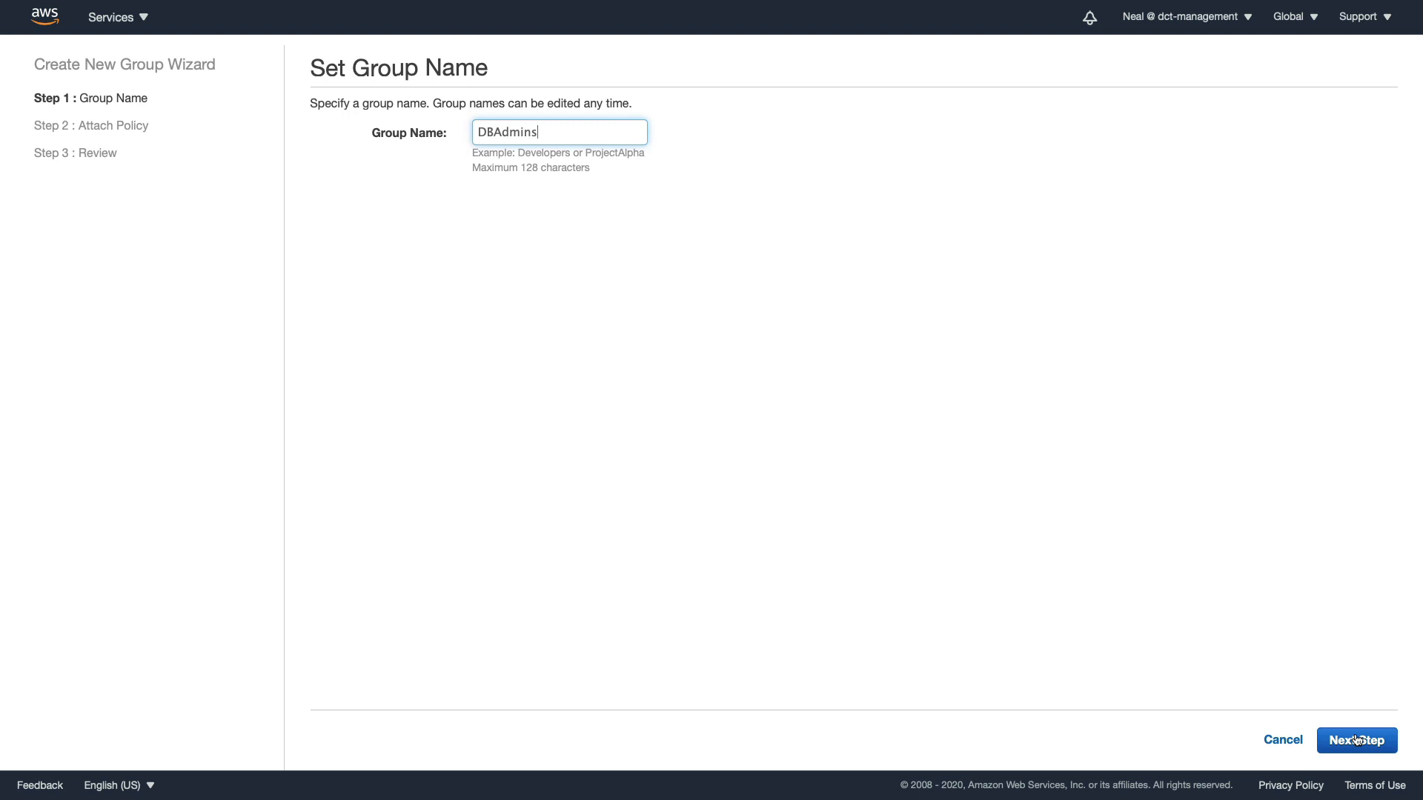
left_click(1356, 739)
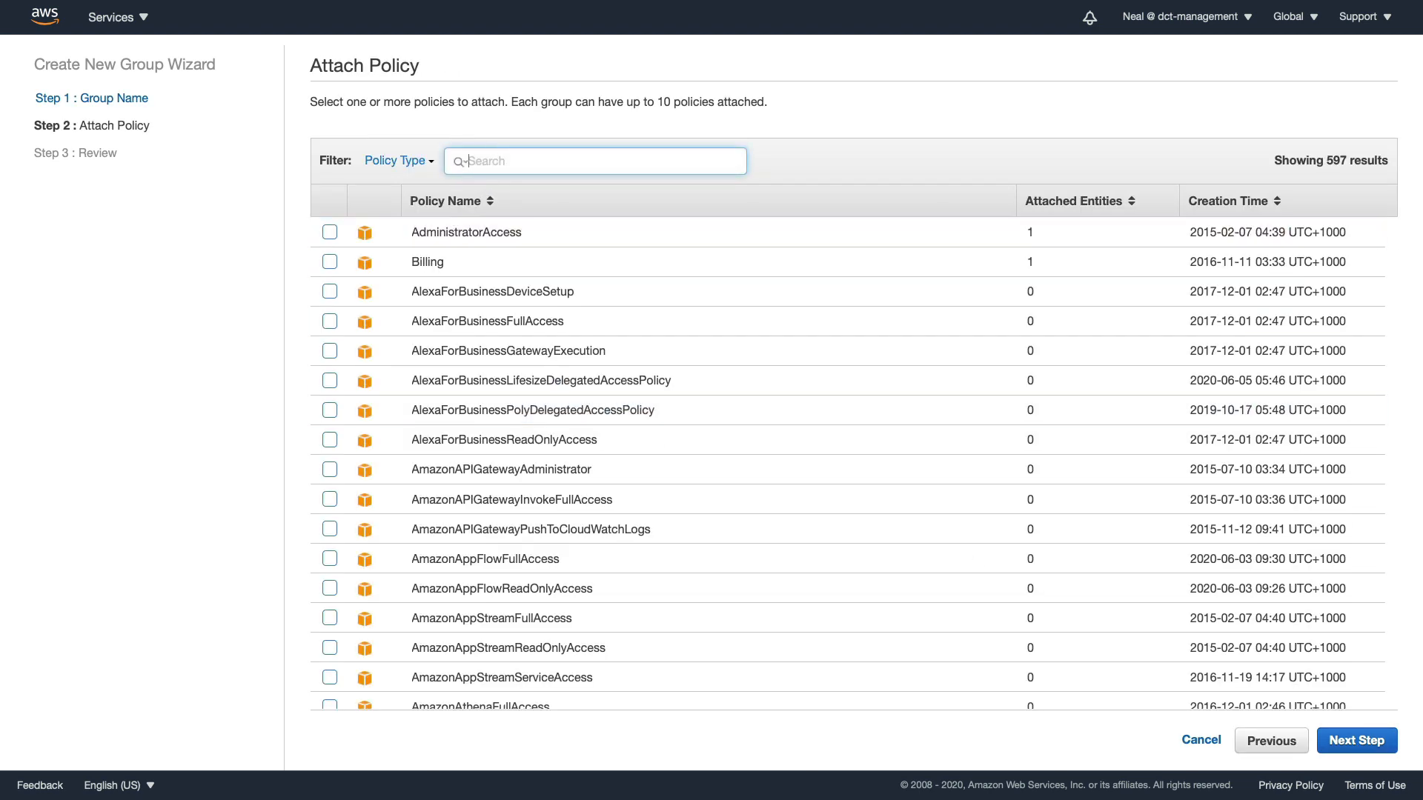
Attach the RDSLimitedAccess policy and create the DBAdmins group
type("RDSL")
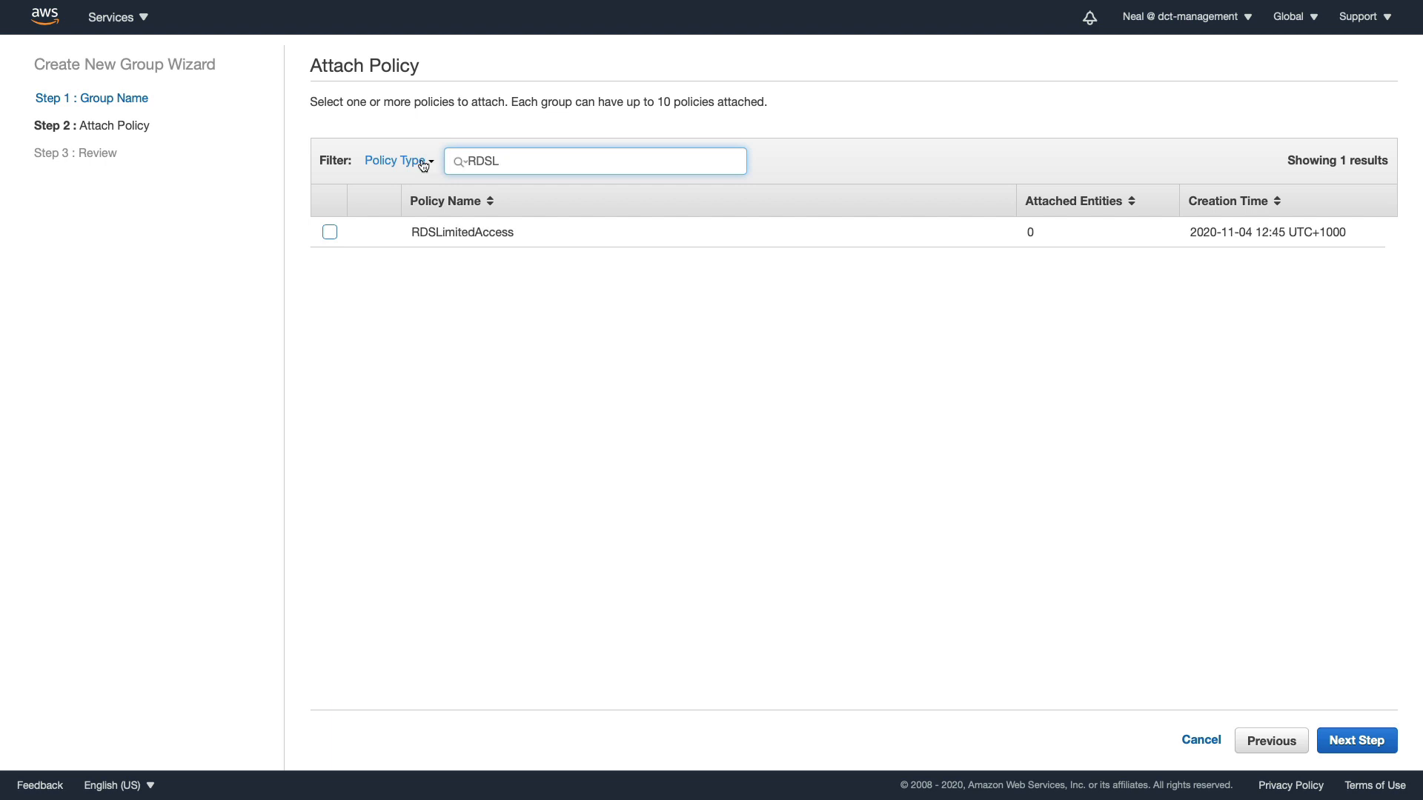
left_click(329, 233)
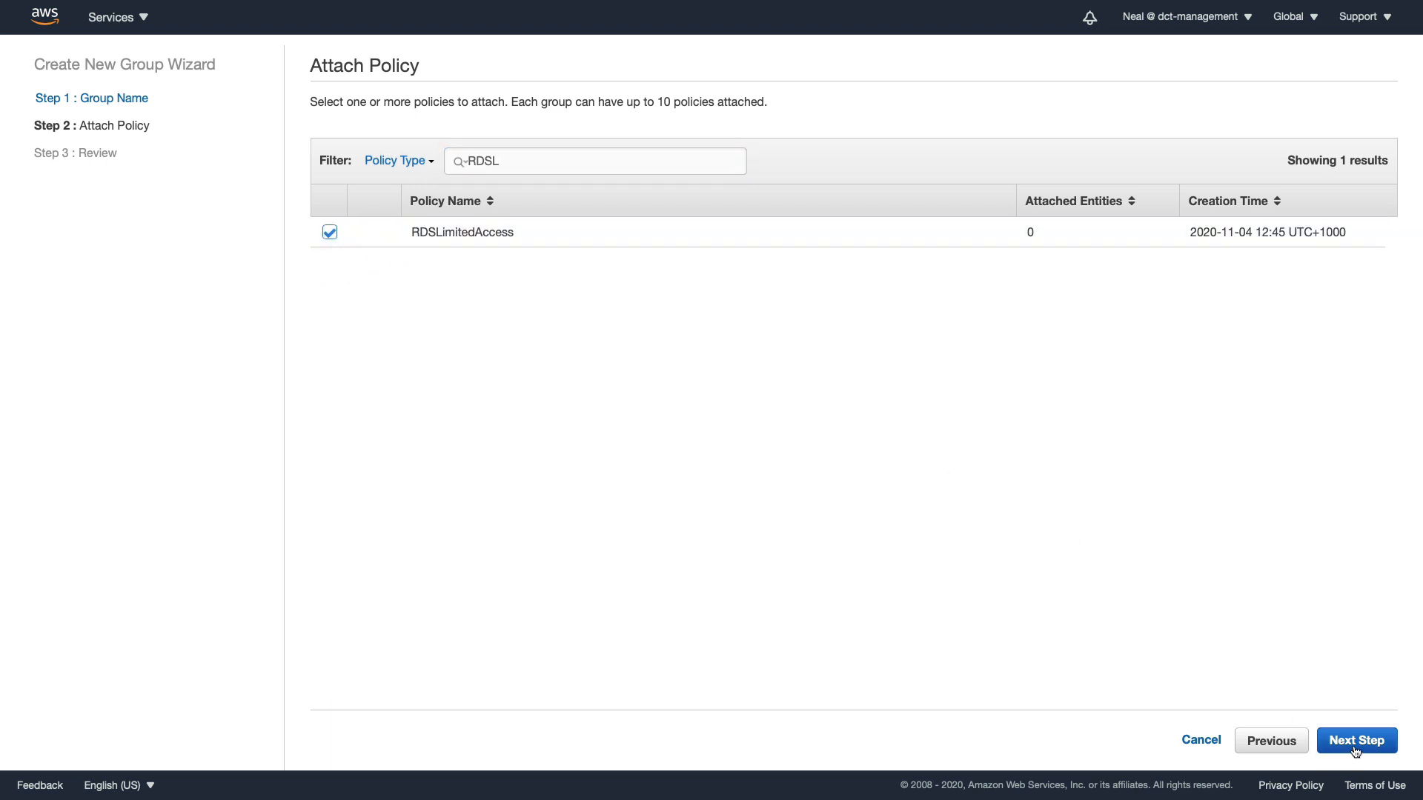
left_click(1355, 741)
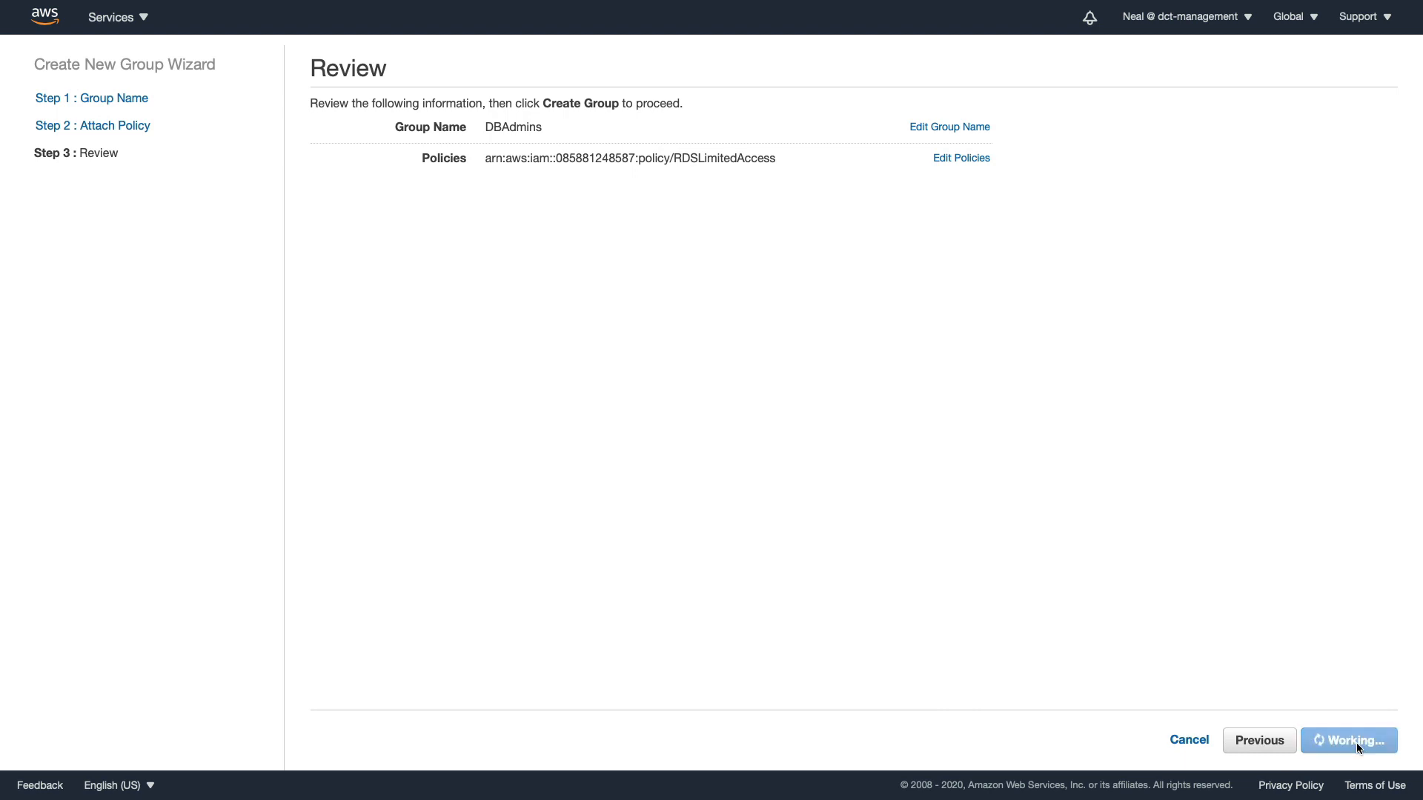
left_click(1349, 739)
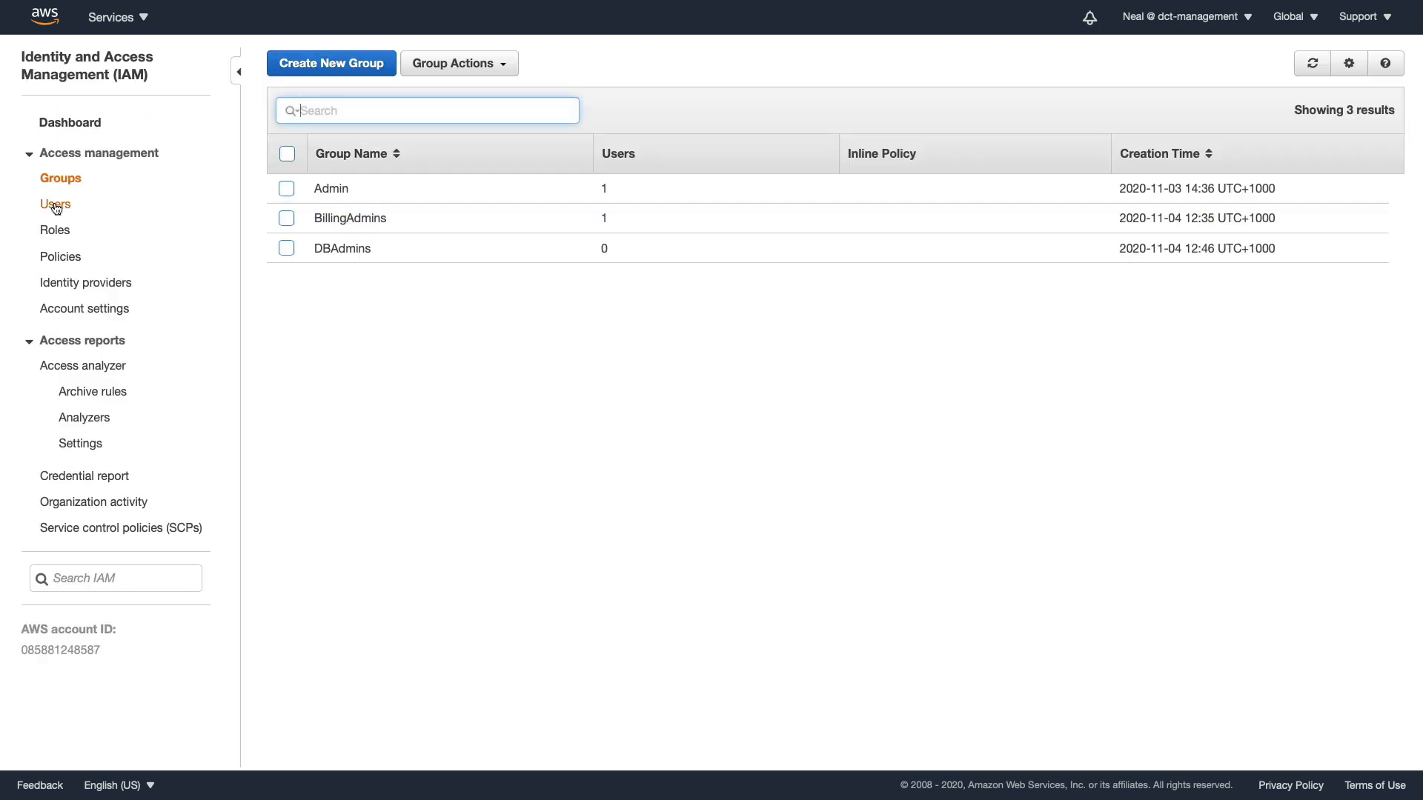
Add a user Dave with console access and a custom password
left_click(55, 204)
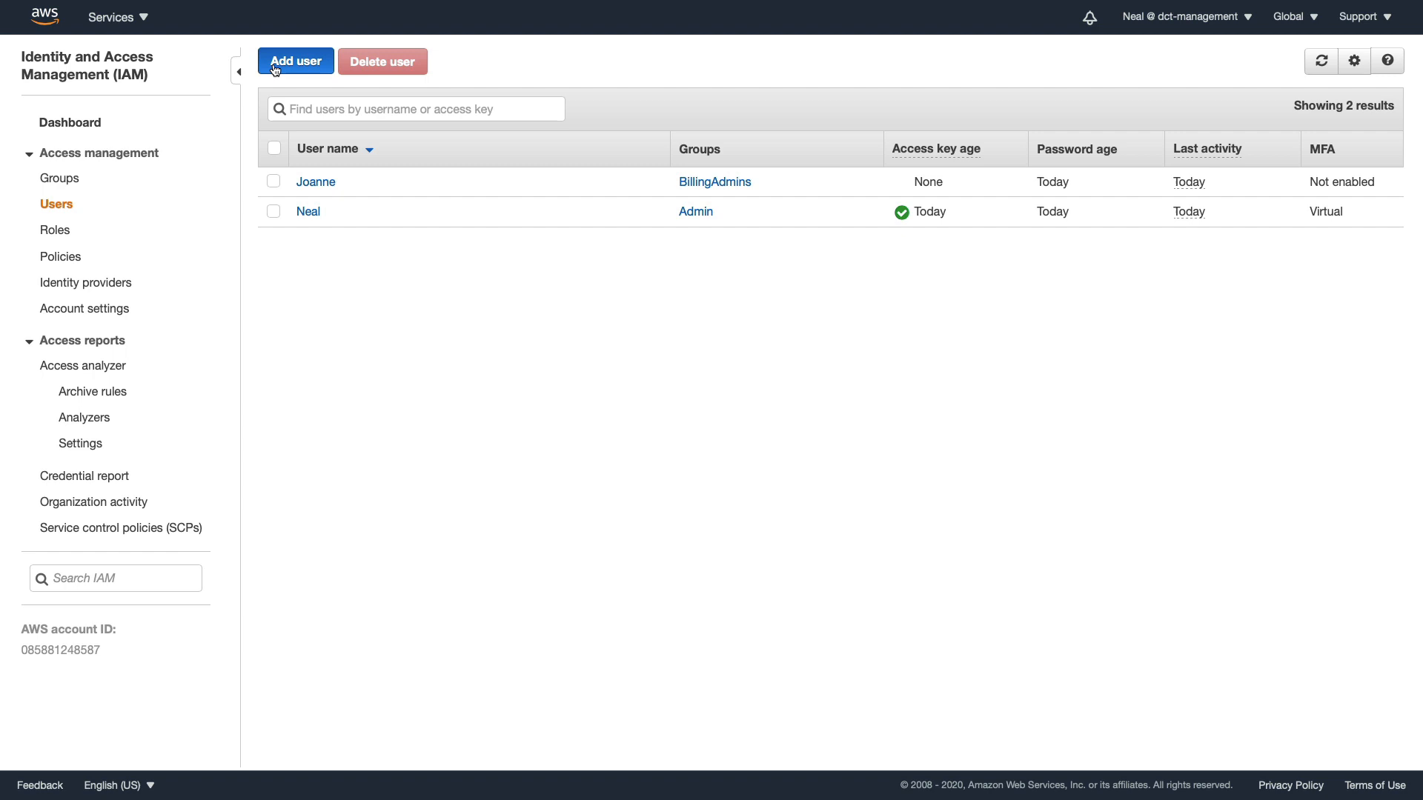
left_click(295, 61)
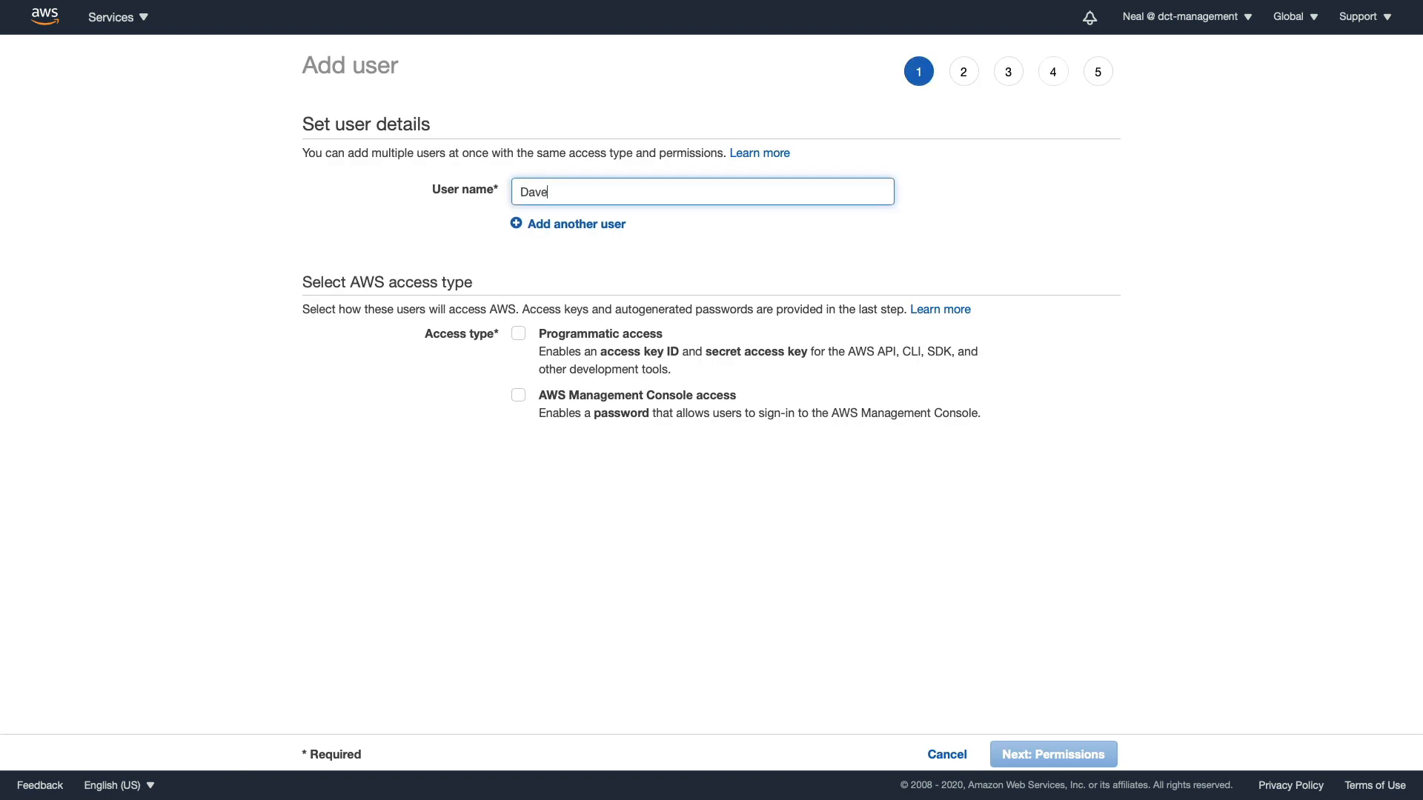
left_click(519, 395)
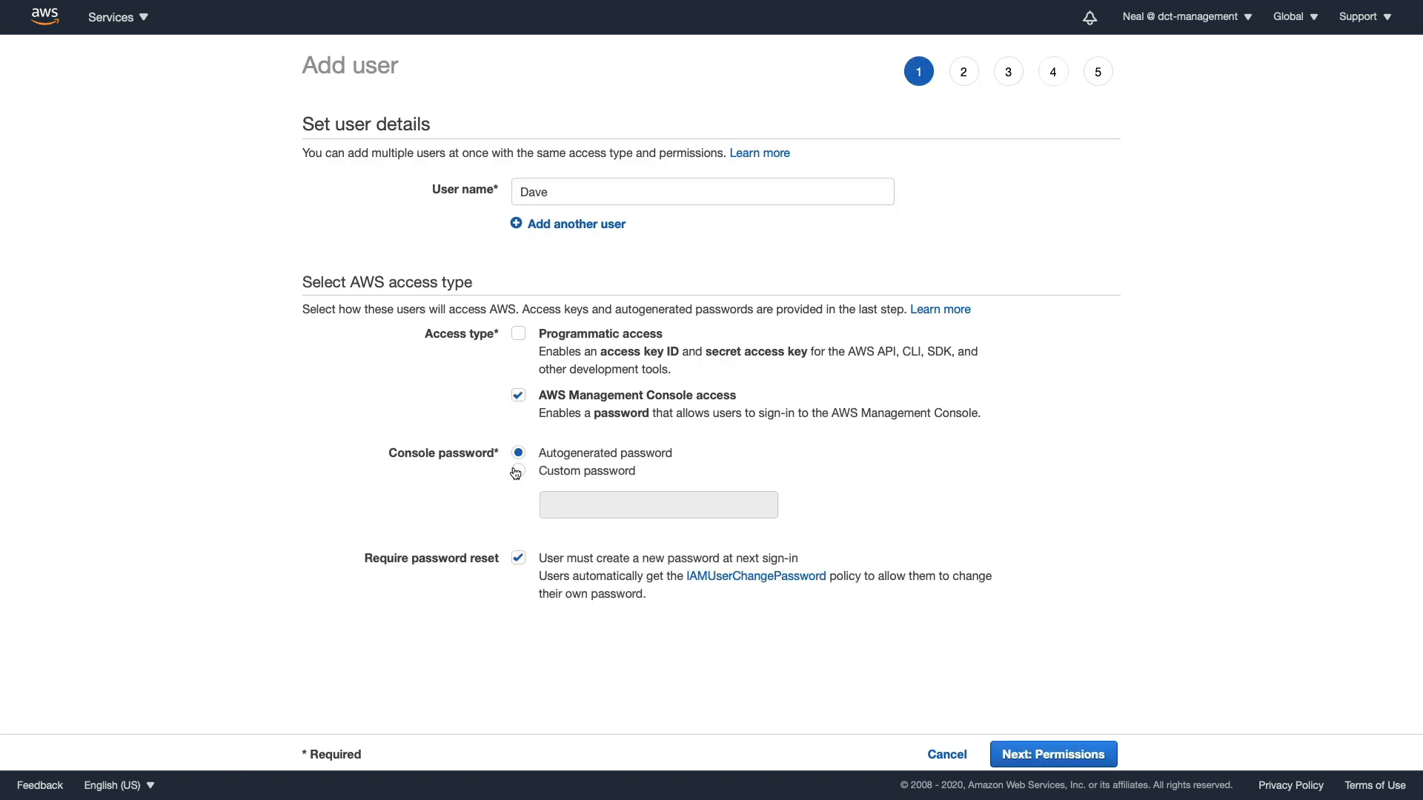
left_click(519, 469)
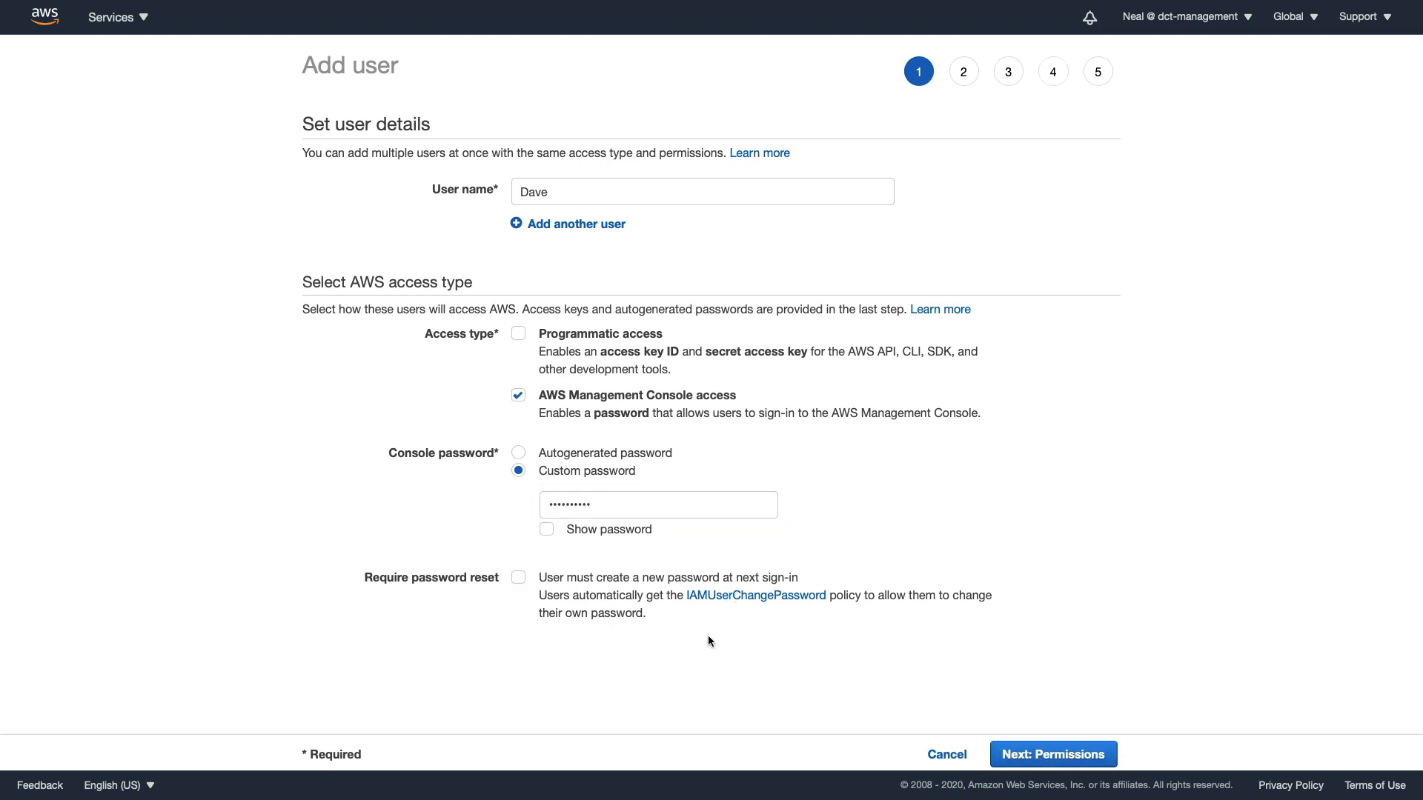
left_click(1052, 754)
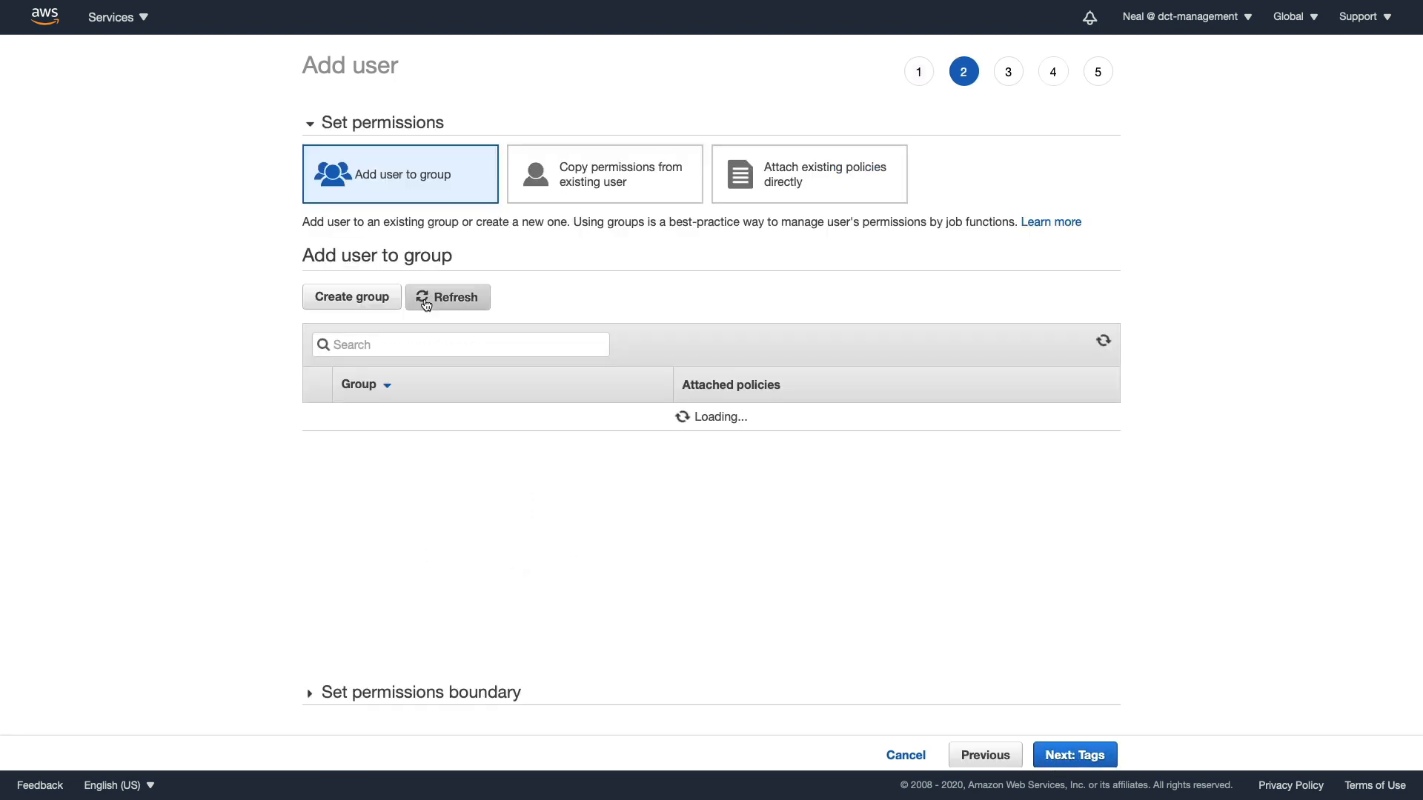
Put Dave in the DBAdmins group and create the user
left_click(448, 296)
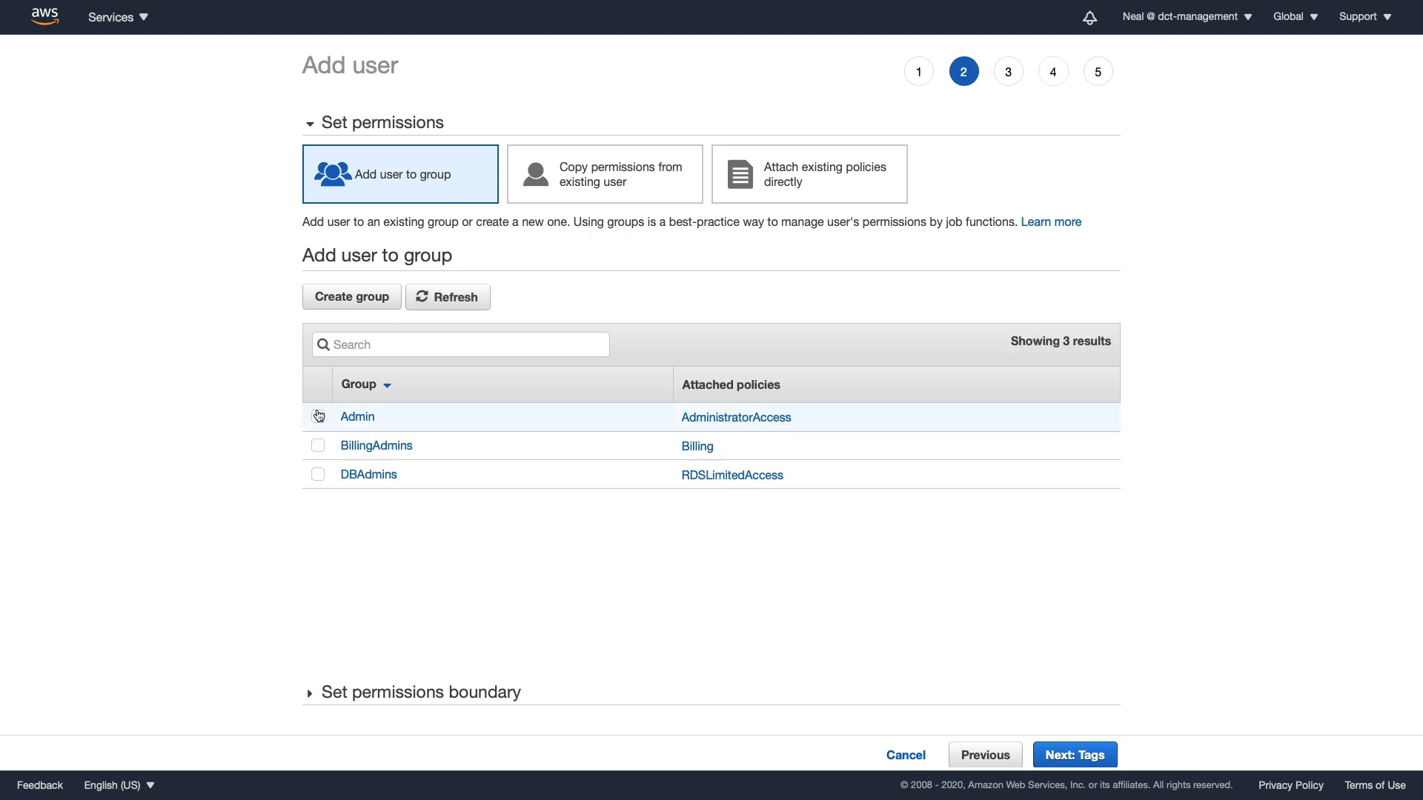
left_click(317, 474)
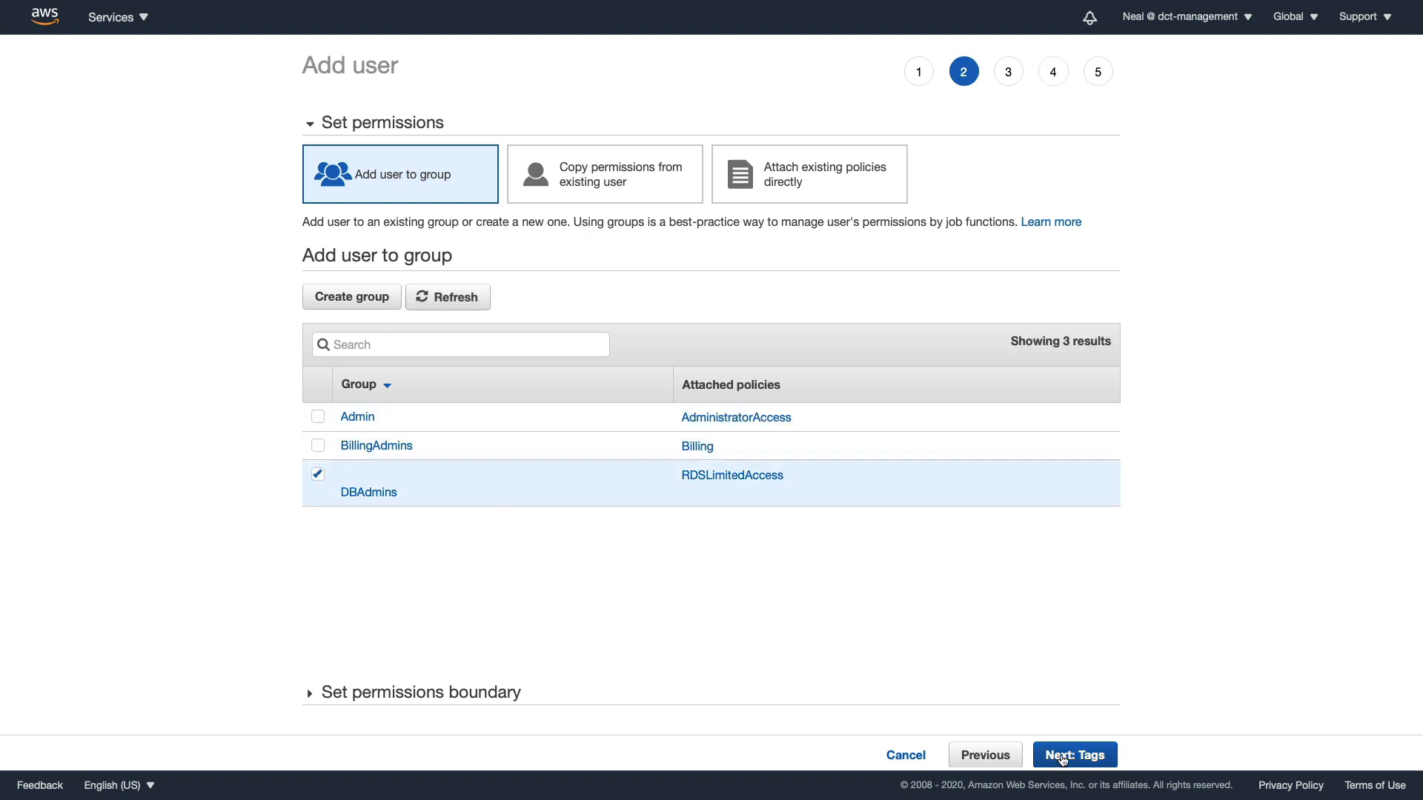
left_click(1073, 754)
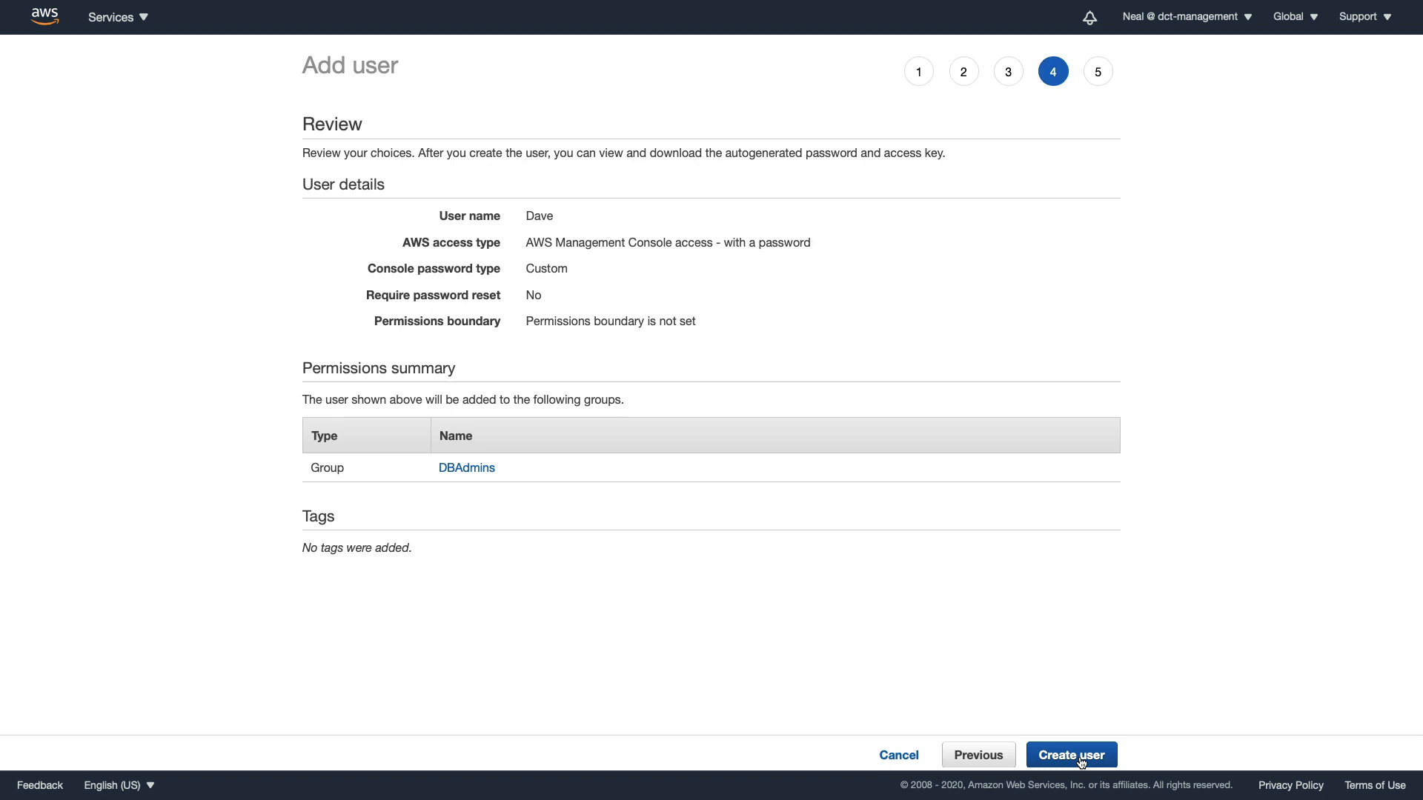
left_click(1071, 754)
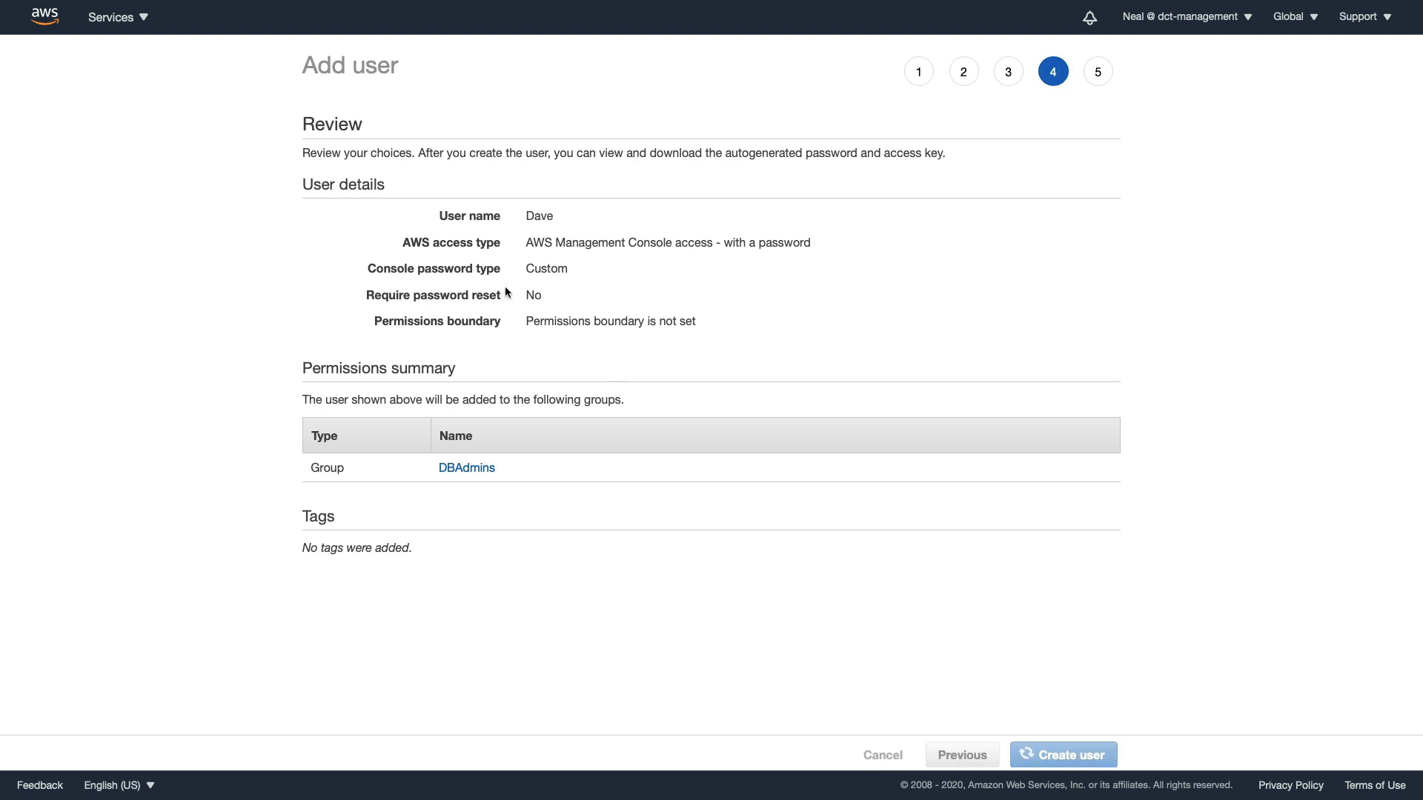
left_click(1061, 754)
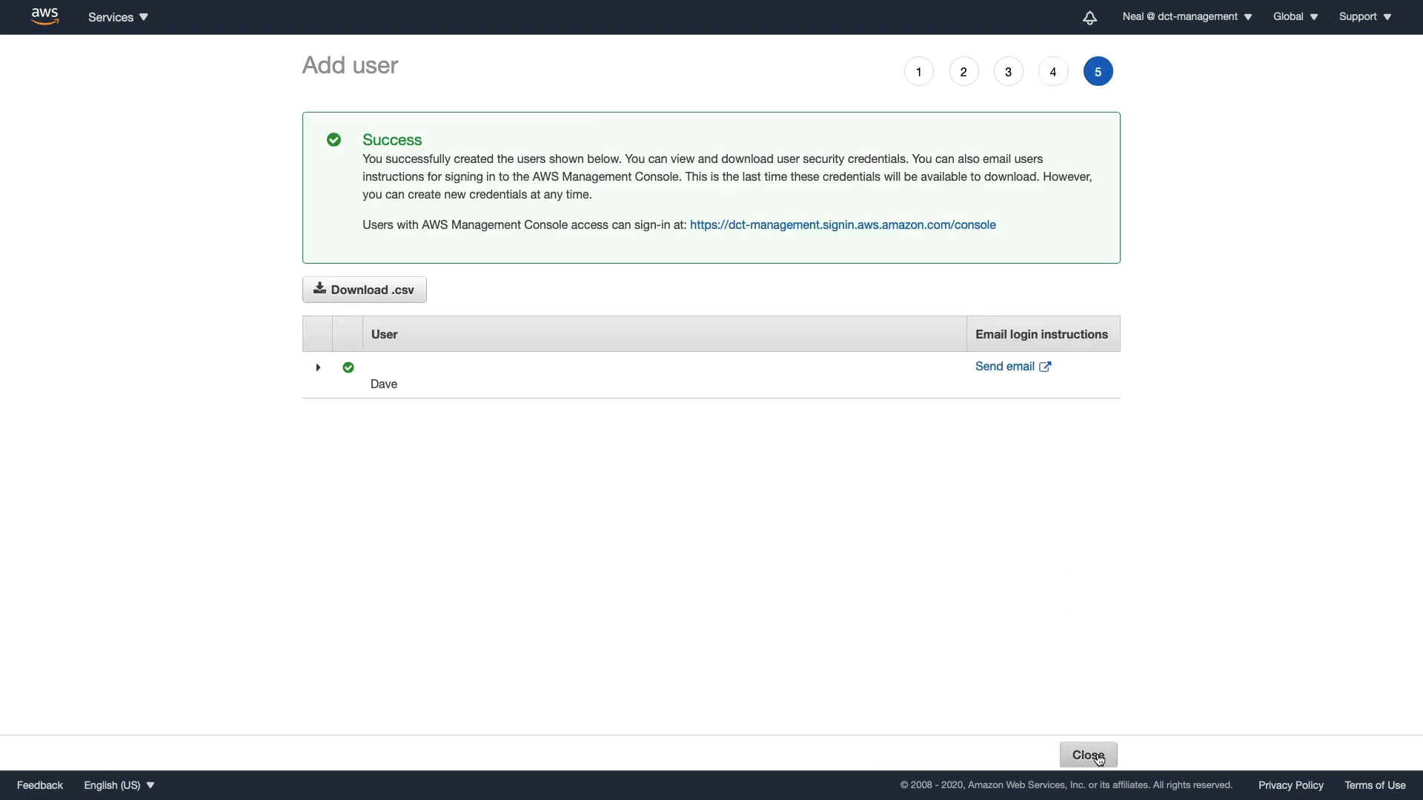
left_click(1088, 754)
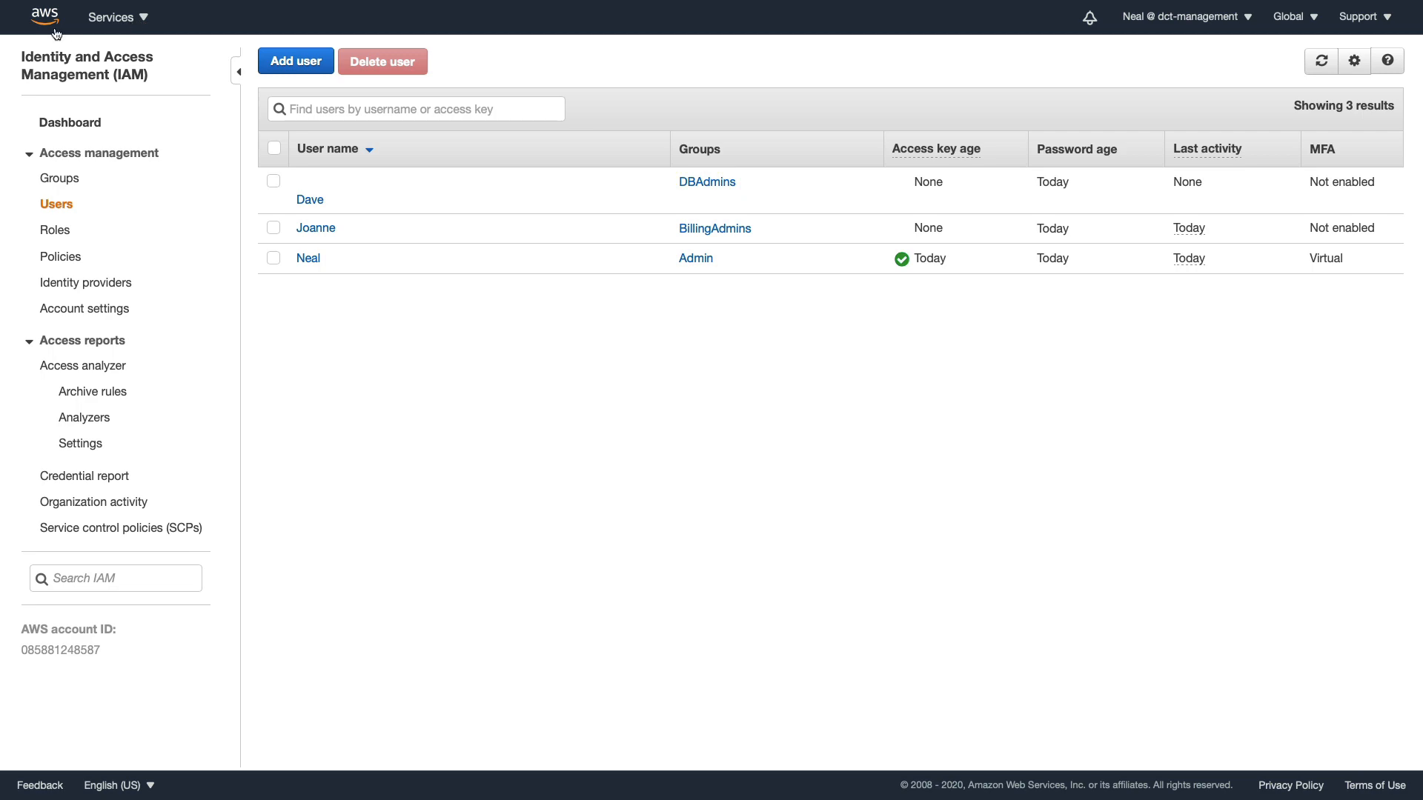
Go to RDS and start a database from the Free tier template
left_click(111, 16)
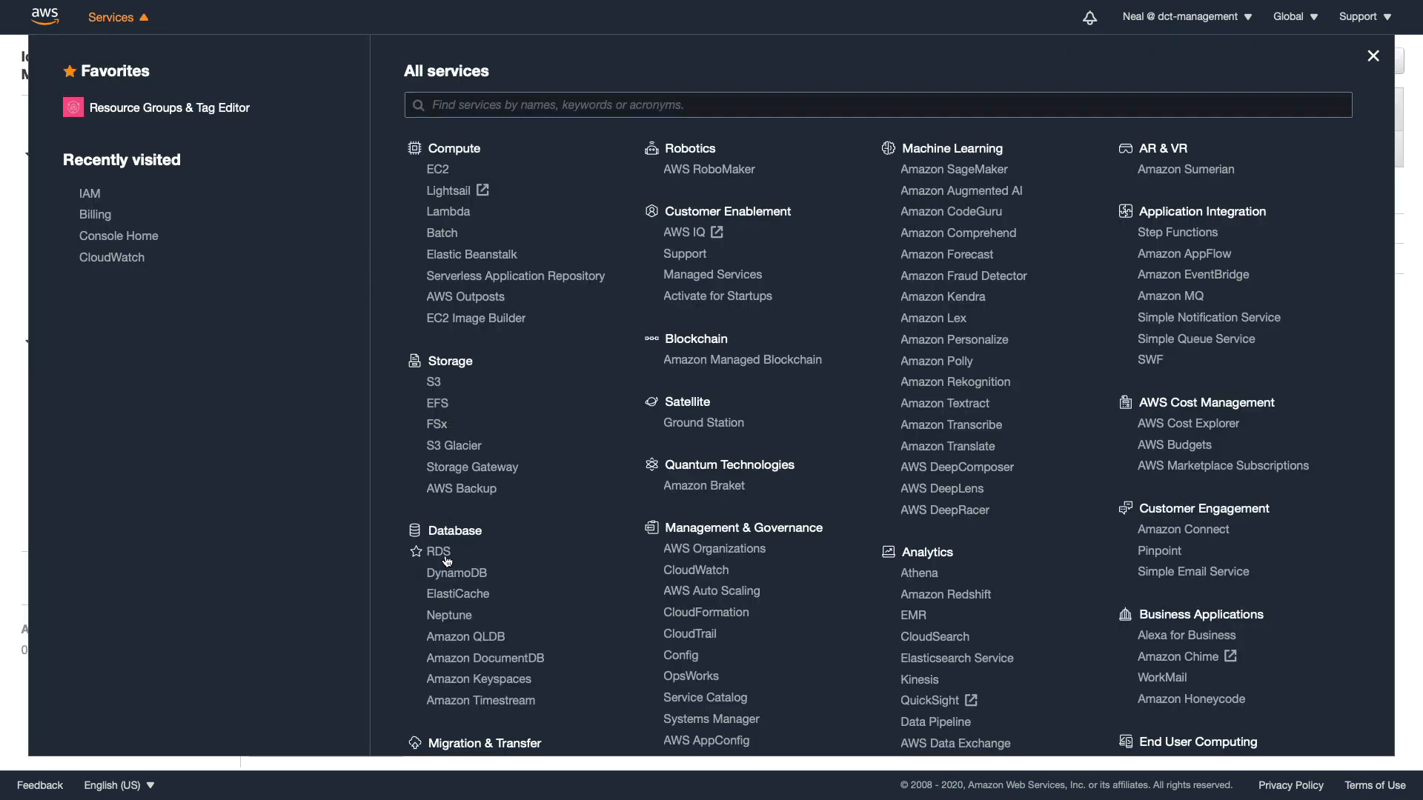
left_click(439, 552)
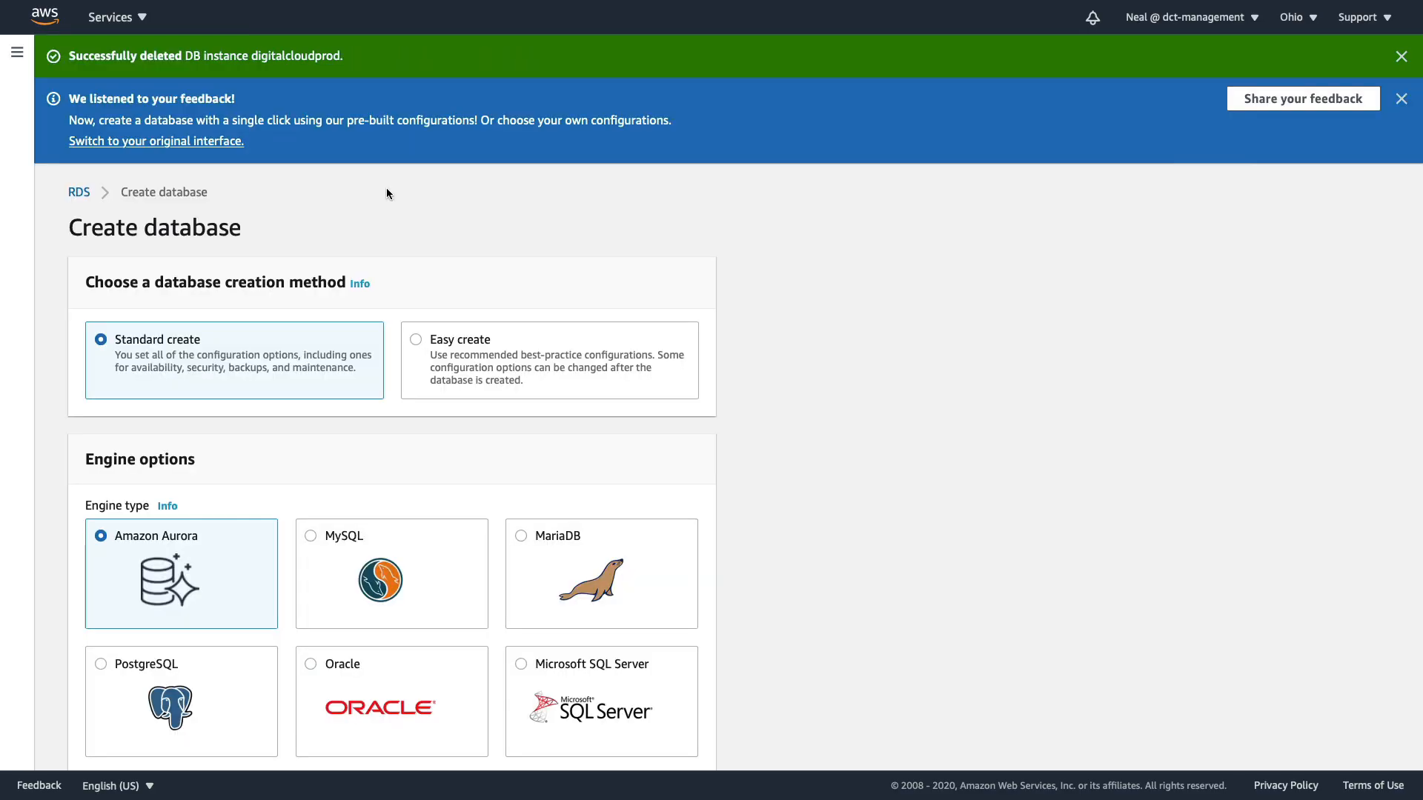
scroll("down", 3)
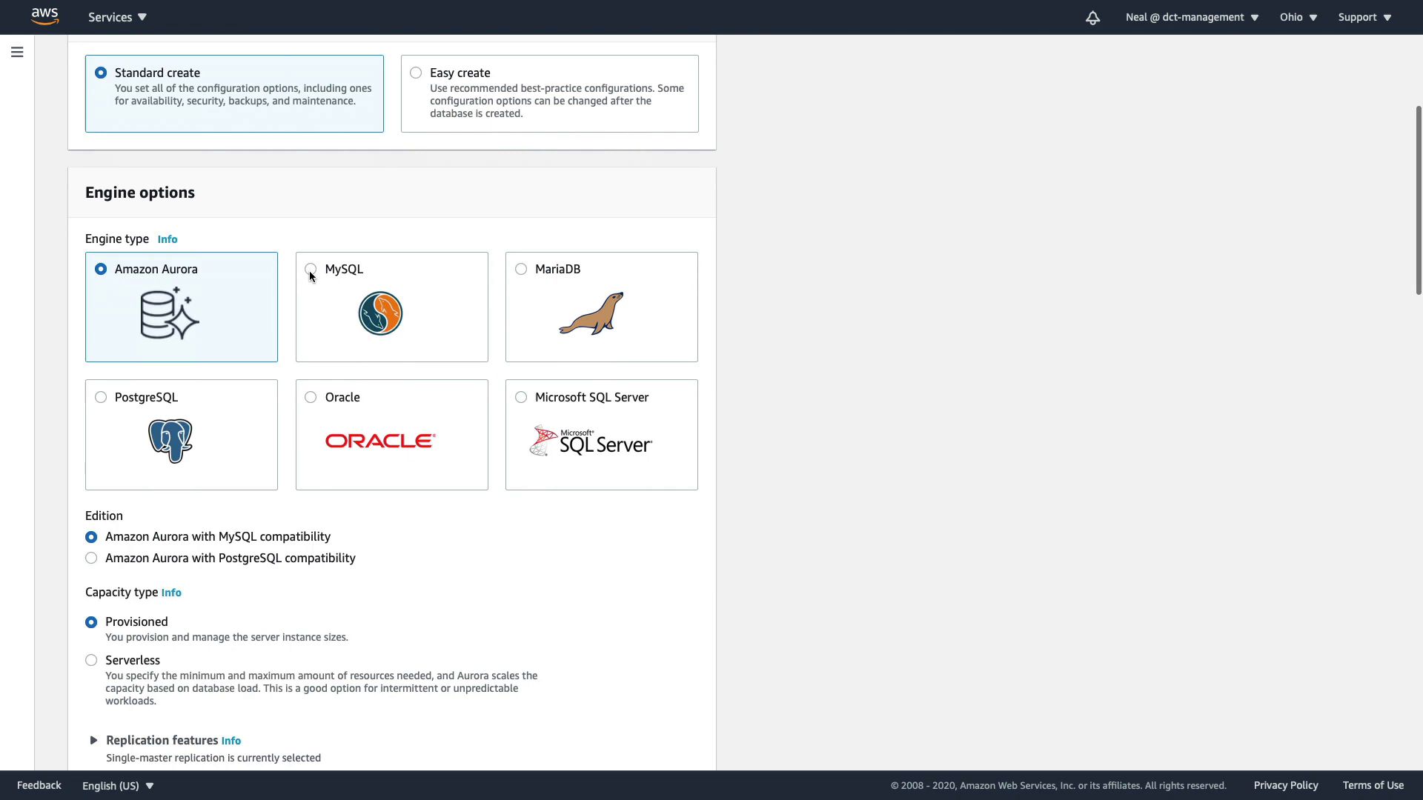
scroll("down", 3)
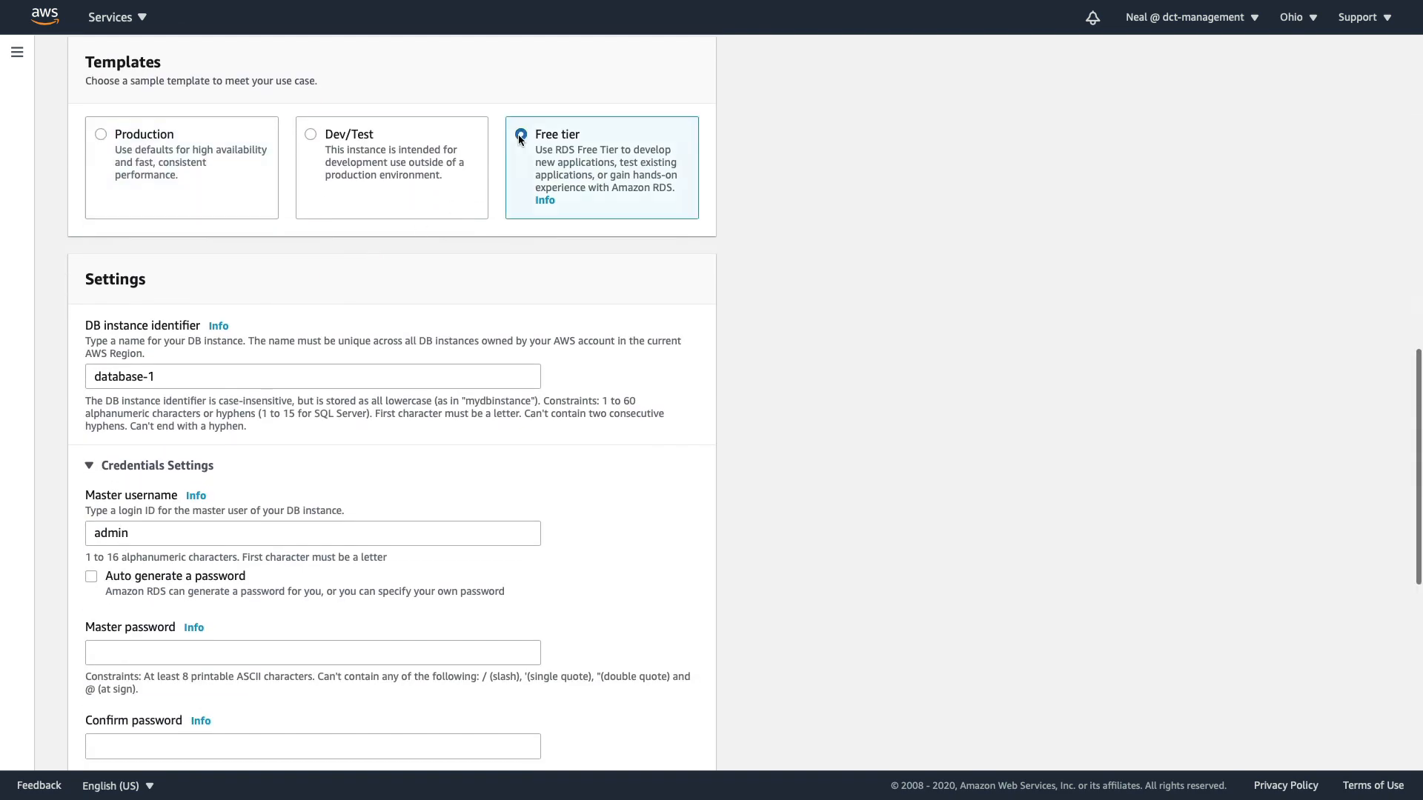
left_click(521, 135)
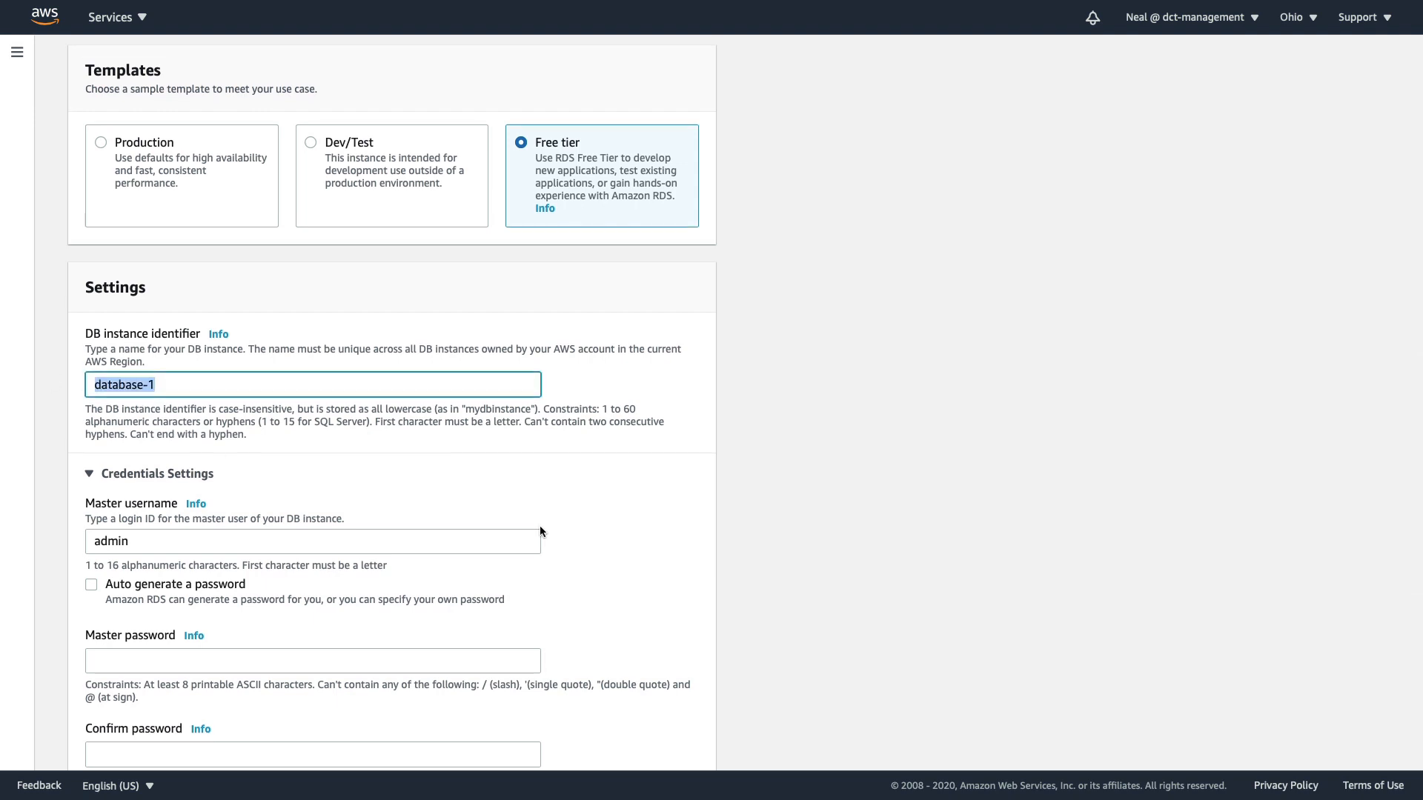
Set the identifier digitalcloudprod and the master password
type("digitalcloudprod")
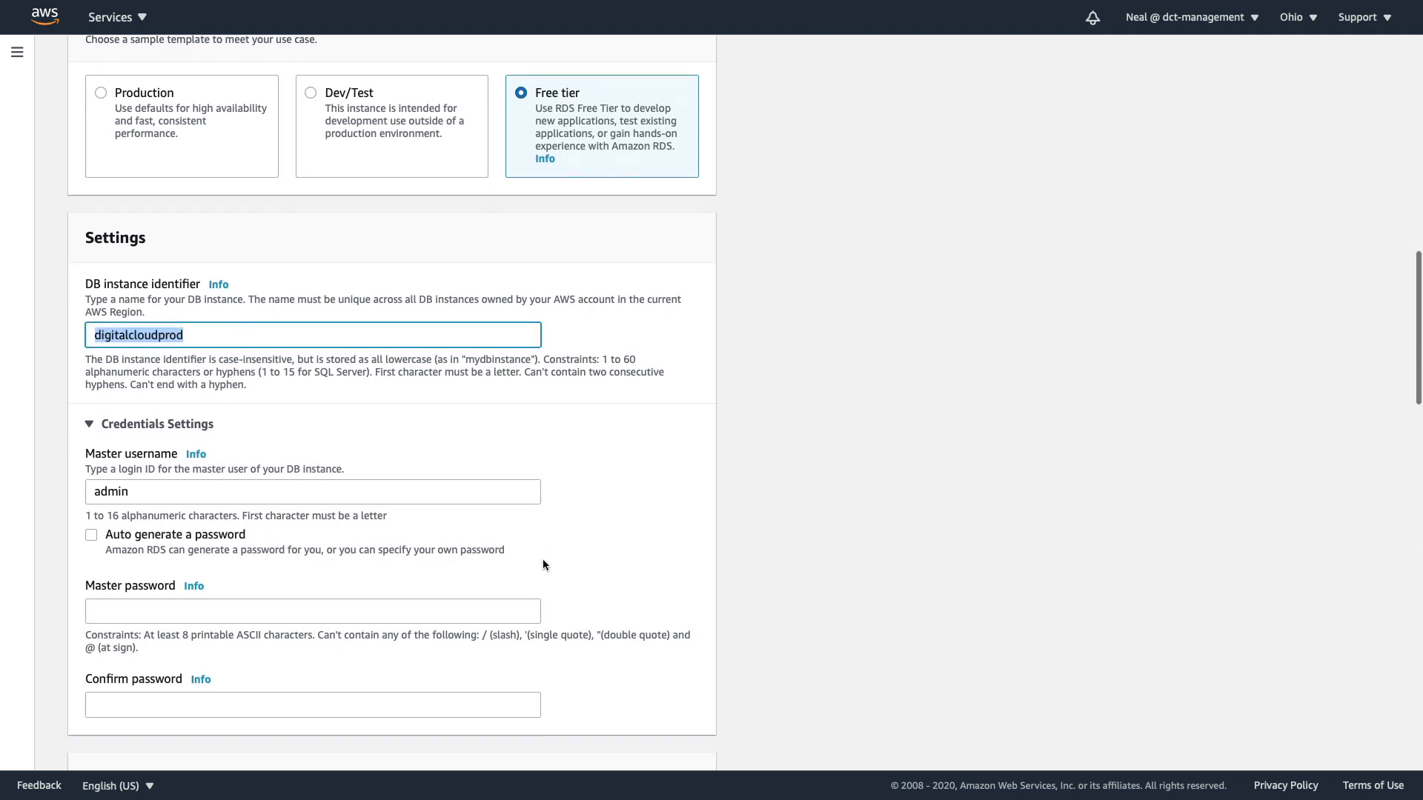
left_click(313, 432)
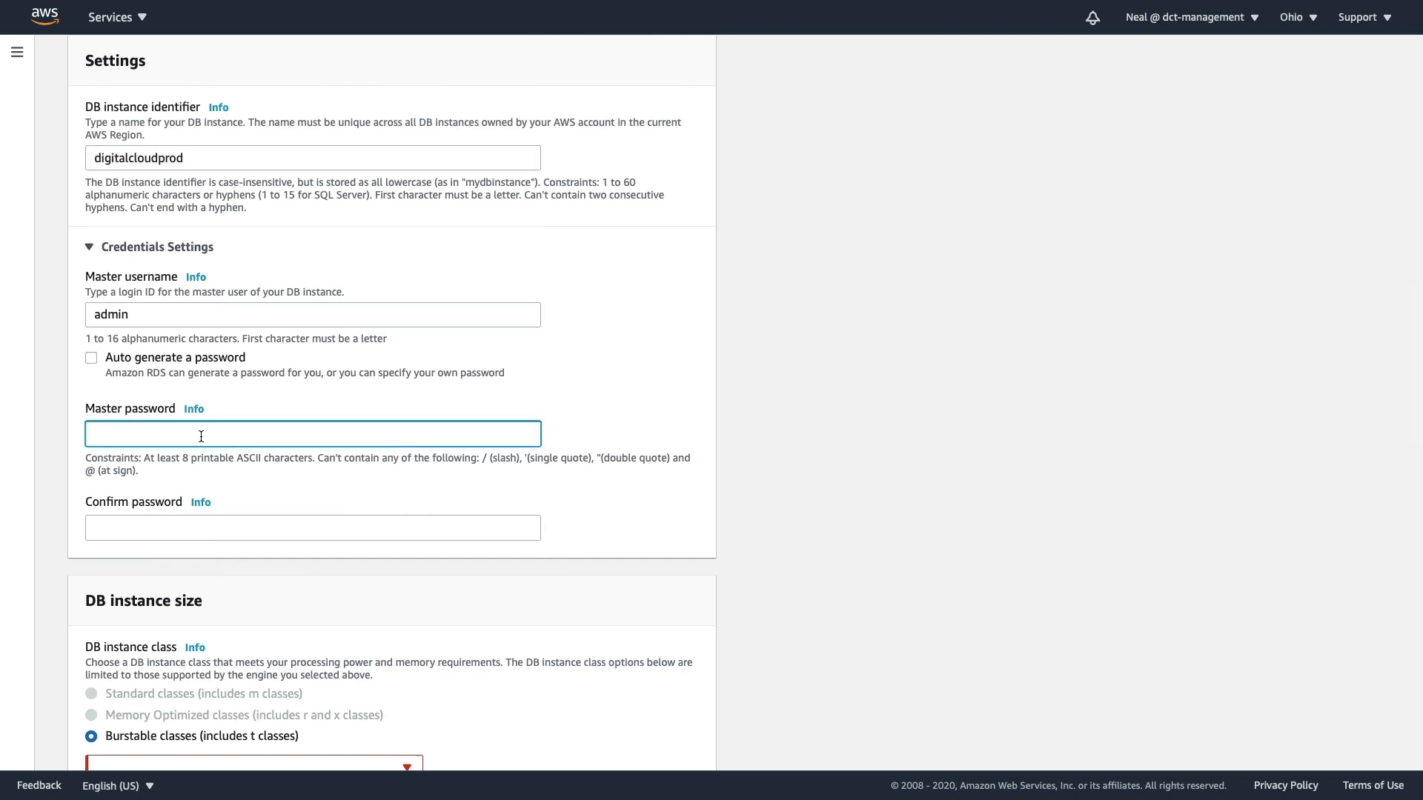
type("password")
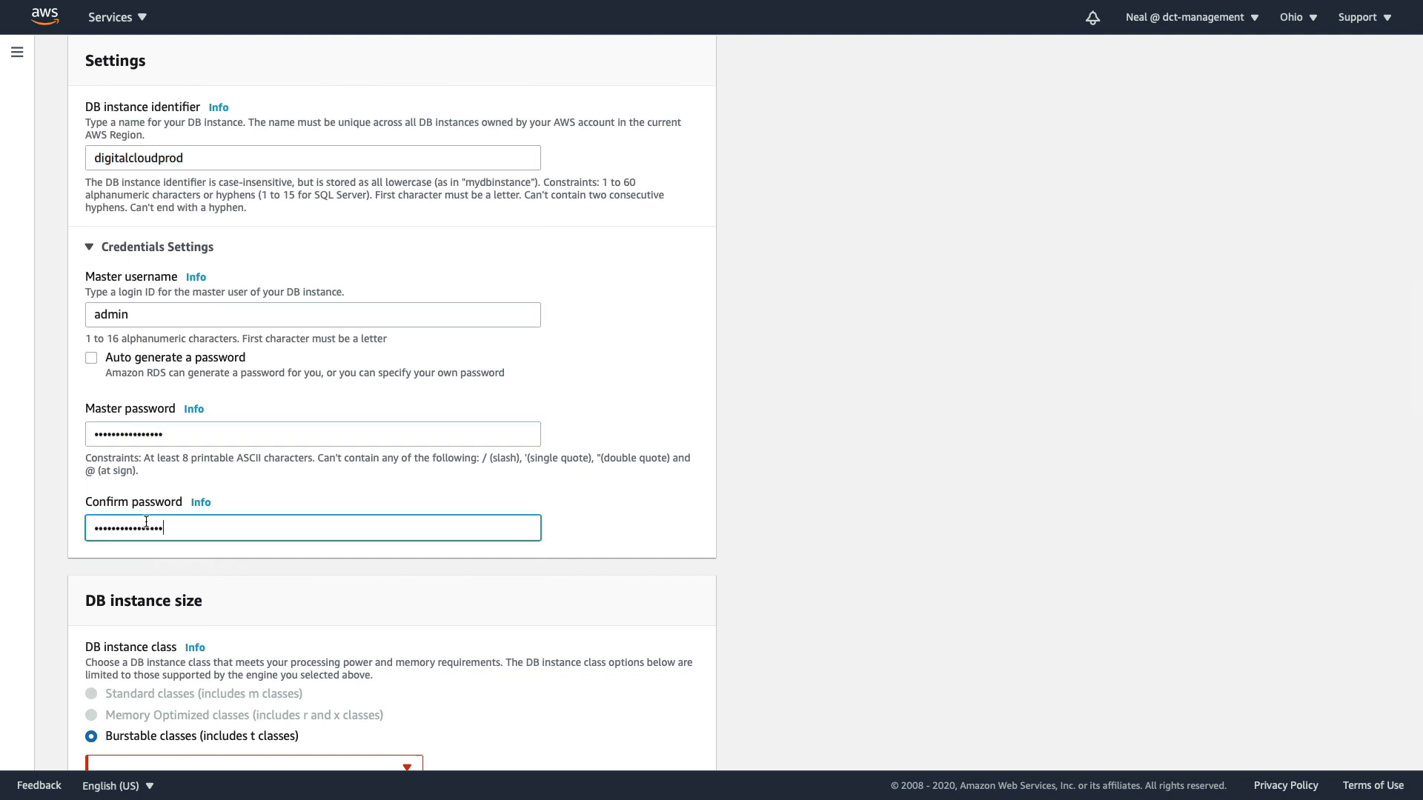
scroll("down", 3)
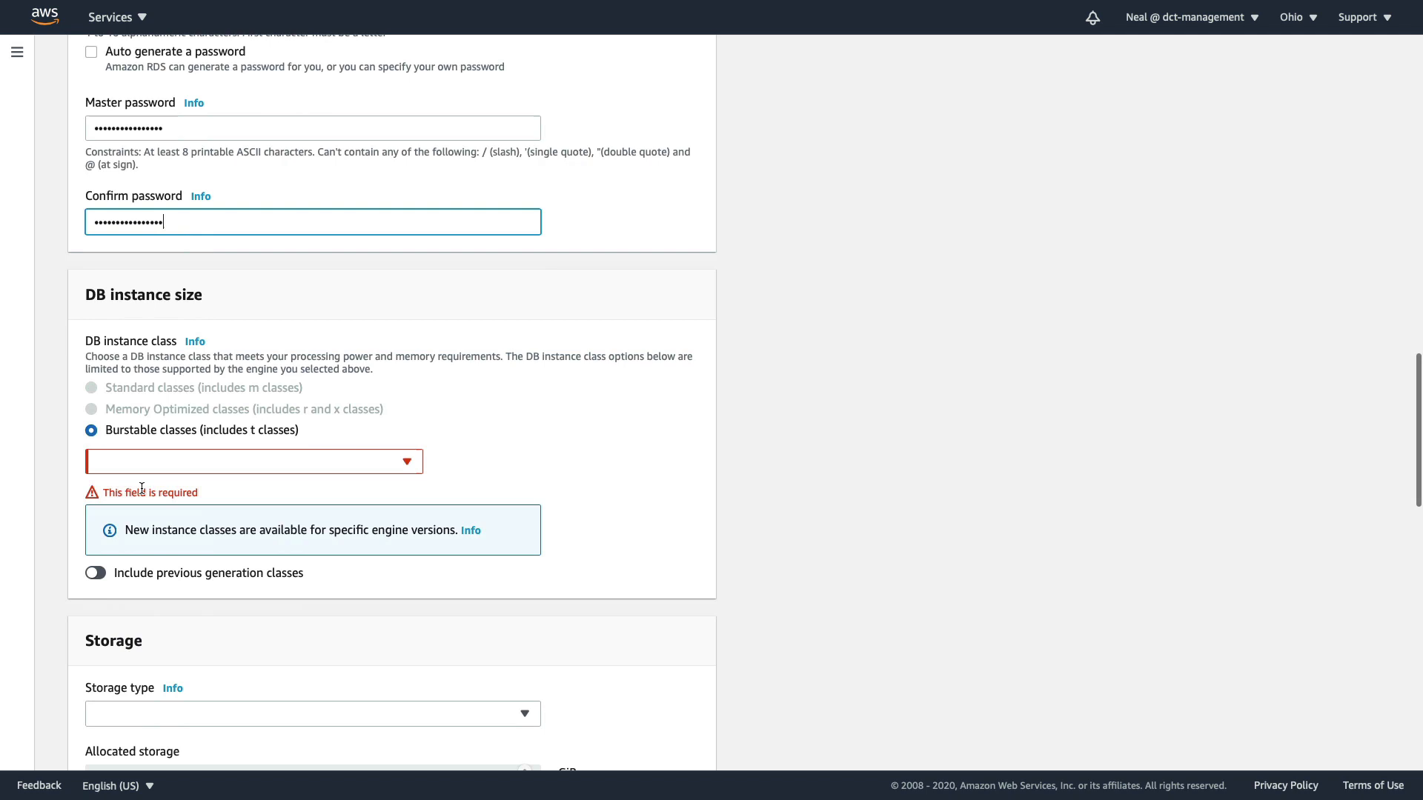
scroll("down", 3)
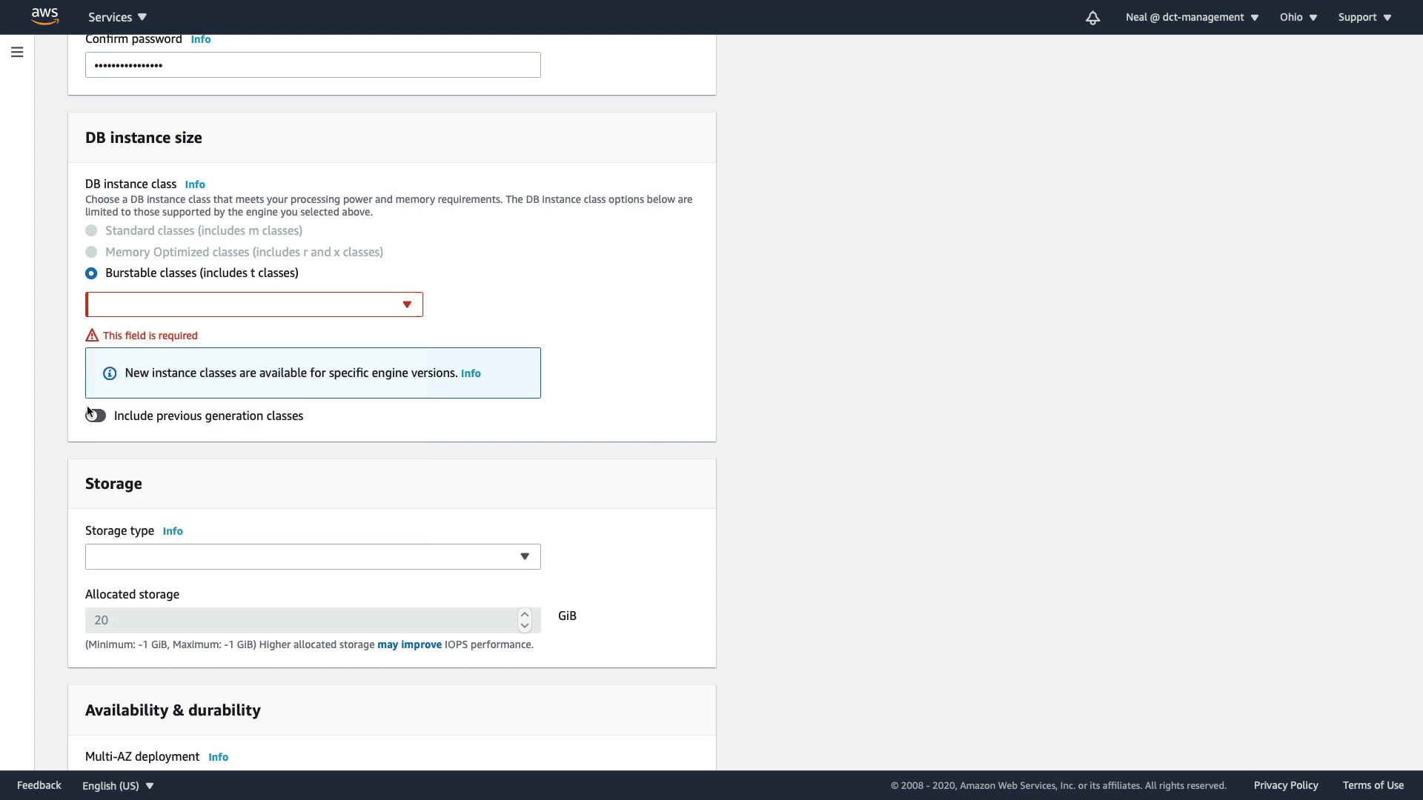
Enable previous-generation classes for db.t2.micro and create the database
left_click(95, 415)
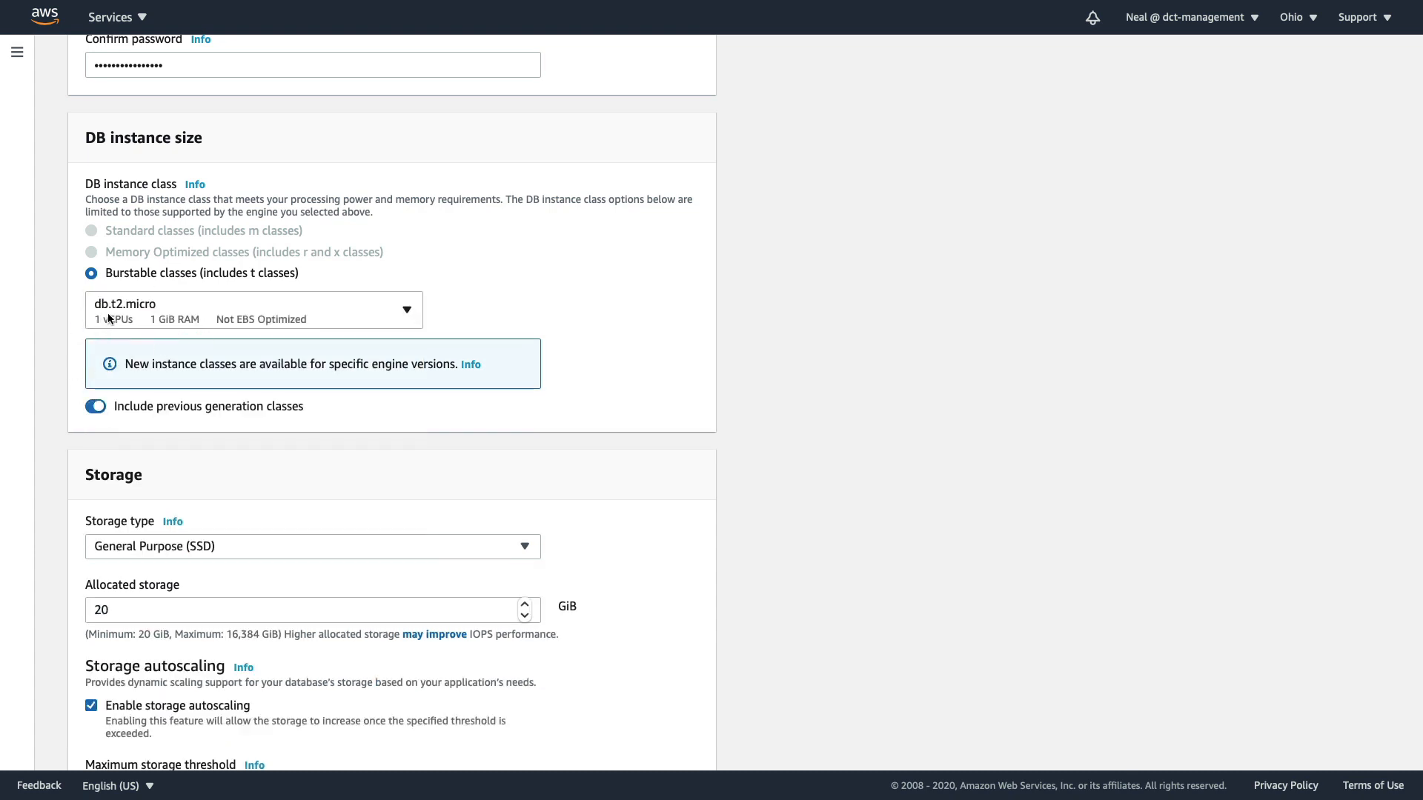
mouse_move(180, 289)
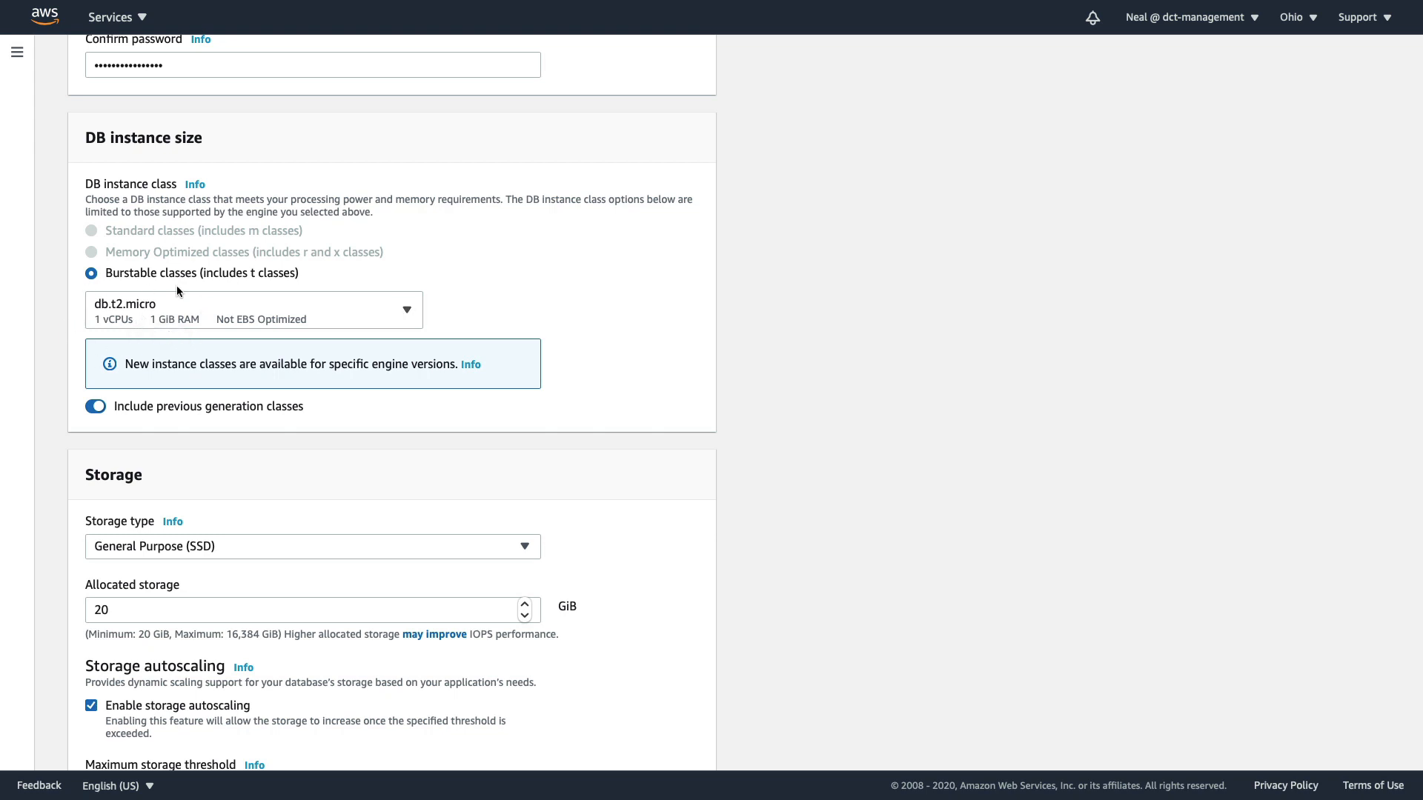
scroll("down", 3)
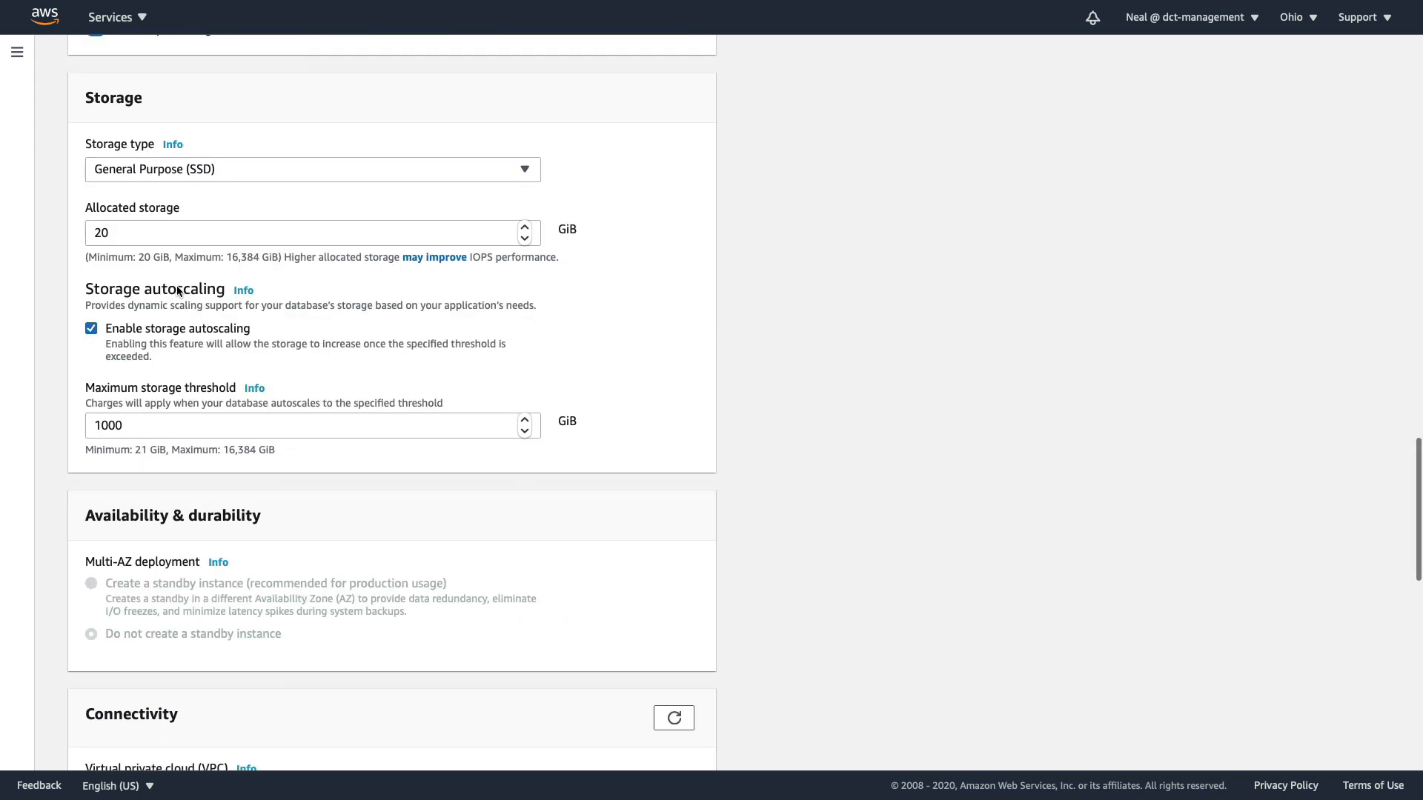
scroll("down", 3)
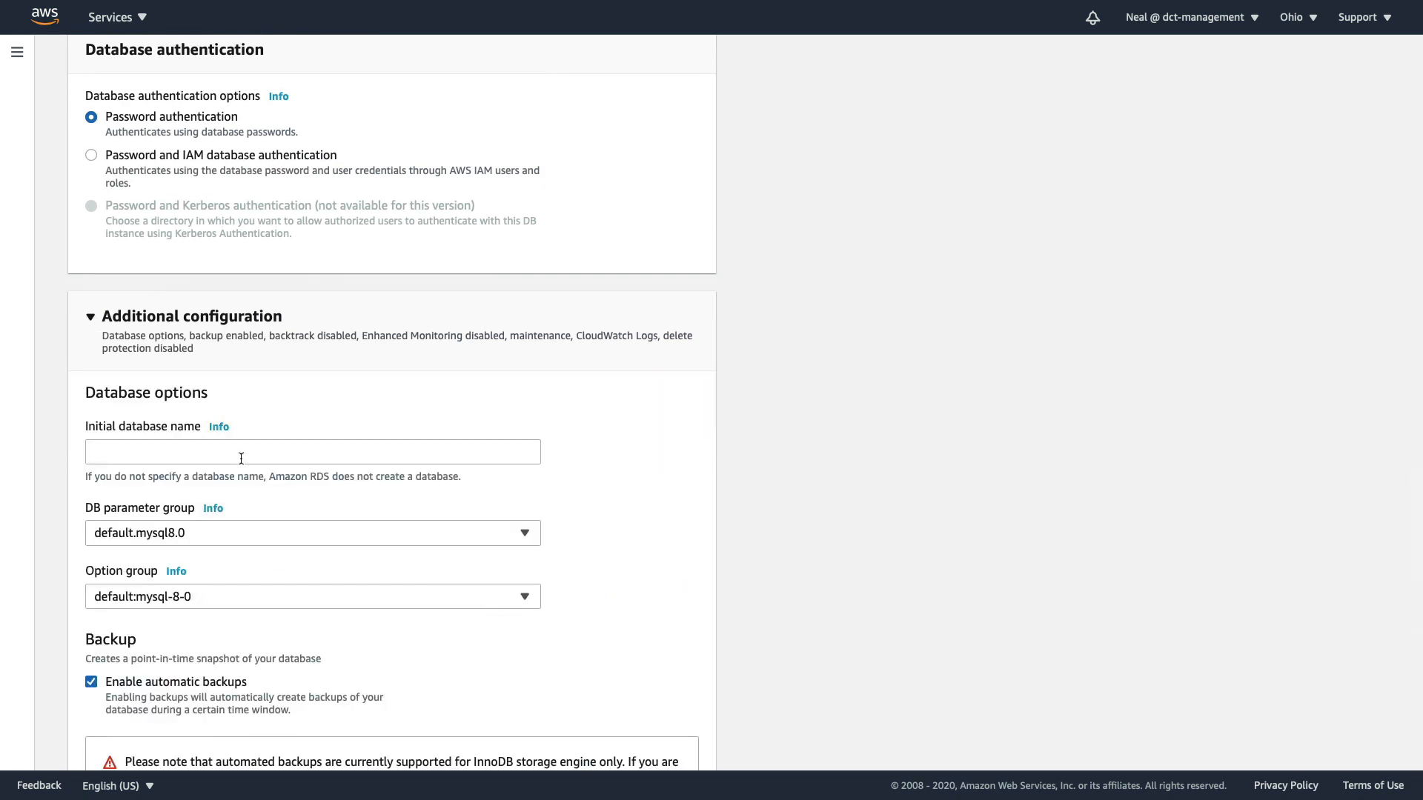
scroll("down", 3)
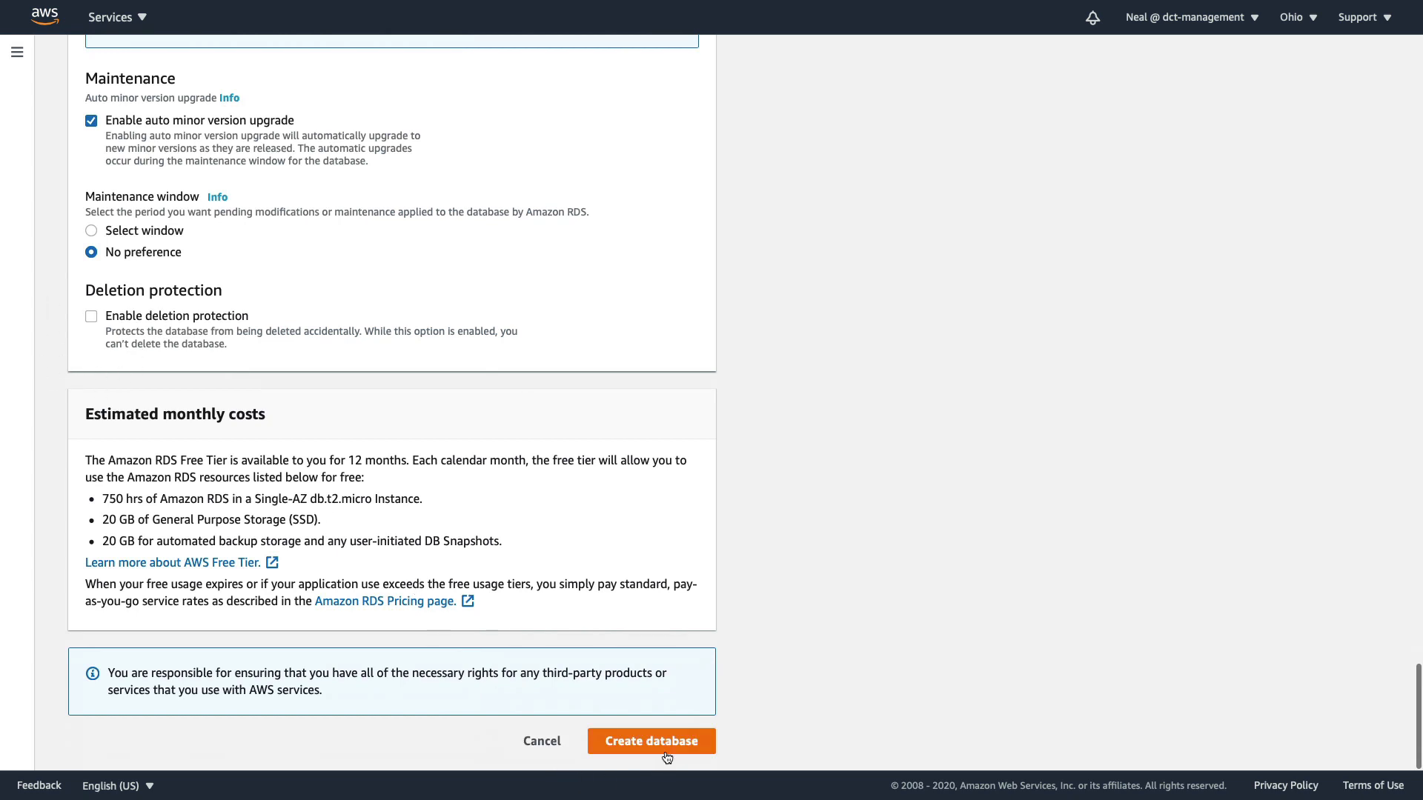
left_click(651, 741)
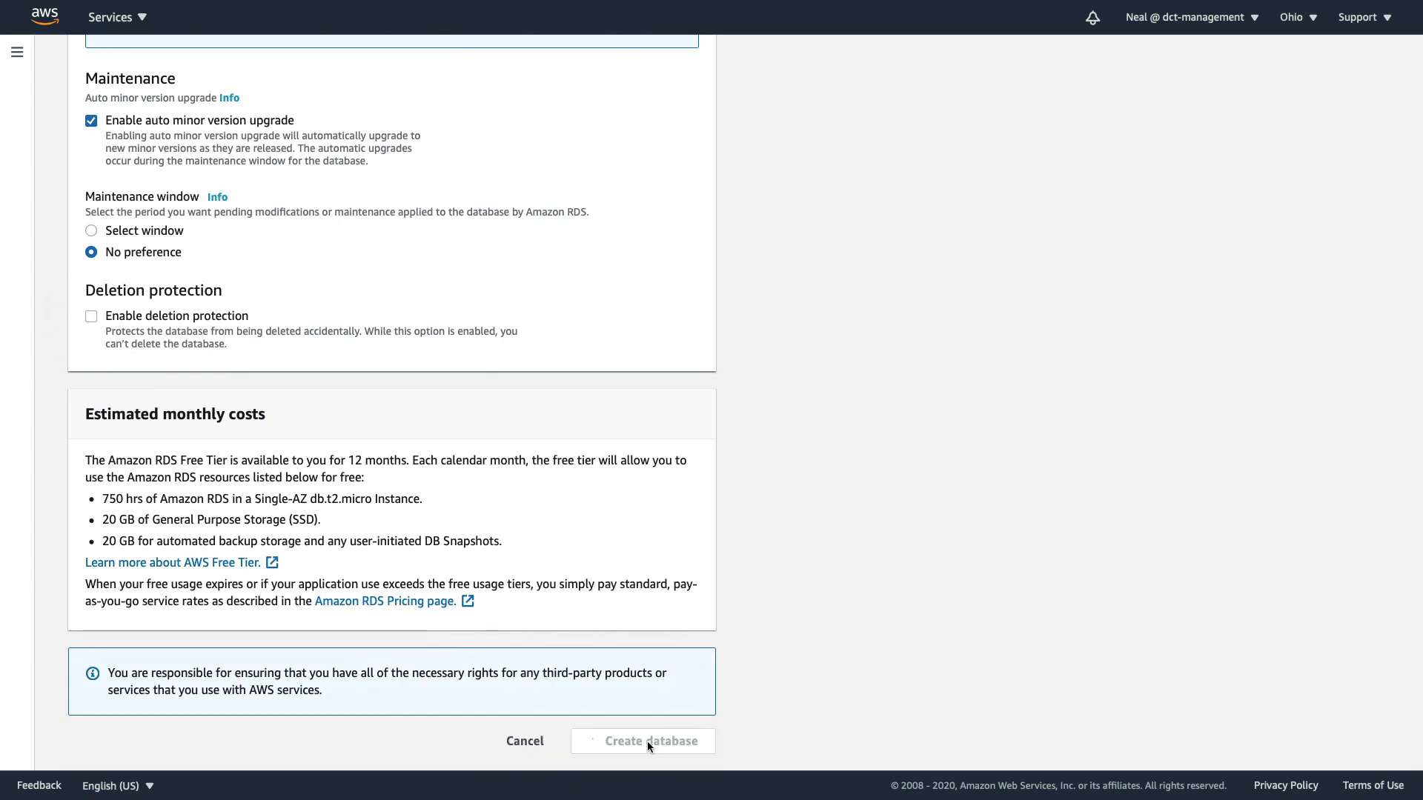
left_click(642, 741)
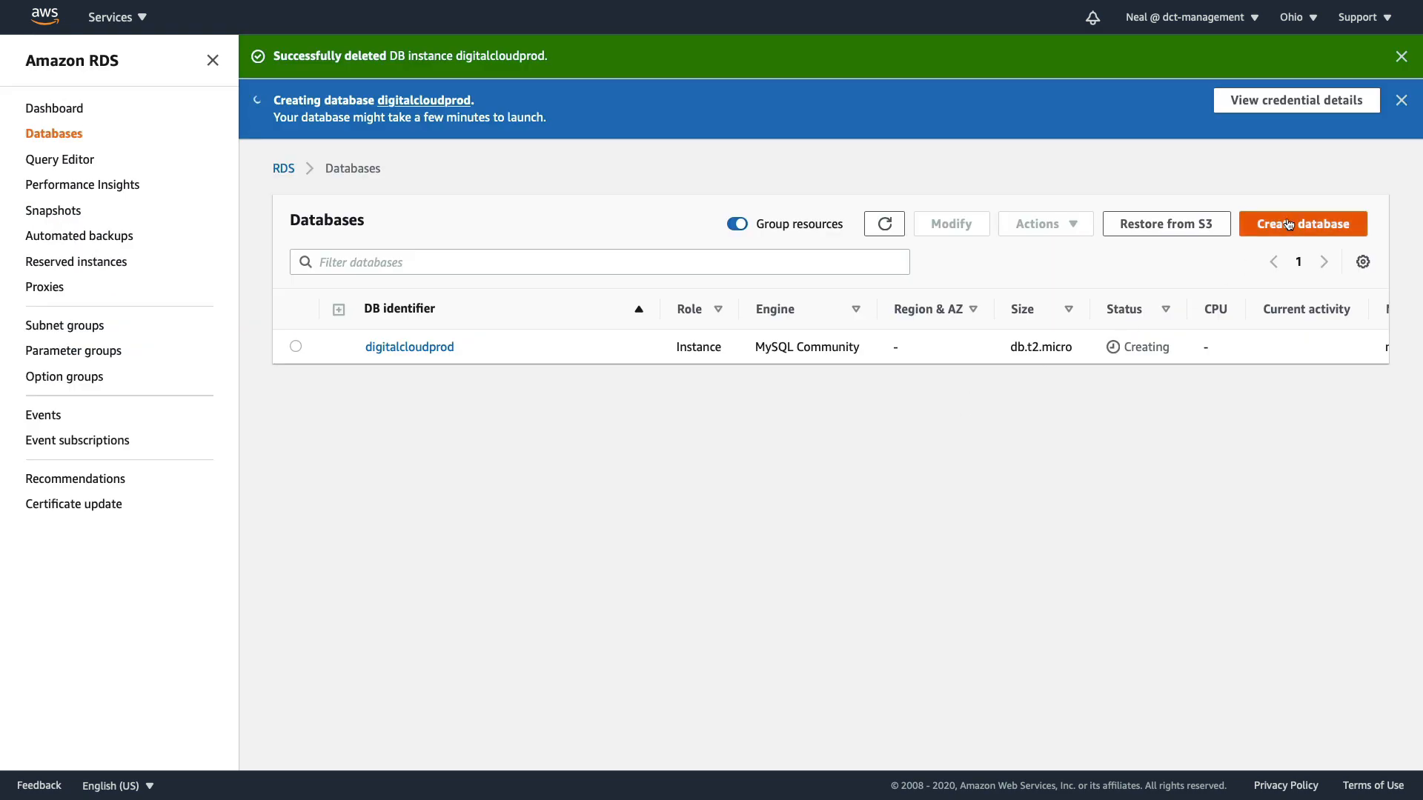
Start a second Free tier database named digitalclouddev
left_click(1303, 223)
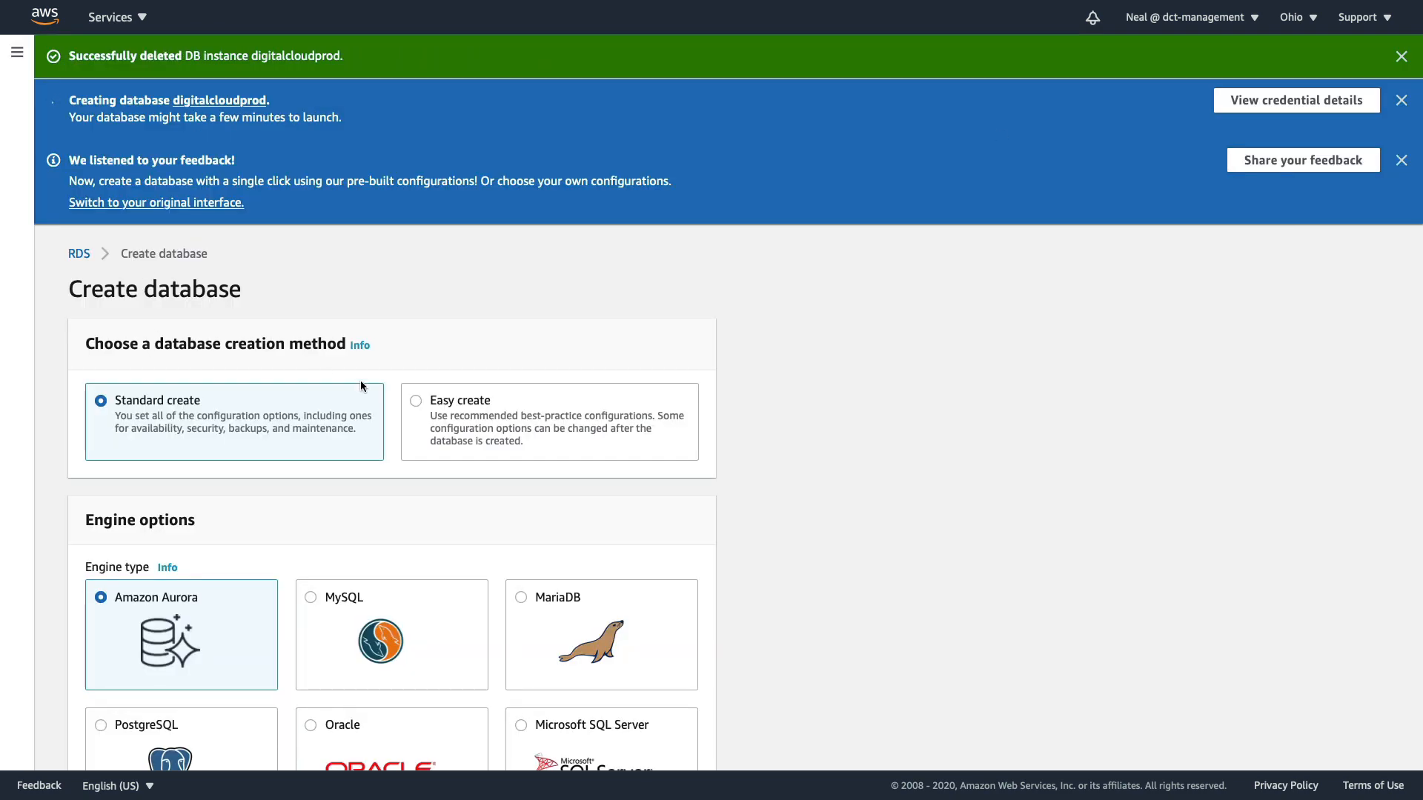
scroll("down", 3)
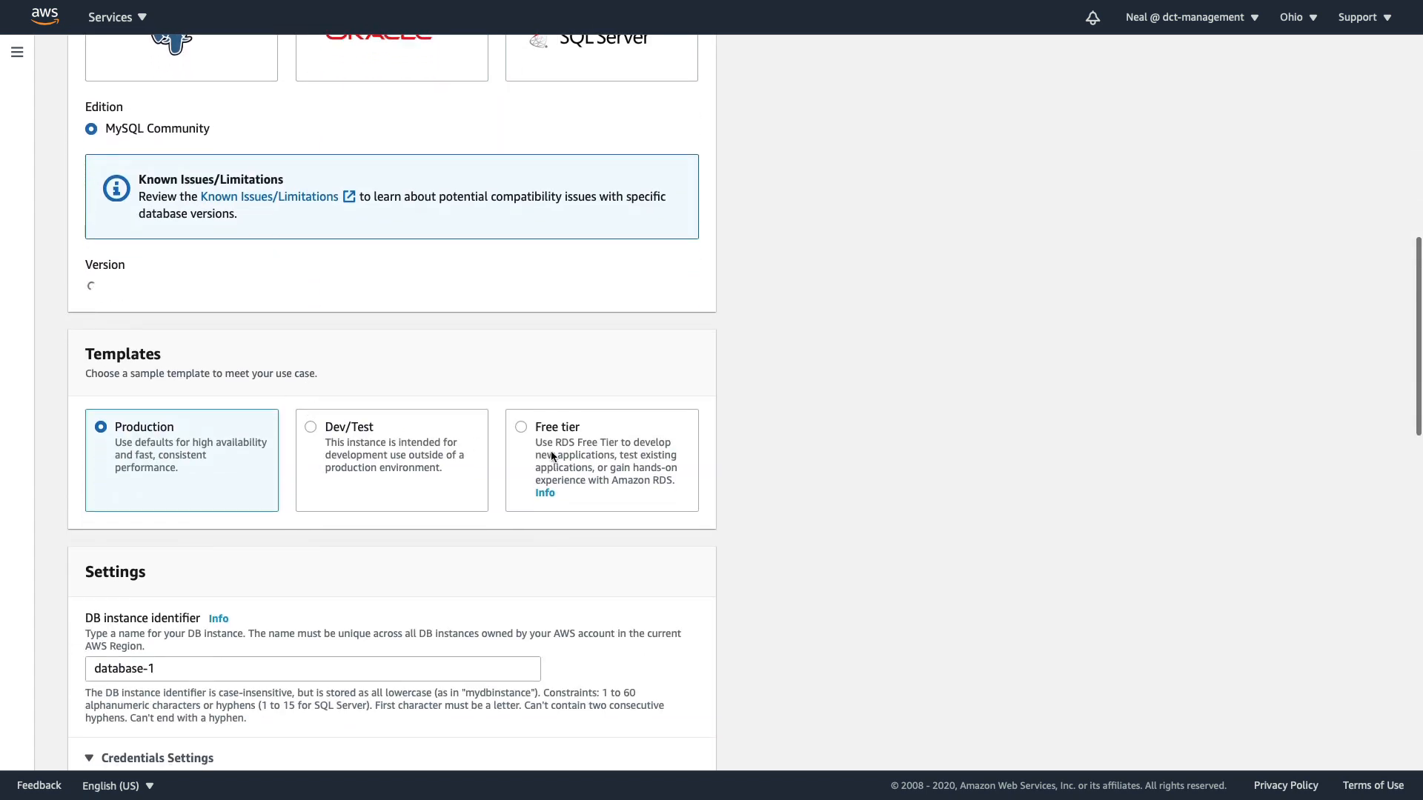
left_click(520, 427)
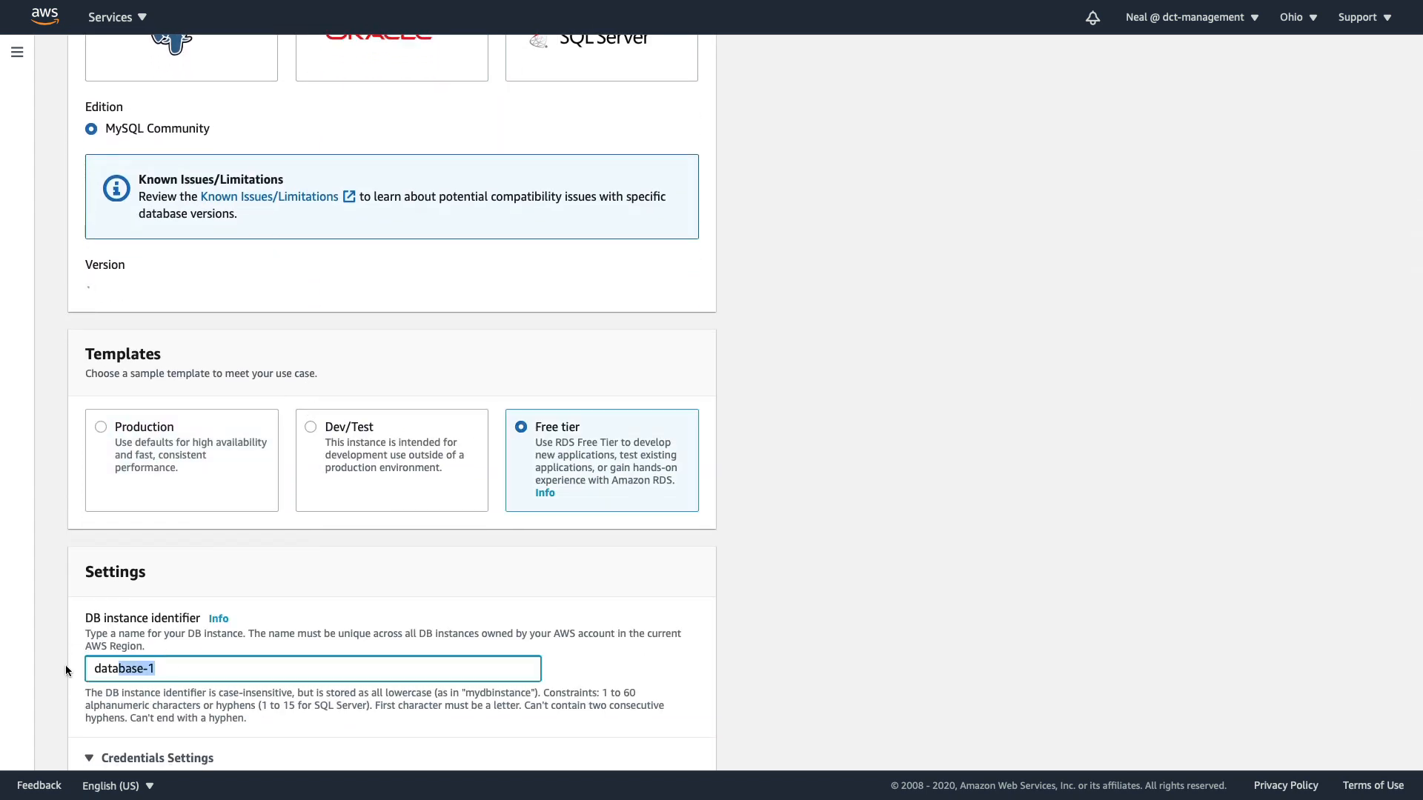
type("datad")
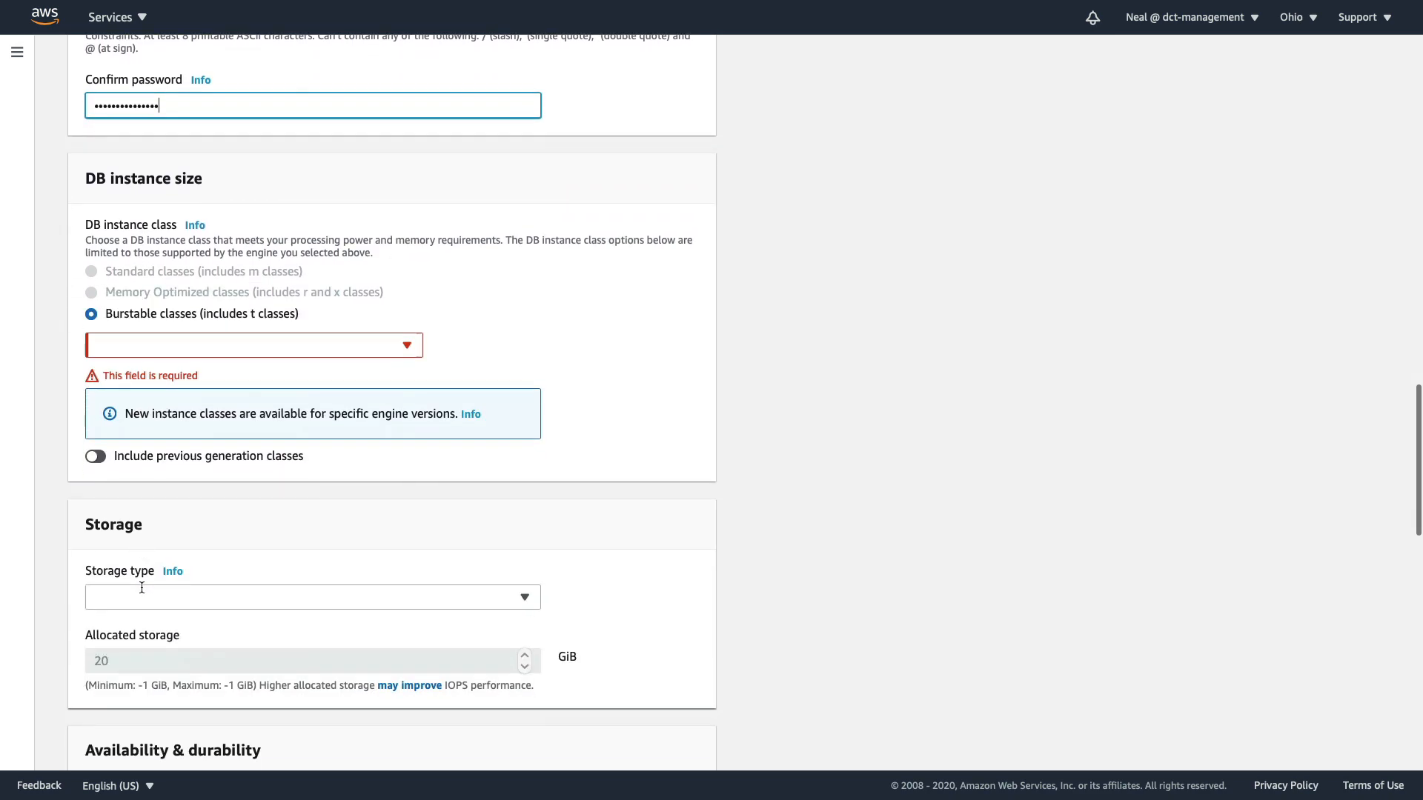
Enable previous-generation classes for db.t2.micro and create digitalclouddev
left_click(95, 455)
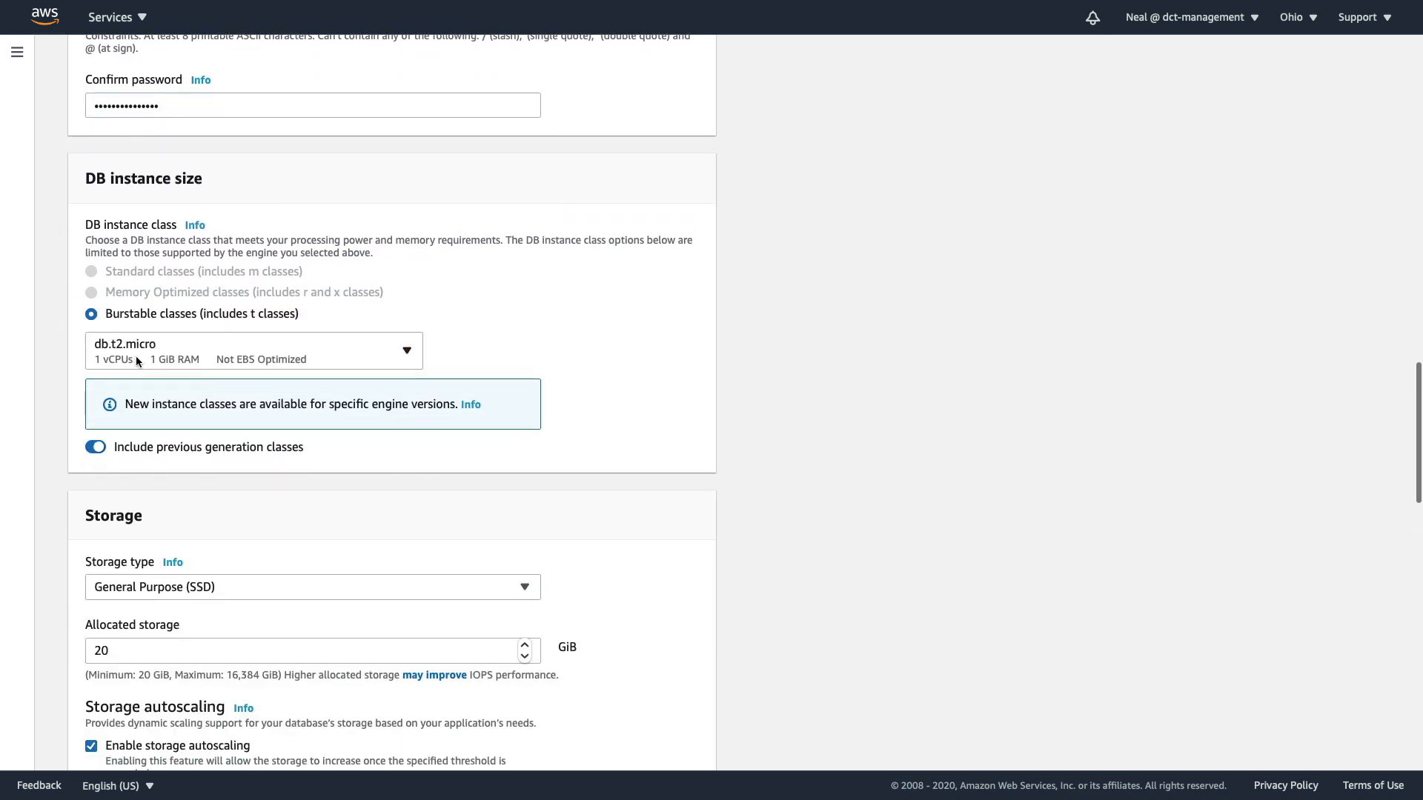
scroll("down", 3)
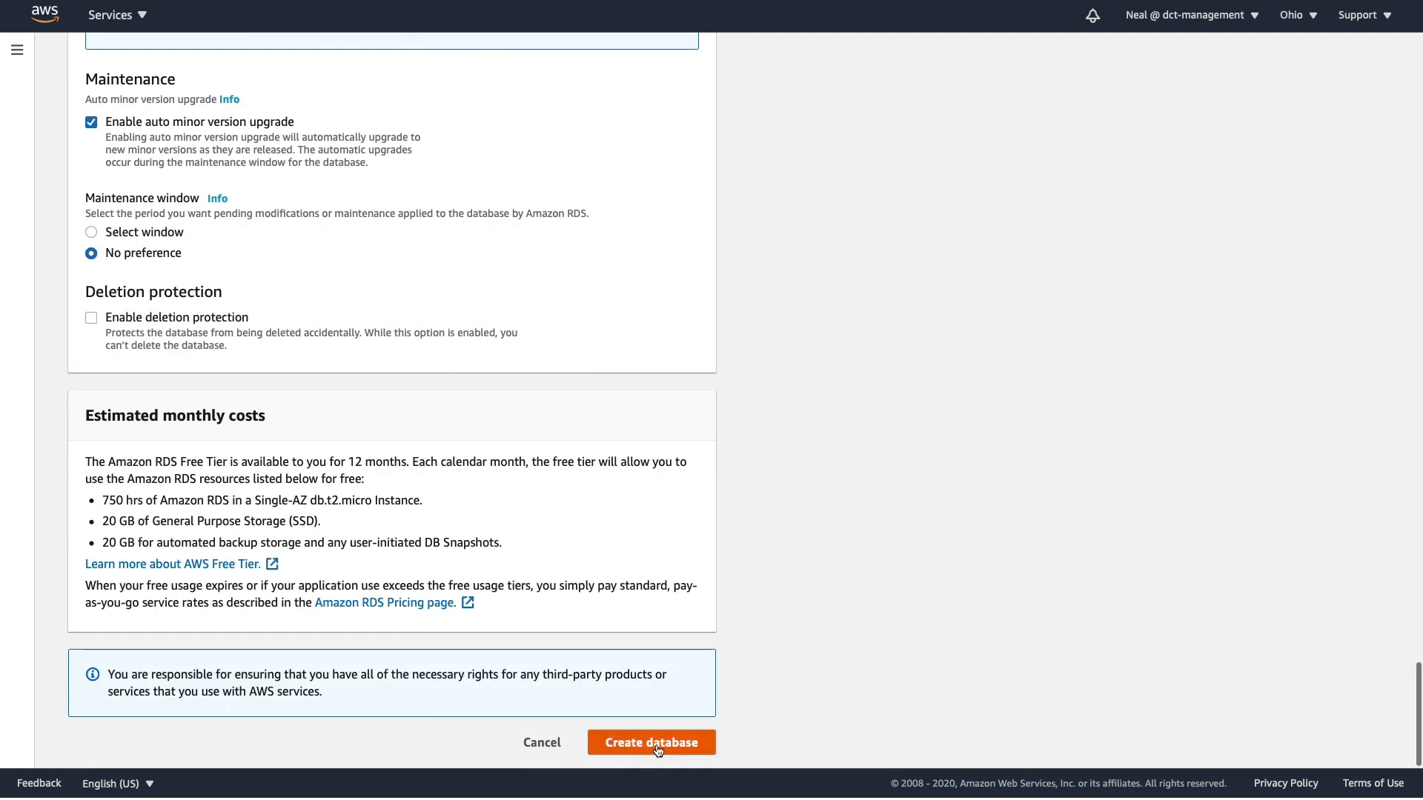
left_click(650, 743)
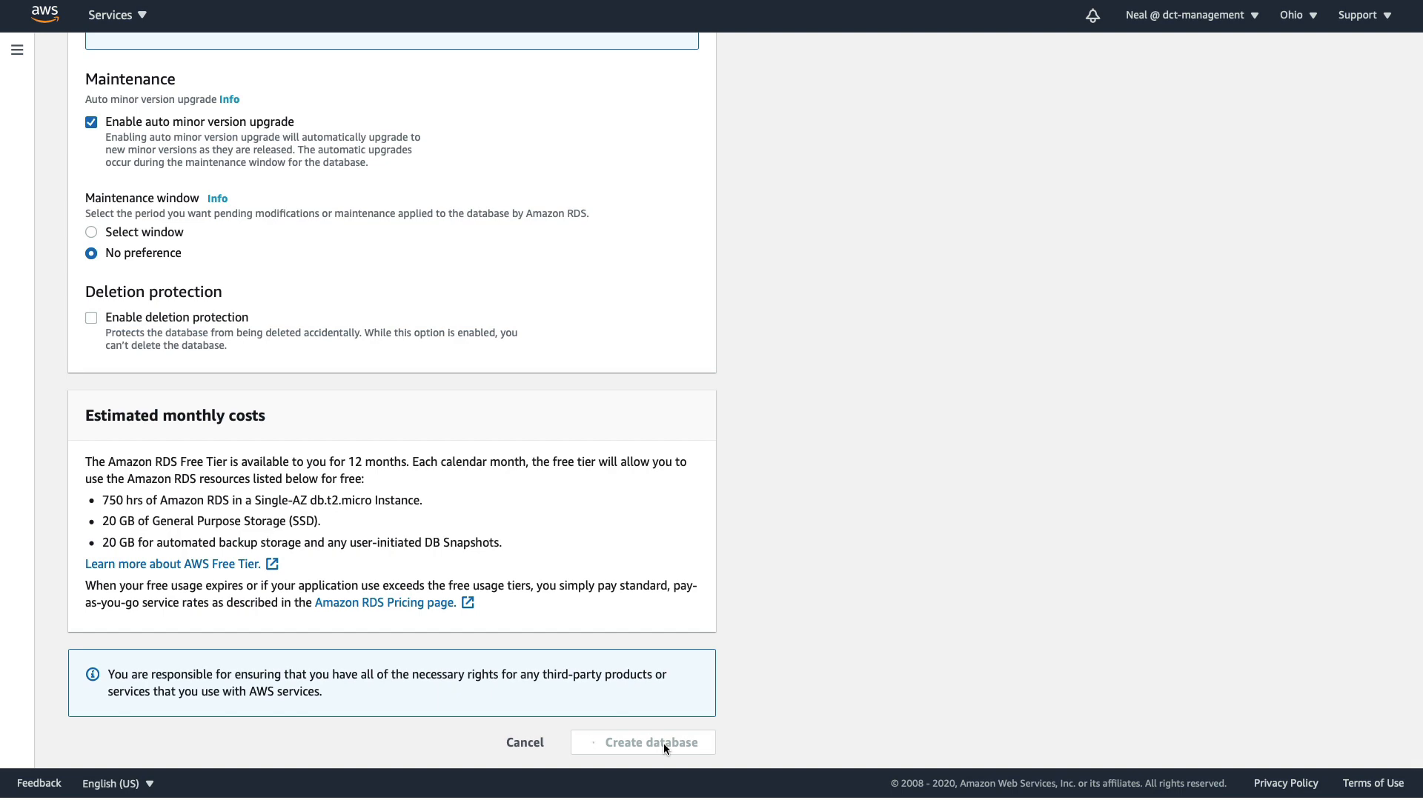
left_click(642, 743)
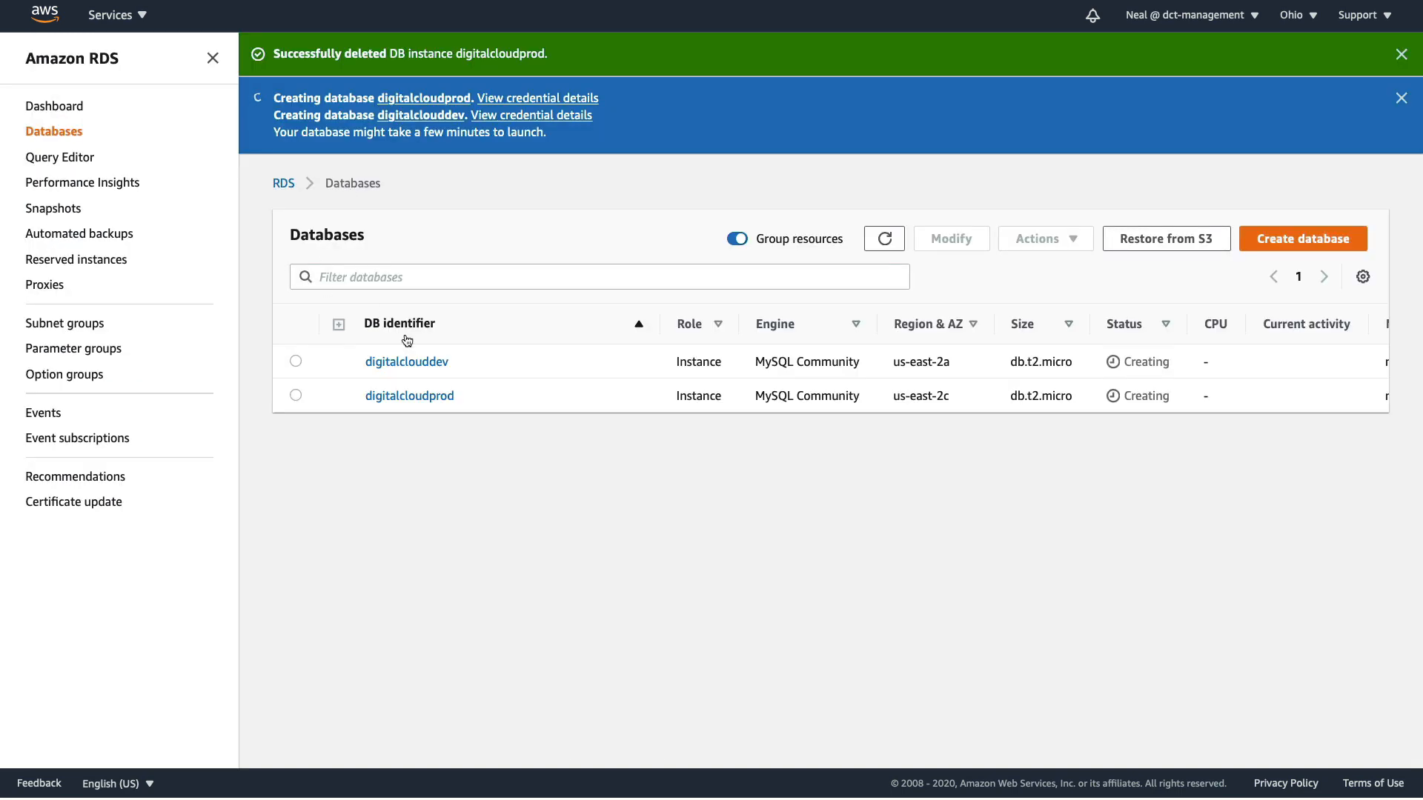
Add the tag Environment: Development to the digitalclouddev database
left_click(406, 361)
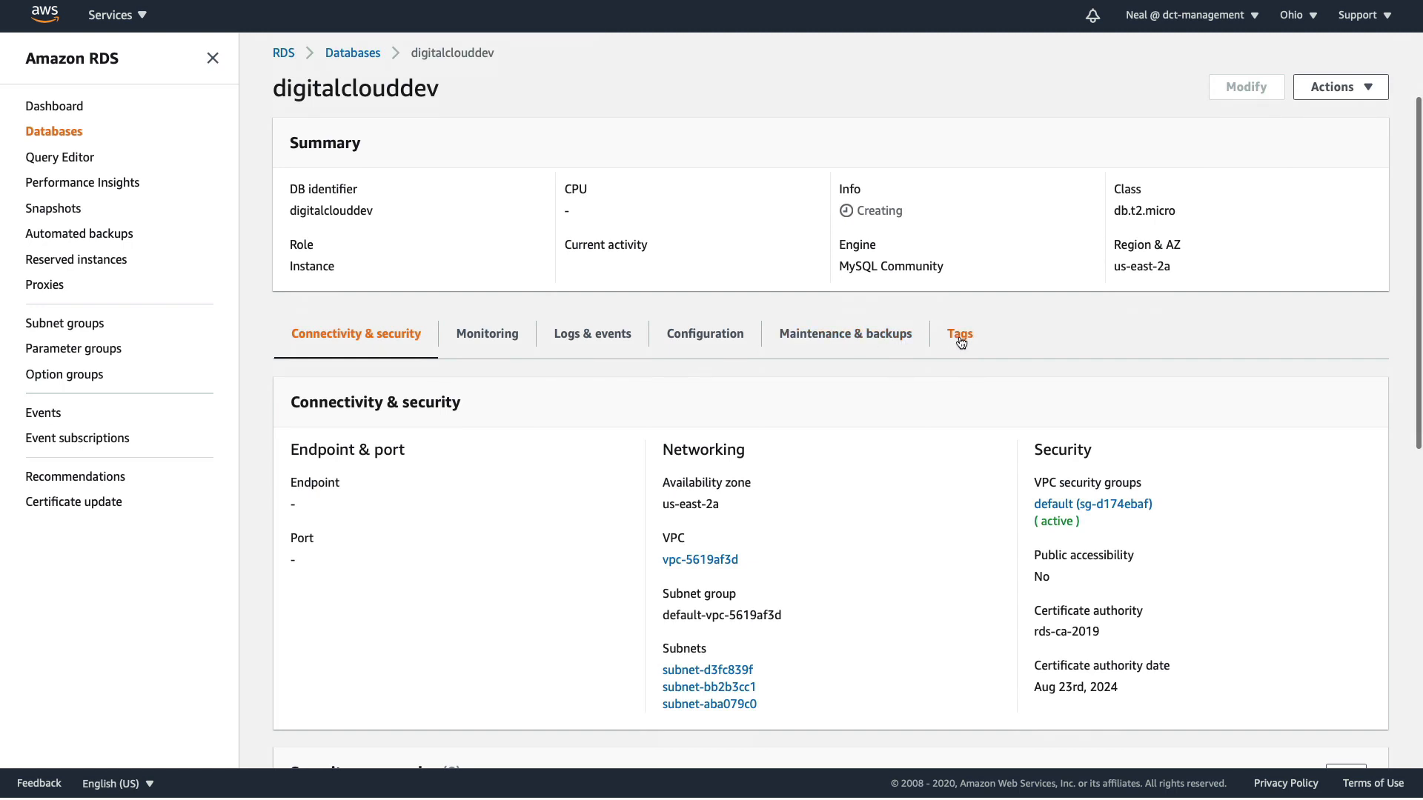
left_click(960, 333)
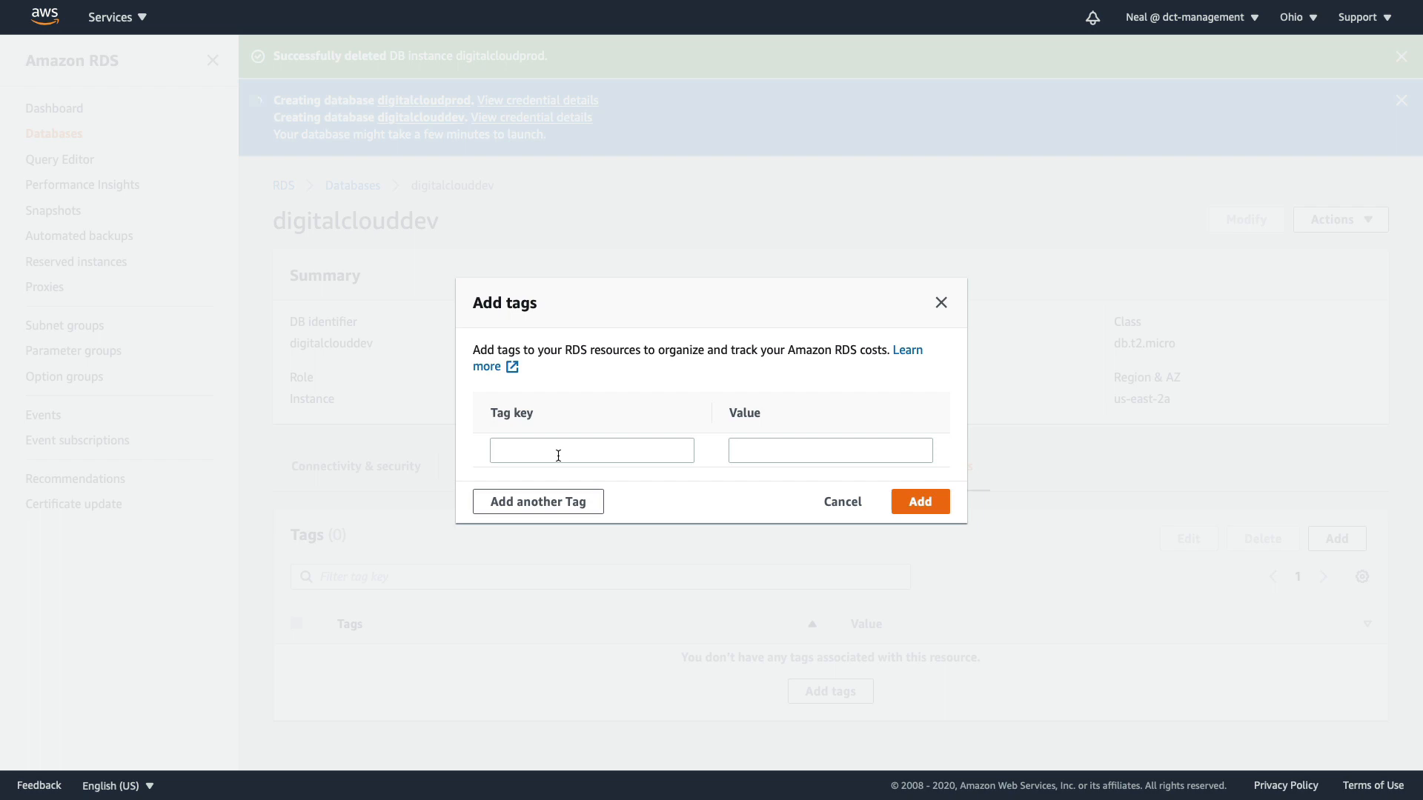
type("En")
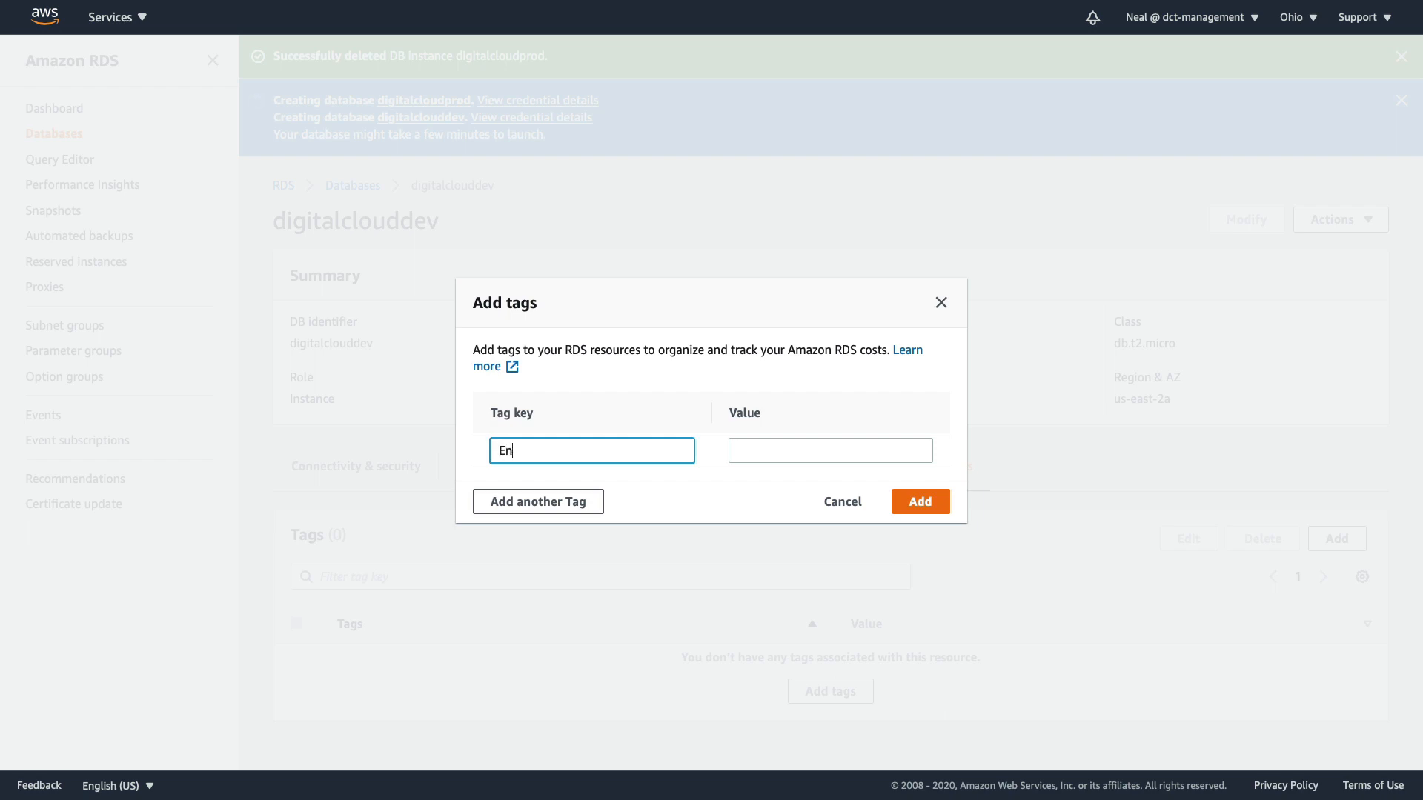
type("Development")
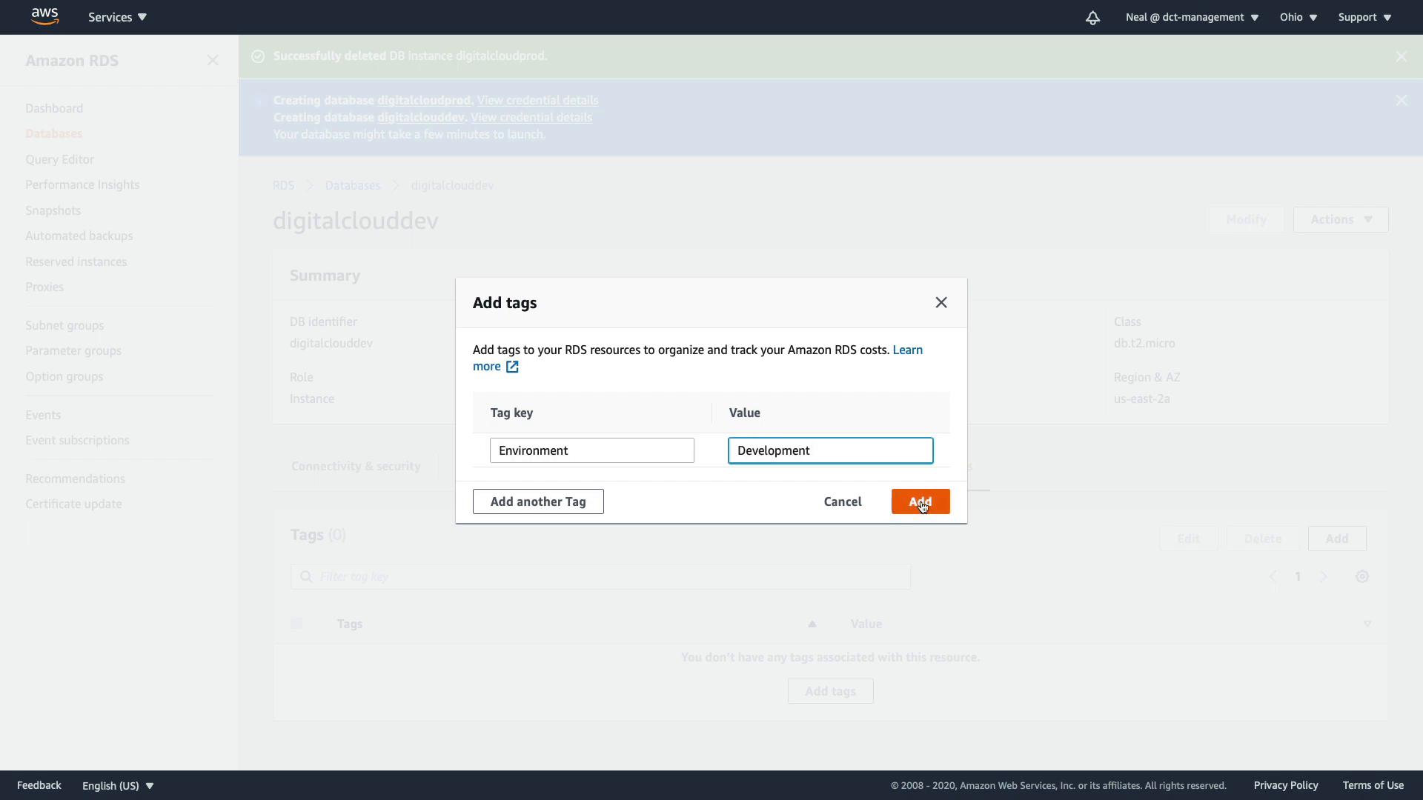
left_click(919, 503)
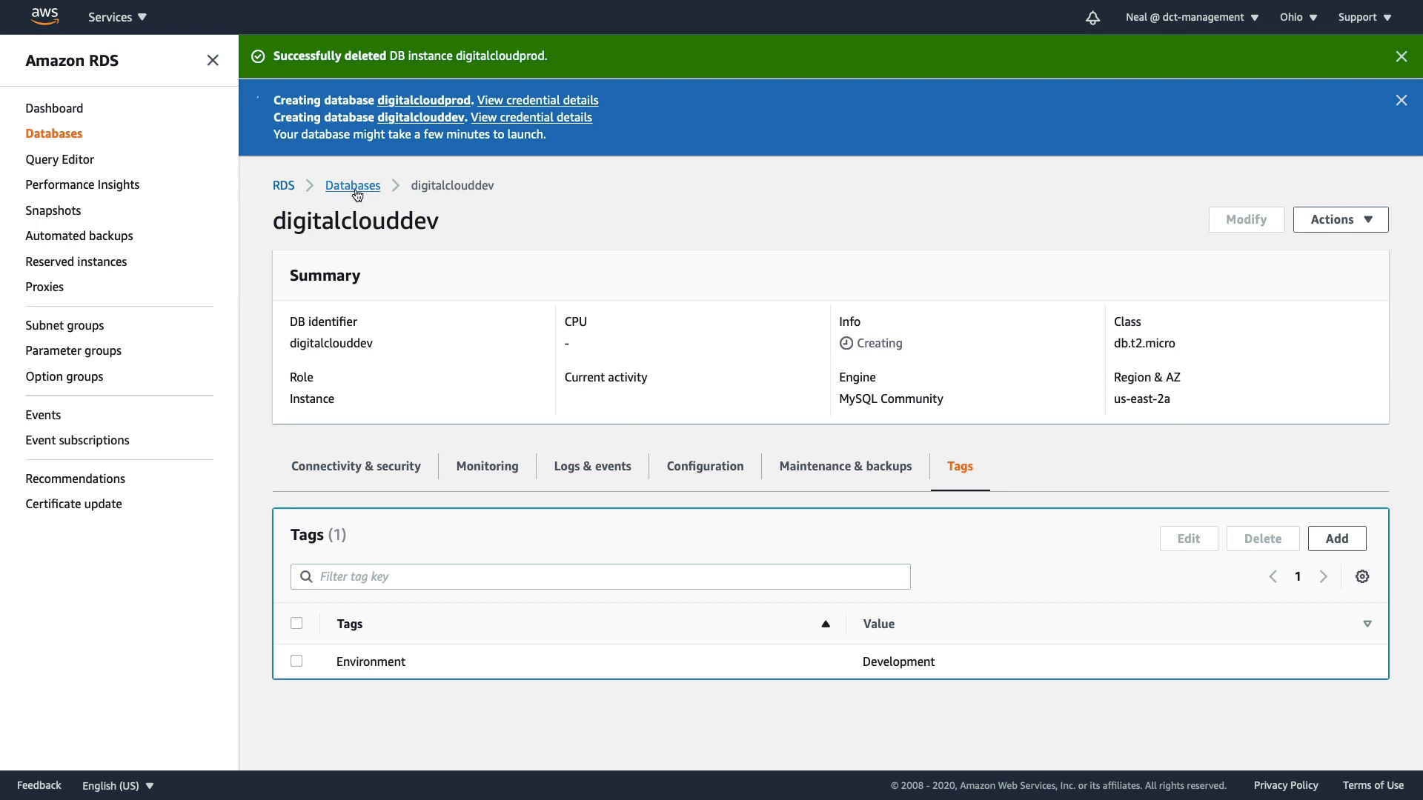
Open digitalcloudprod and enter Environment as a new tag key
left_click(353, 186)
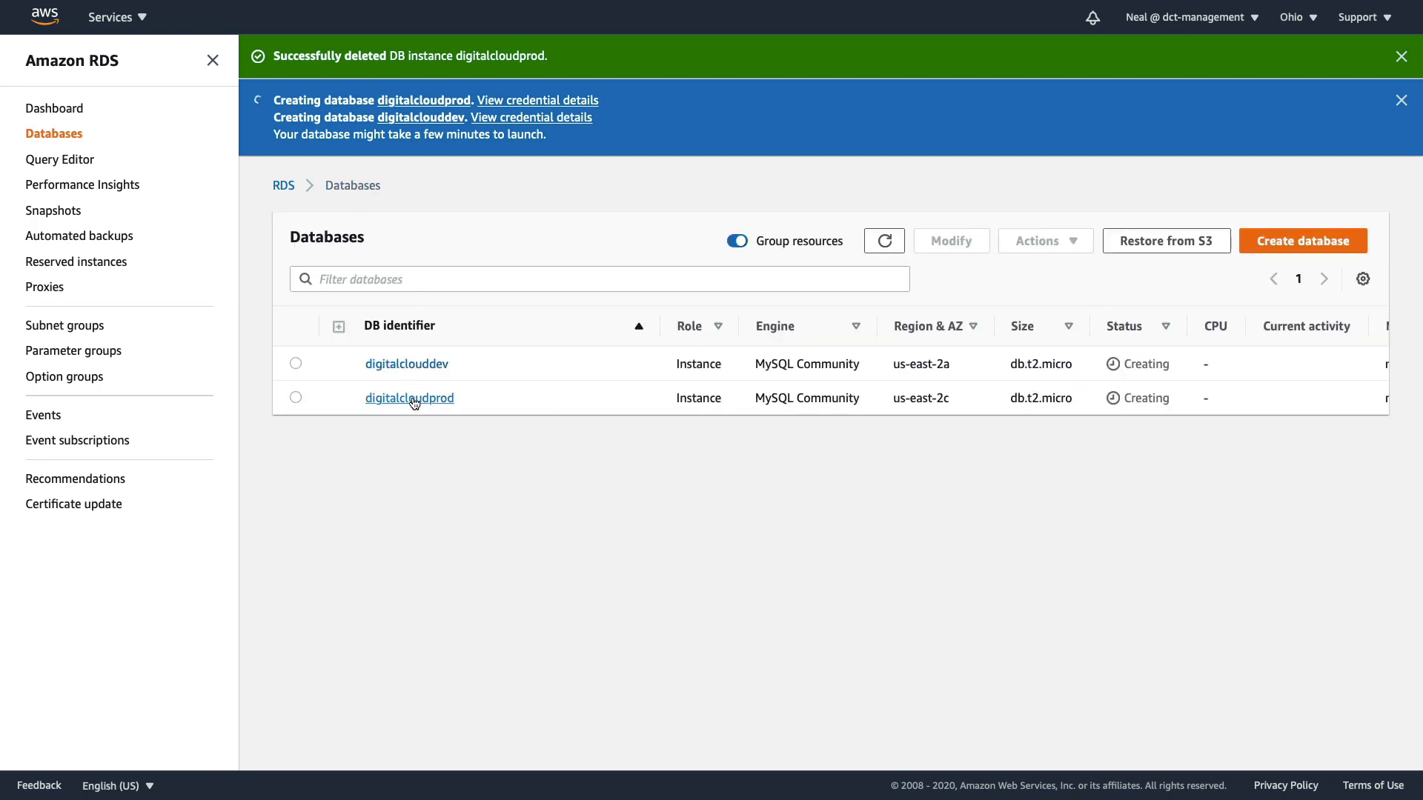
left_click(409, 397)
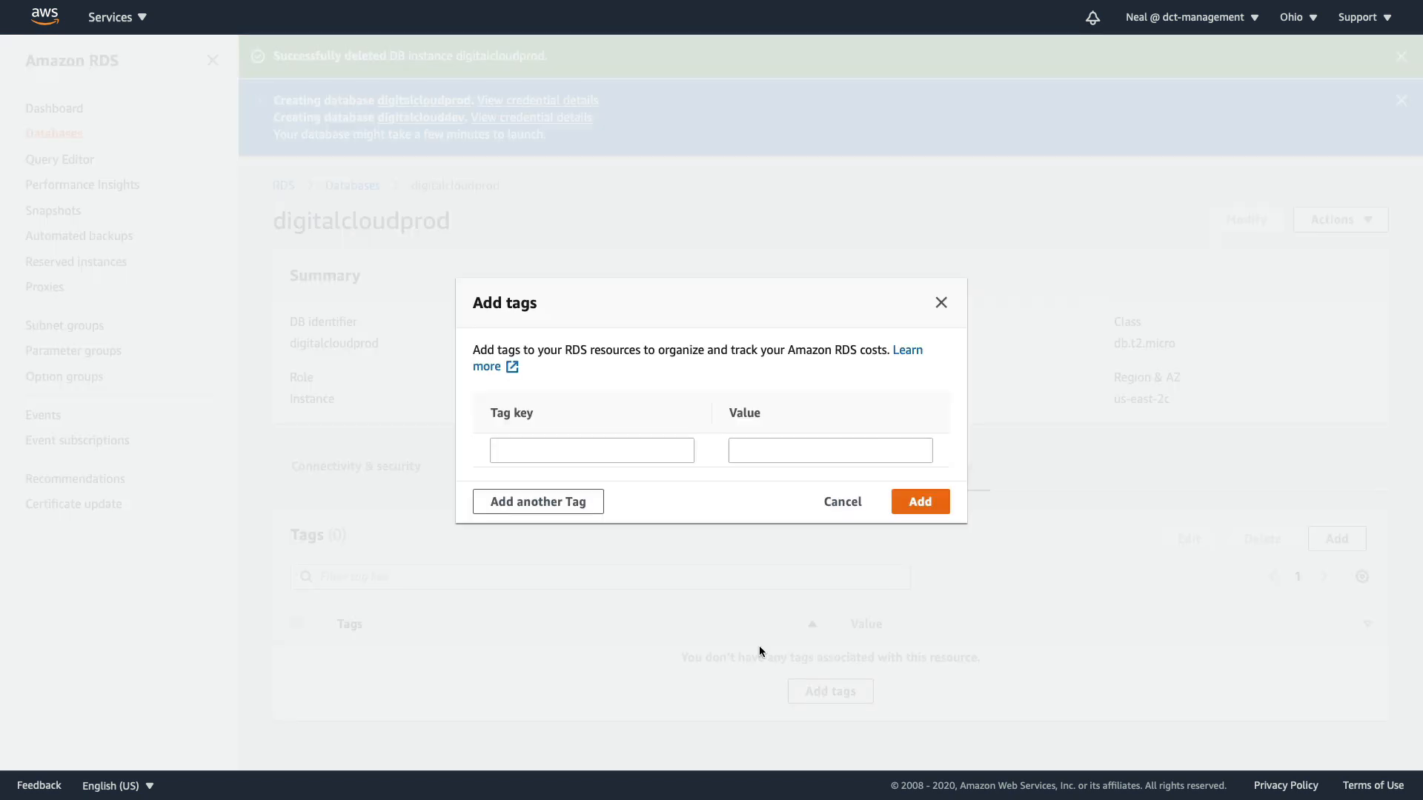
left_click(592, 450)
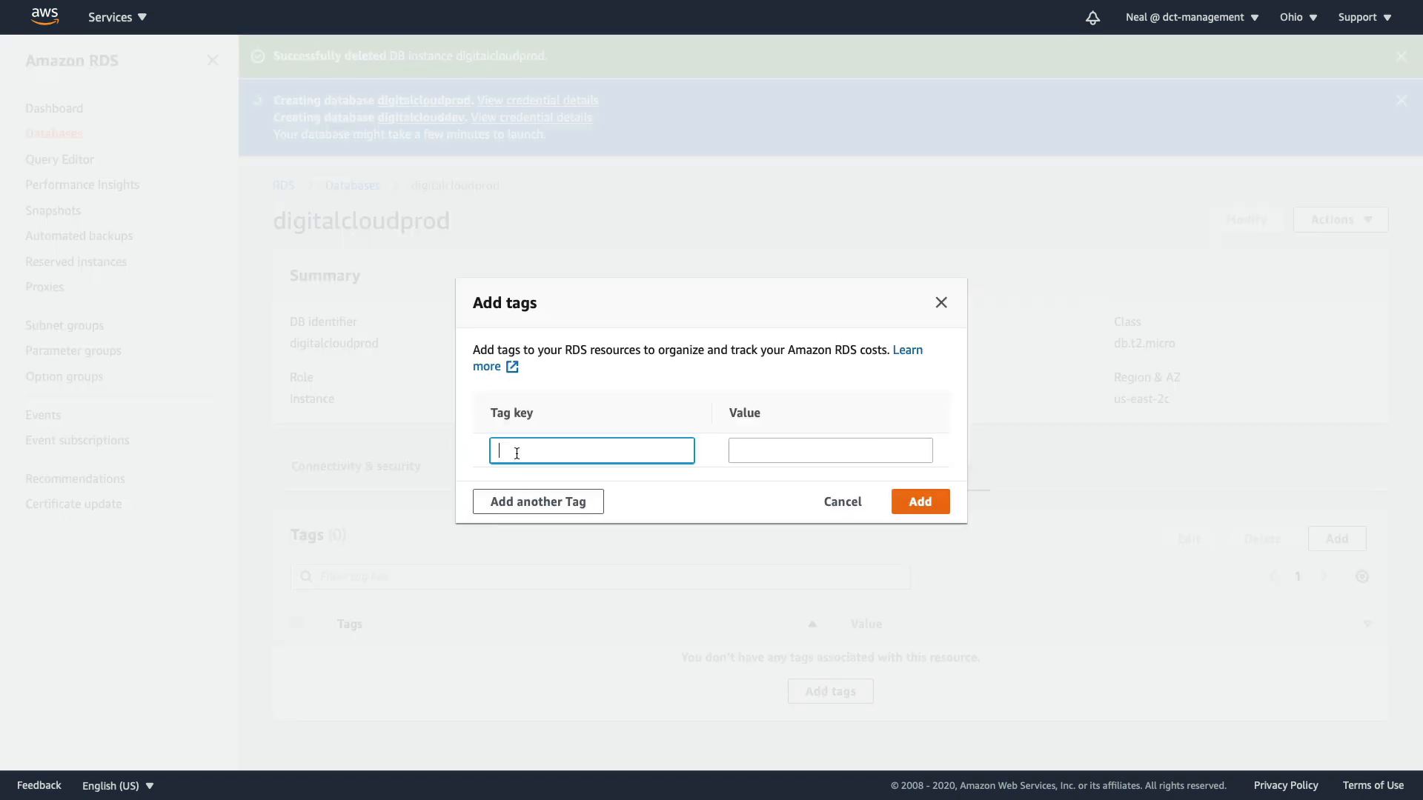
type("Environment")
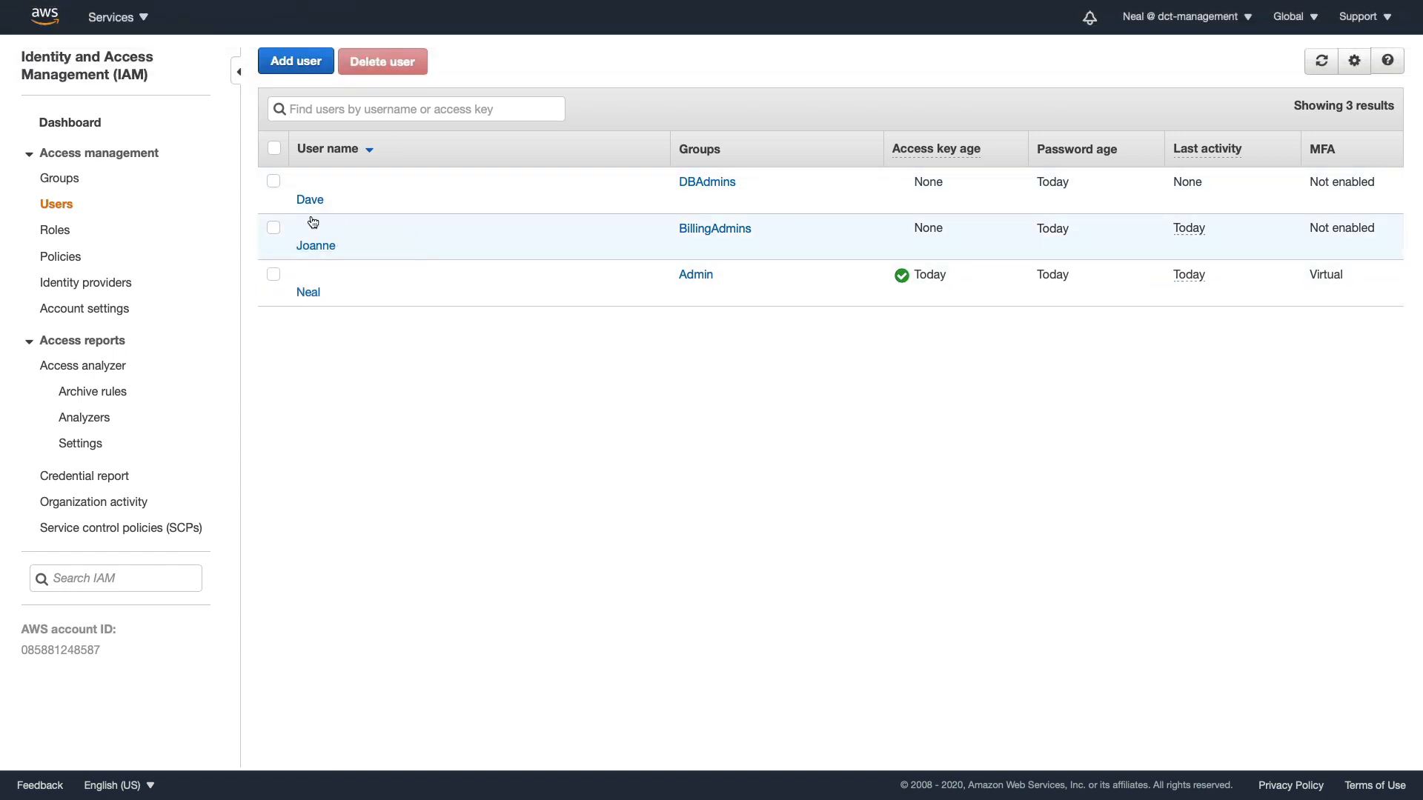
Add a Department: DBAdmins tag to Dave and save it
left_click(310, 200)
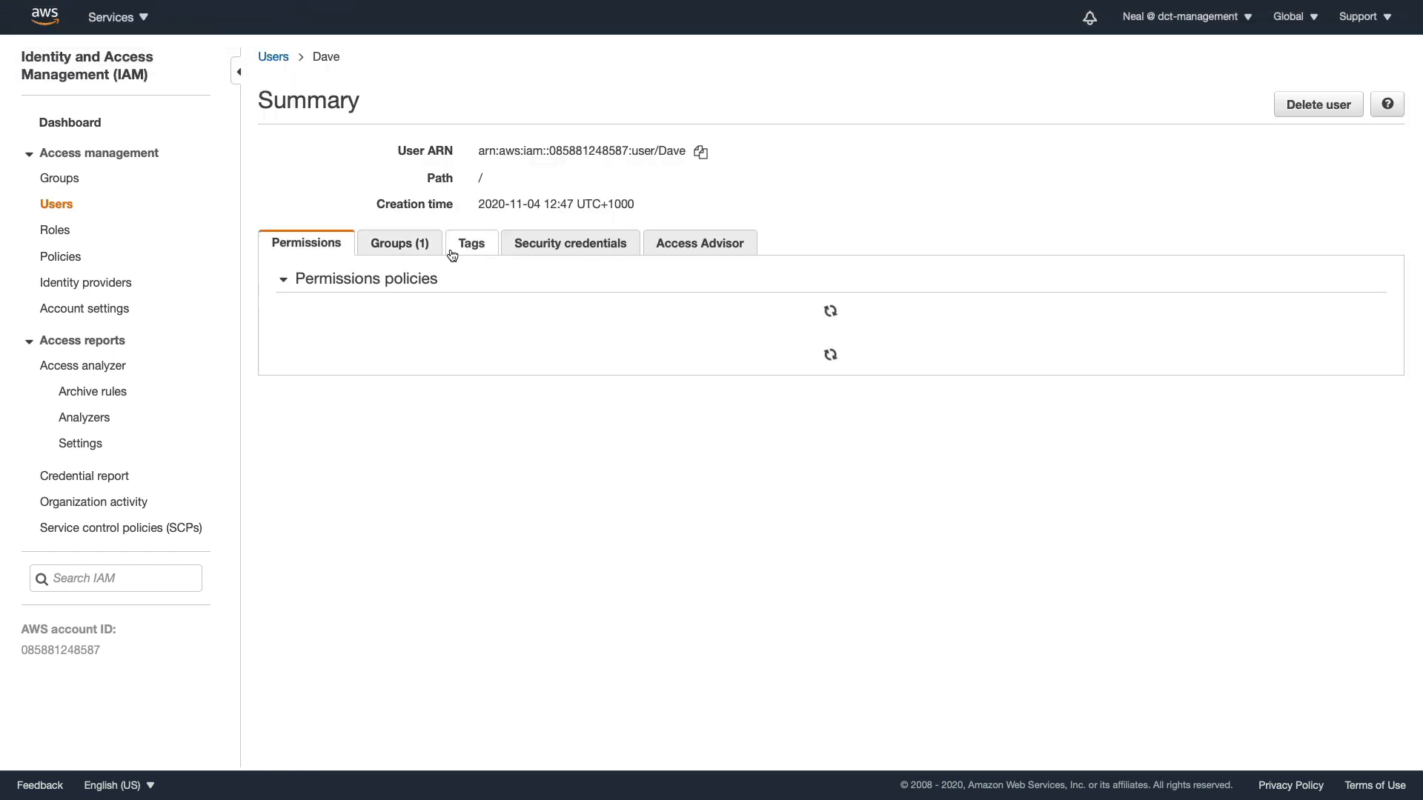
left_click(469, 242)
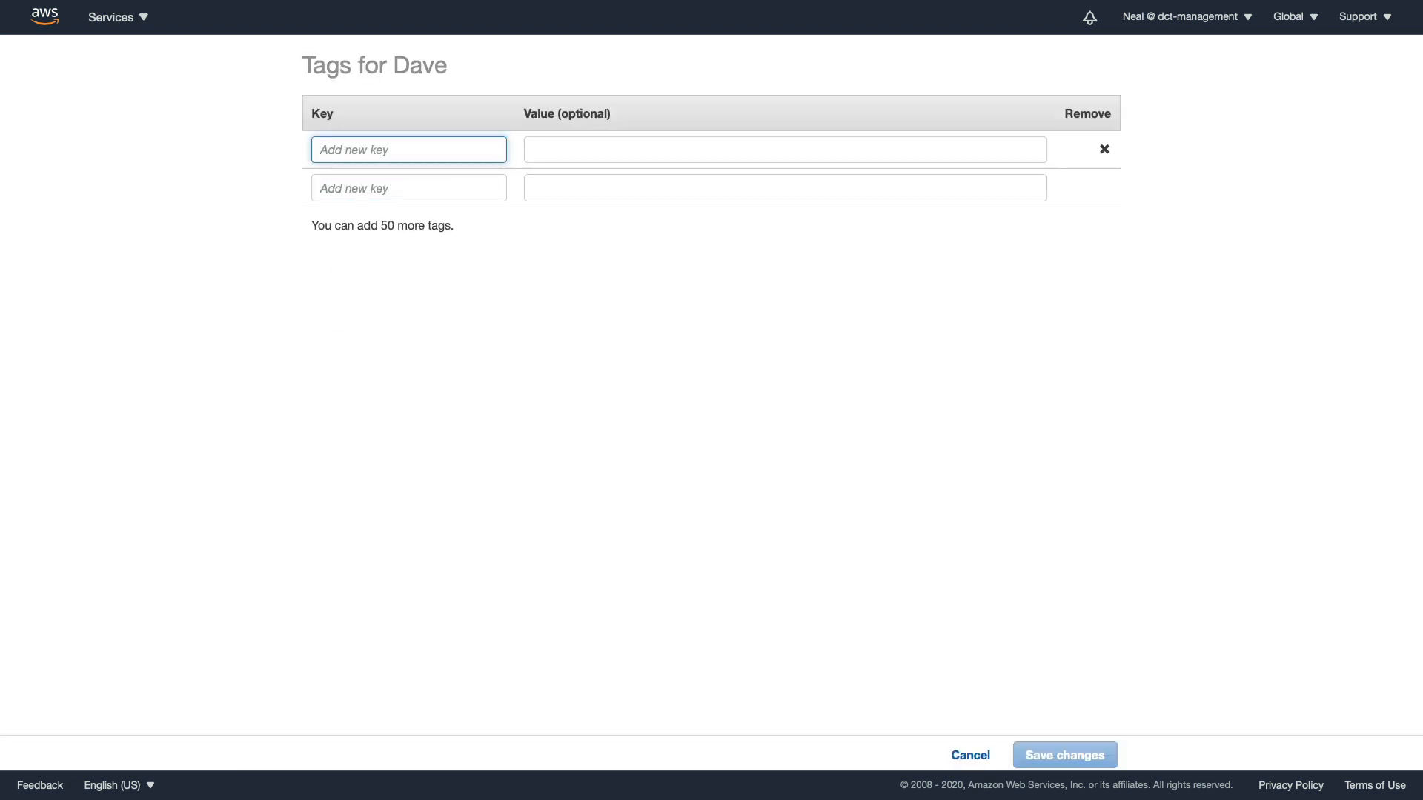
type("DB")
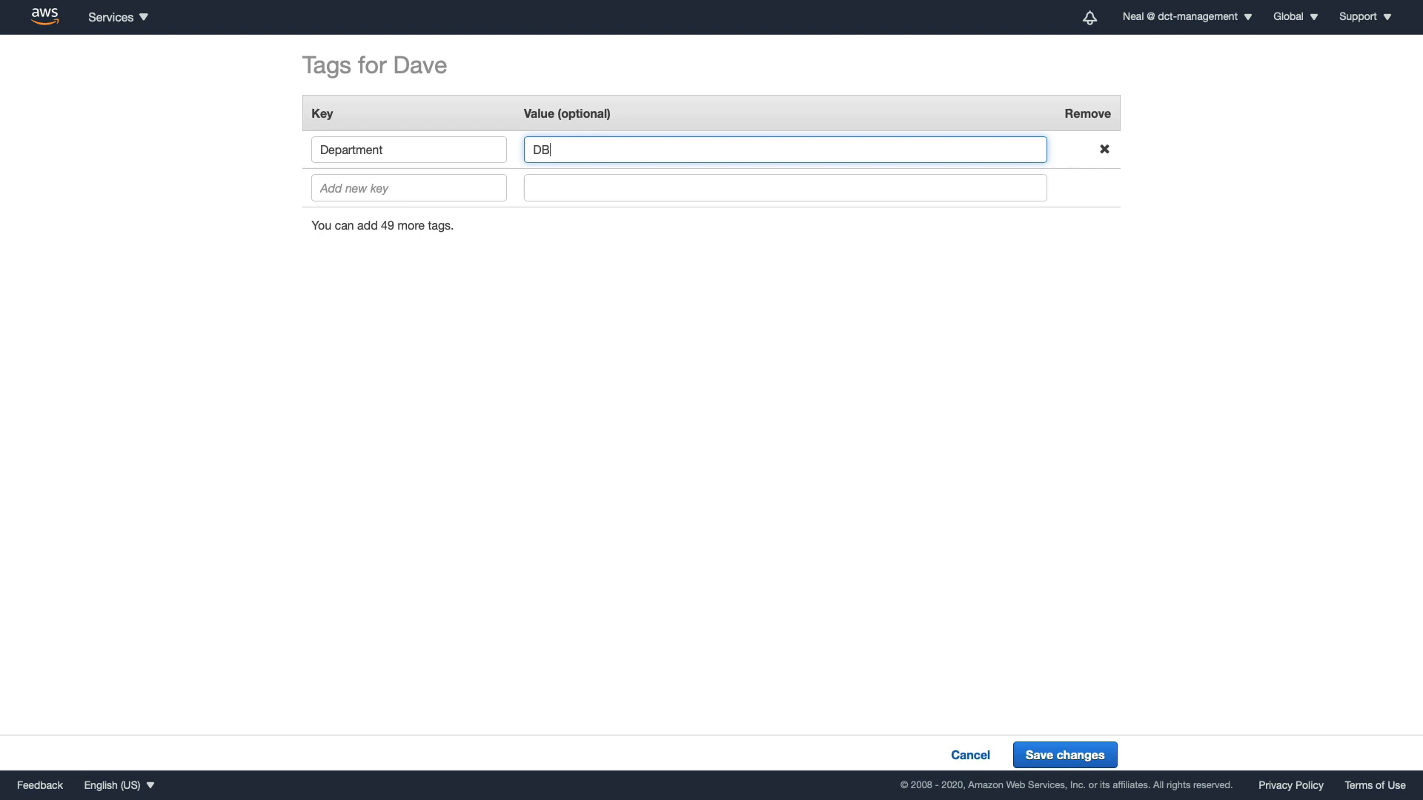
type("Admins")
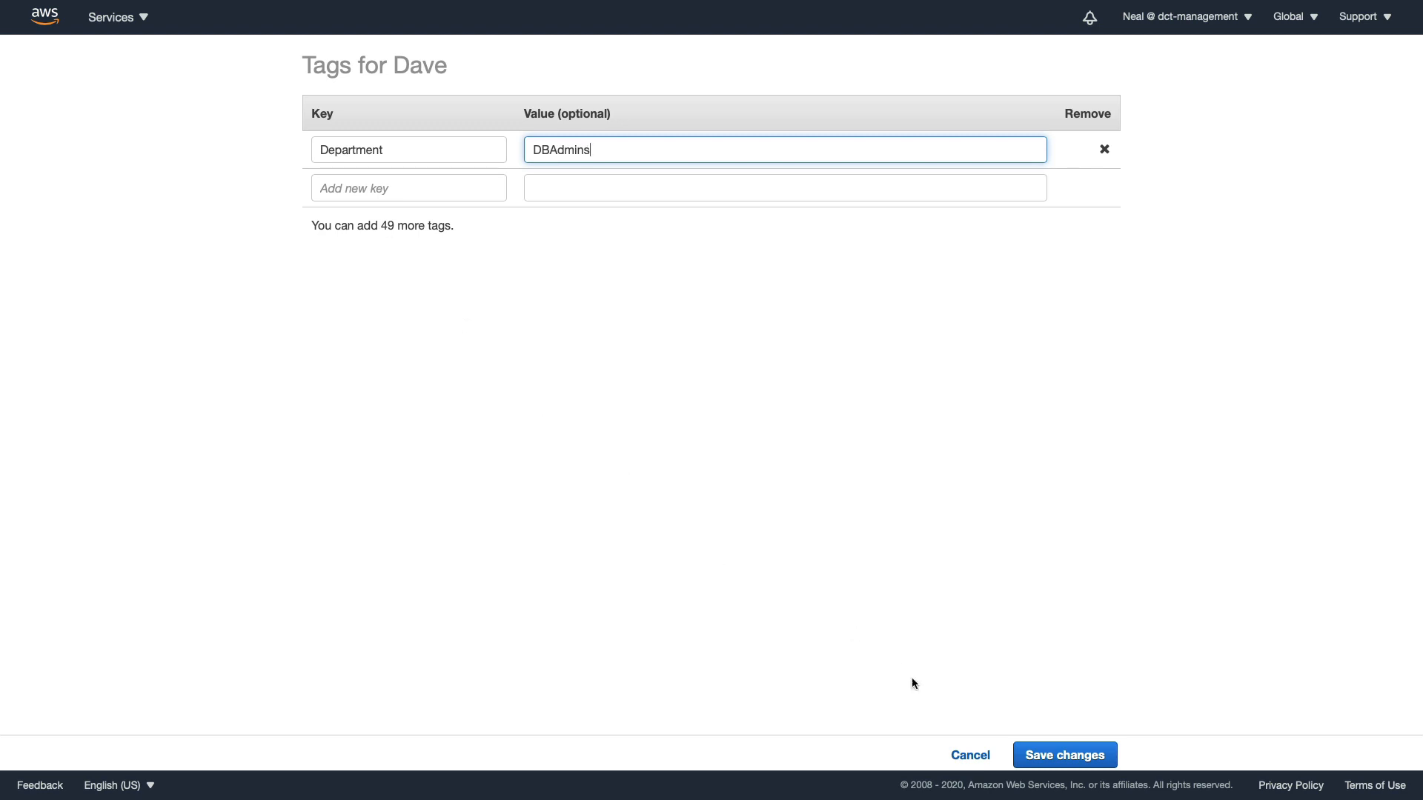
left_click(1064, 754)
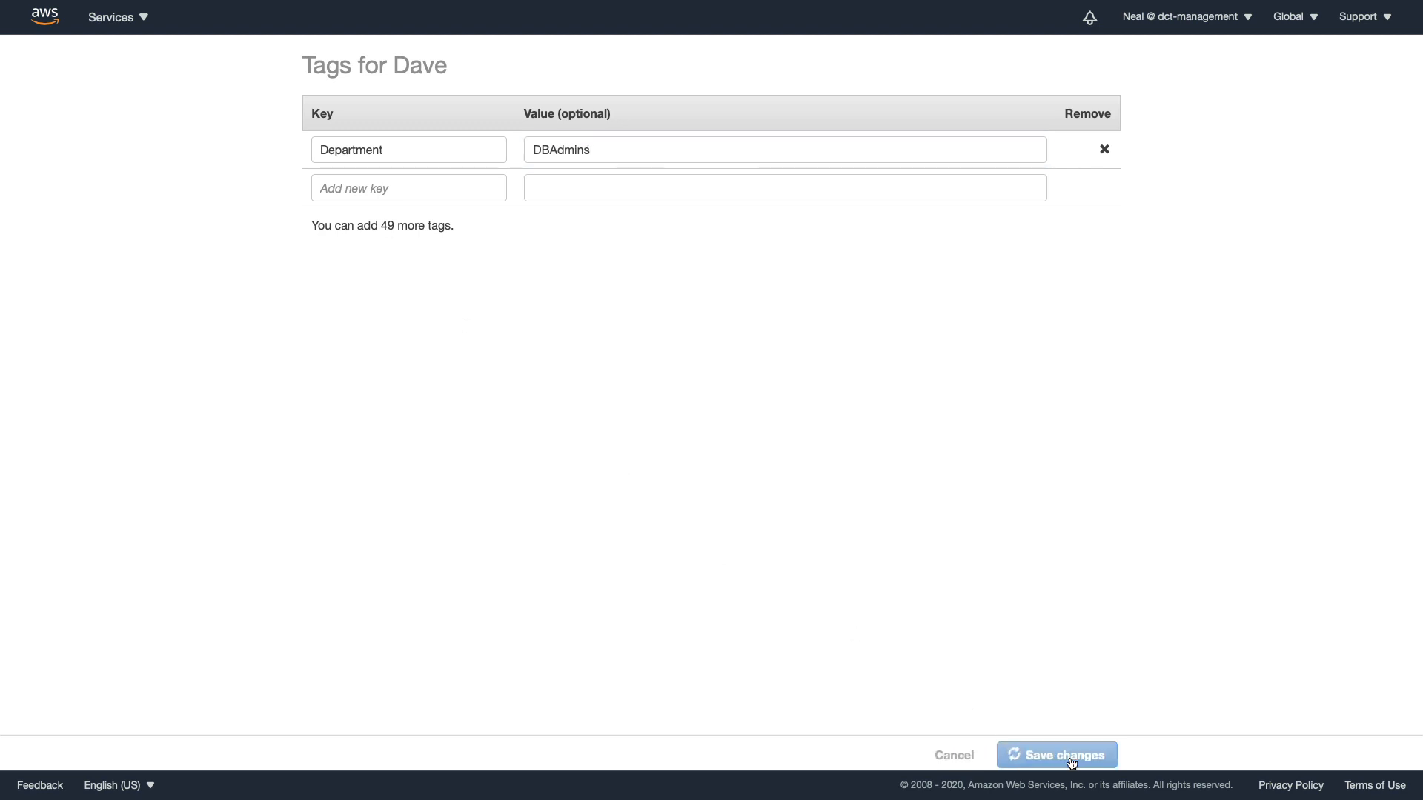
left_click(1057, 754)
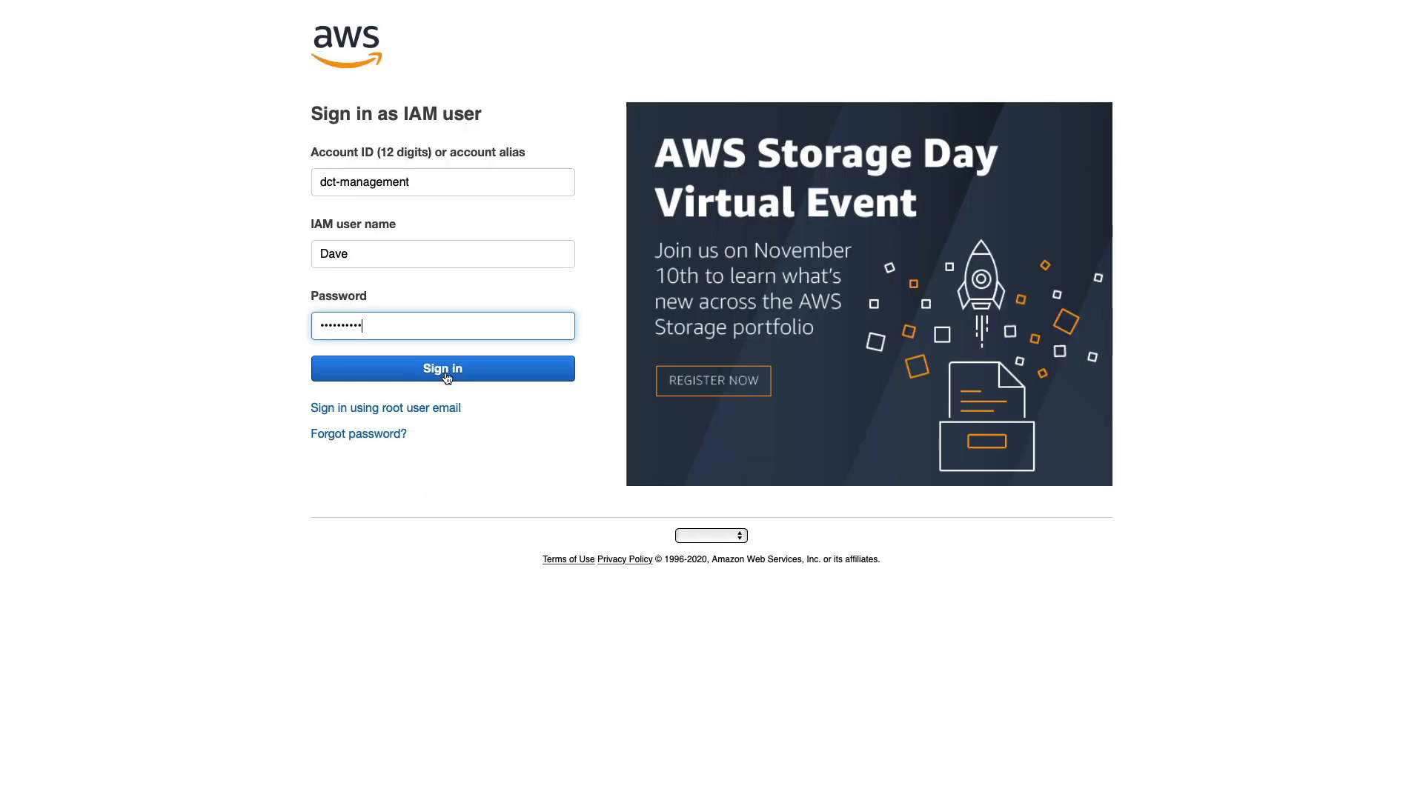
Sign in to the console as the IAM user Dave
left_click(442, 369)
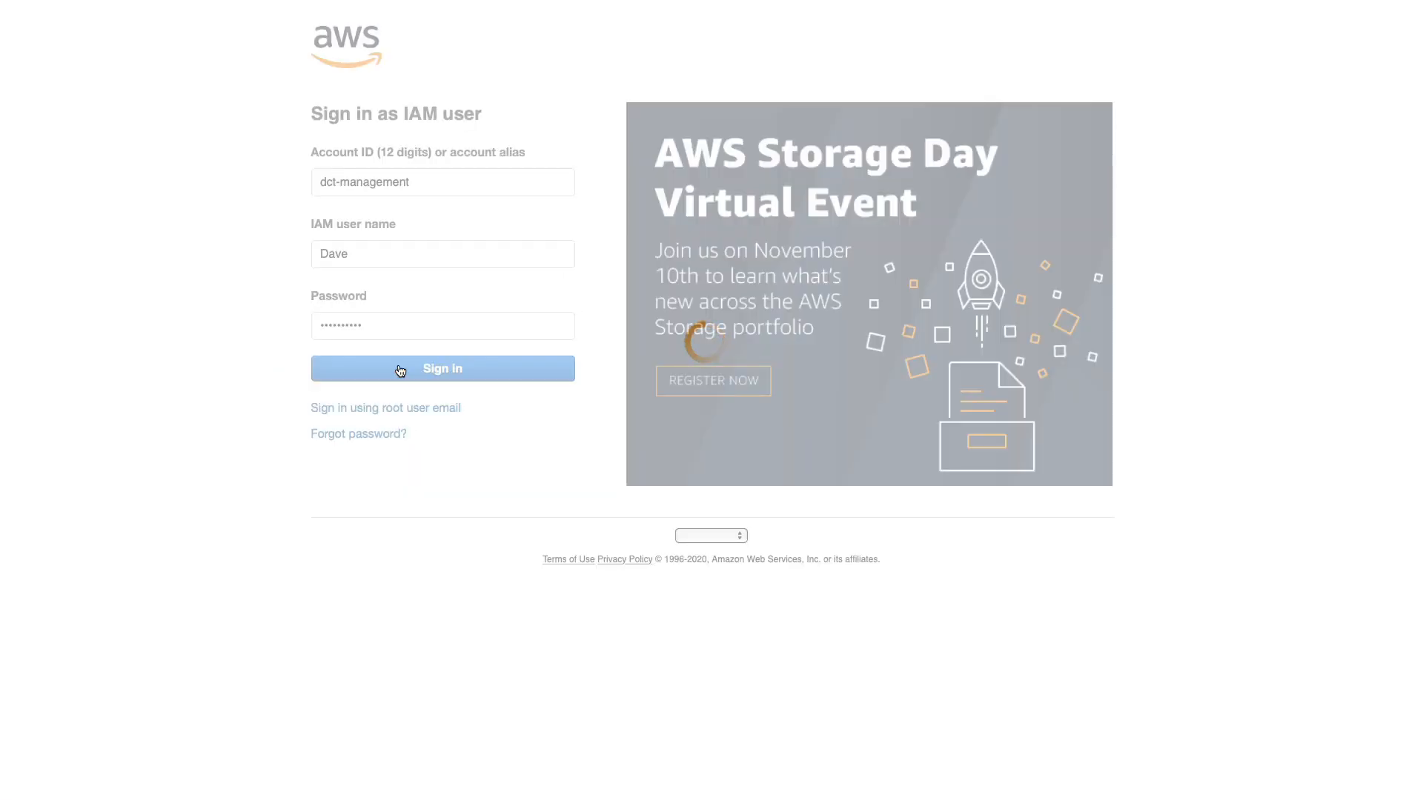
left_click(442, 369)
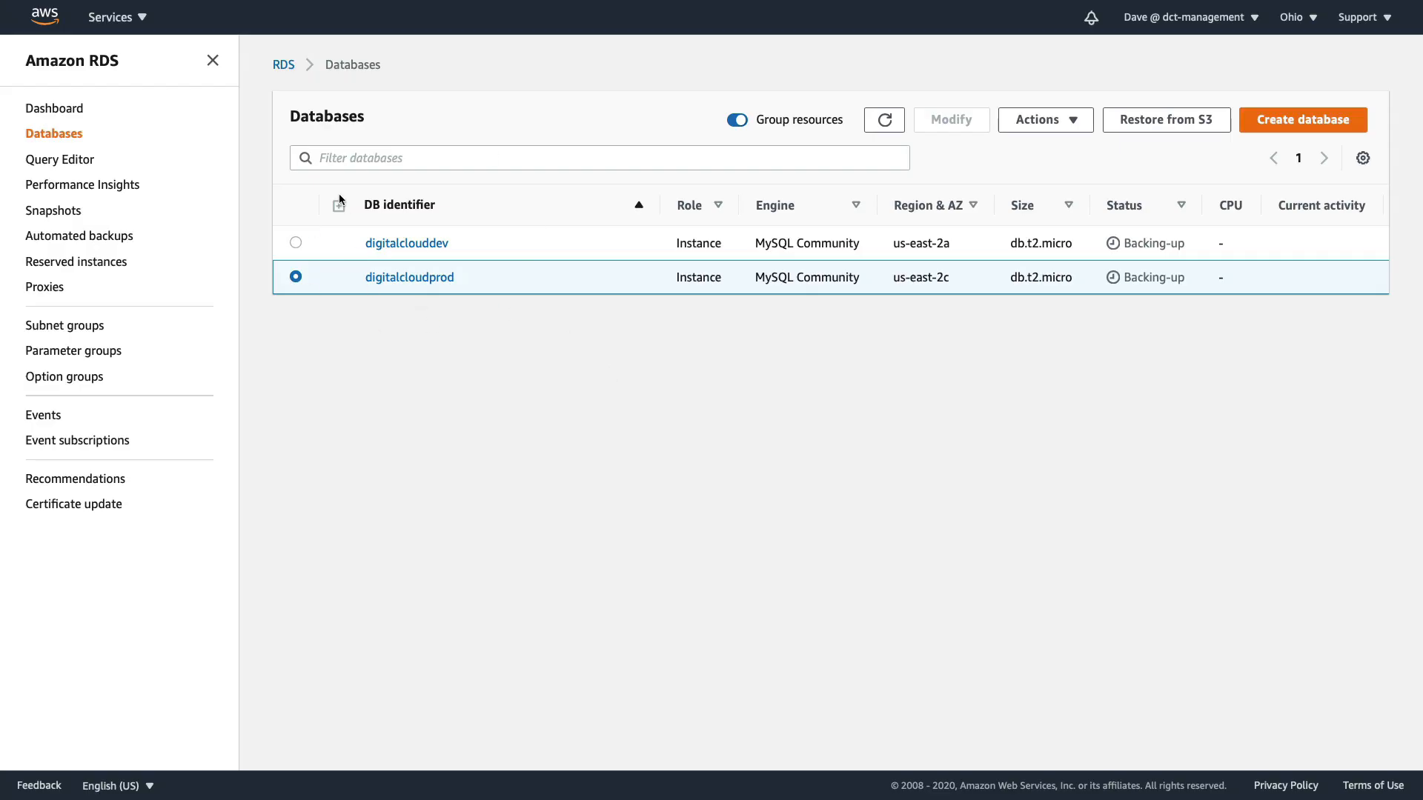
mouse_move(1072, 166)
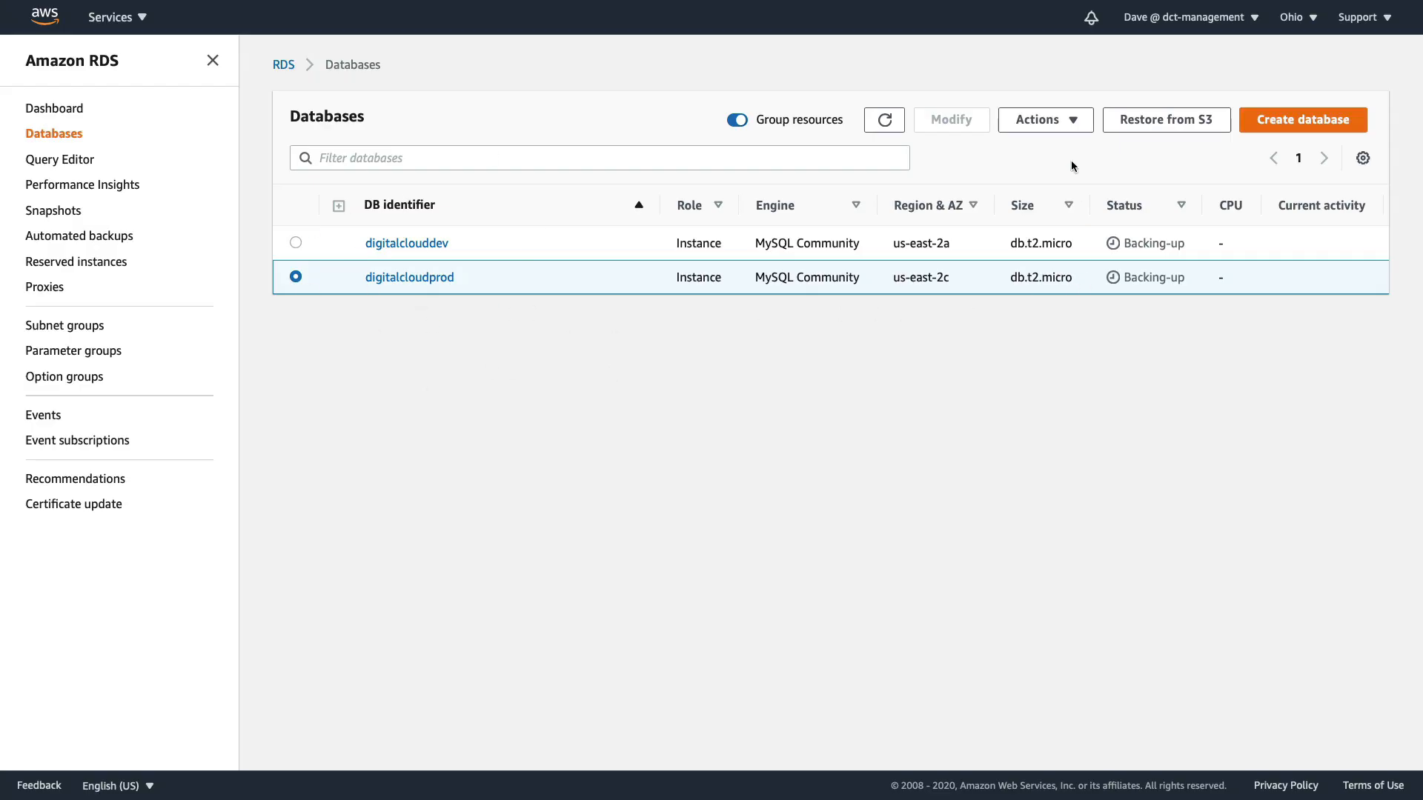
Select digitalclouddev while both databases are still Backing-up
left_click(1045, 118)
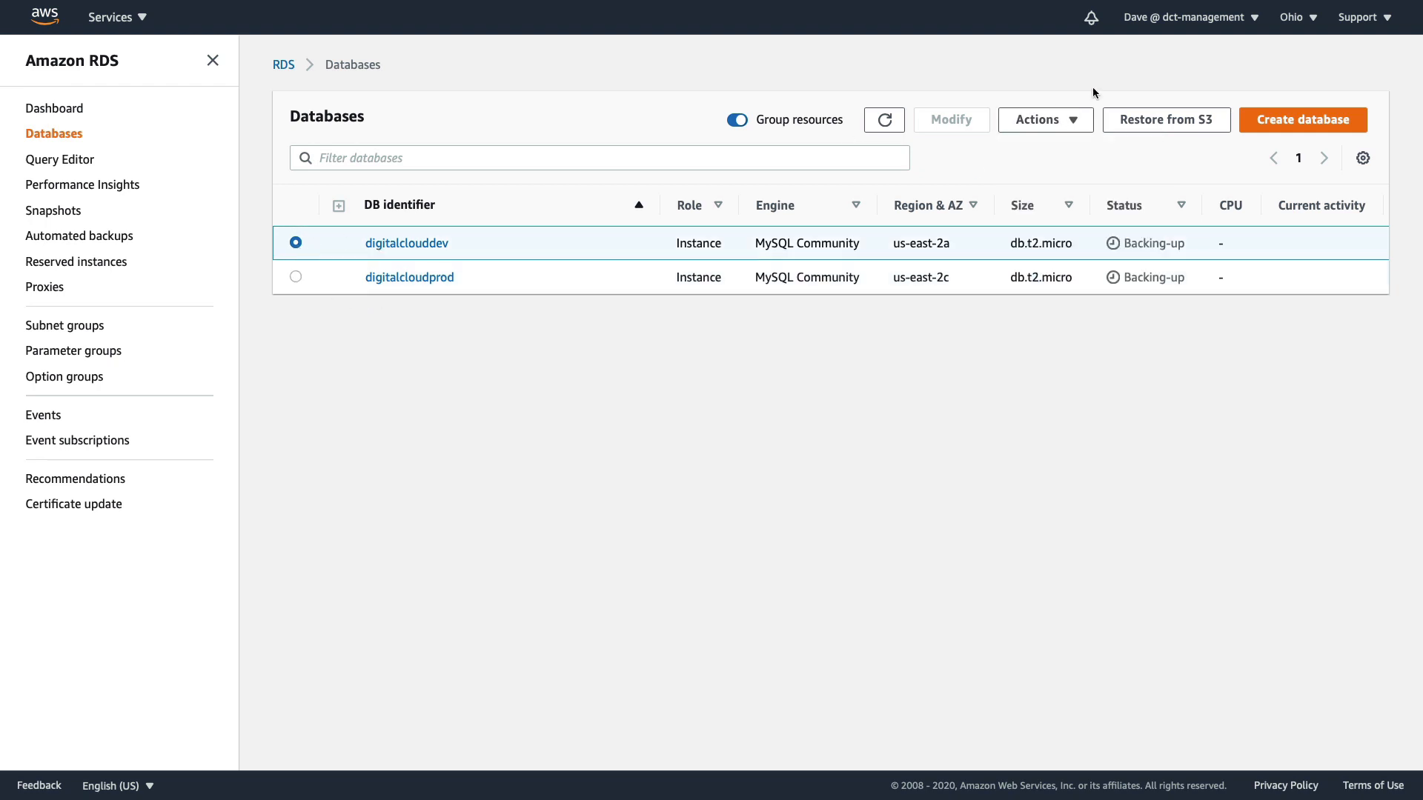
mouse_move(1129, 201)
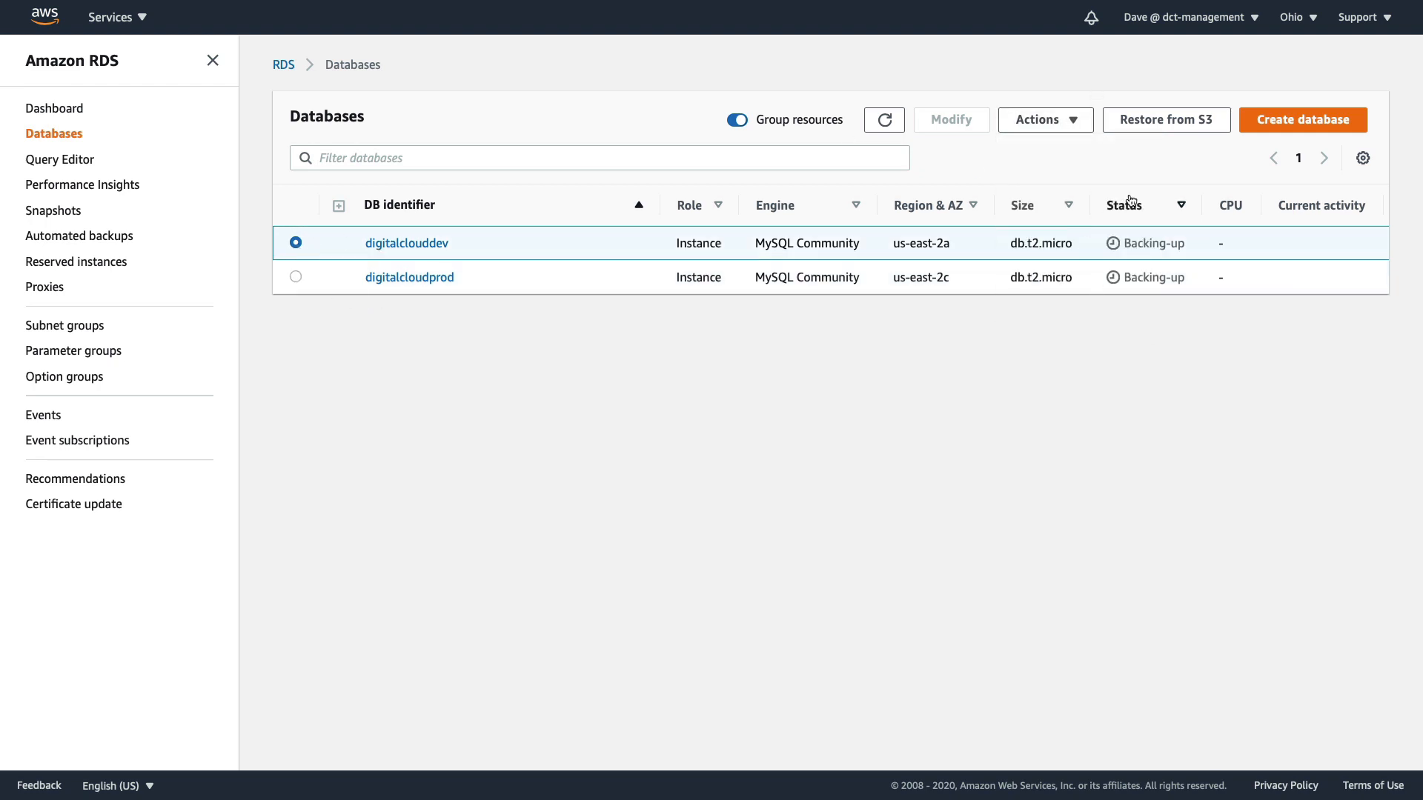
mouse_move(1135, 371)
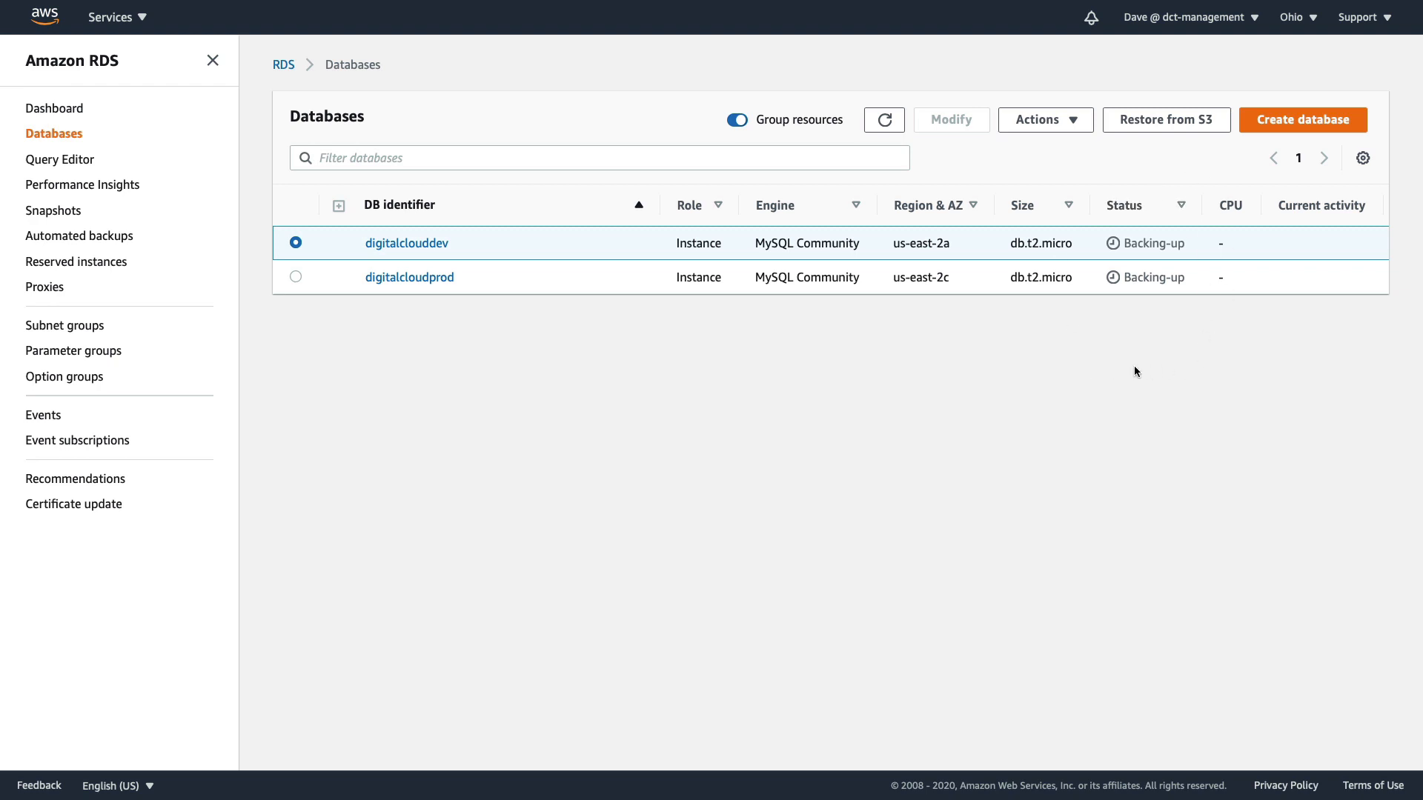
mouse_move(1127, 277)
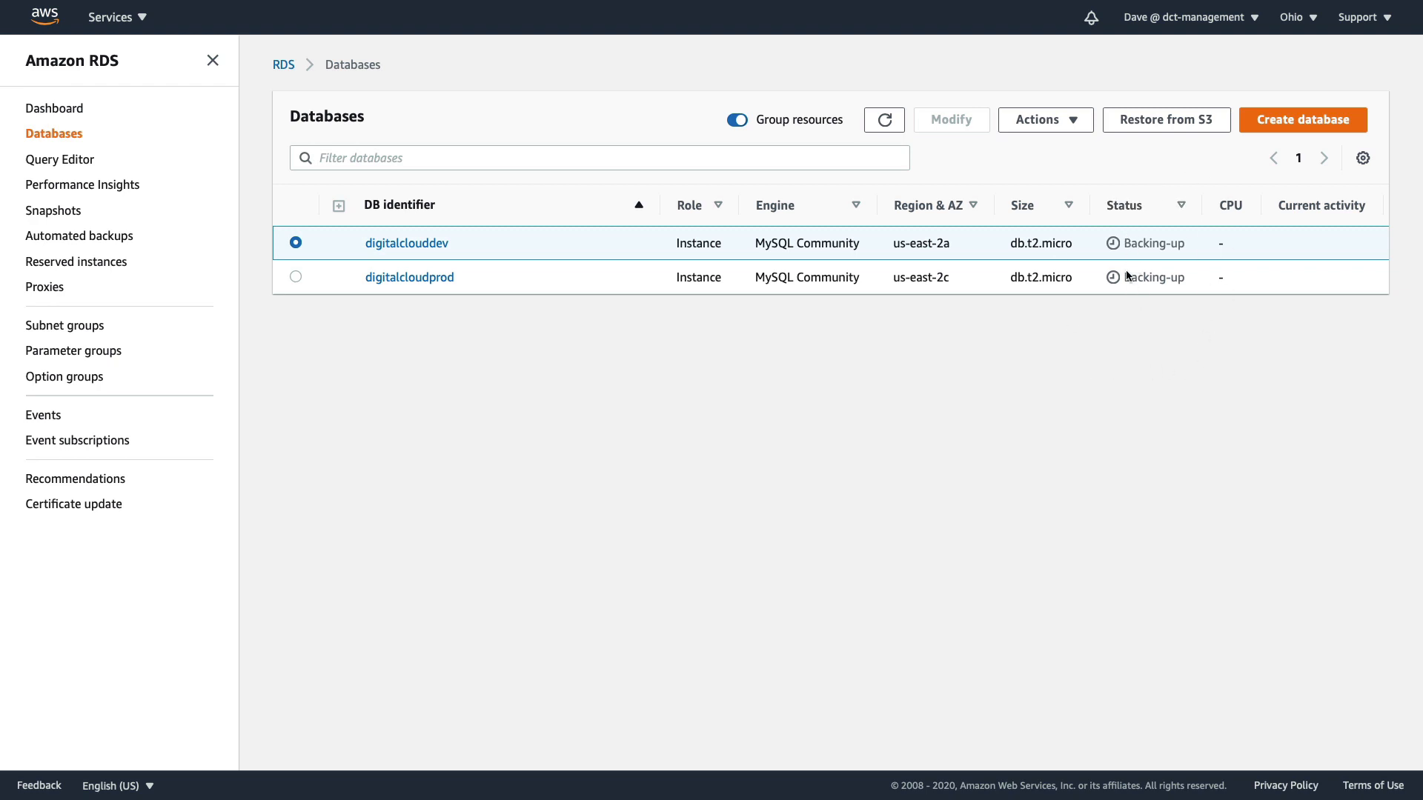
mouse_move(1128, 304)
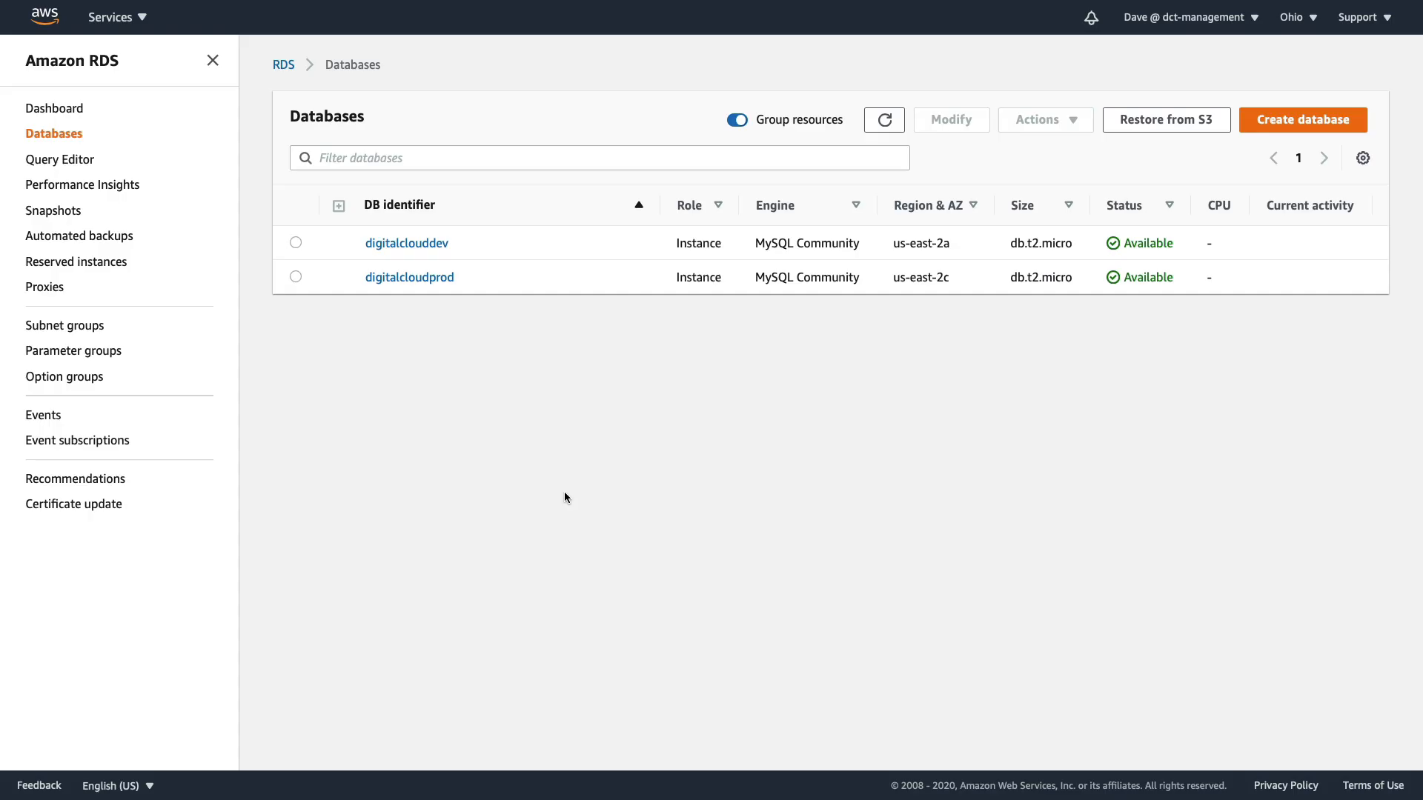
mouse_move(1142, 244)
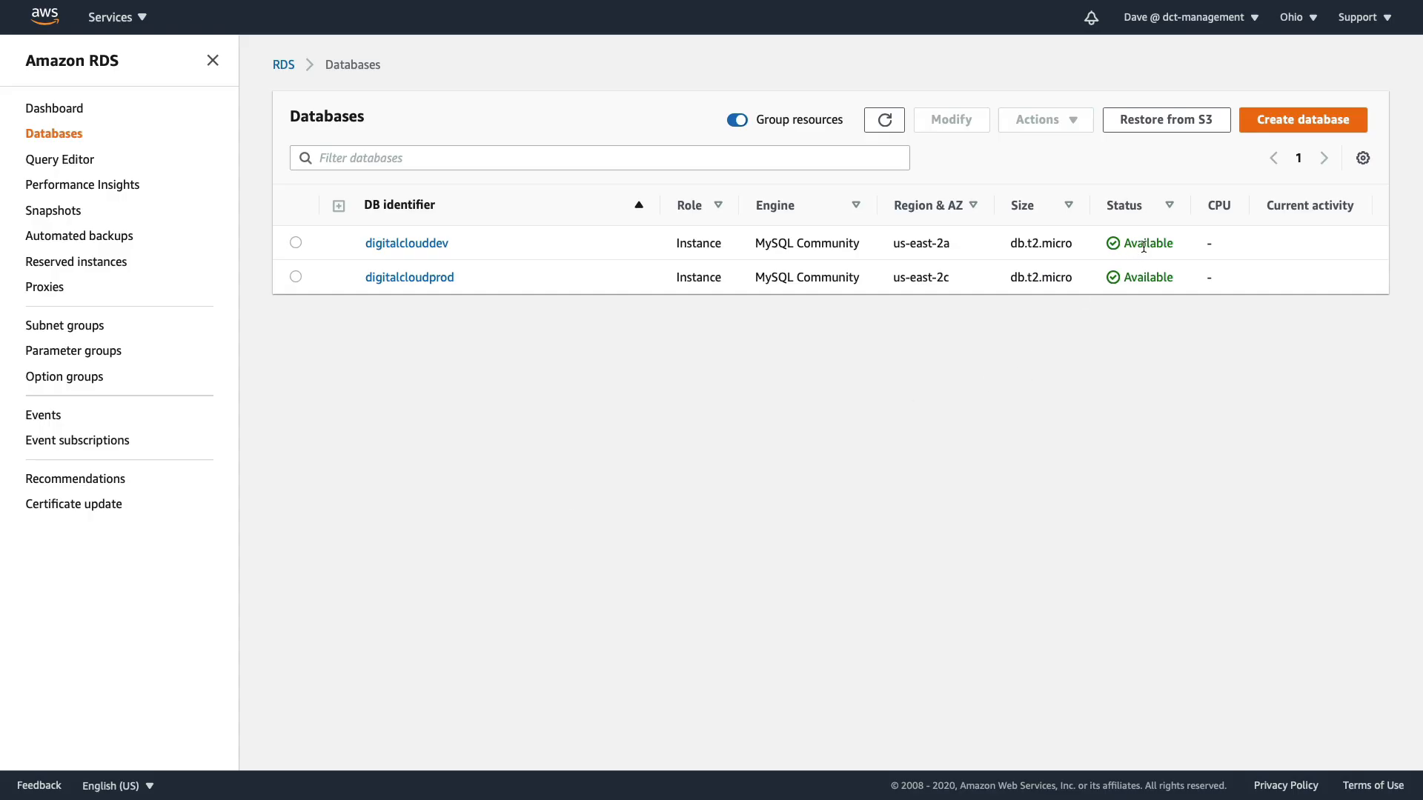
mouse_move(1144, 264)
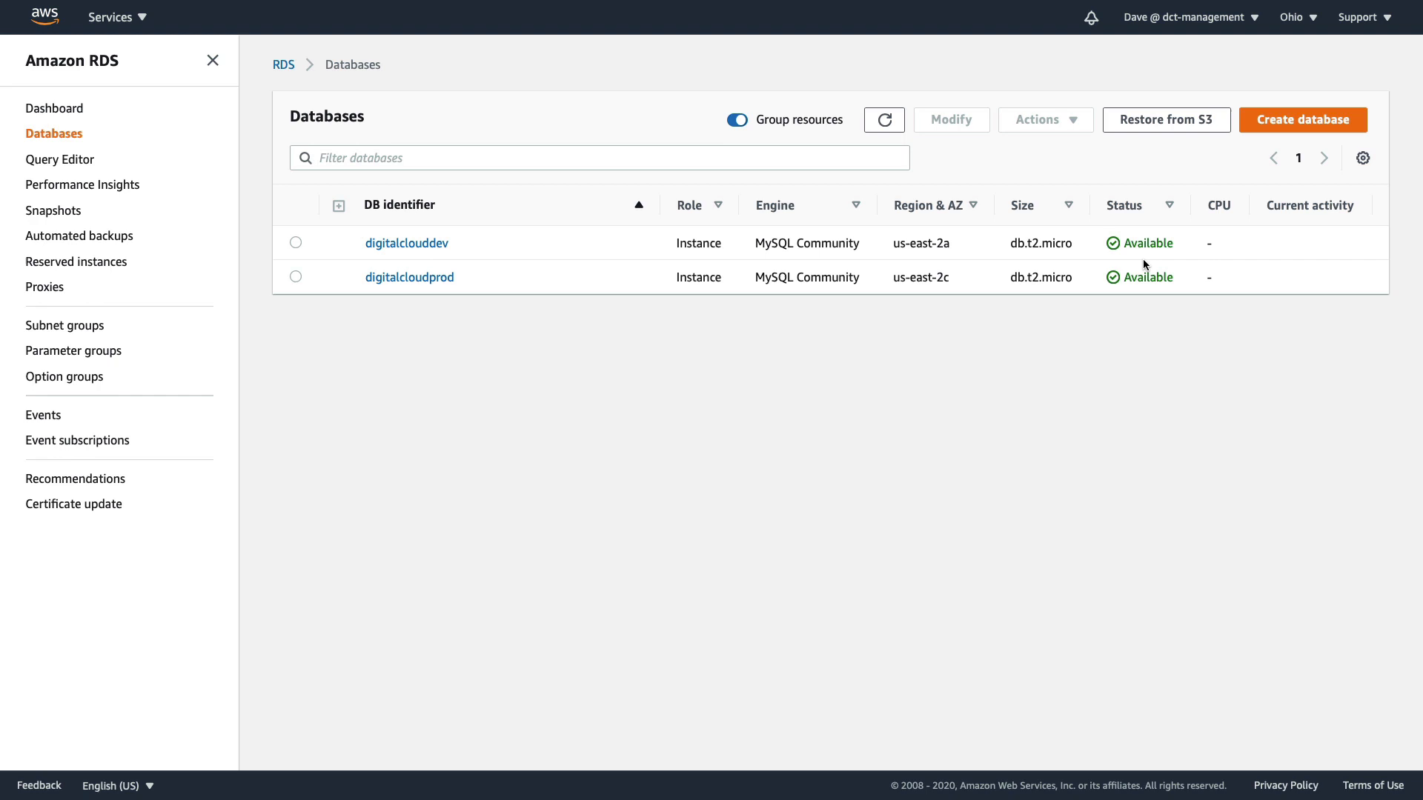
mouse_move(296, 248)
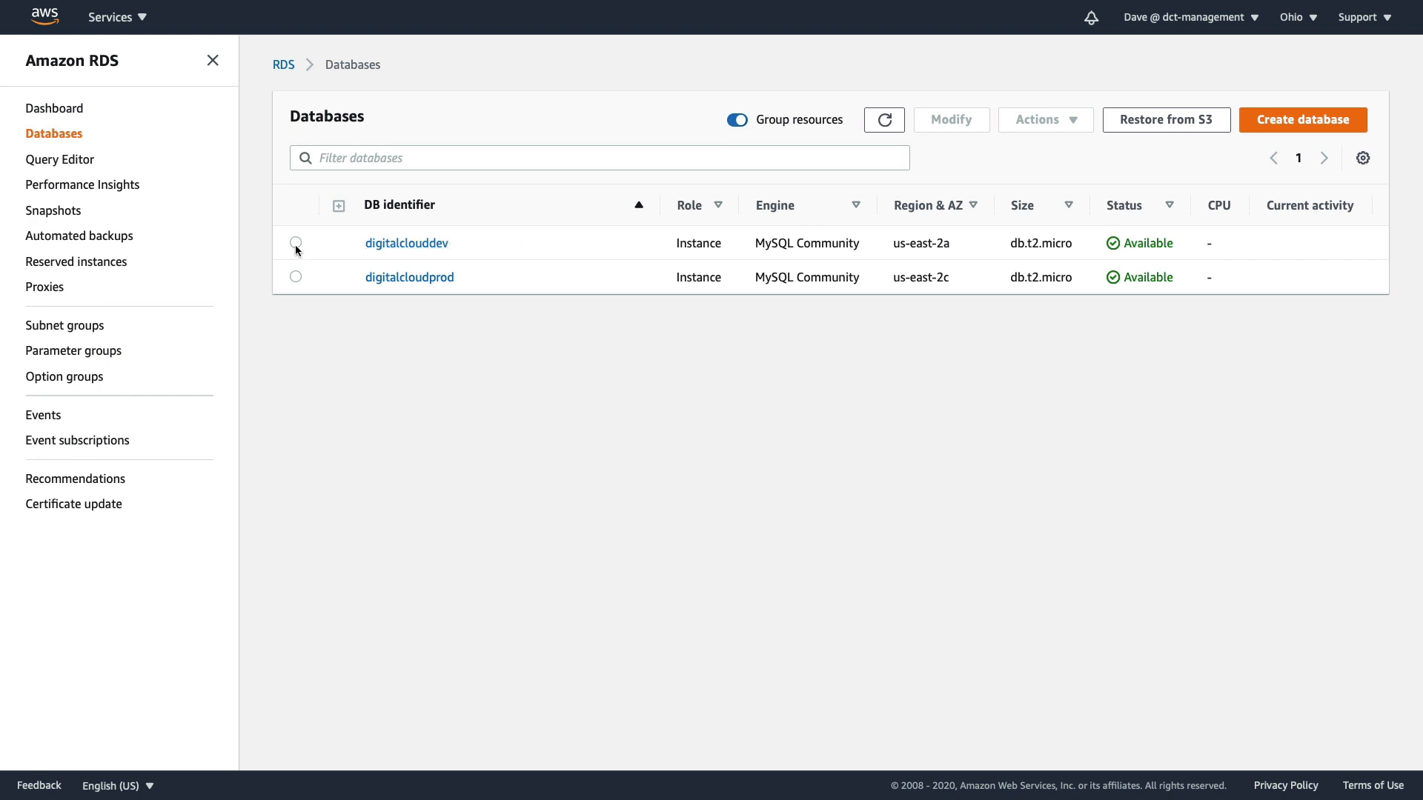
Attempt a reboot of digitalclouddev, hit the not-authorized error, and cancel back to the list
left_click(297, 242)
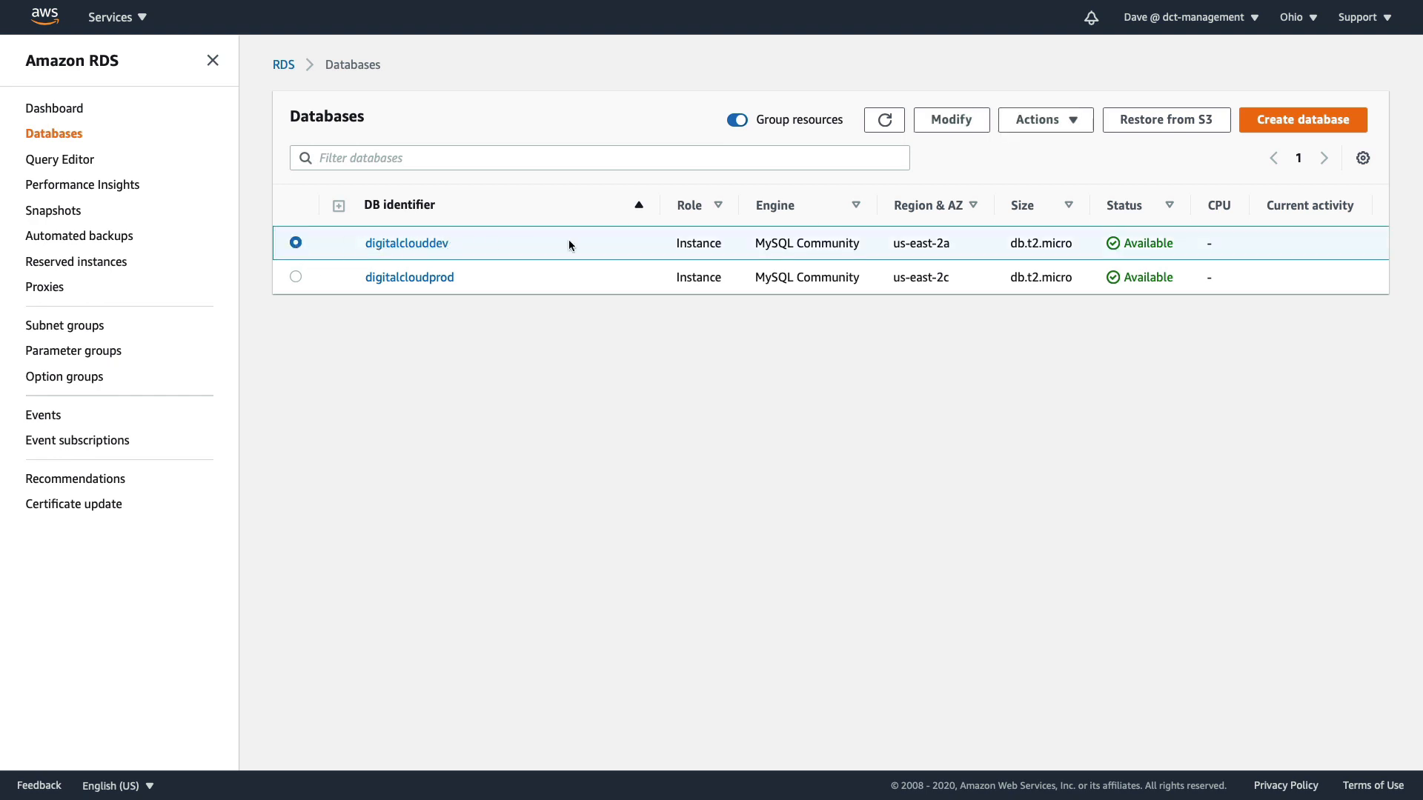
left_click(1045, 119)
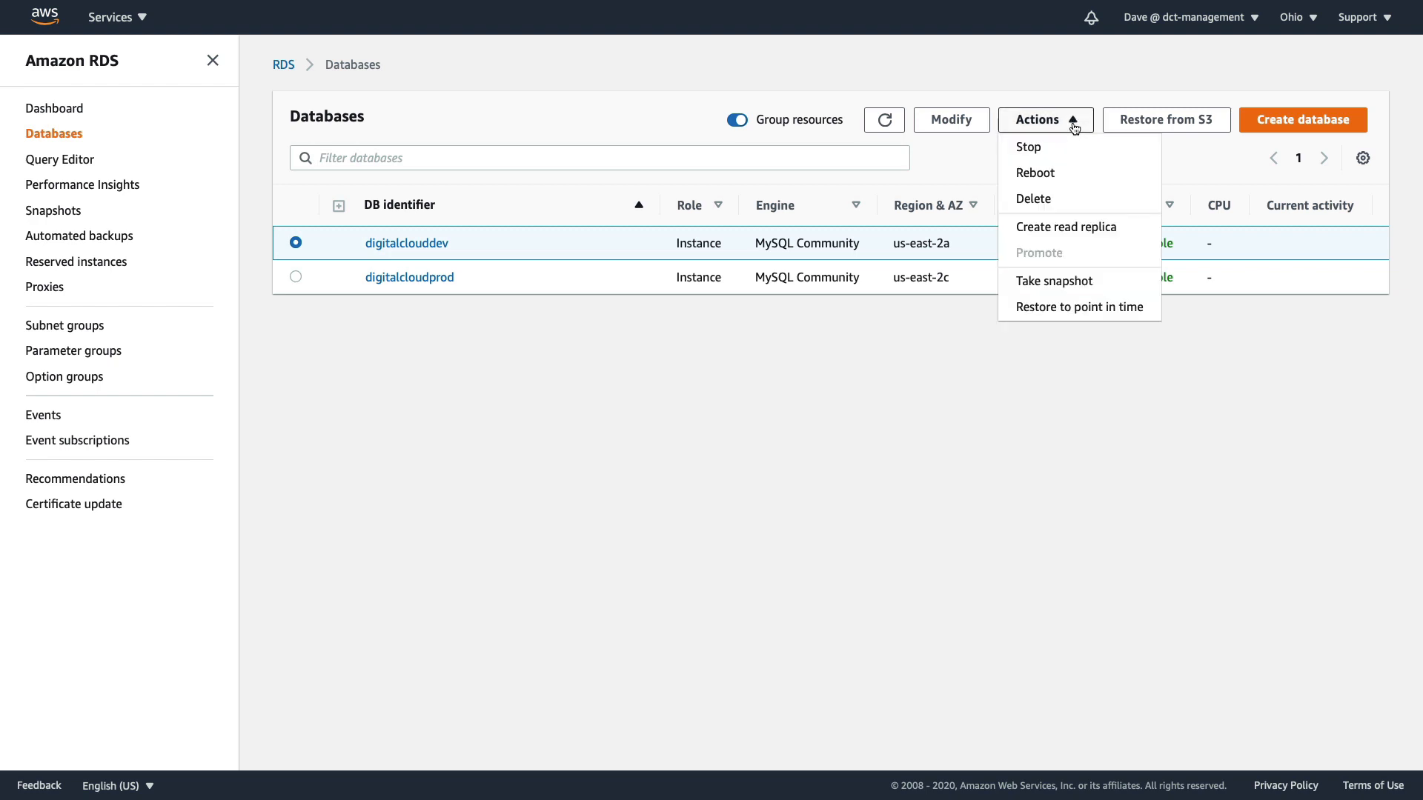
mouse_move(1033, 171)
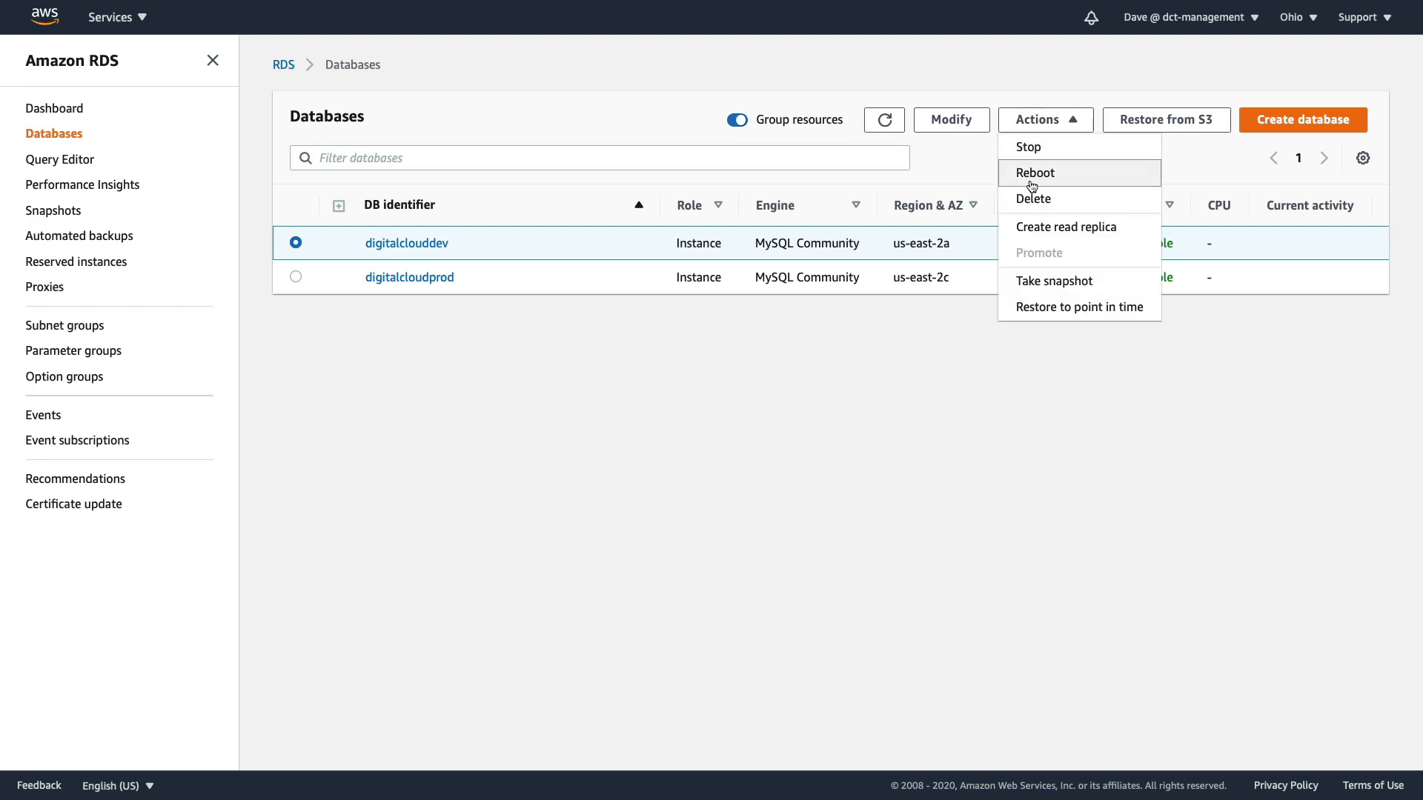
left_click(1033, 172)
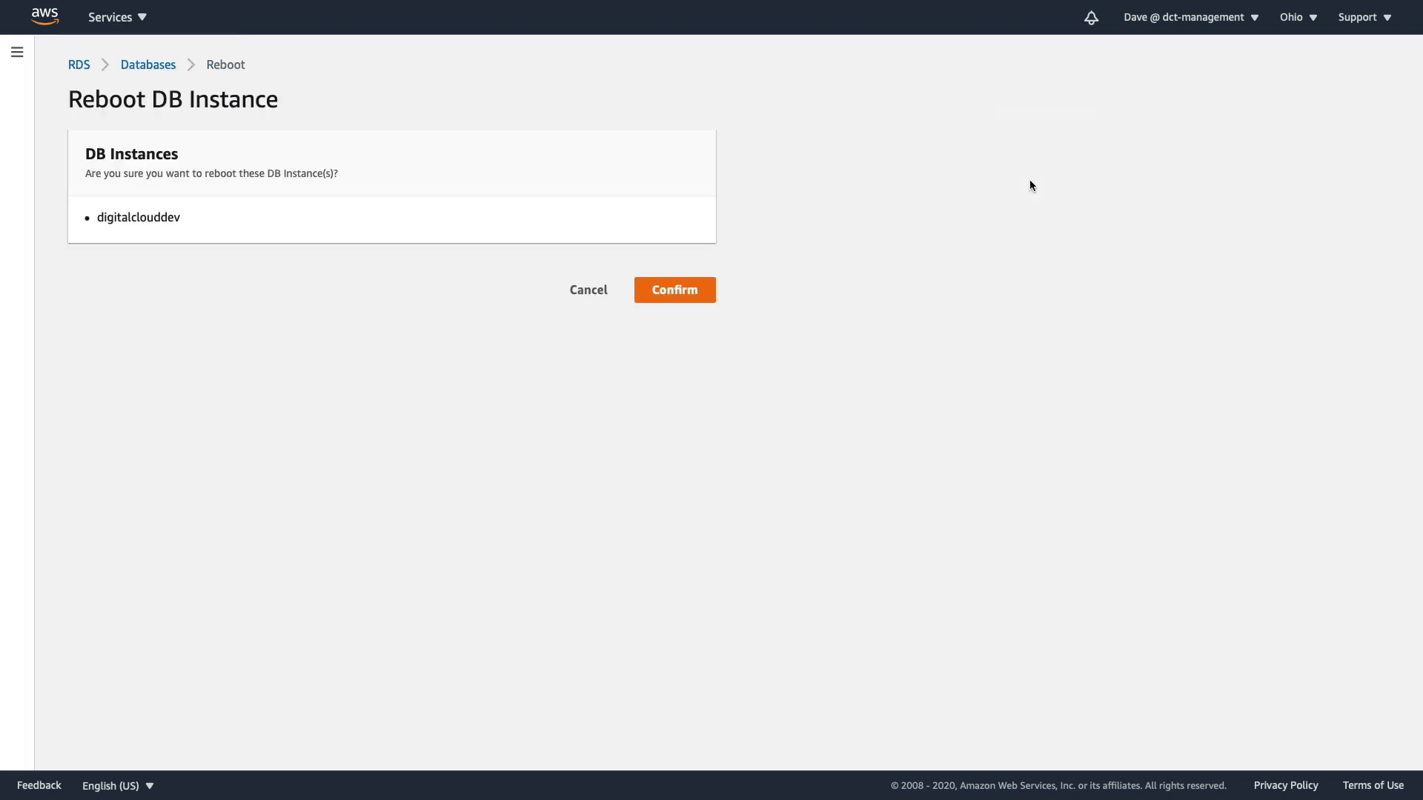
left_click(675, 289)
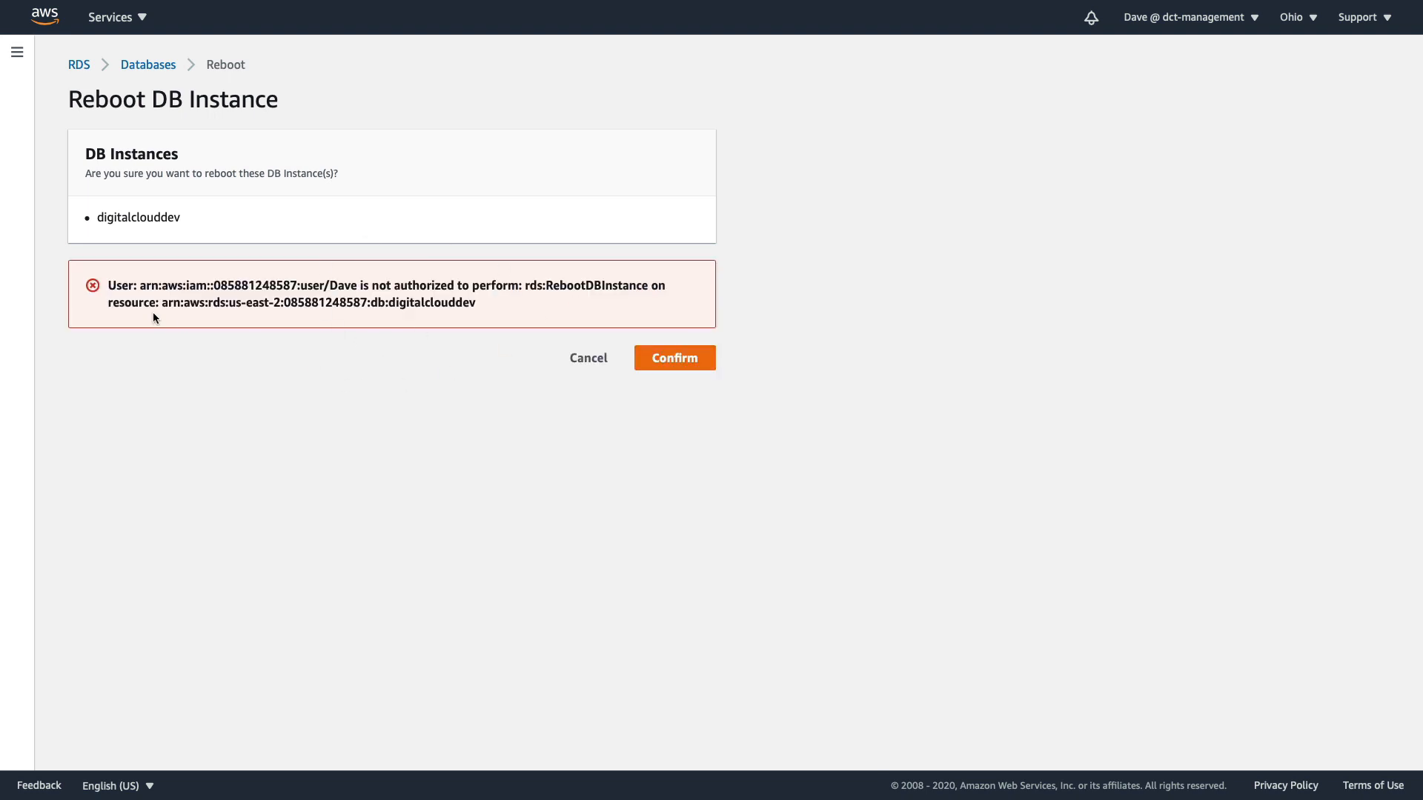
mouse_move(373, 296)
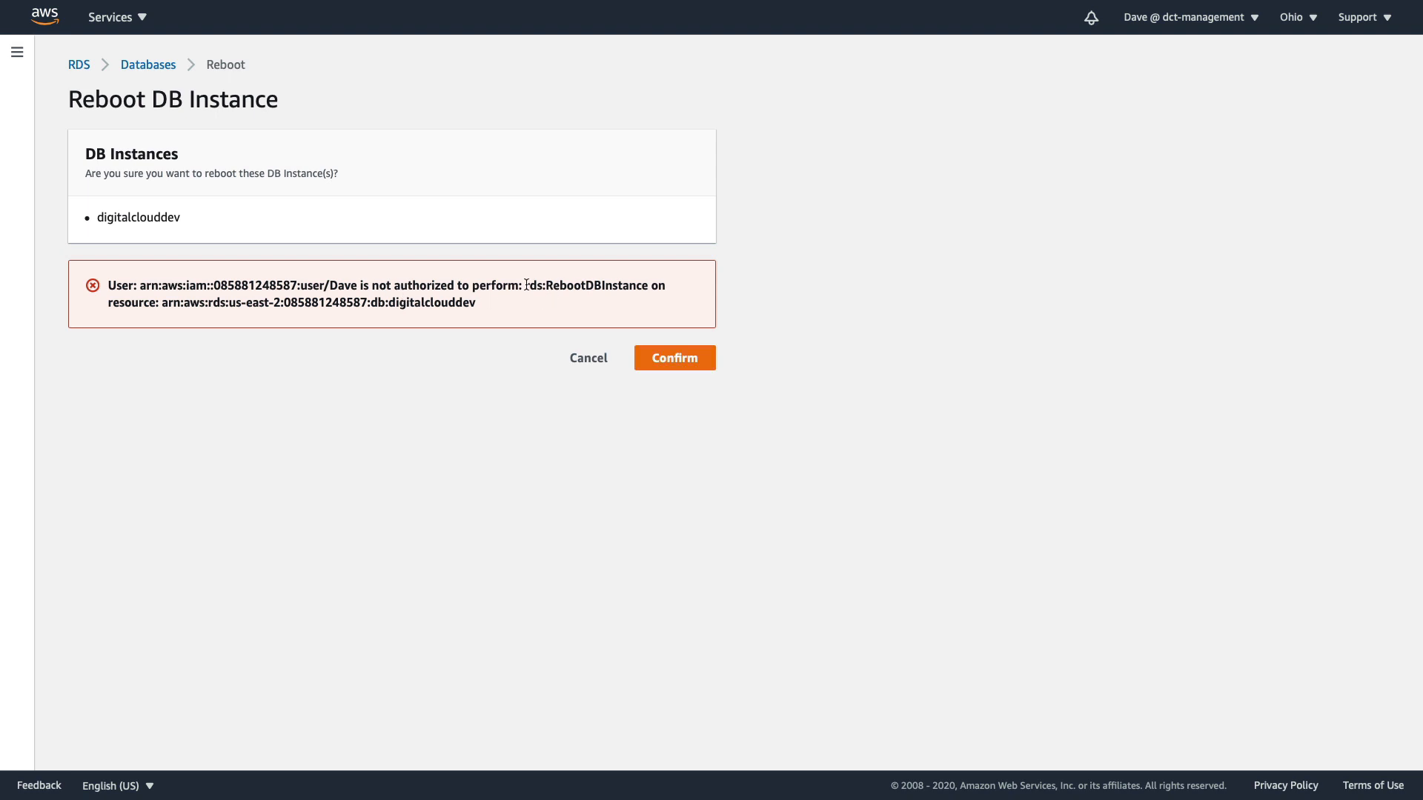
double_click(584, 285)
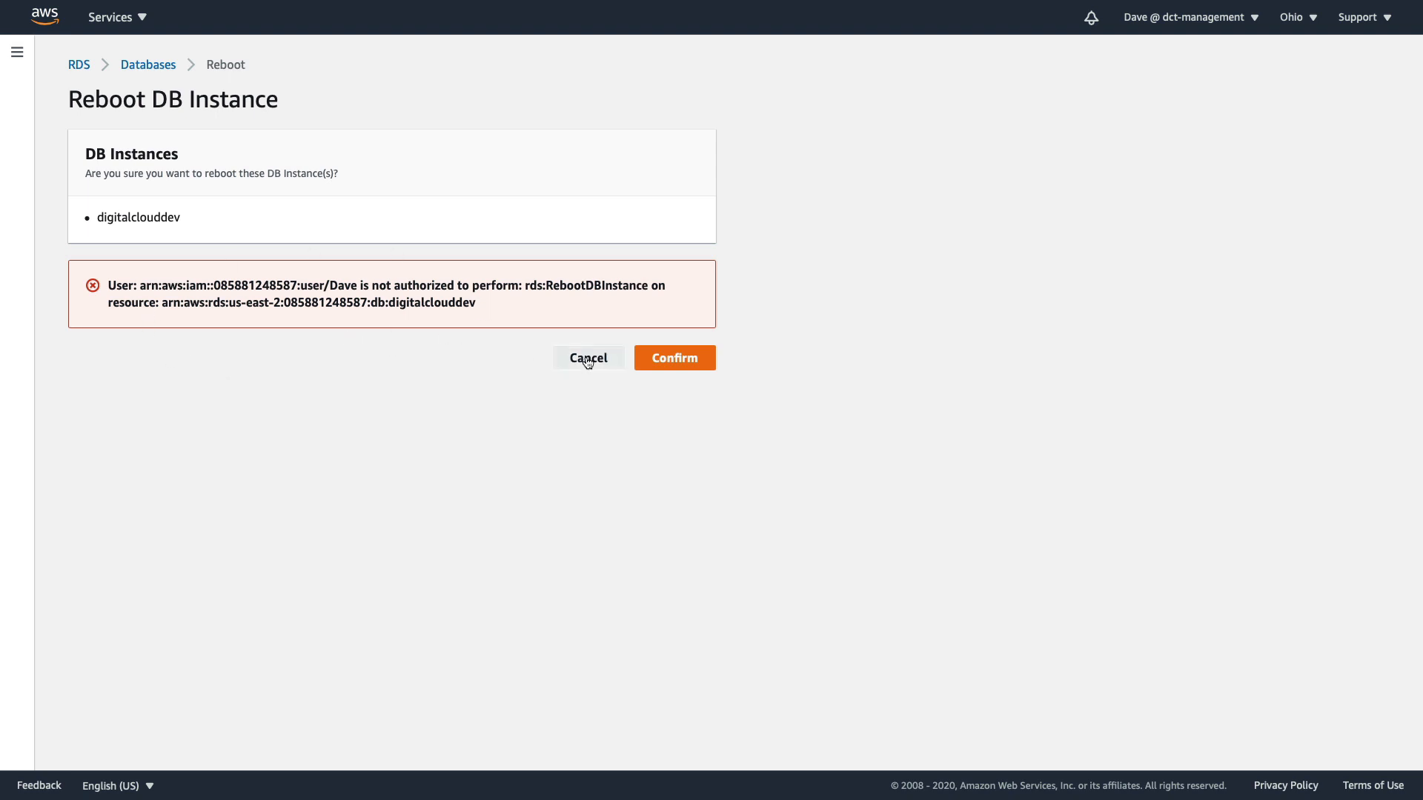
left_click(588, 357)
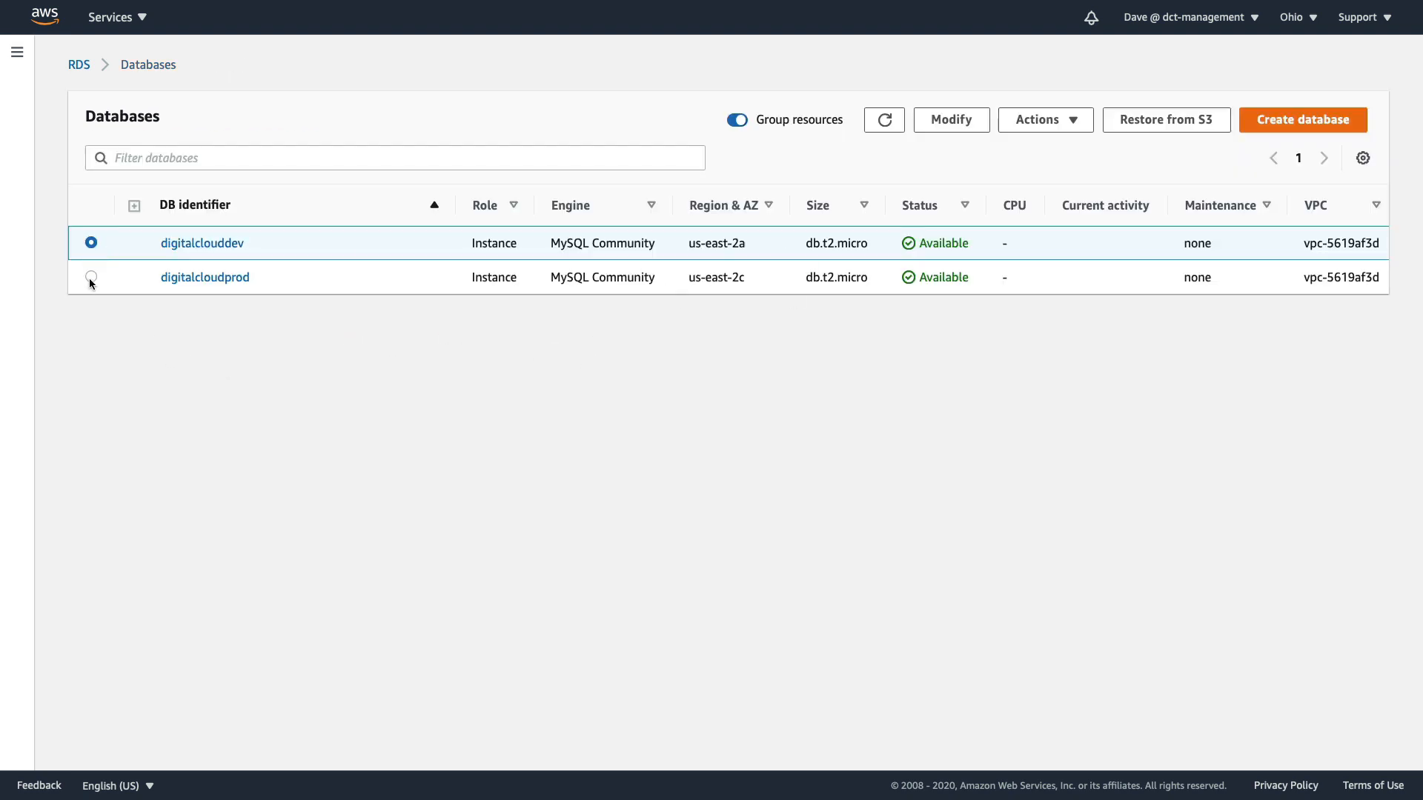
Reboot digitalcloudprod so it shows Rebooting, then view digitalclouddev's details as Neal
left_click(90, 277)
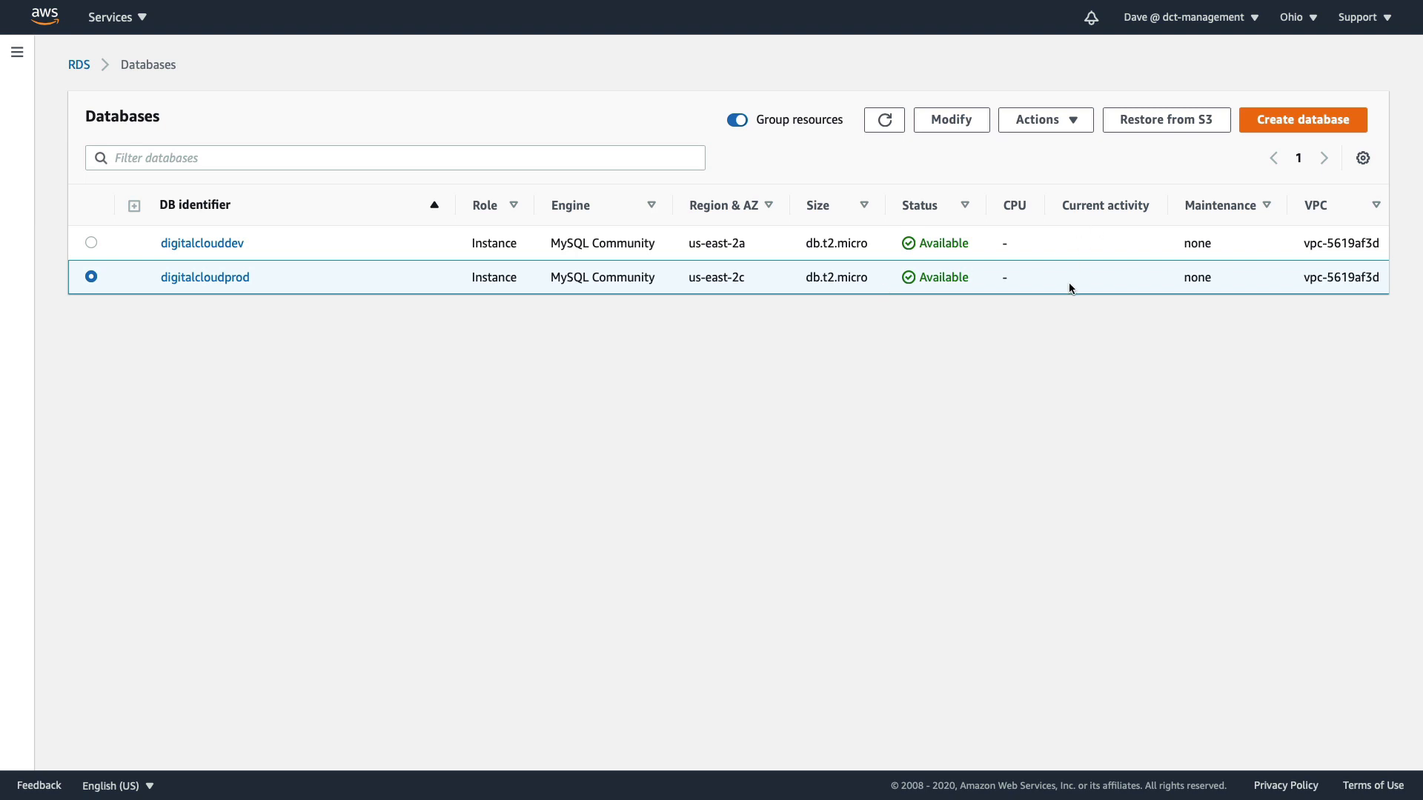
mouse_move(1071, 126)
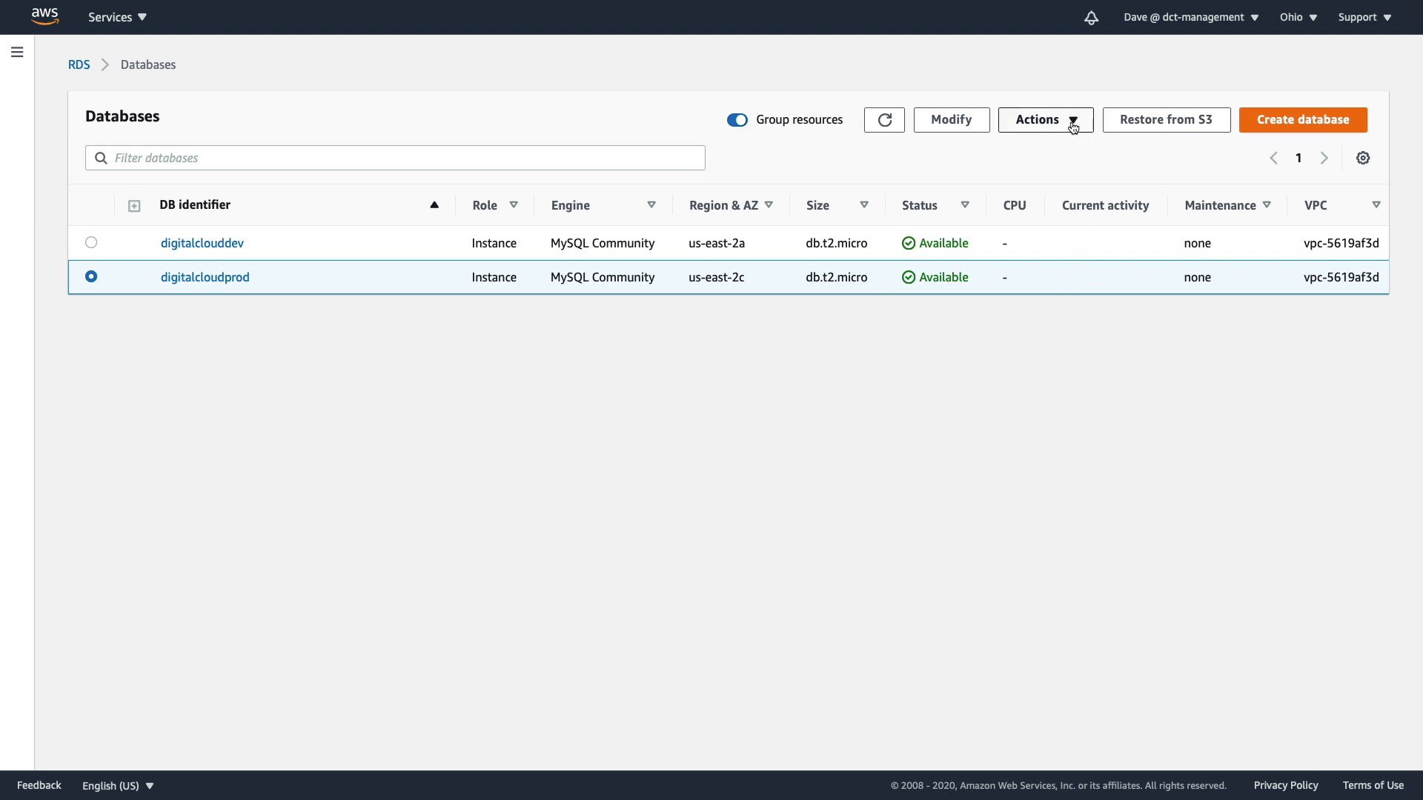
left_click(1044, 119)
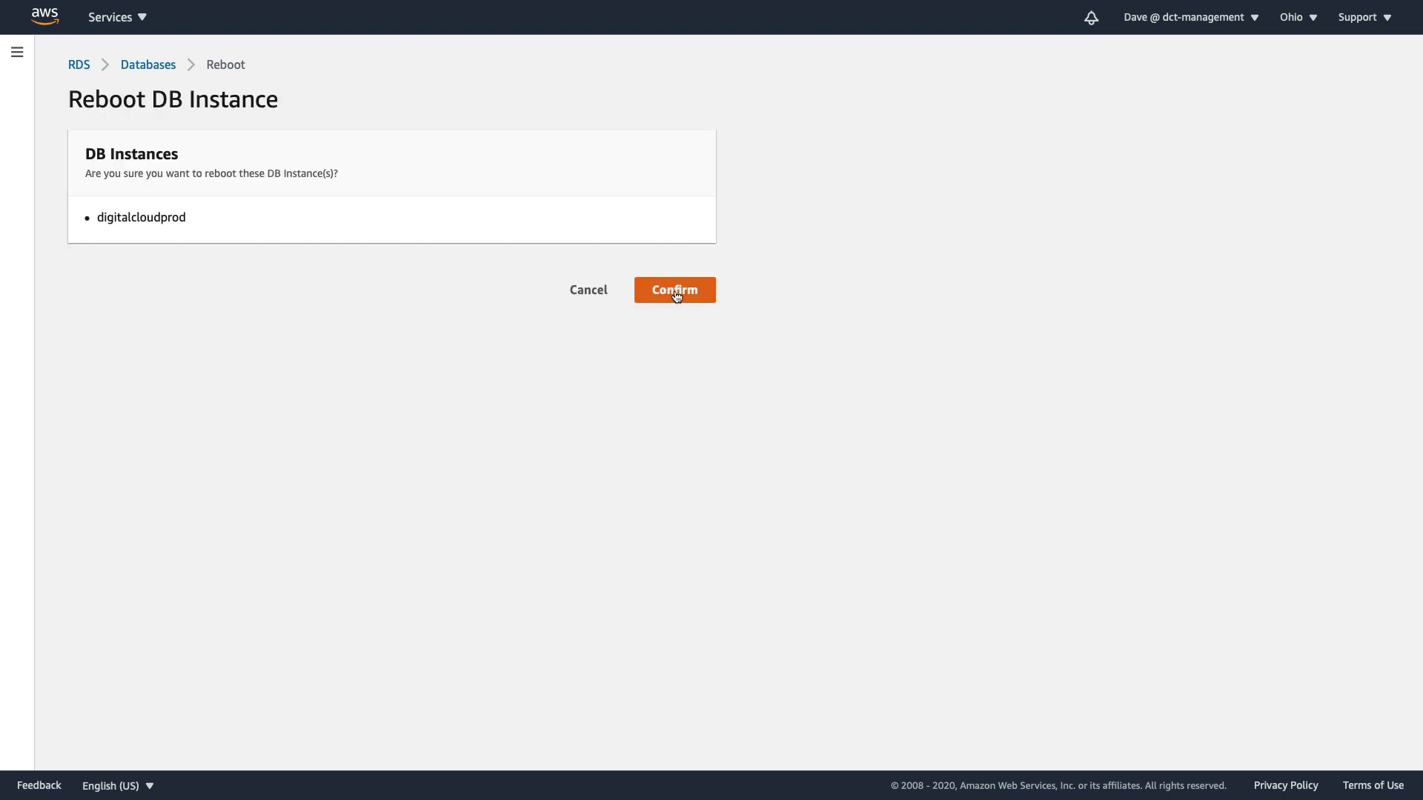
left_click(674, 289)
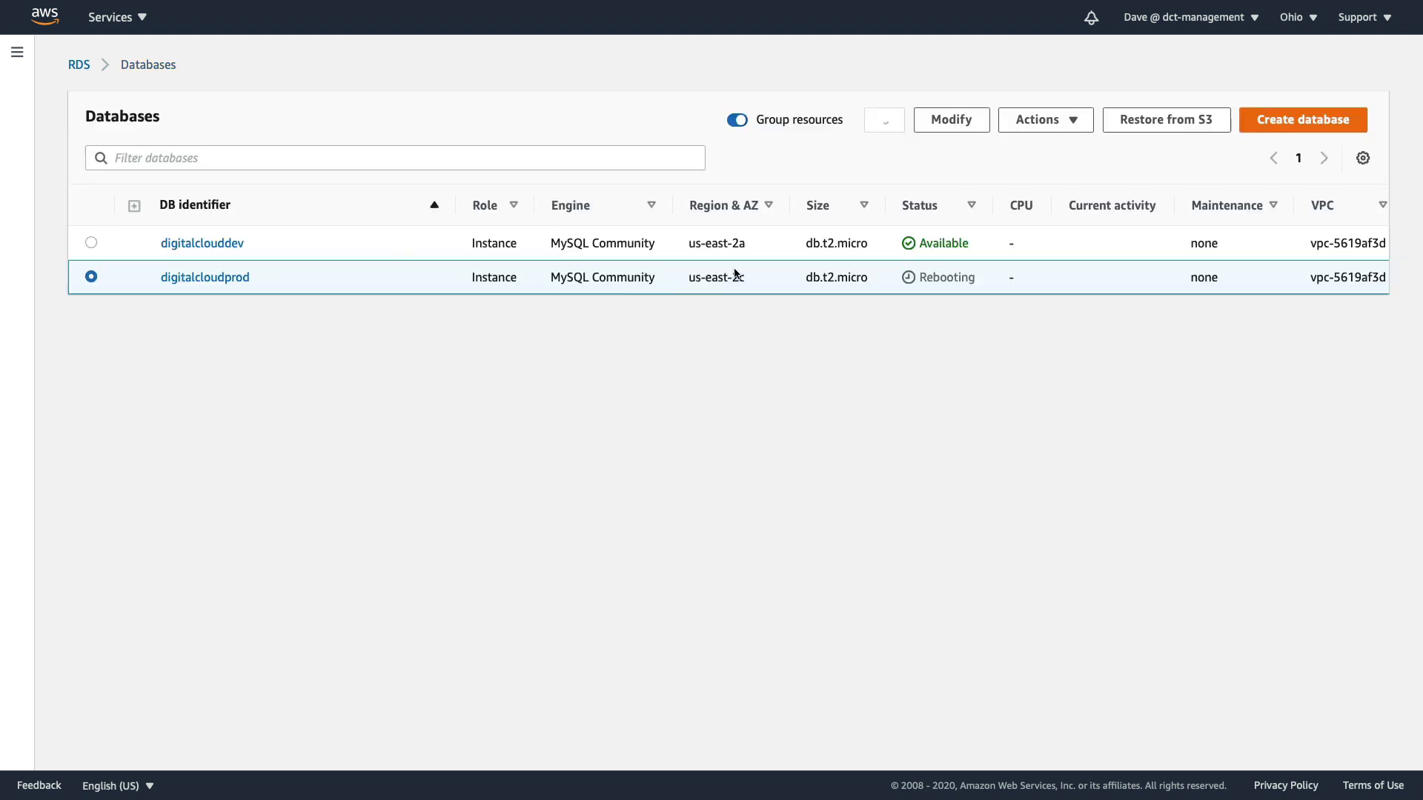
left_click(884, 118)
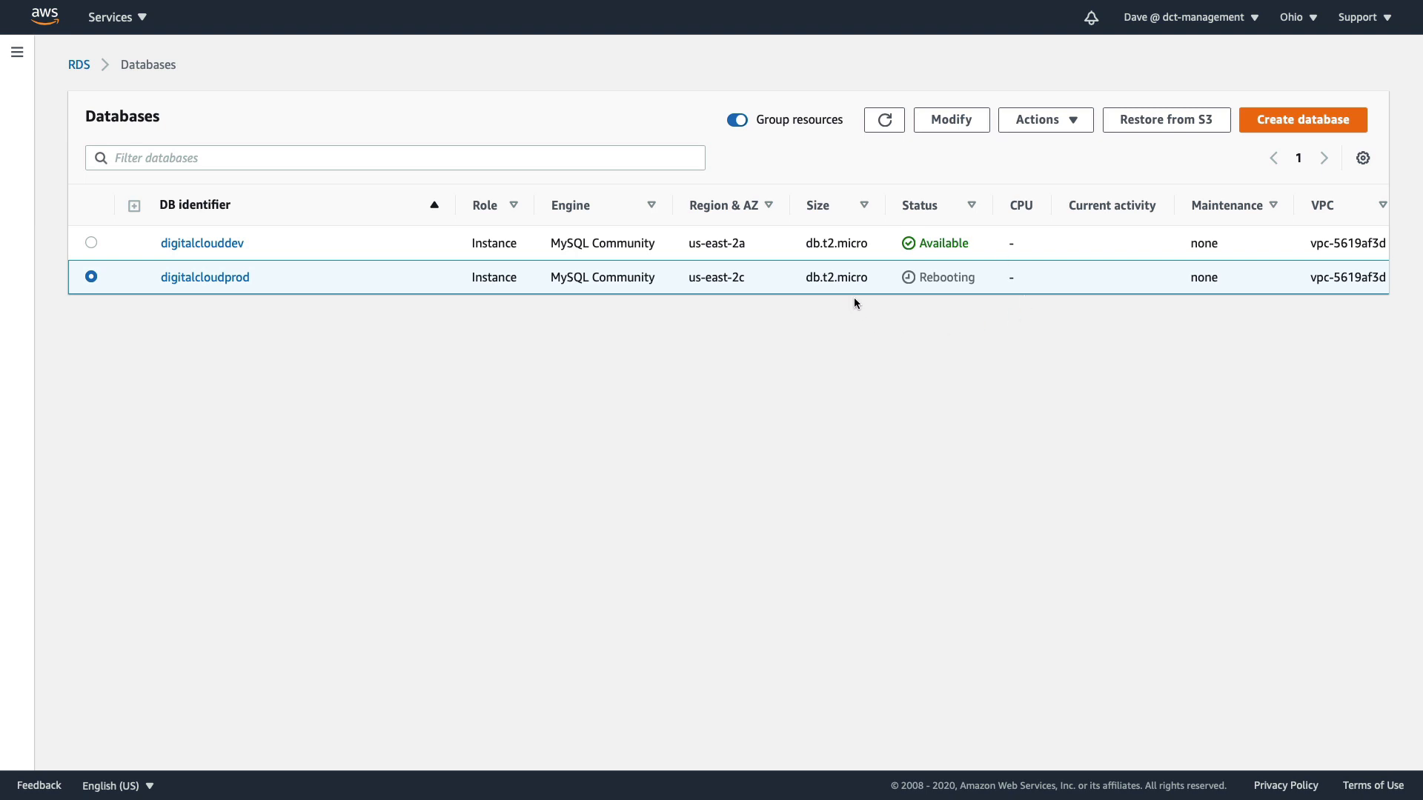
mouse_move(913, 322)
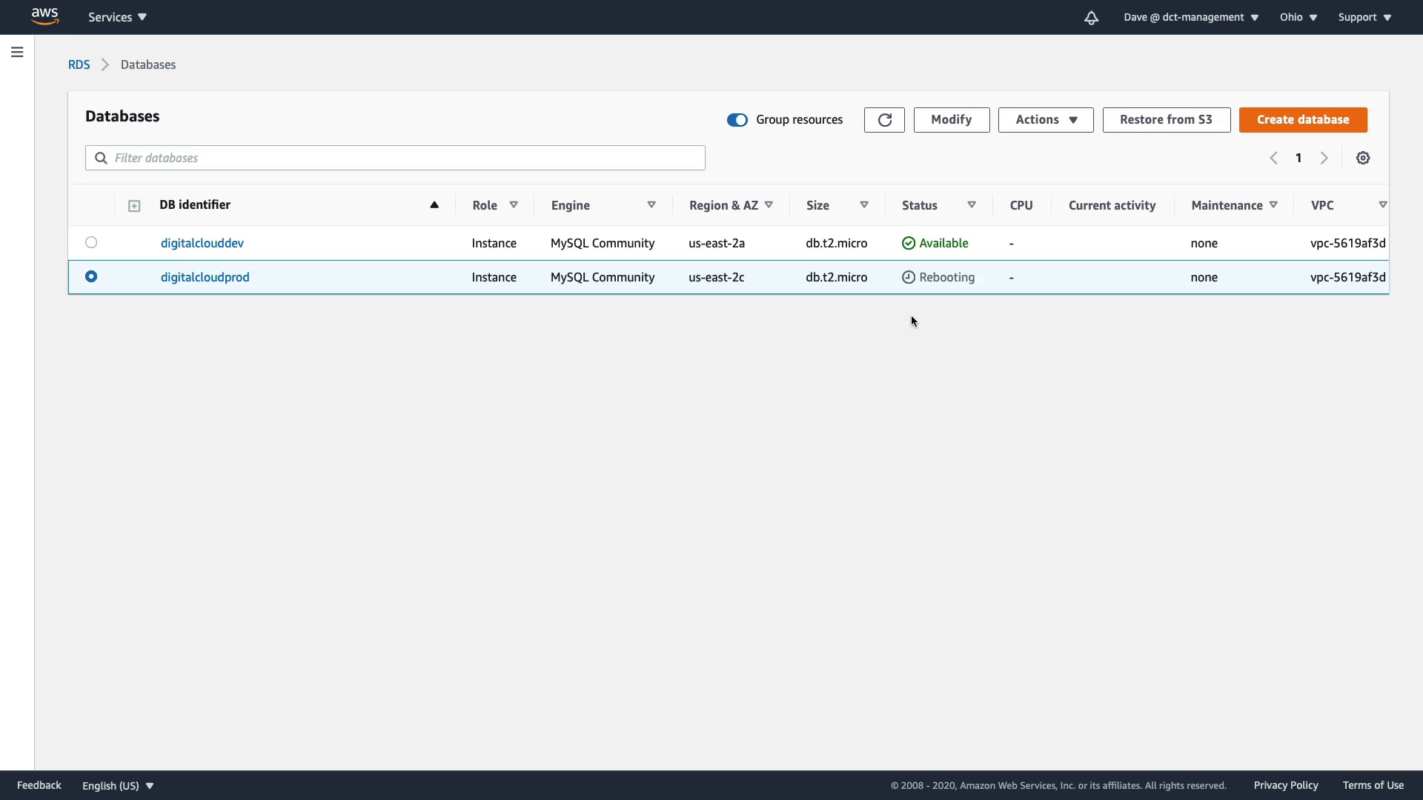
left_click(16, 52)
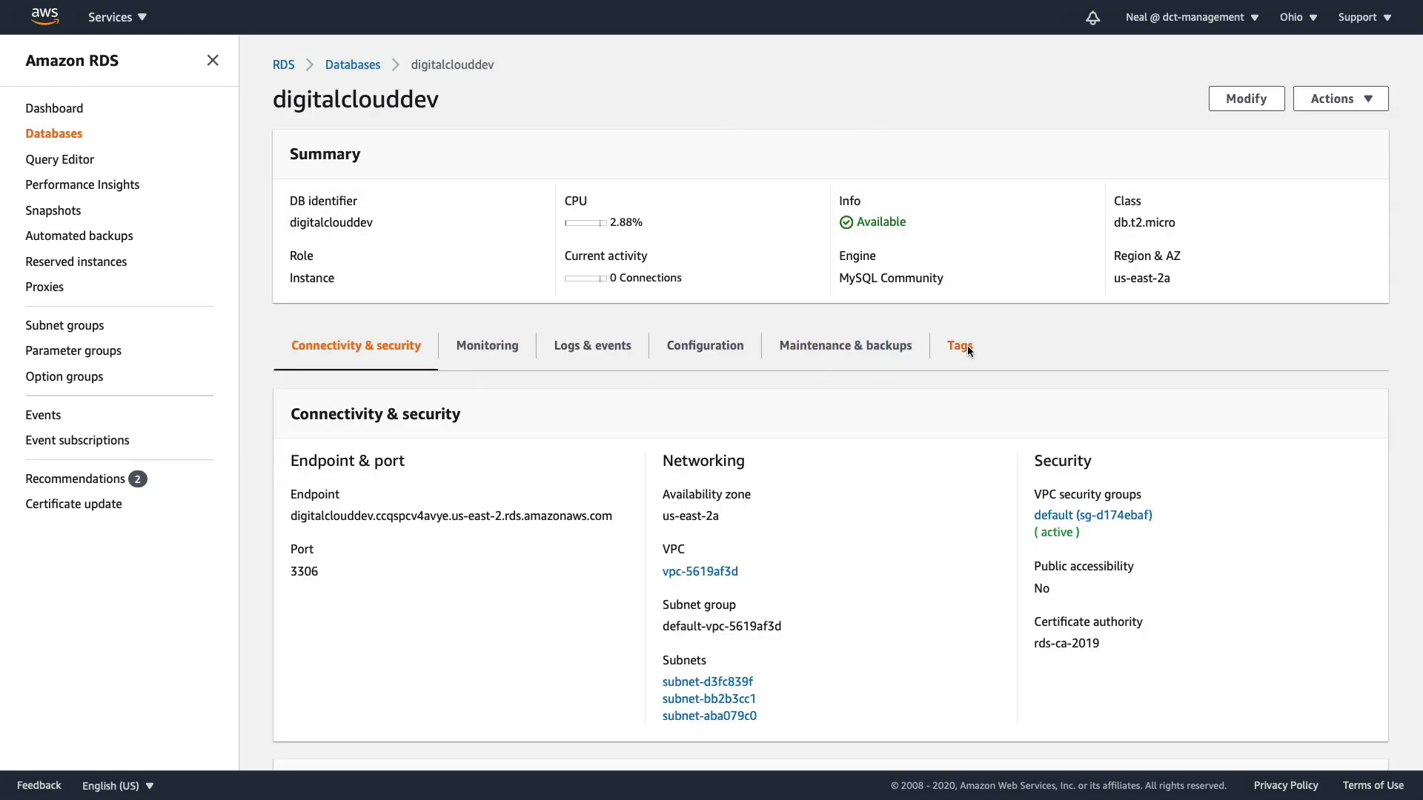
Change digitalclouddev's Environment tag value to Production and save it
left_click(959, 345)
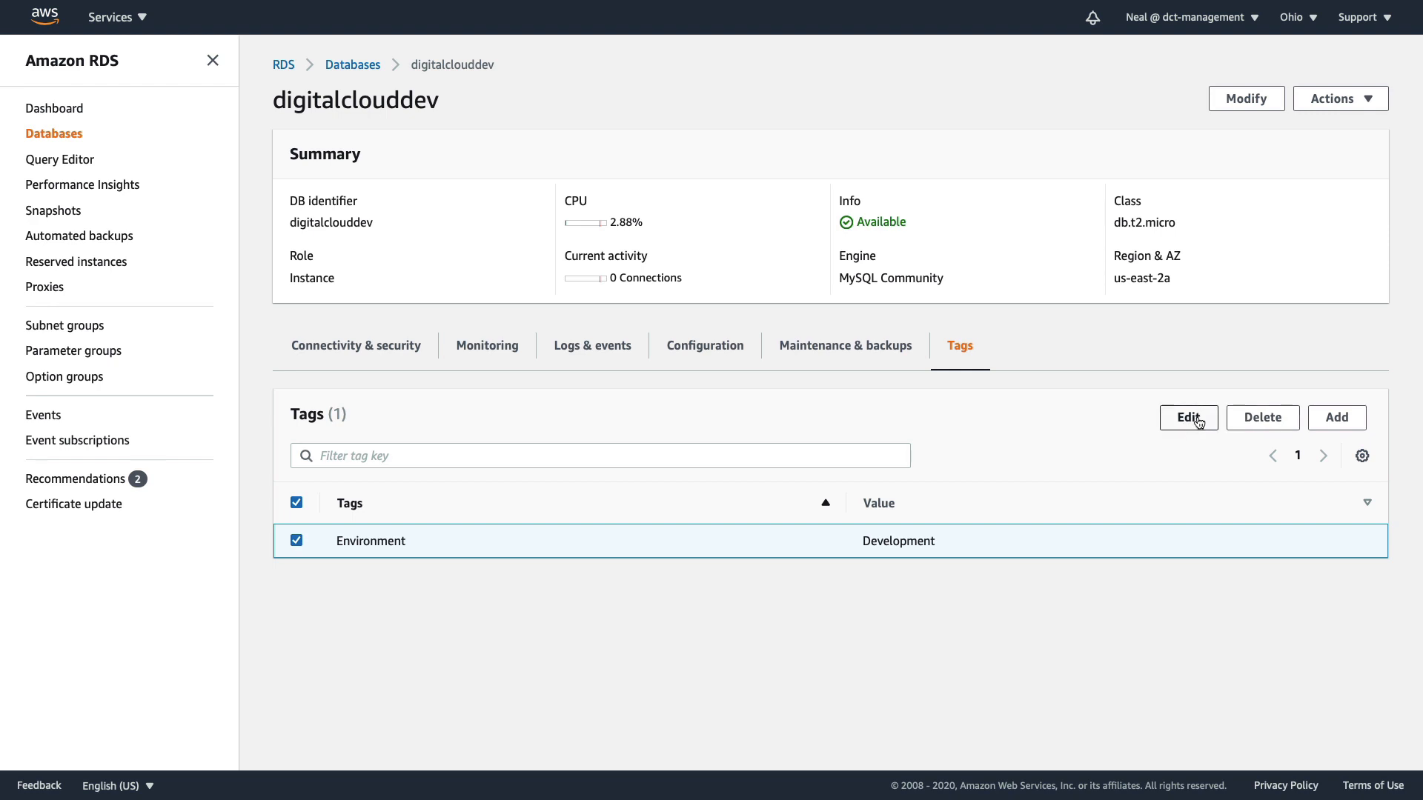
left_click(1187, 418)
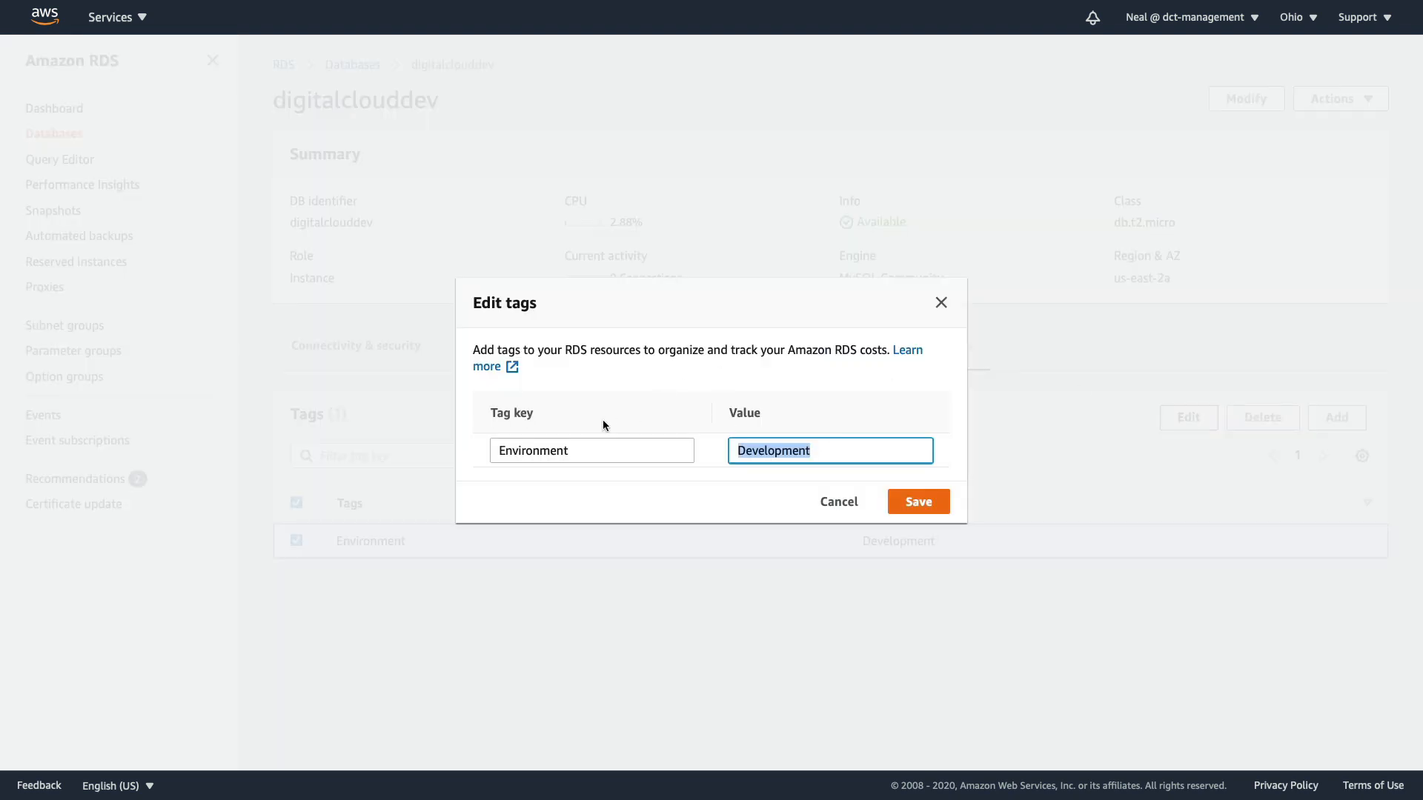
type("Producti")
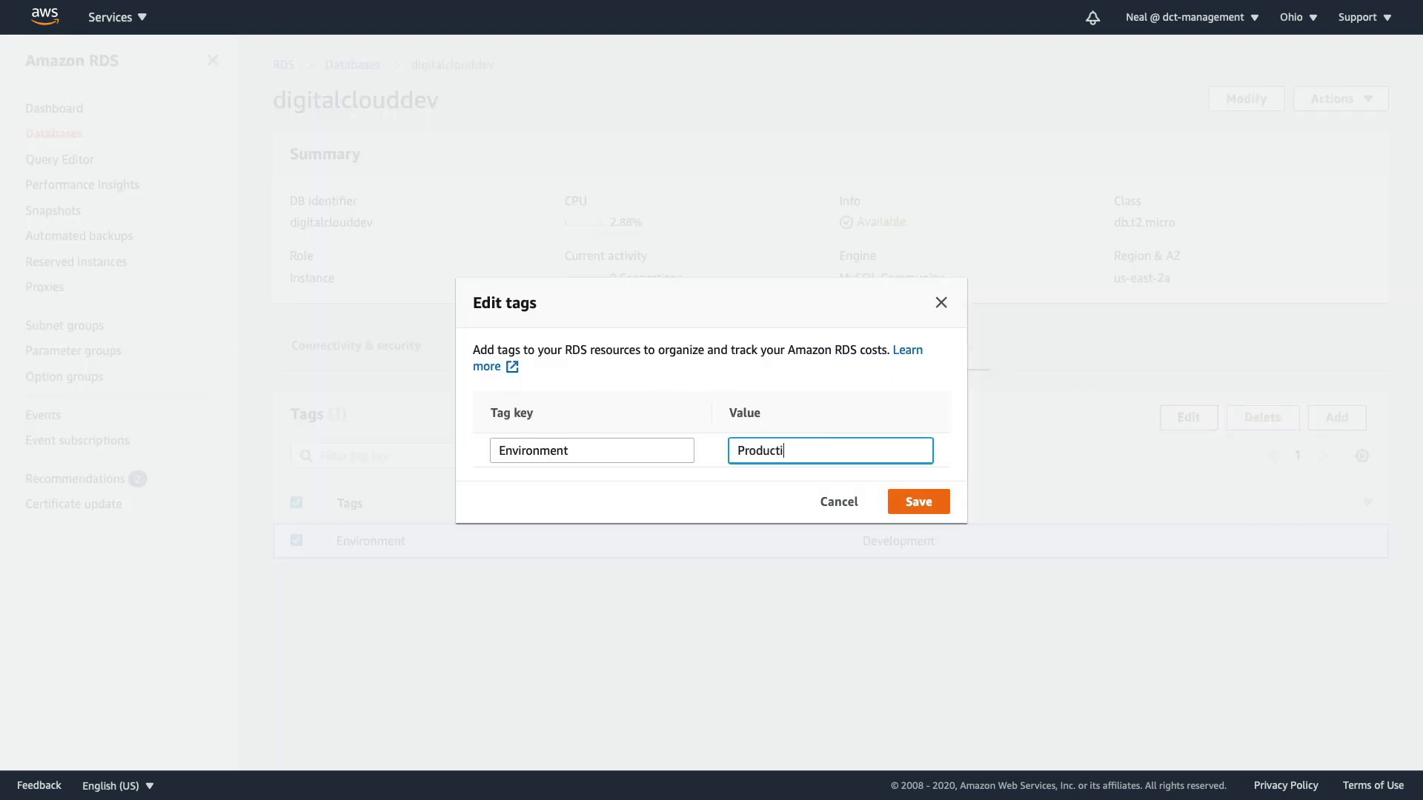
type("on")
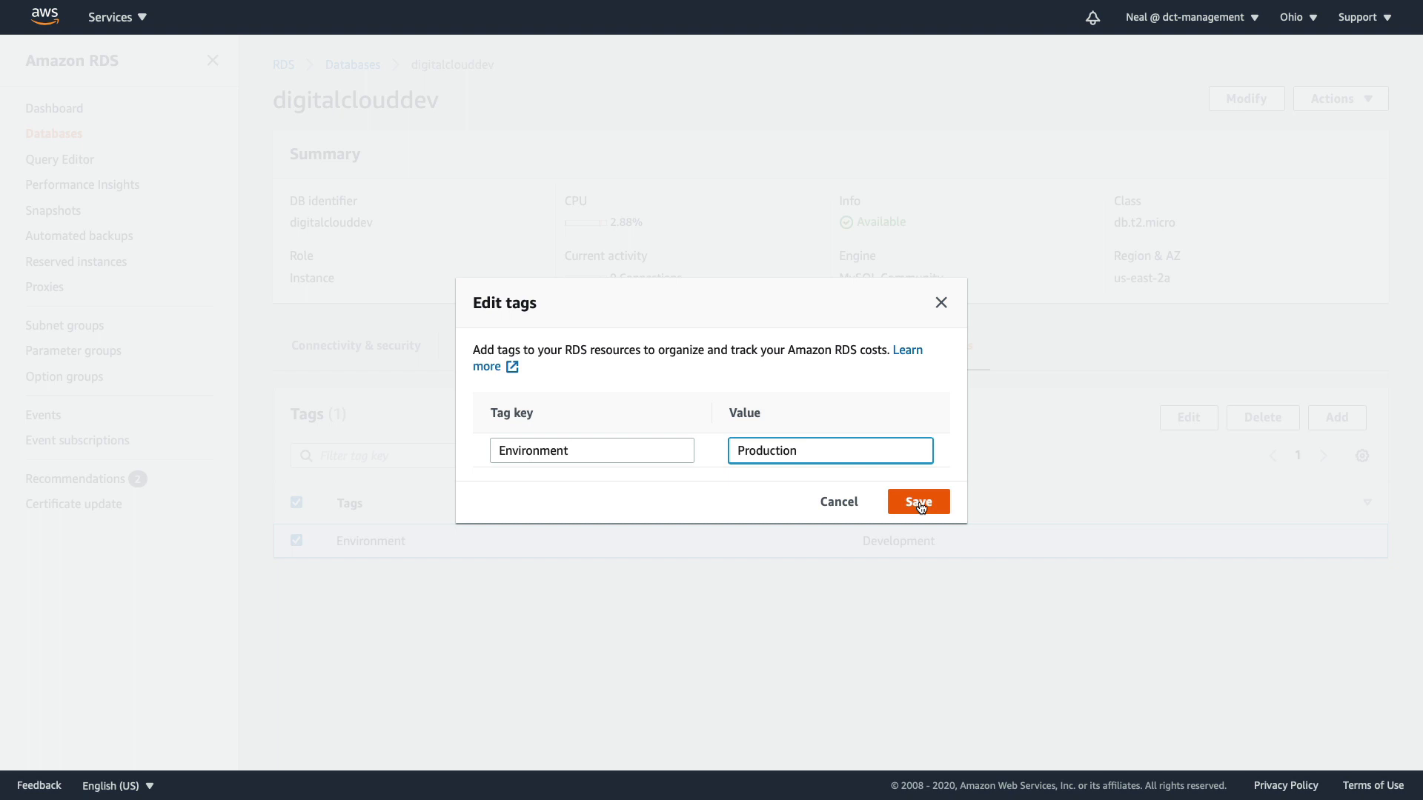
left_click(917, 502)
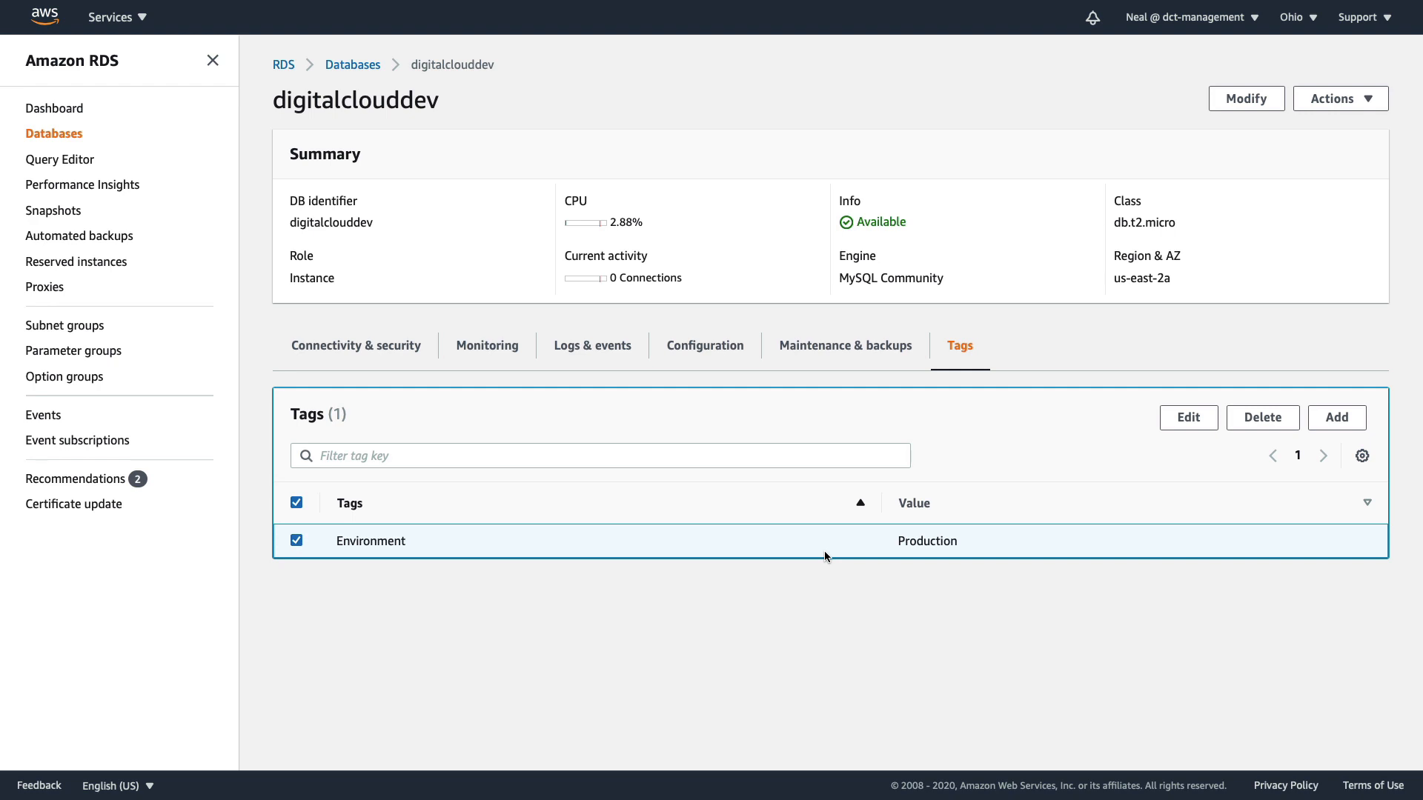
left_click(353, 63)
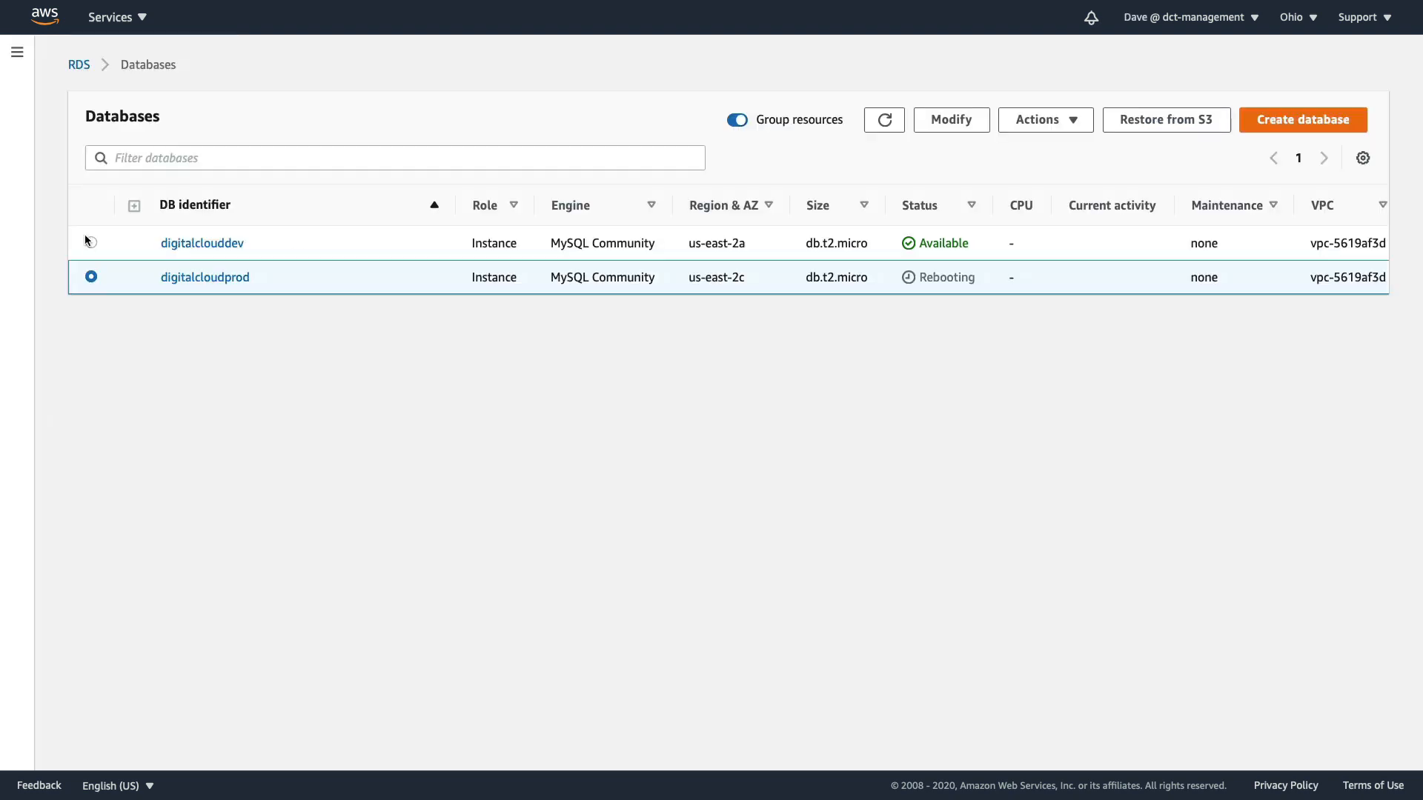
Reboot the Production-tagged digitalclouddev successfully and return to the databases list
left_click(90, 242)
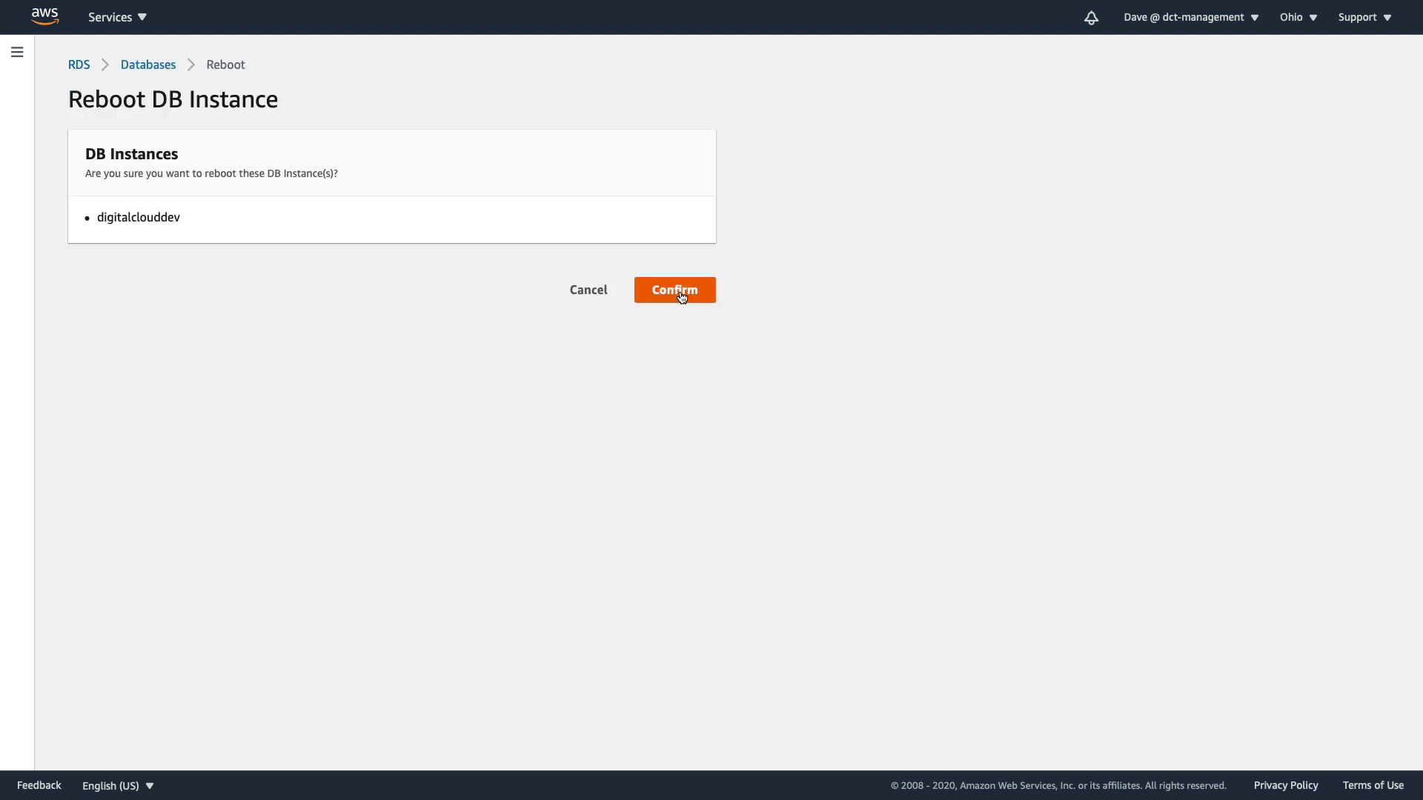
left_click(675, 289)
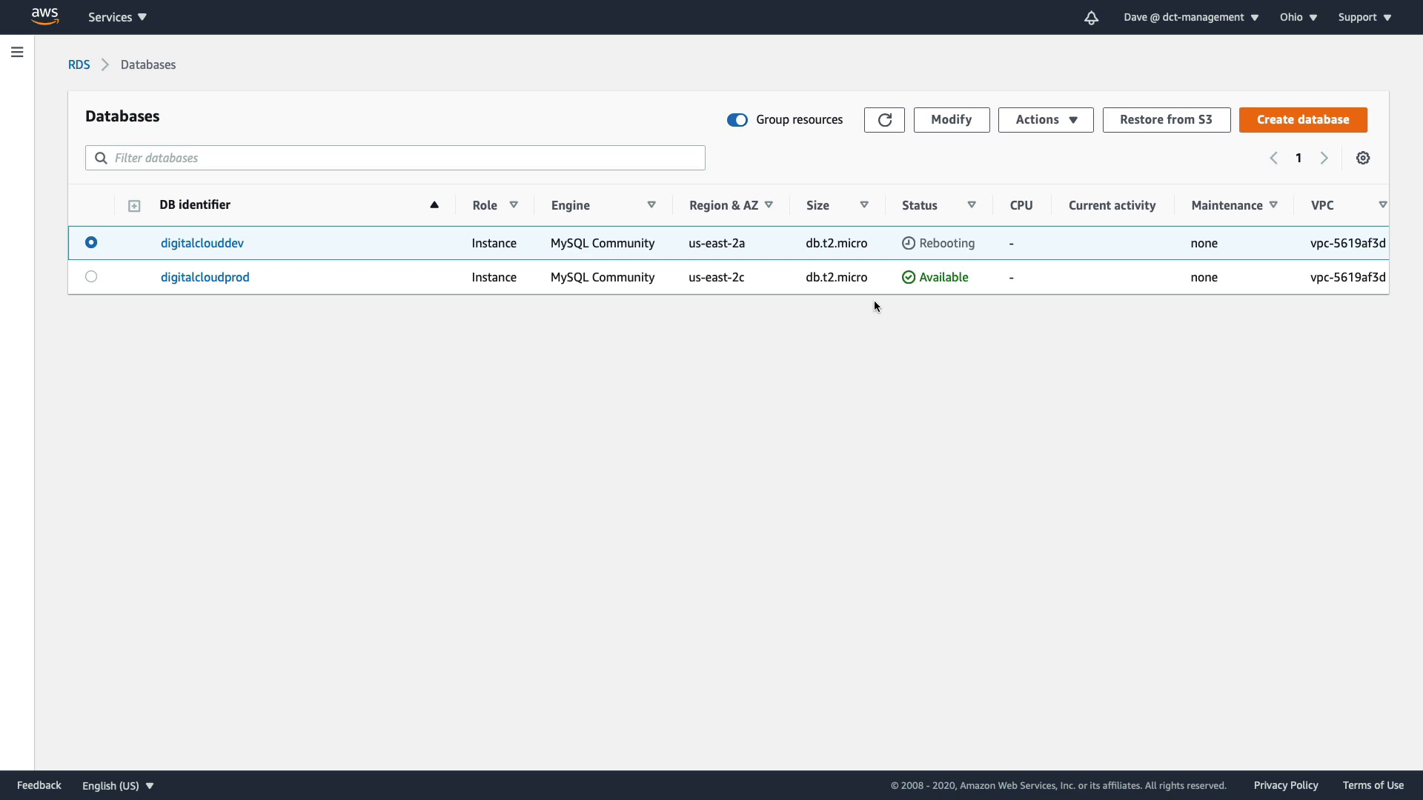
left_click(16, 52)
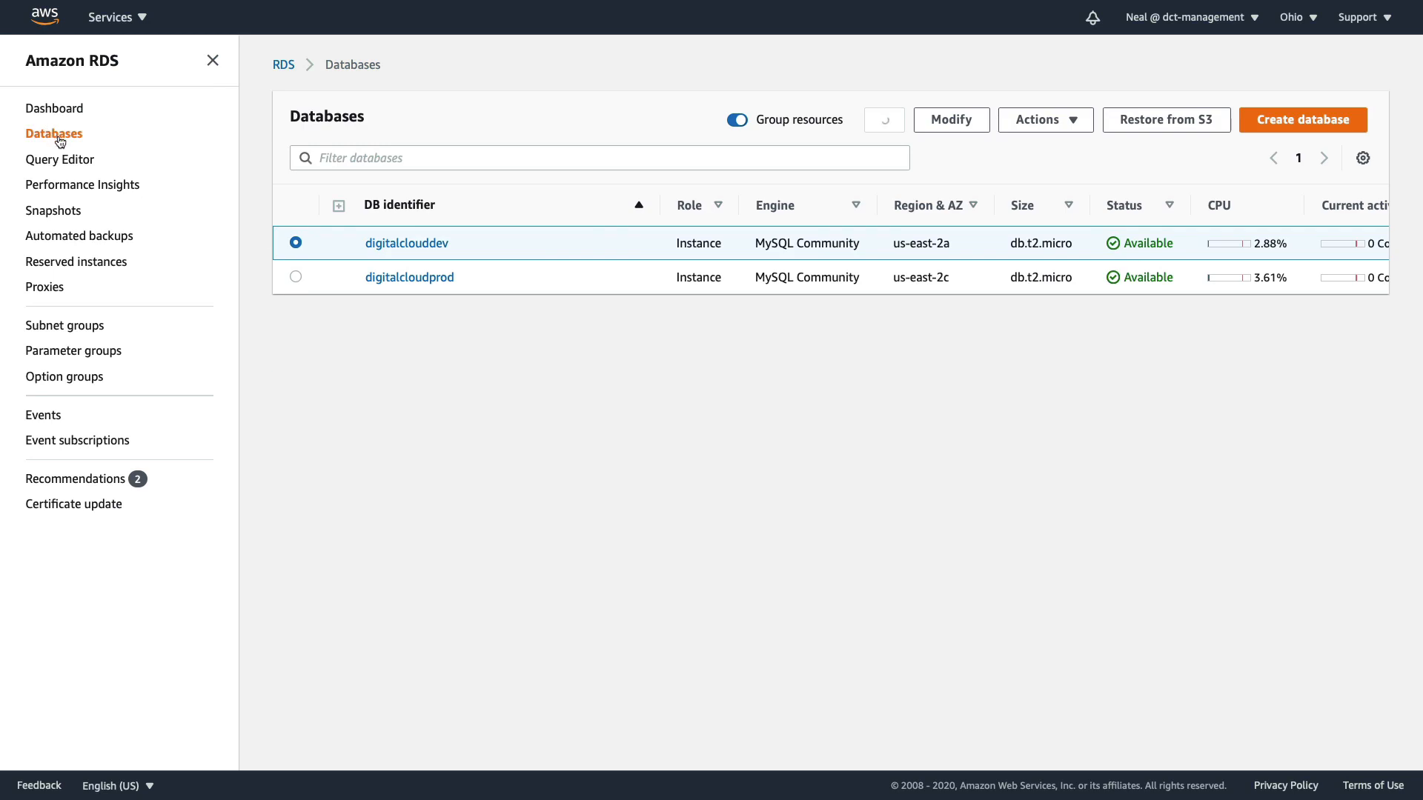
Delete digitalclouddev with no final snapshot, acknowledging backup loss and confirming with 'delete me'
left_click(1043, 119)
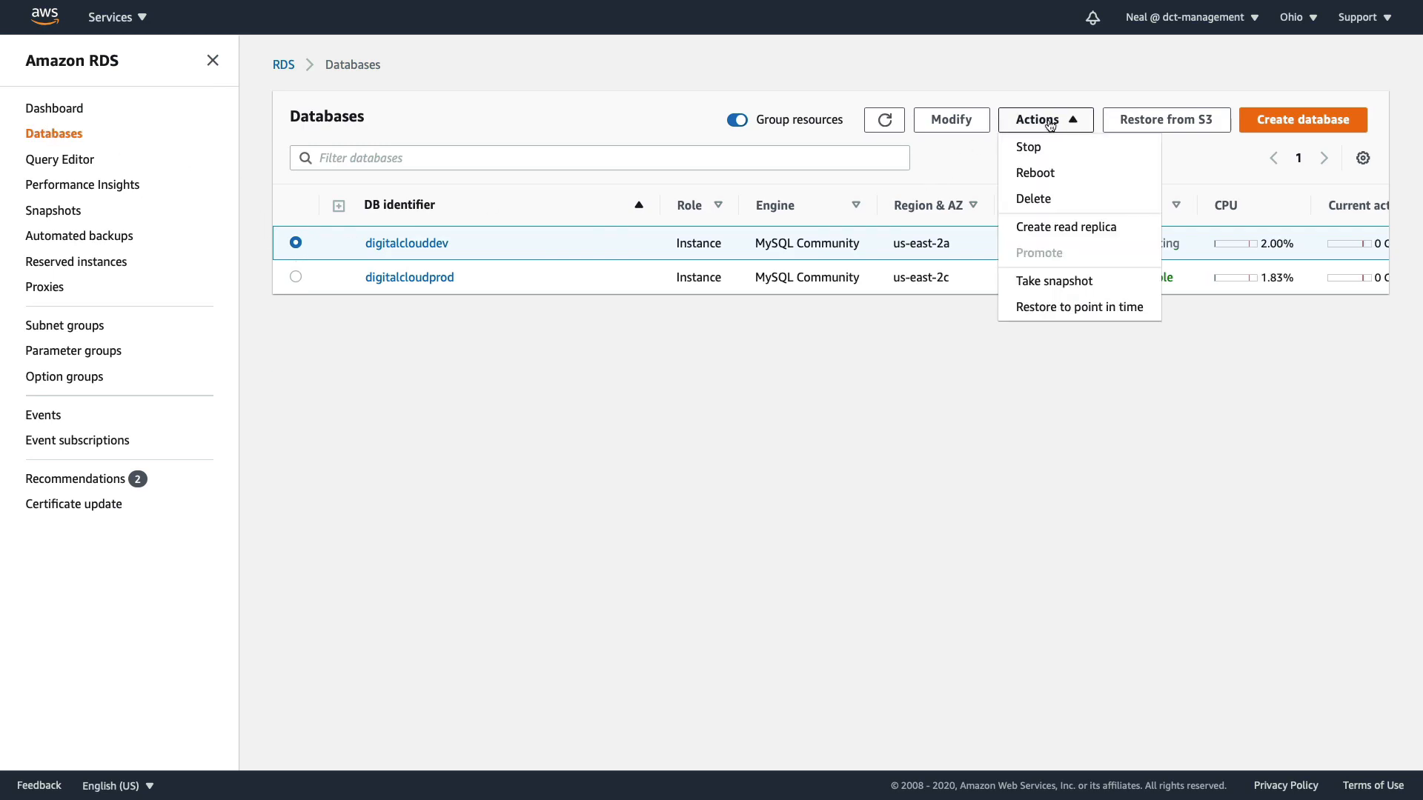
left_click(1032, 199)
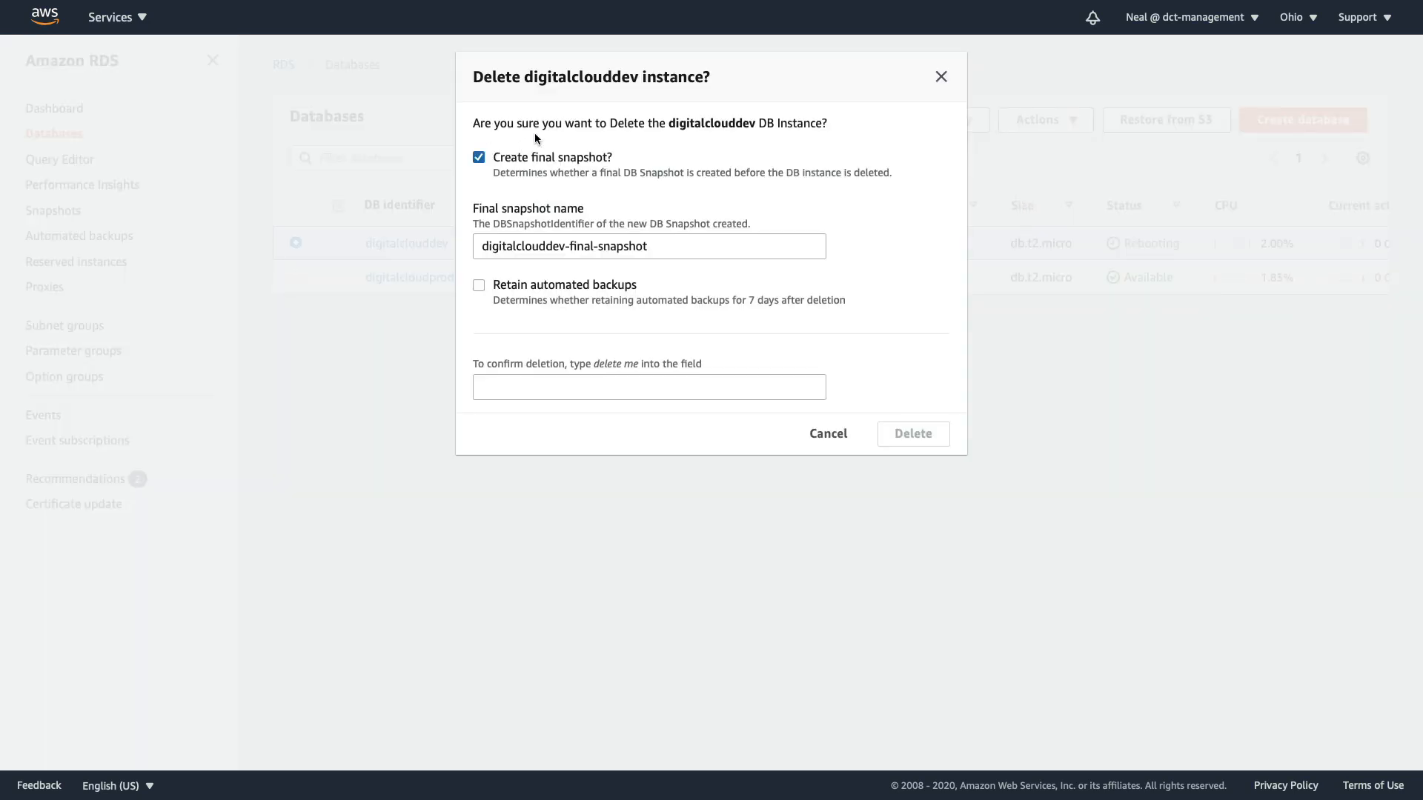
left_click(478, 157)
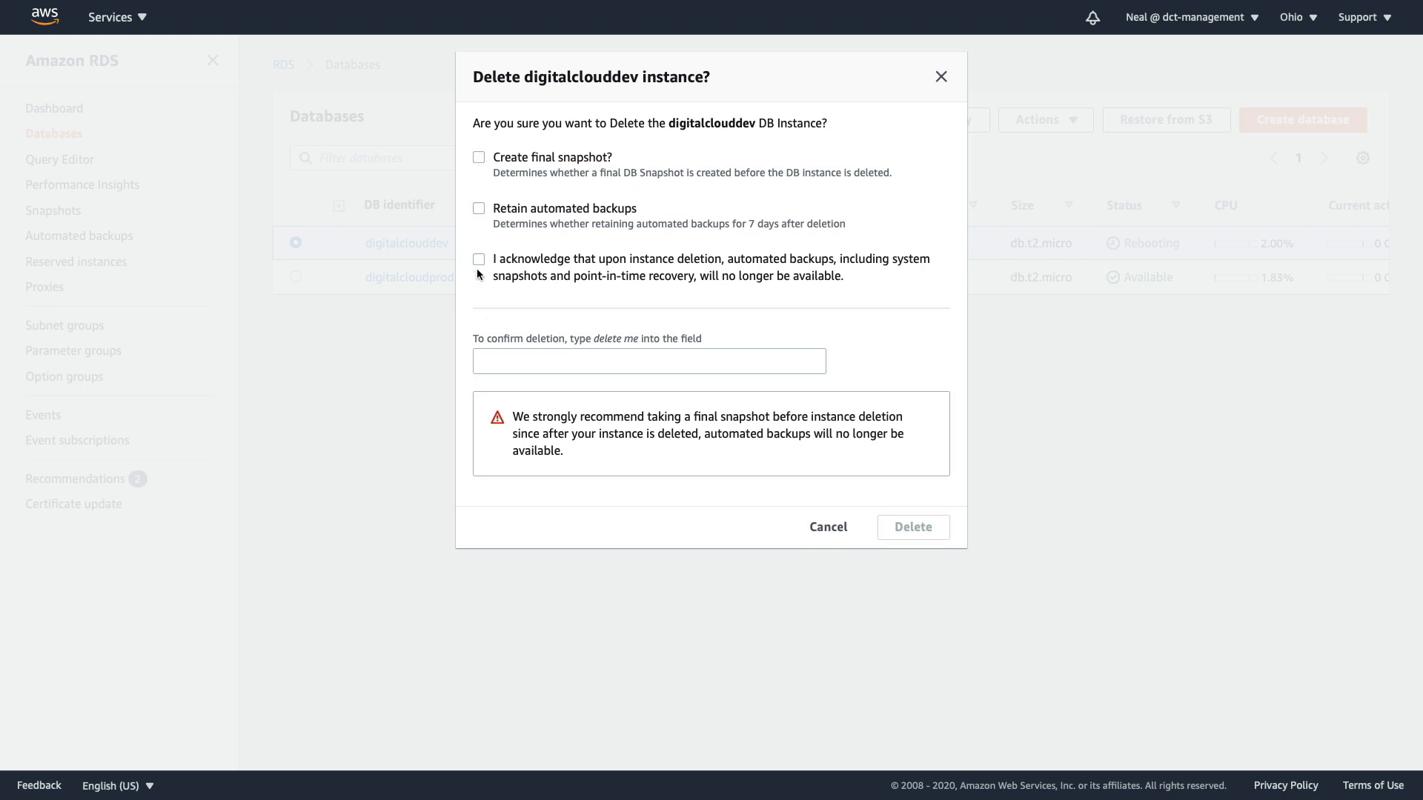
left_click(479, 258)
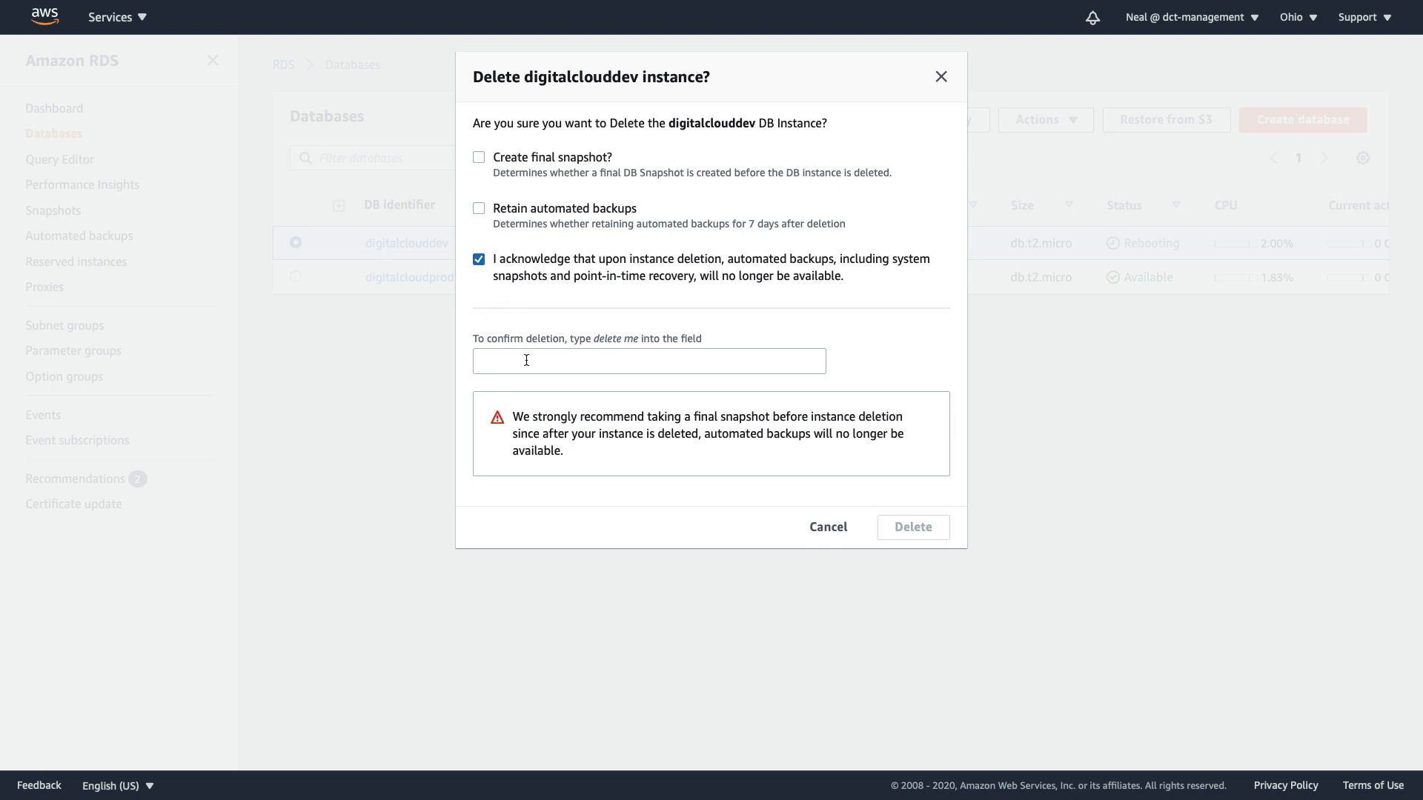
type("delete me")
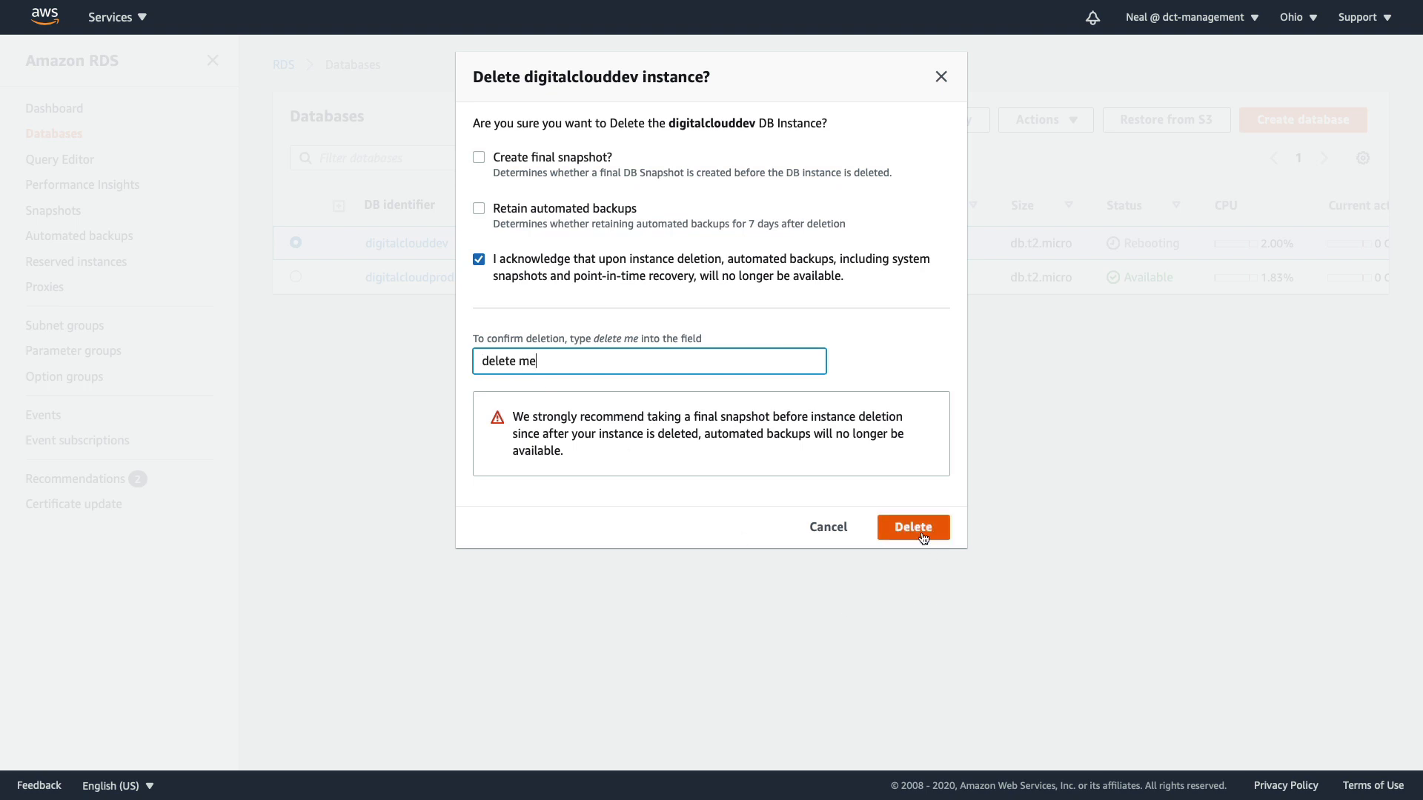
left_click(913, 528)
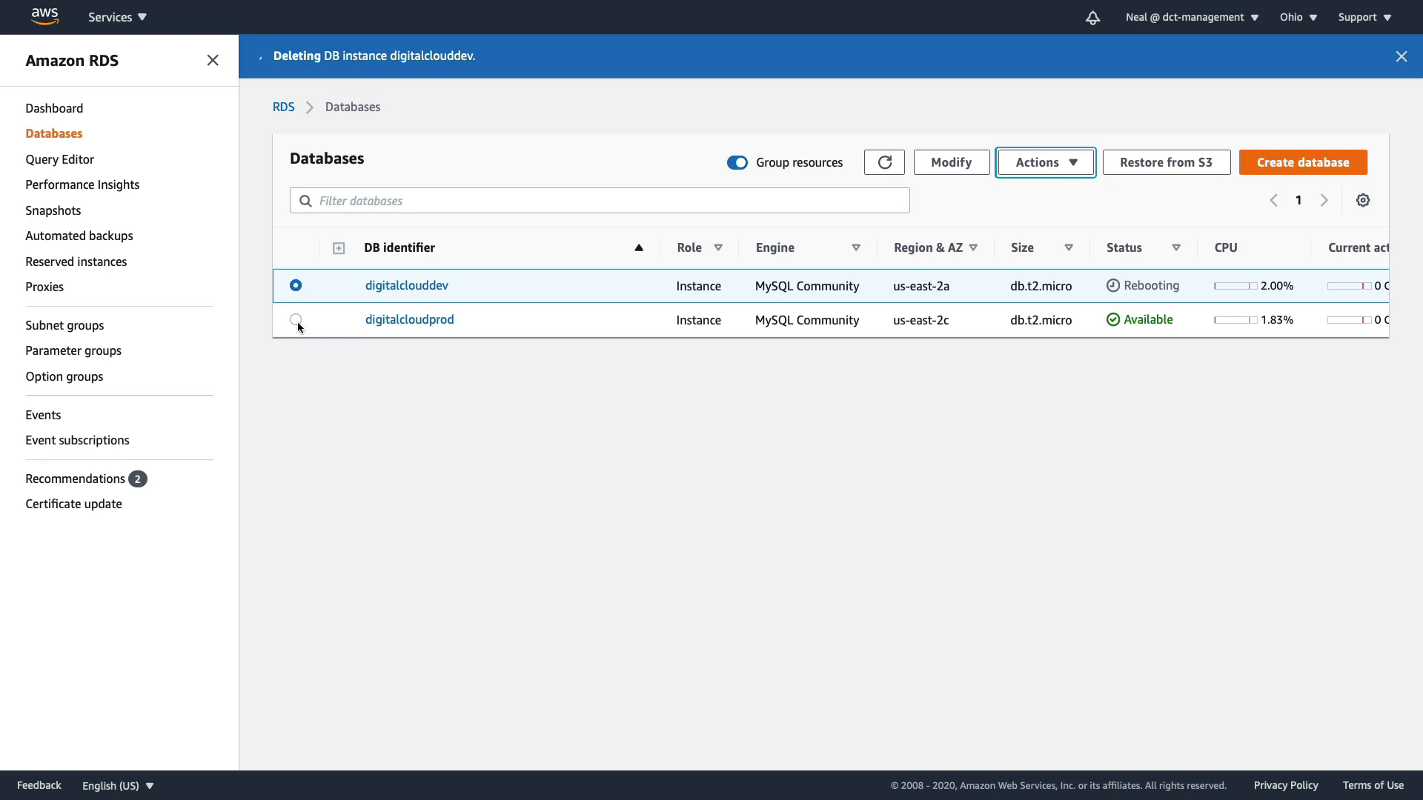
Start deleting the digitalcloudprod database
left_click(1045, 162)
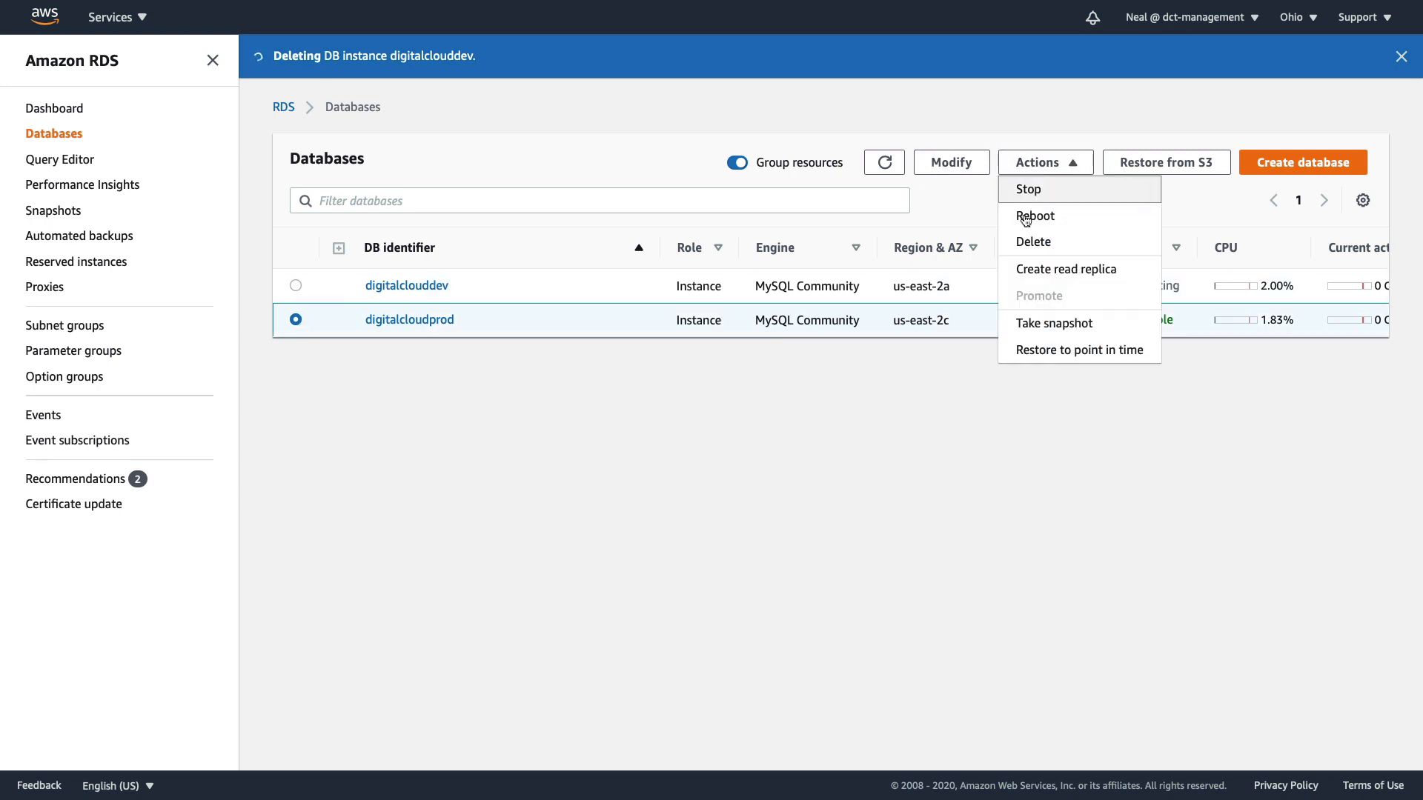
left_click(1031, 241)
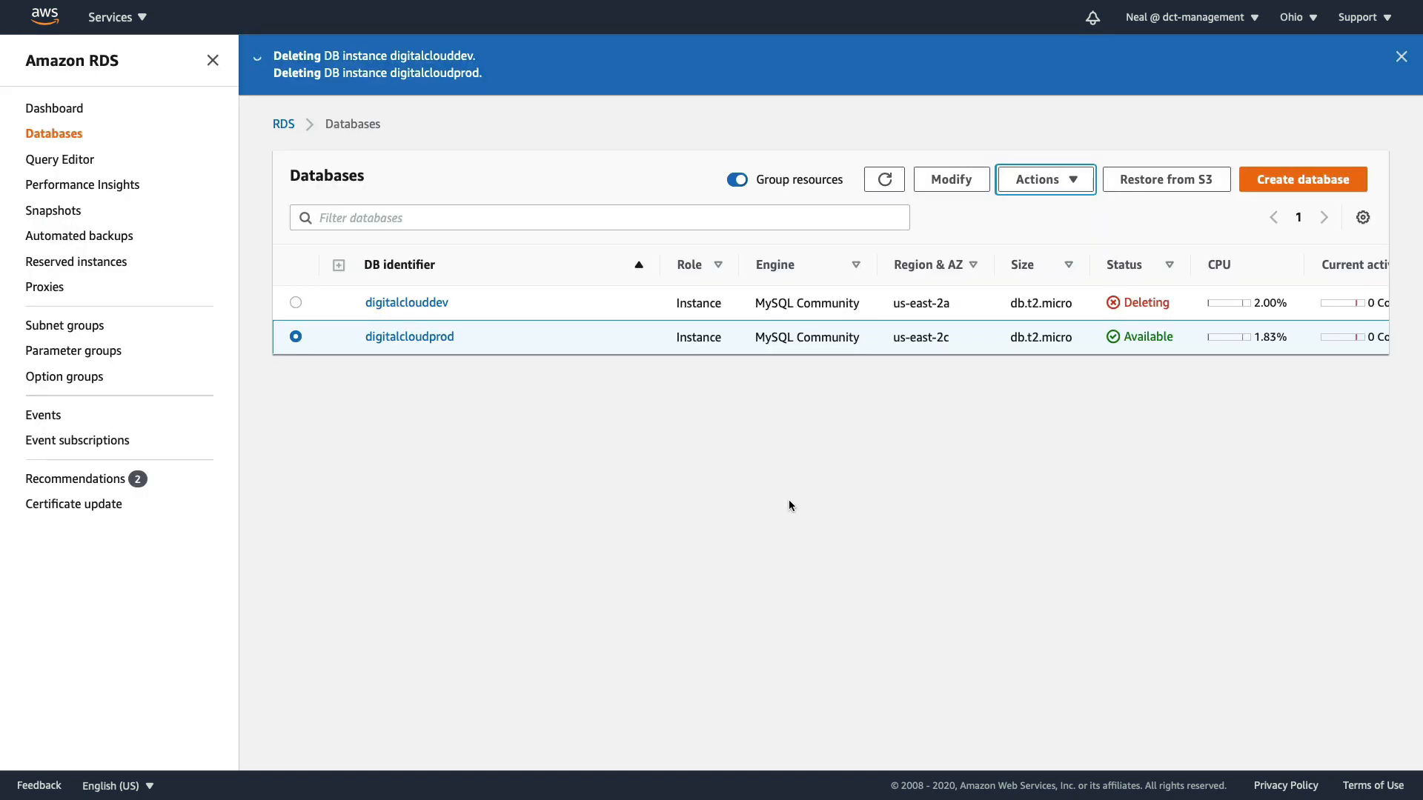